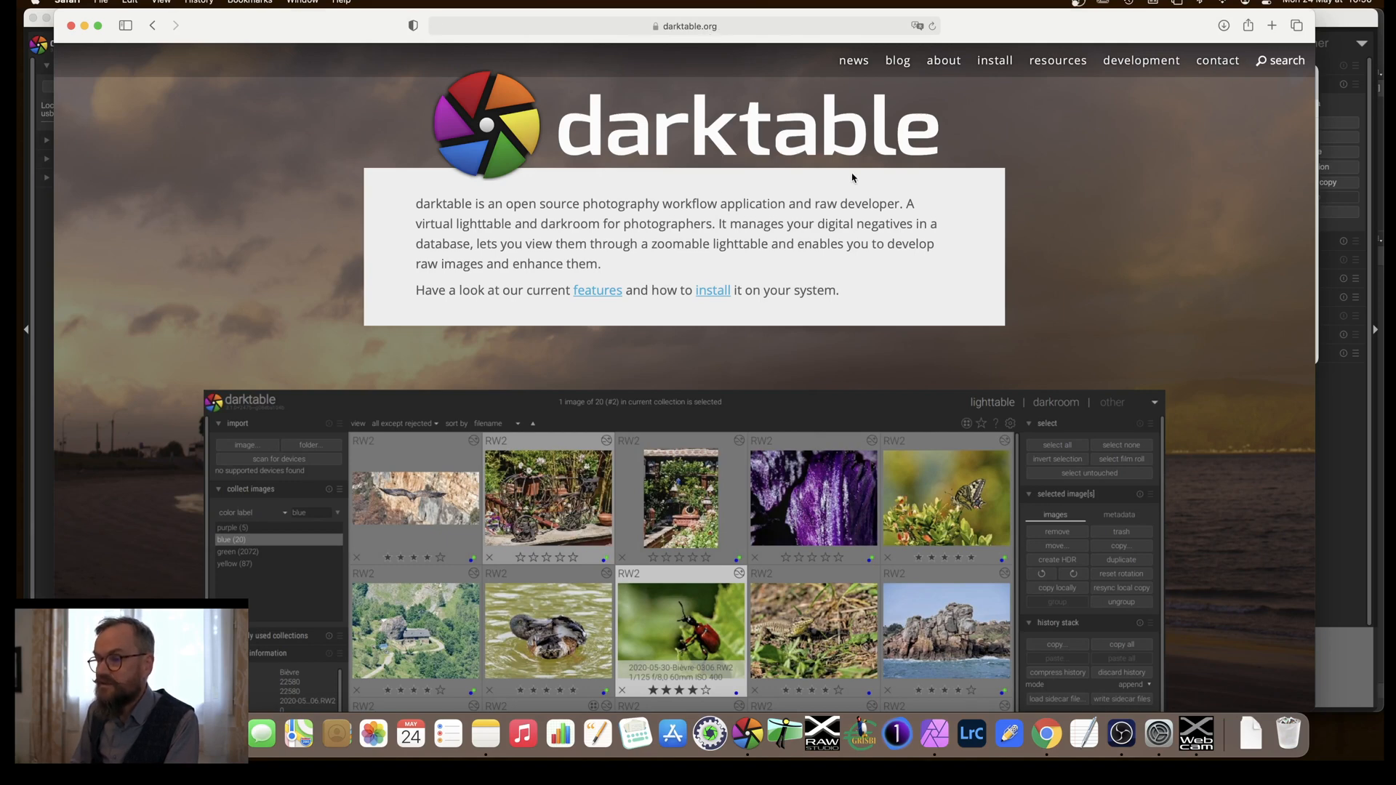
{"action": "mouse_move", "coordinate": [717, 290]}
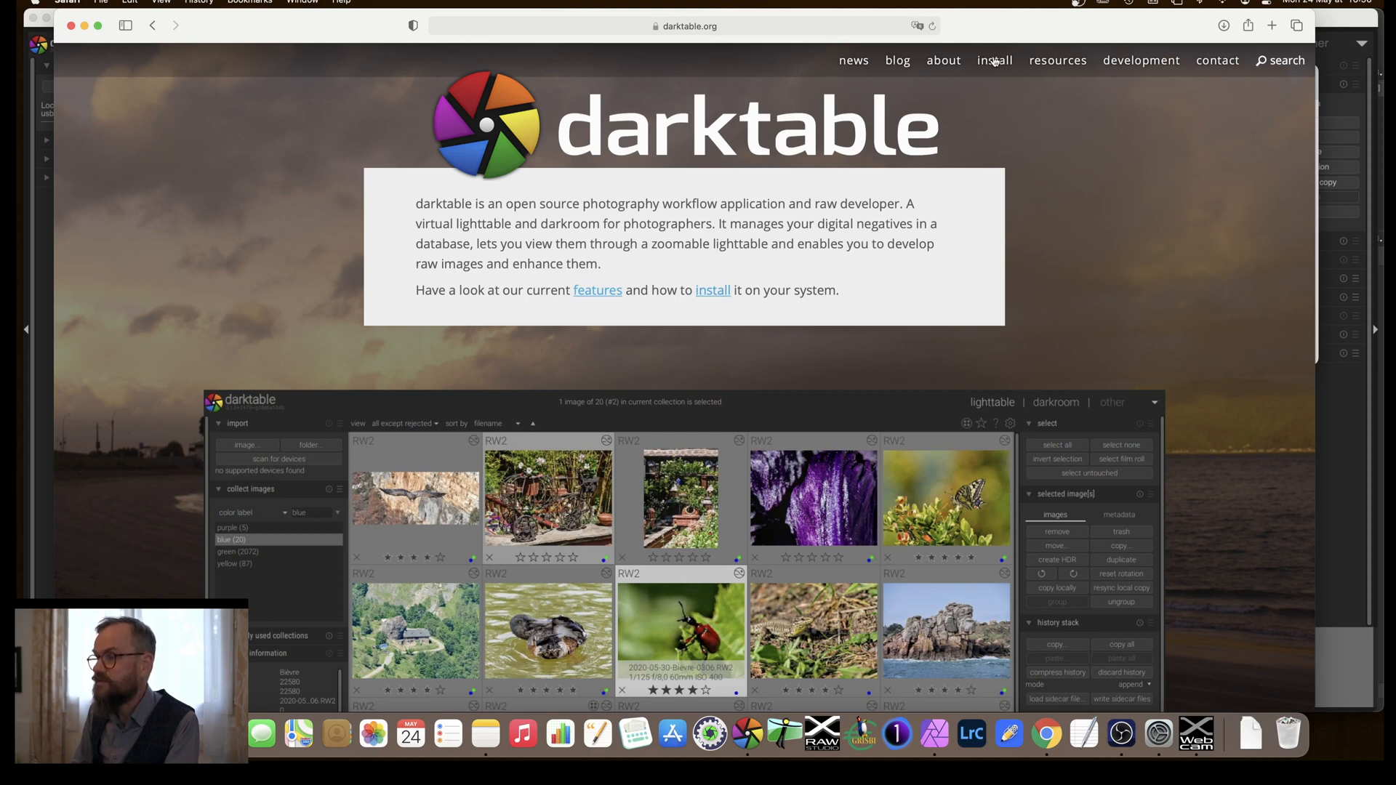
Show darktable.org's install page at the macOS DMG download instructions in Safari
{"action": "left_click", "coordinate": [993, 60]}
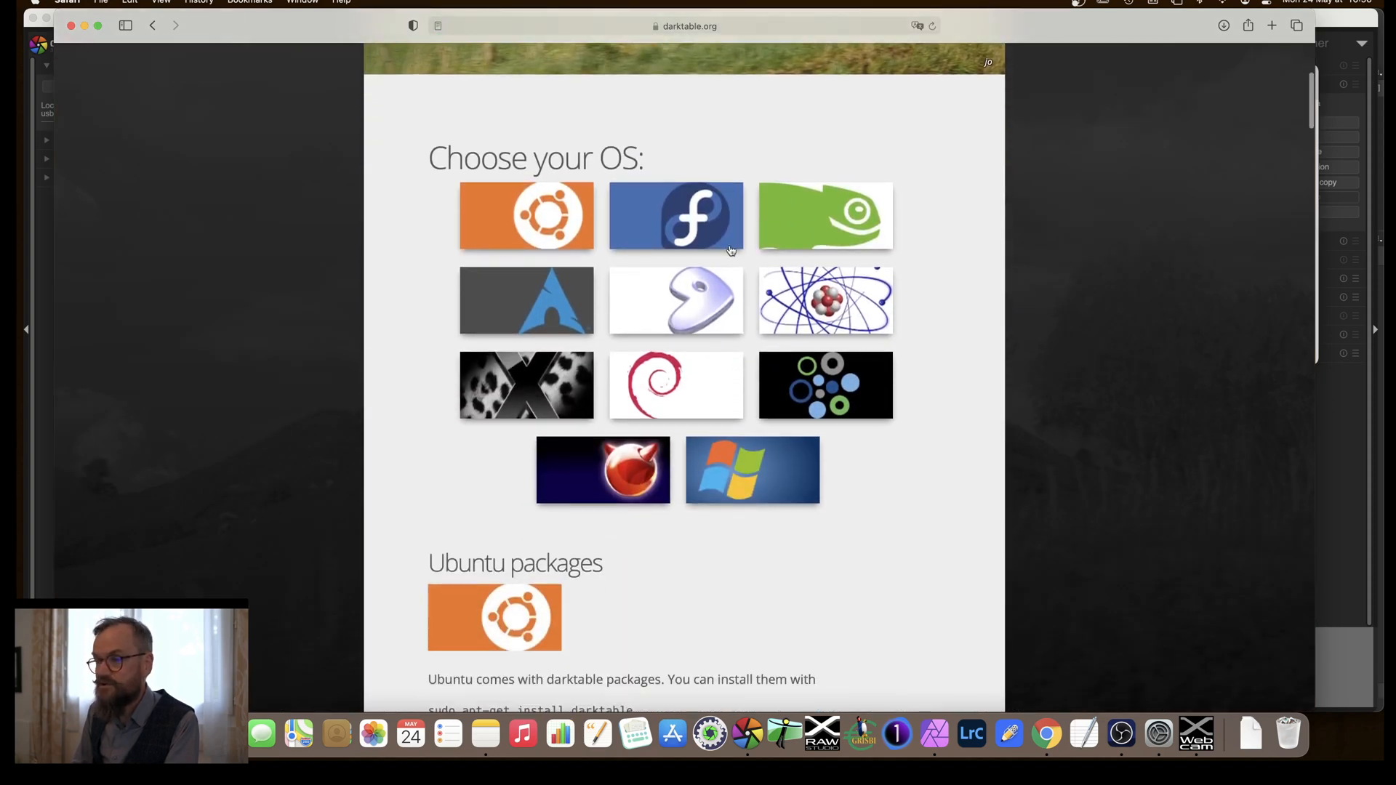
{"action": "mouse_move", "coordinate": [776, 463]}
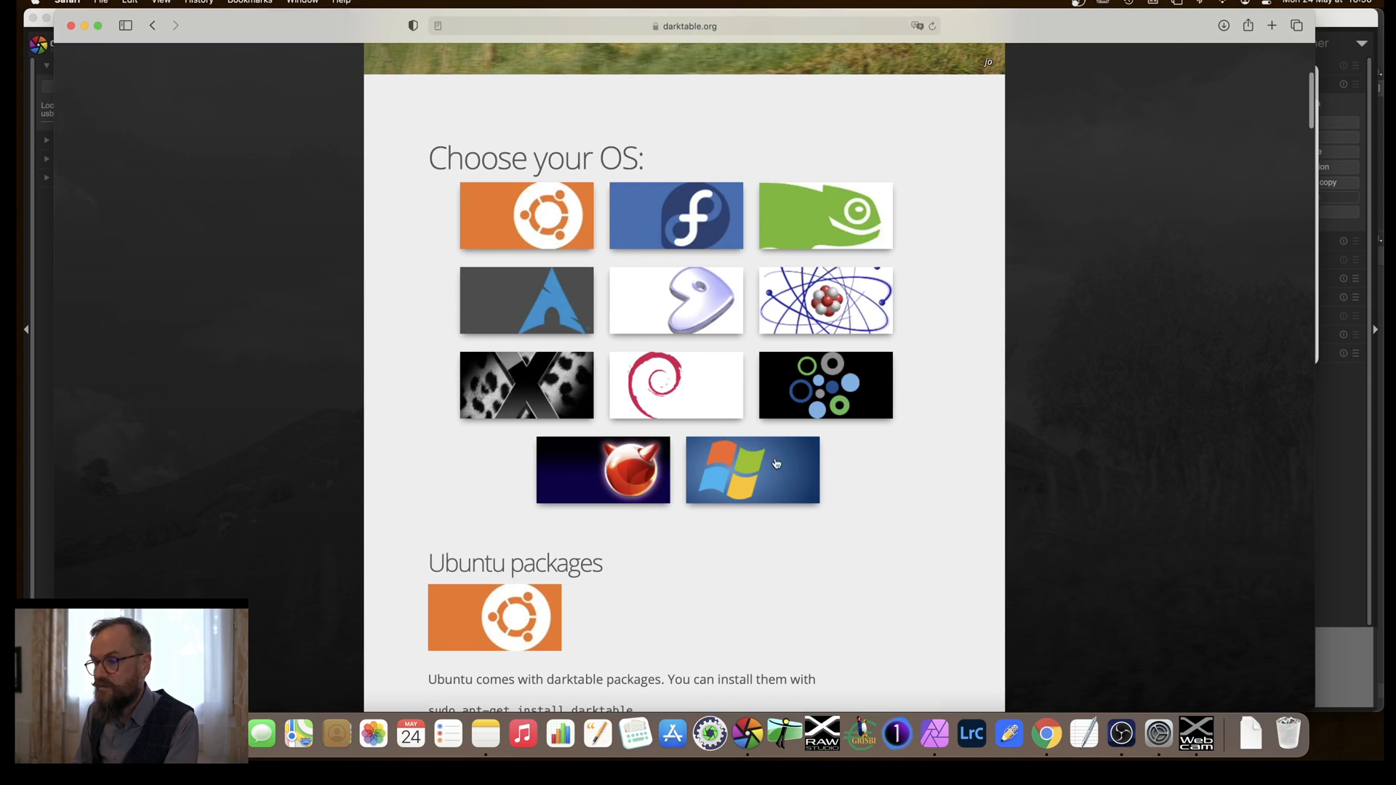
{"action": "mouse_move", "coordinate": [538, 383]}
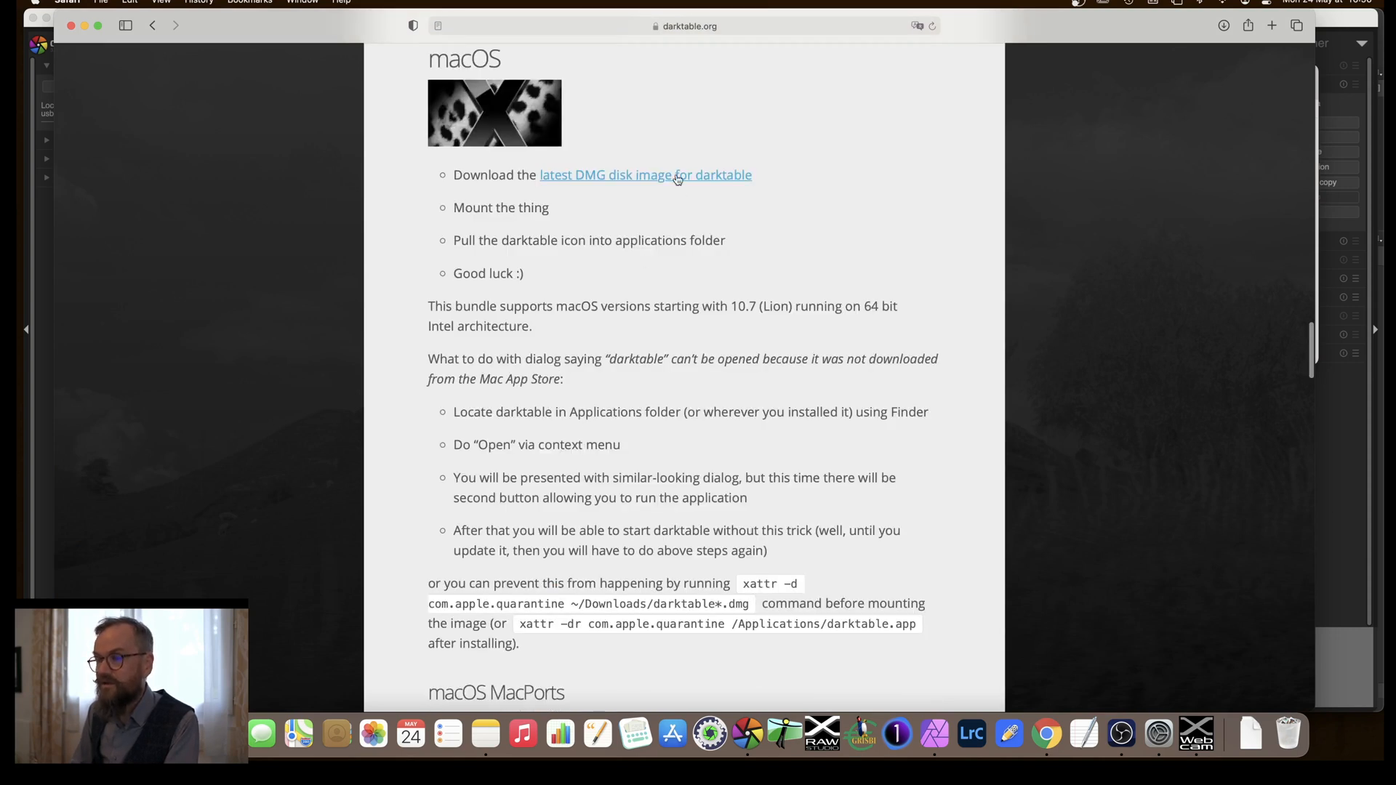
{"action": "scroll", "scroll_direction": "up", "scroll_amount": 3}
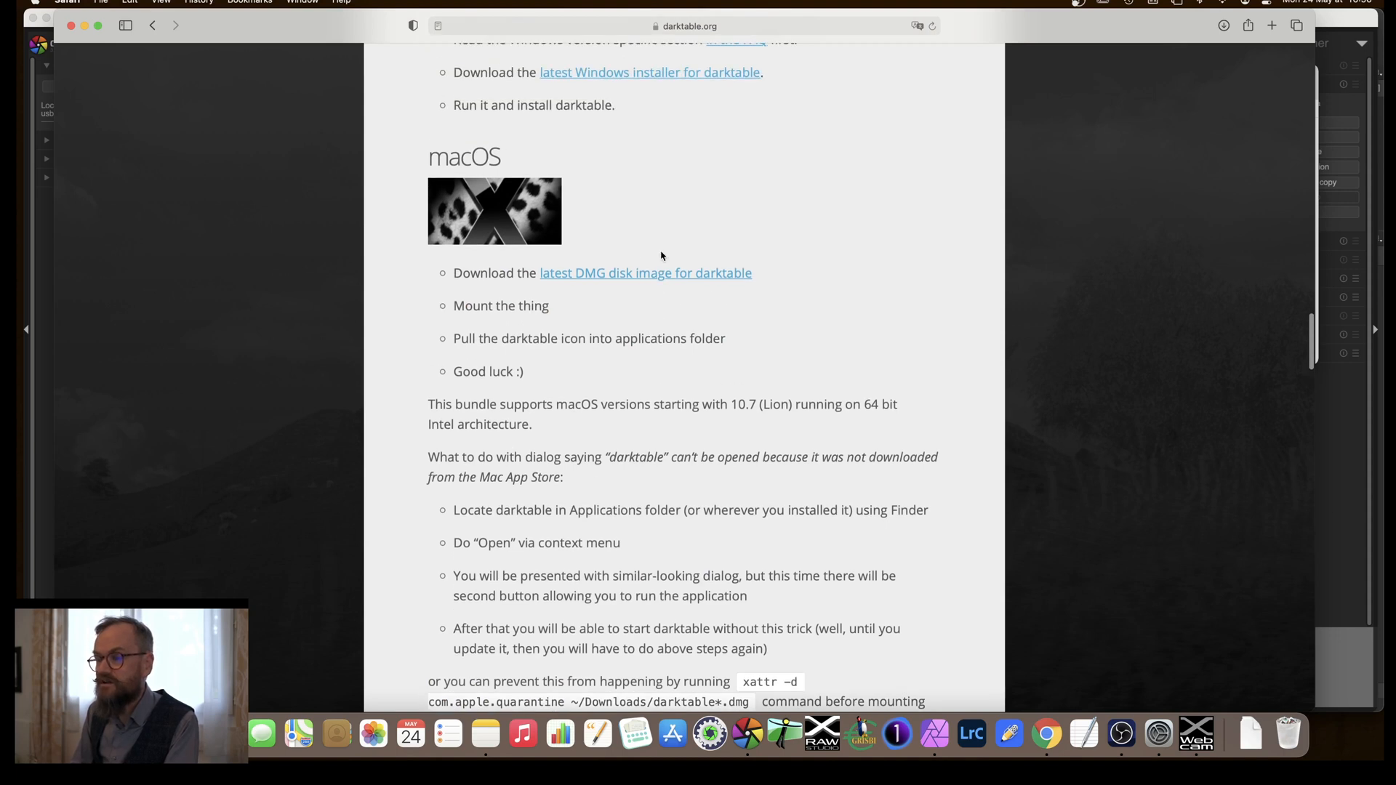
{"action": "scroll", "scroll_direction": "up", "scroll_amount": 3}
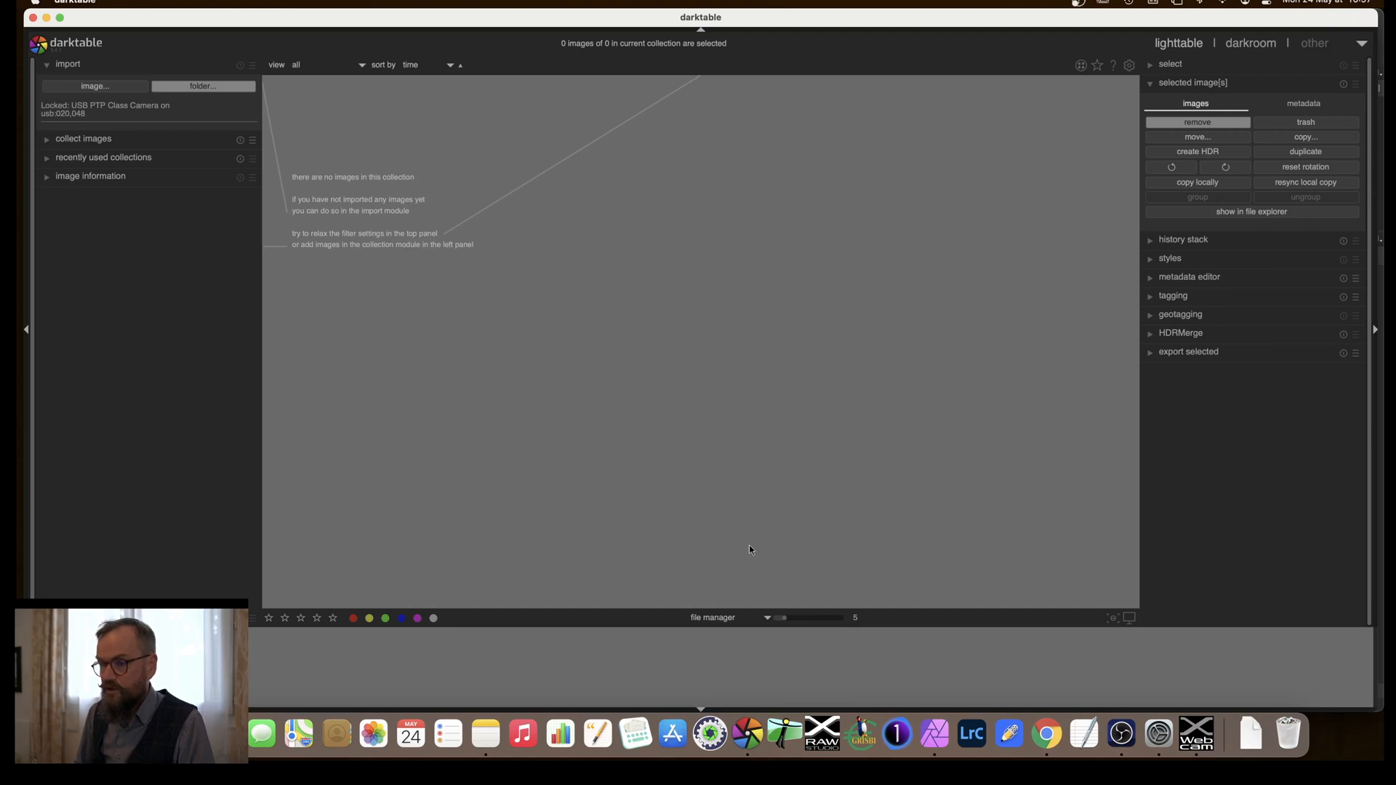
{"action": "mouse_move", "coordinate": [764, 436]}
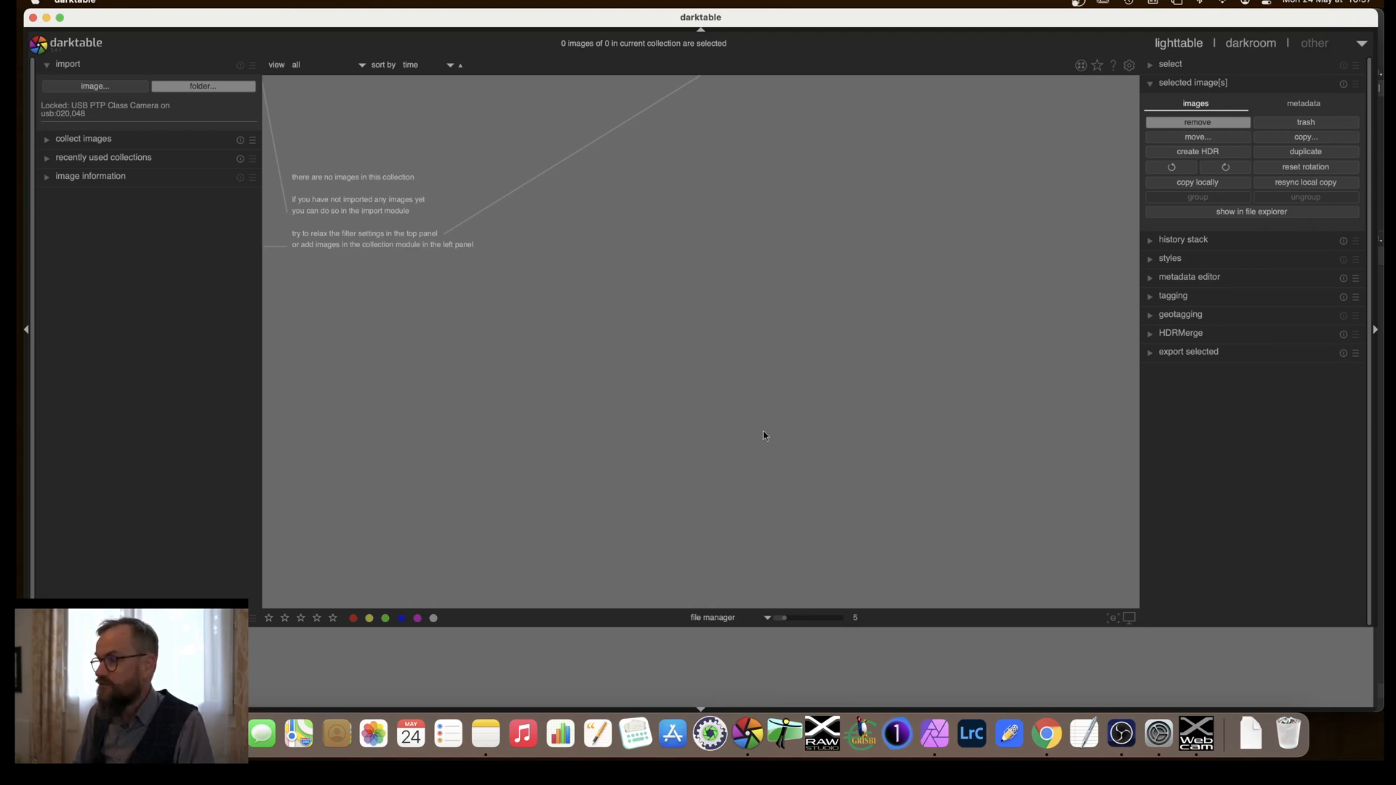
{"action": "mouse_move", "coordinate": [769, 395]}
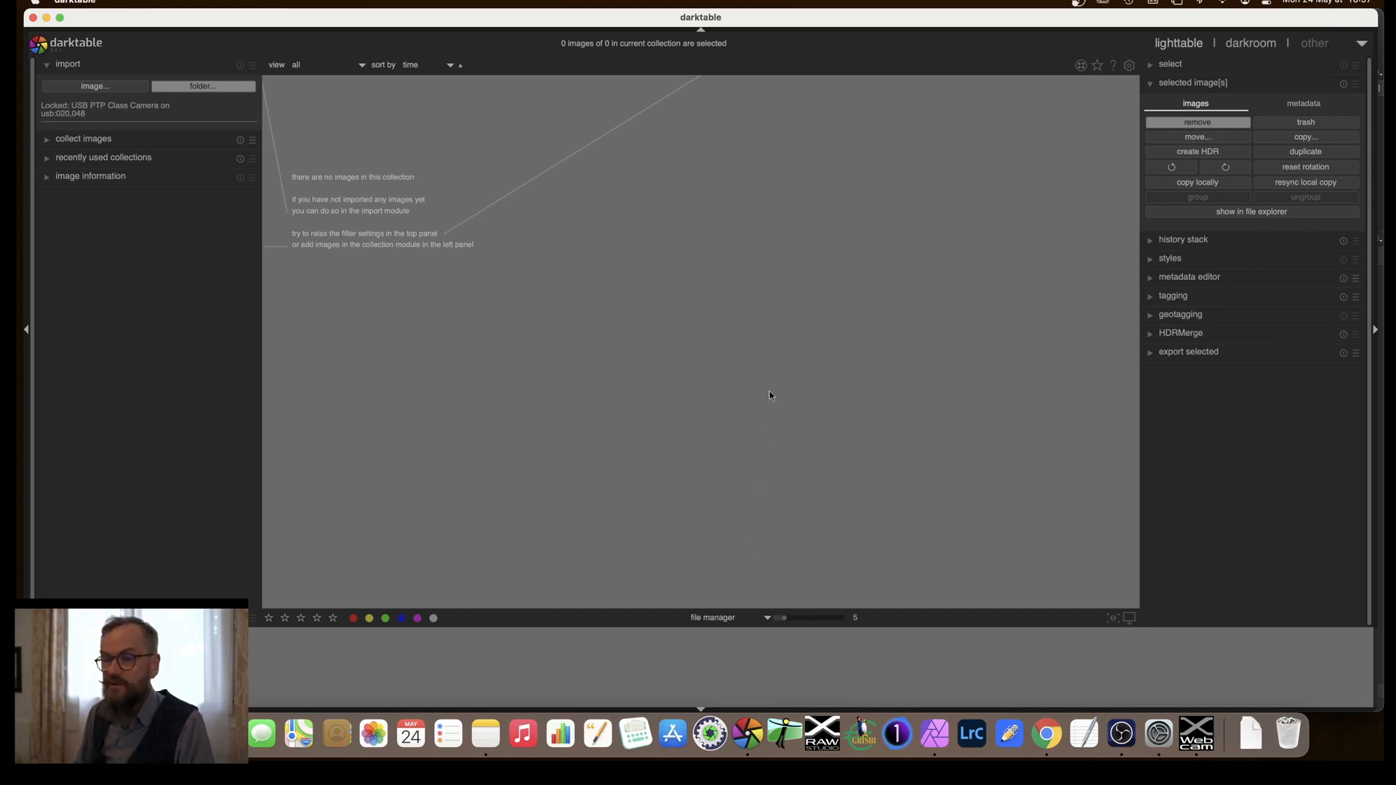
{"action": "mouse_move", "coordinate": [573, 318]}
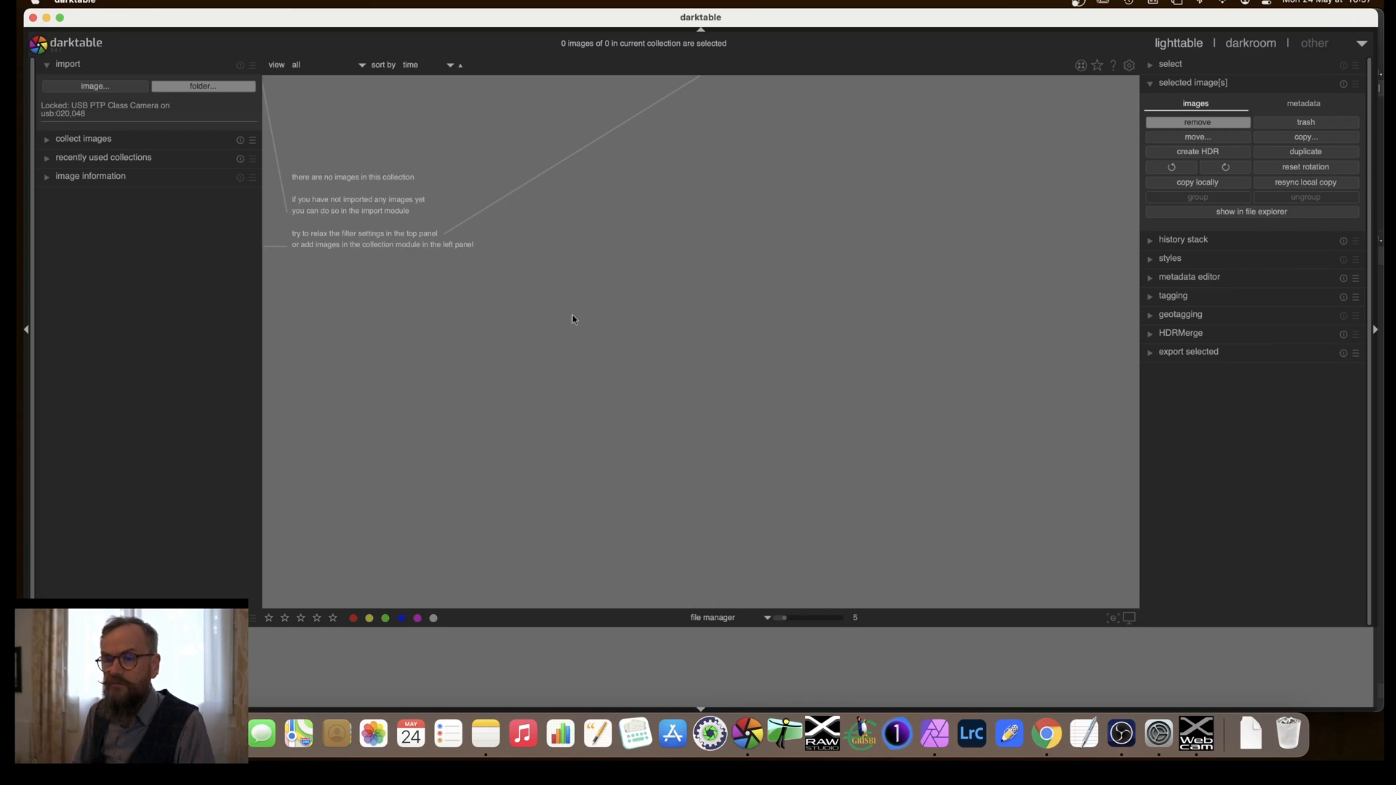
{"action": "mouse_move", "coordinate": [461, 168]}
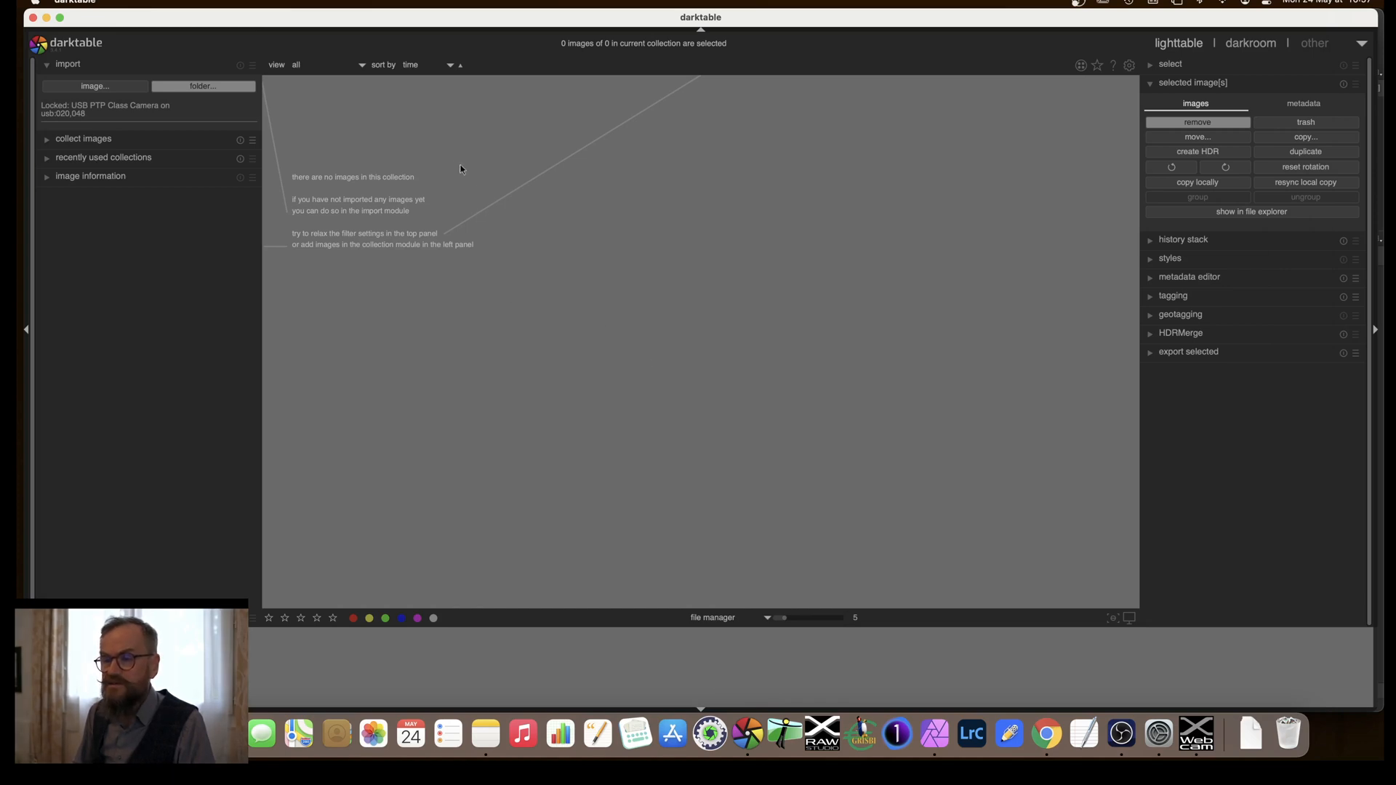
{"action": "mouse_move", "coordinate": [373, 258]}
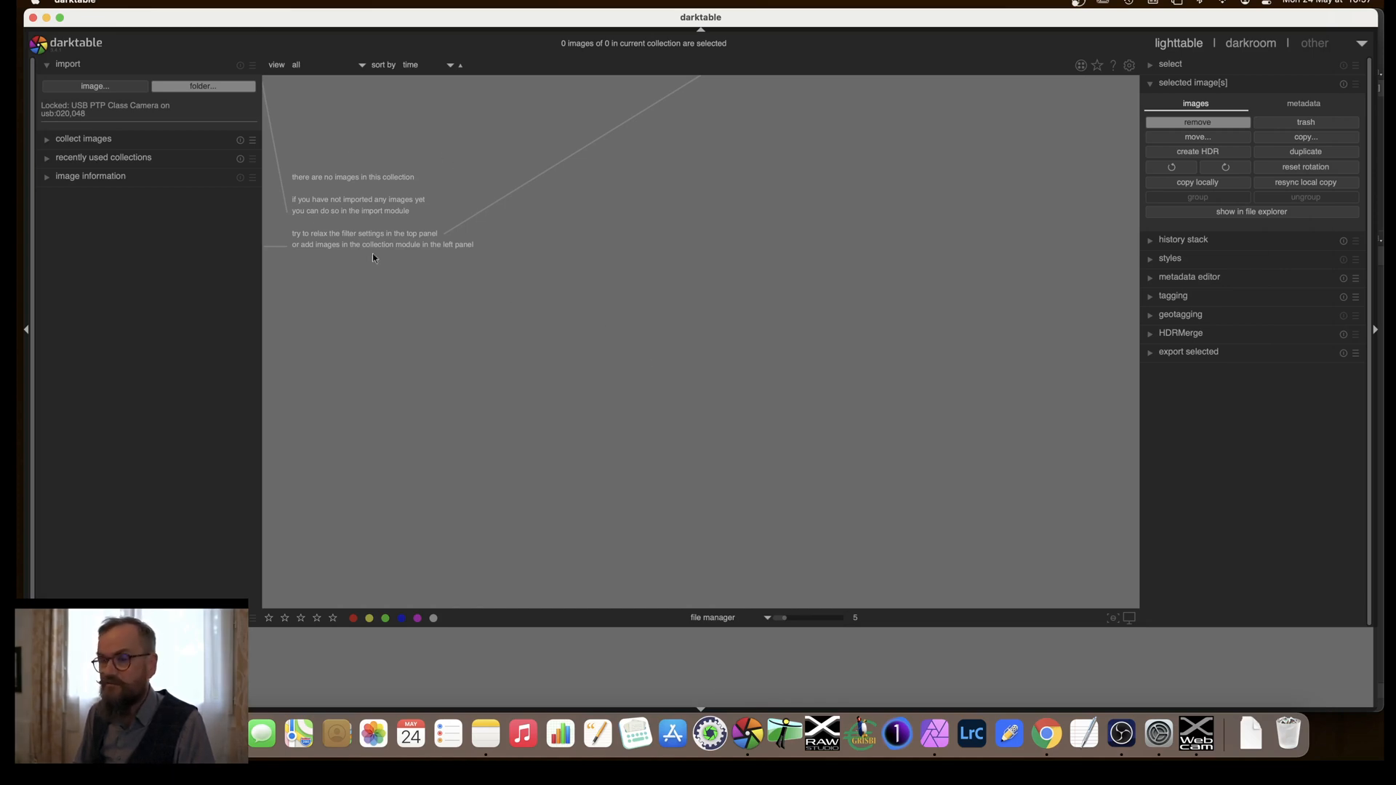
{"action": "mouse_move", "coordinate": [393, 179]}
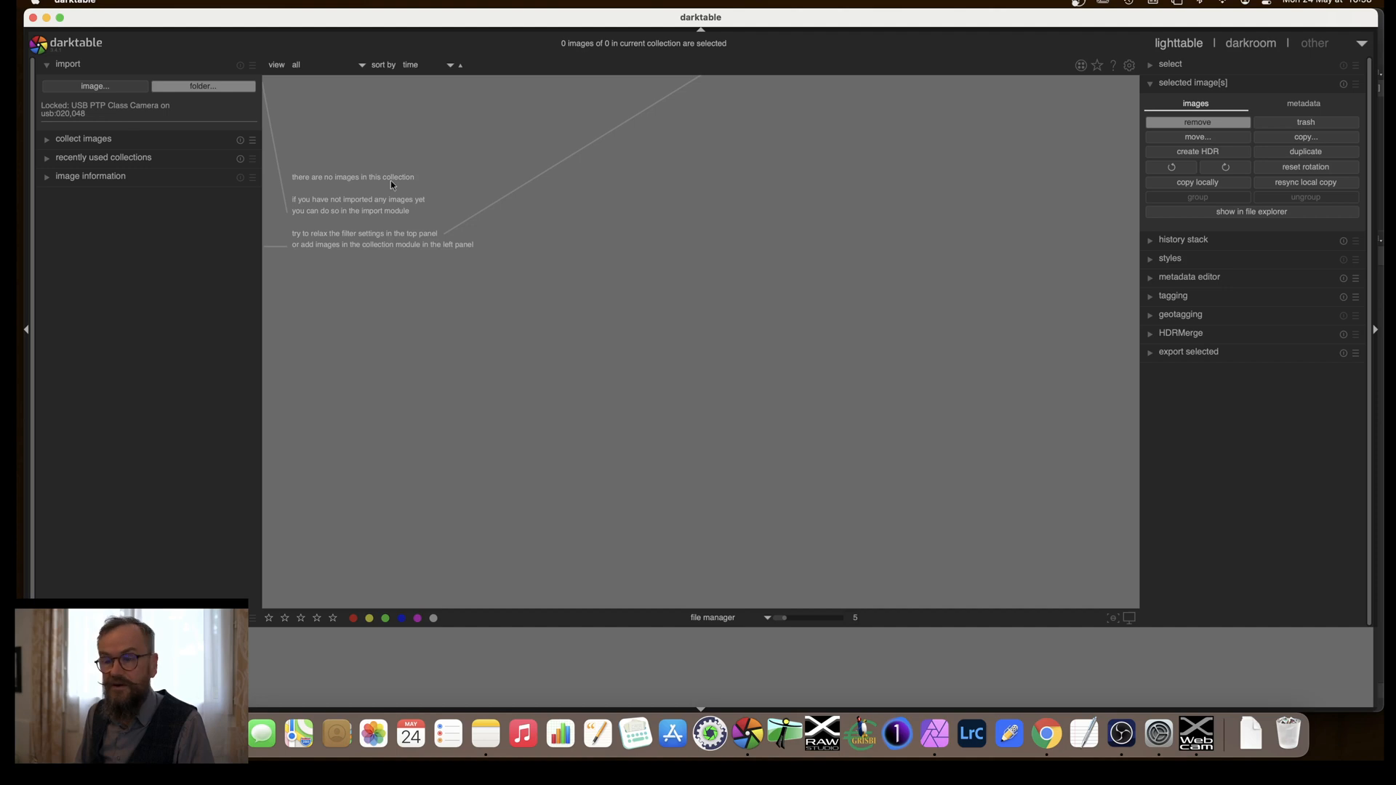
{"action": "mouse_move", "coordinate": [978, 119]}
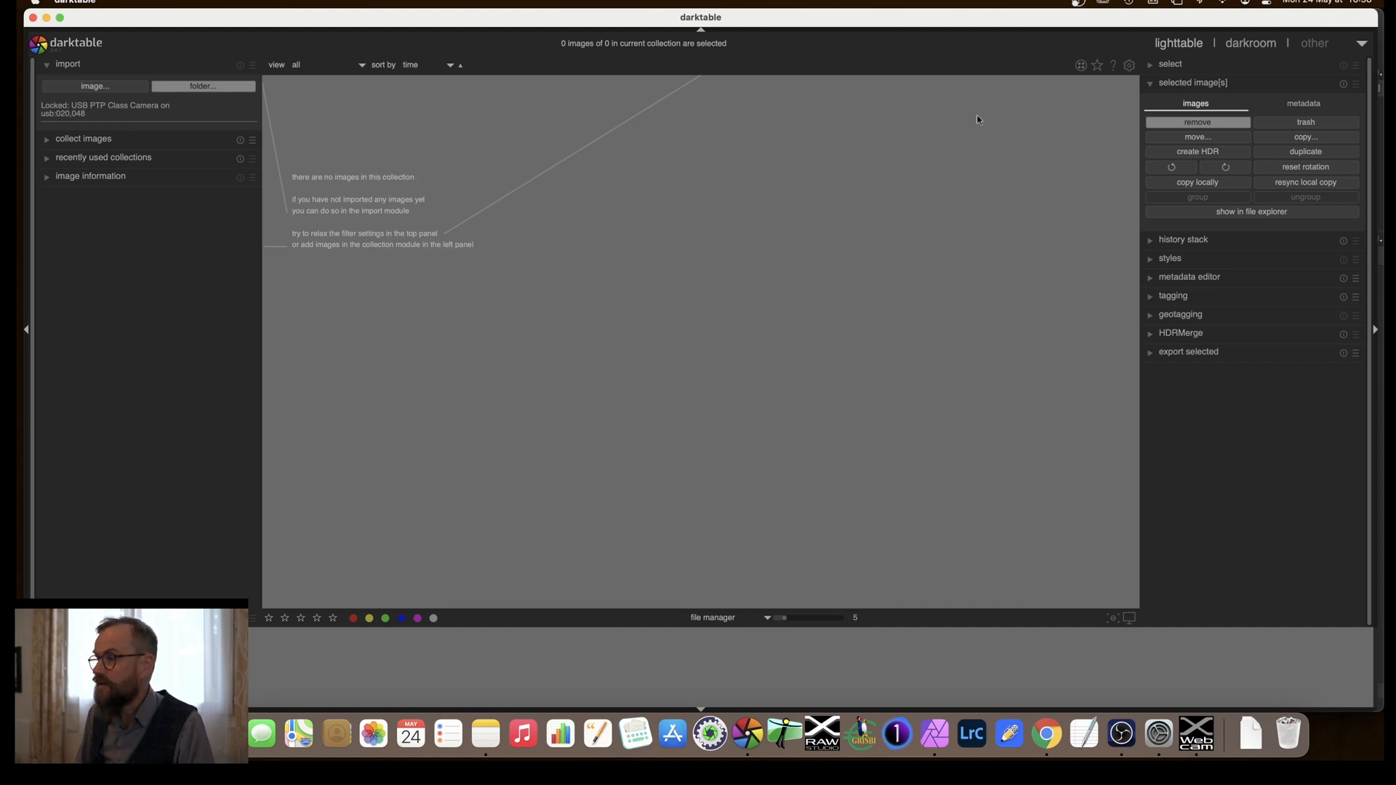
{"action": "mouse_move", "coordinate": [1126, 78]}
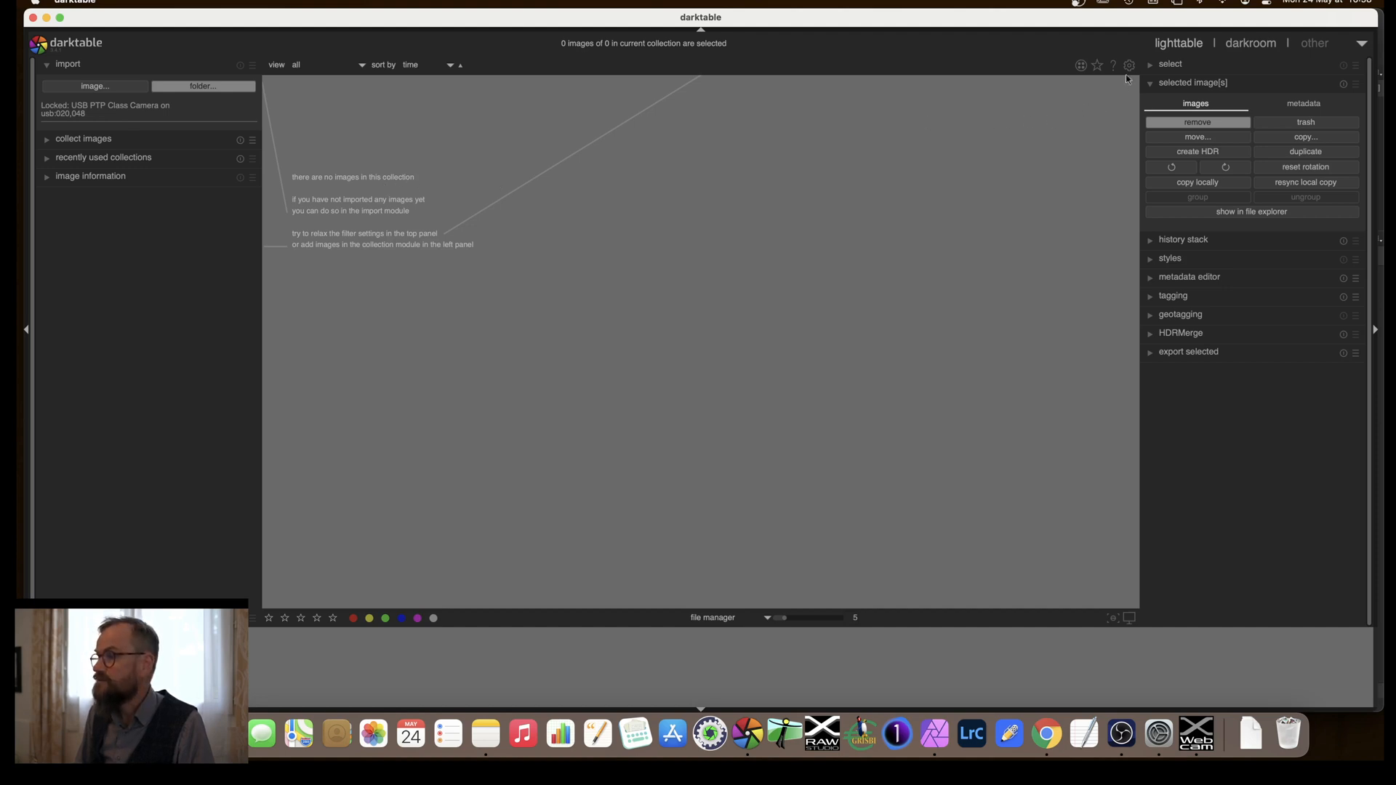
{"action": "mouse_move", "coordinate": [1130, 65]}
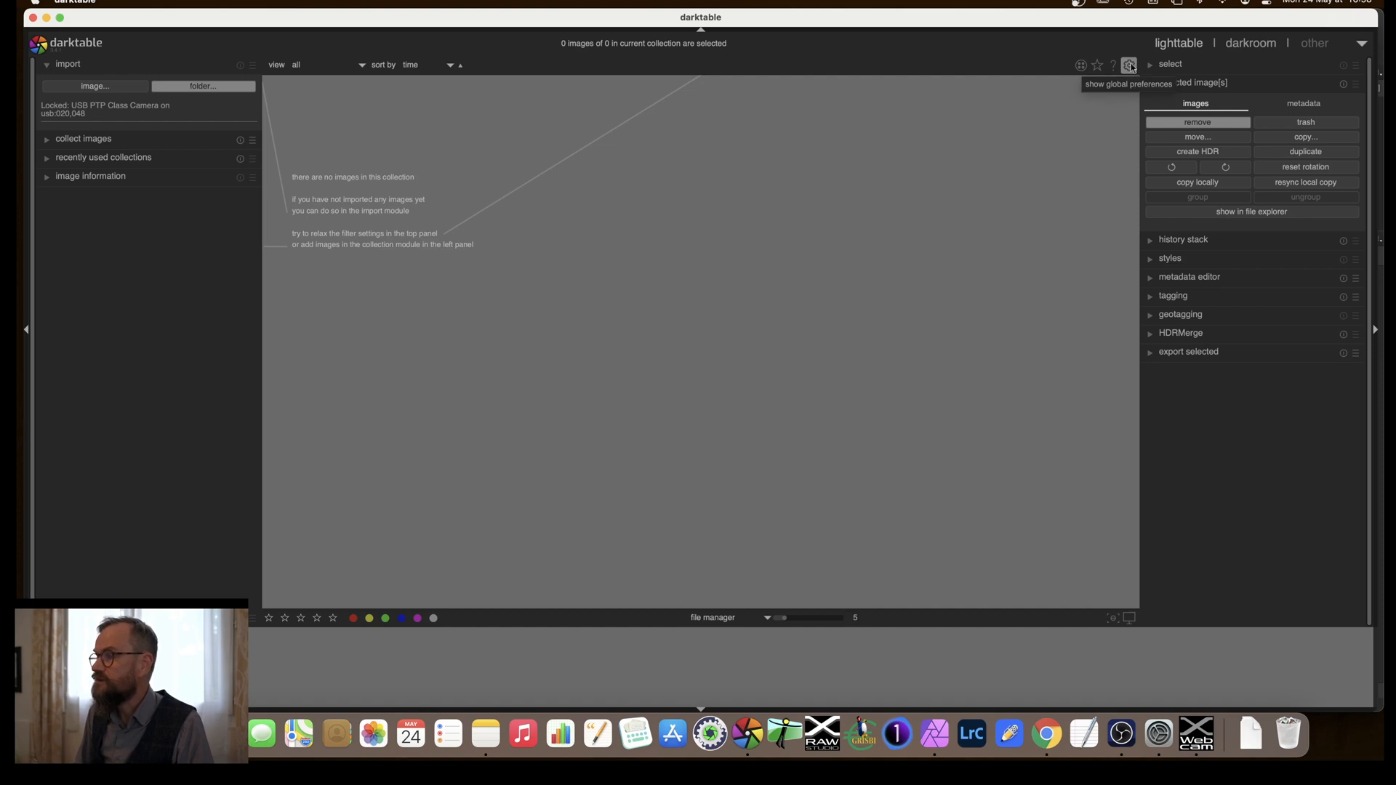
Set processing preference 'auto-apply pixel workflow defaults' to scene-referred, then close preferences
{"action": "left_click", "coordinate": [1130, 66]}
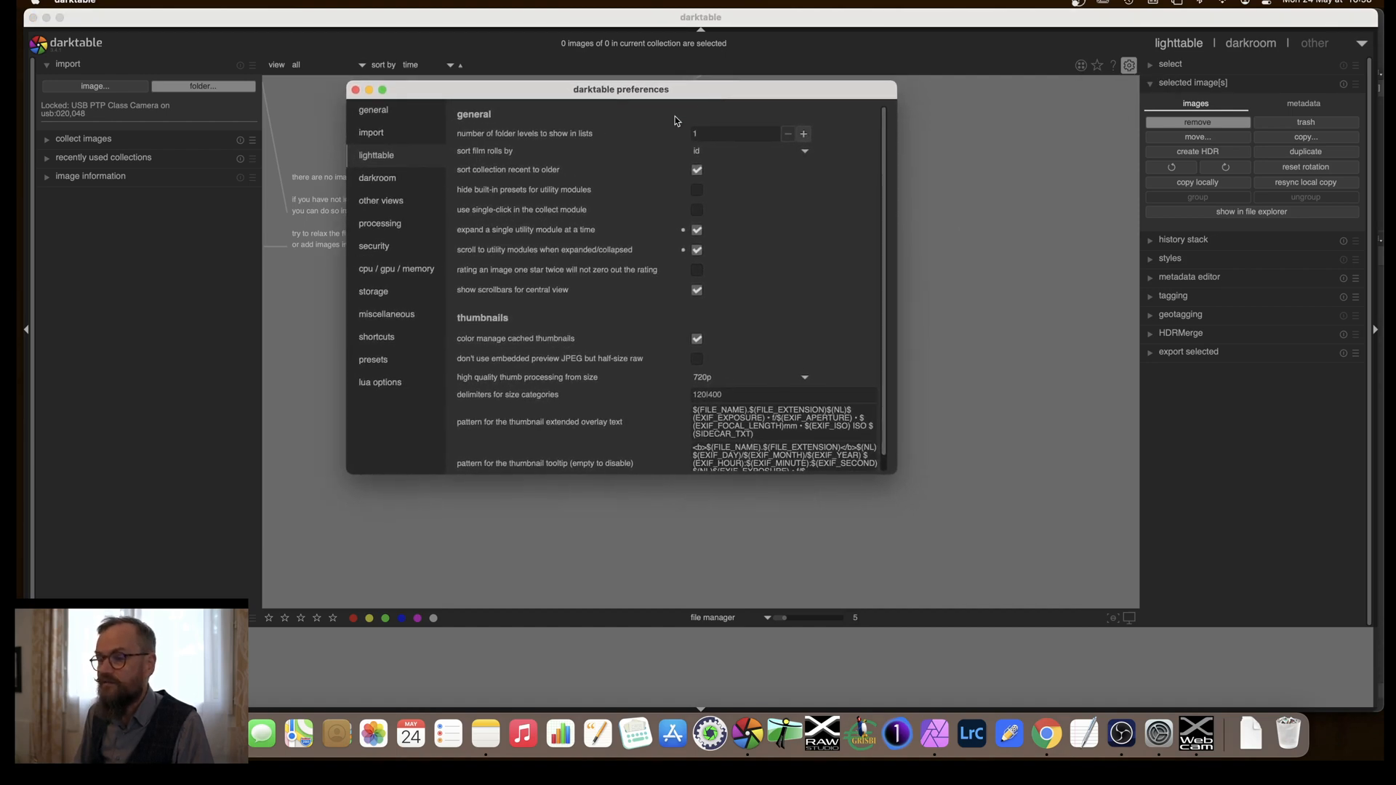
{"action": "left_click", "coordinate": [372, 110]}
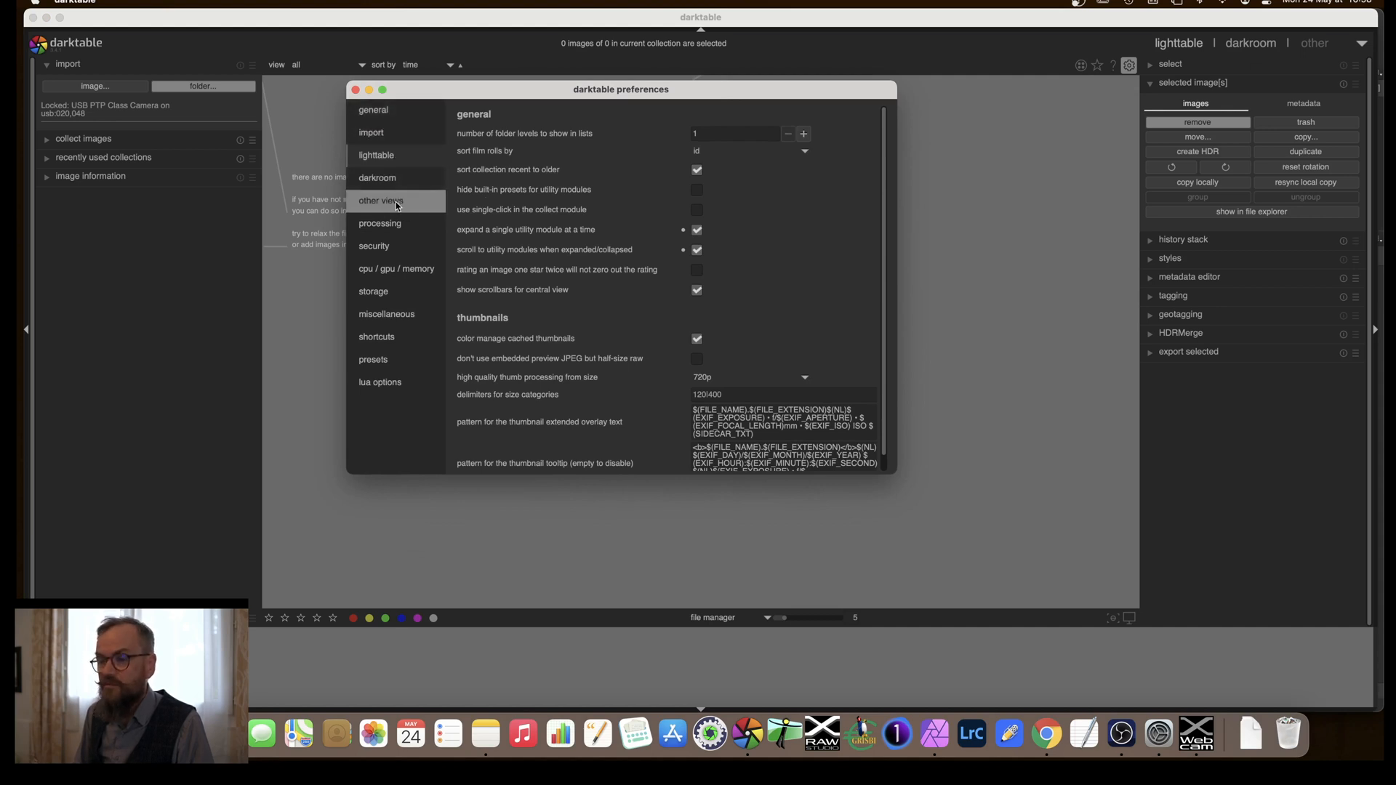
{"action": "left_click", "coordinate": [380, 224]}
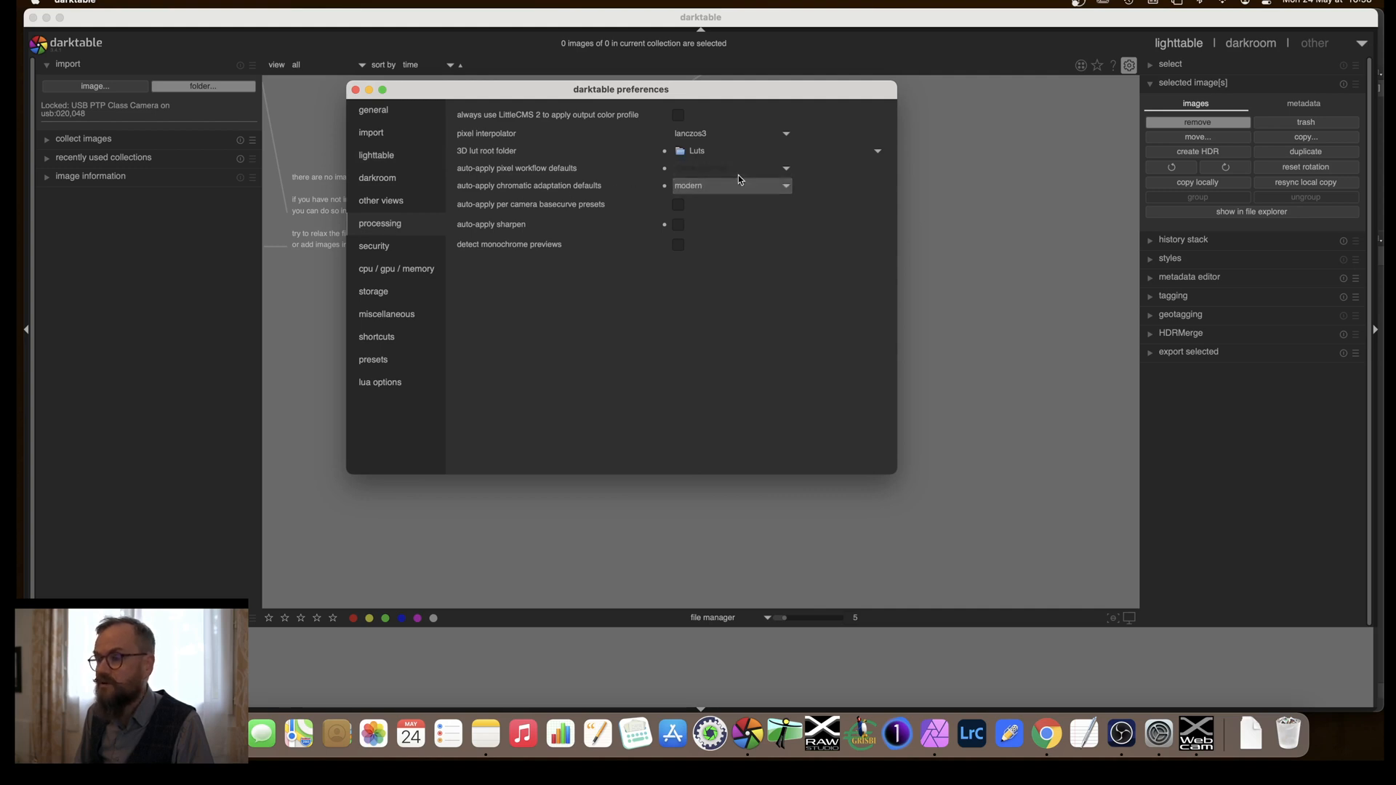
{"action": "left_click", "coordinate": [785, 168]}
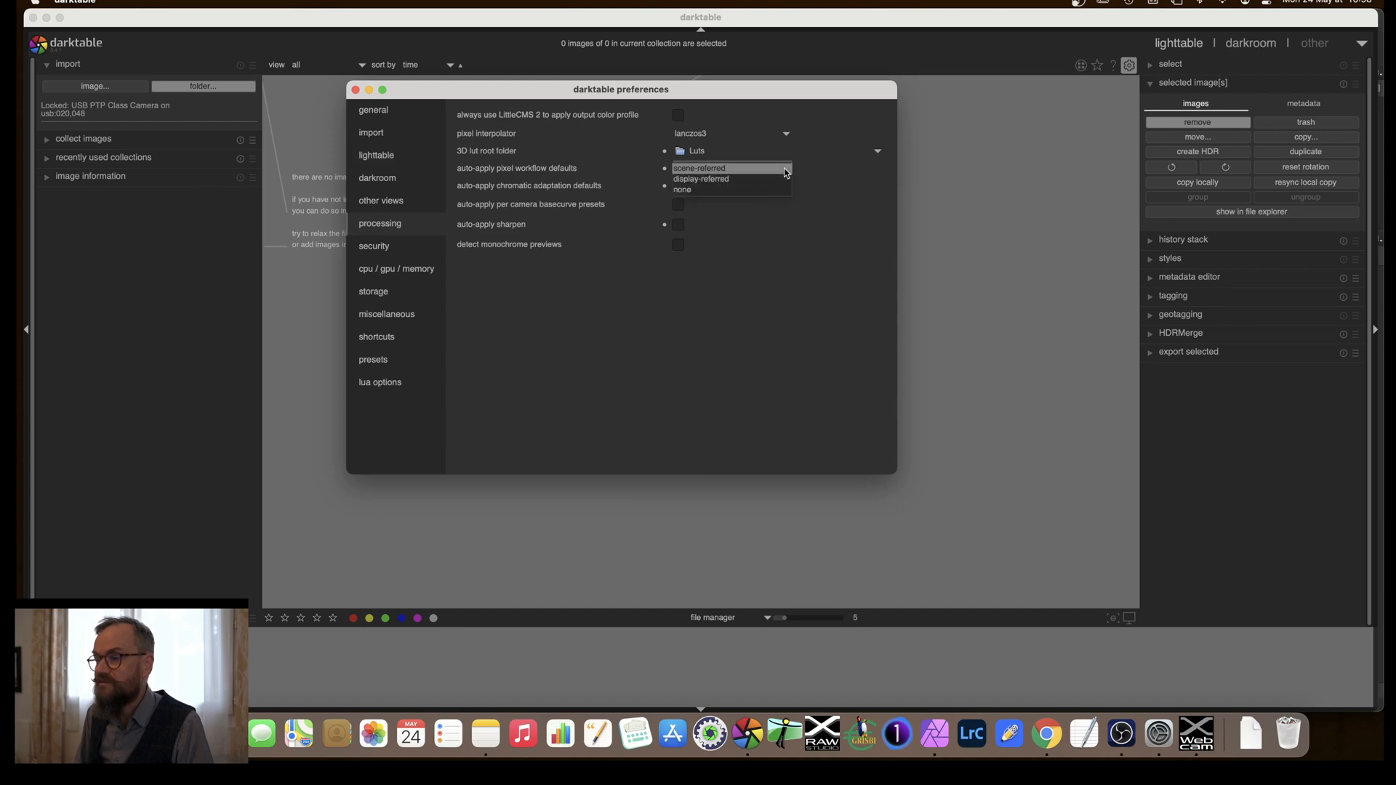
{"action": "left_click", "coordinate": [700, 168]}
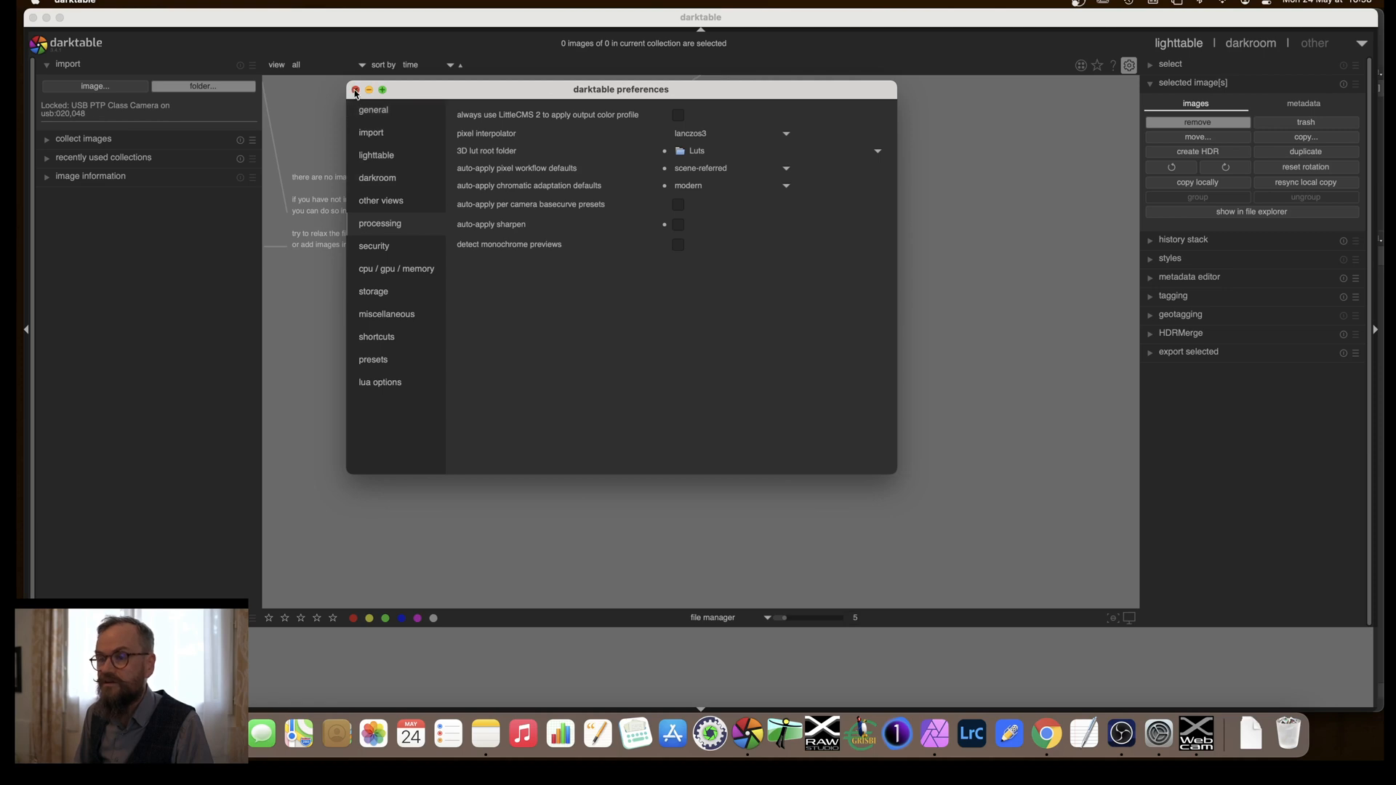
{"action": "left_click", "coordinate": [355, 89]}
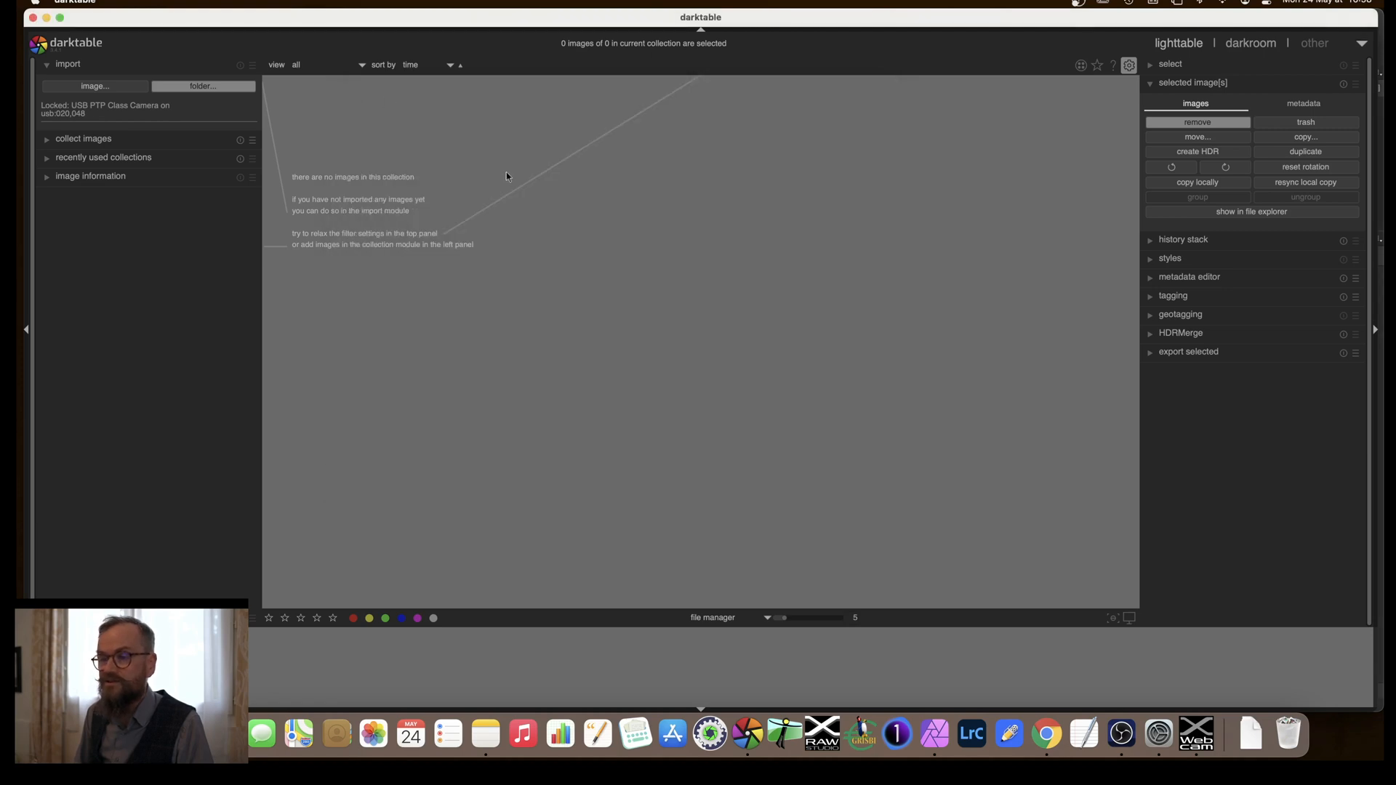
{"action": "mouse_move", "coordinate": [455, 197]}
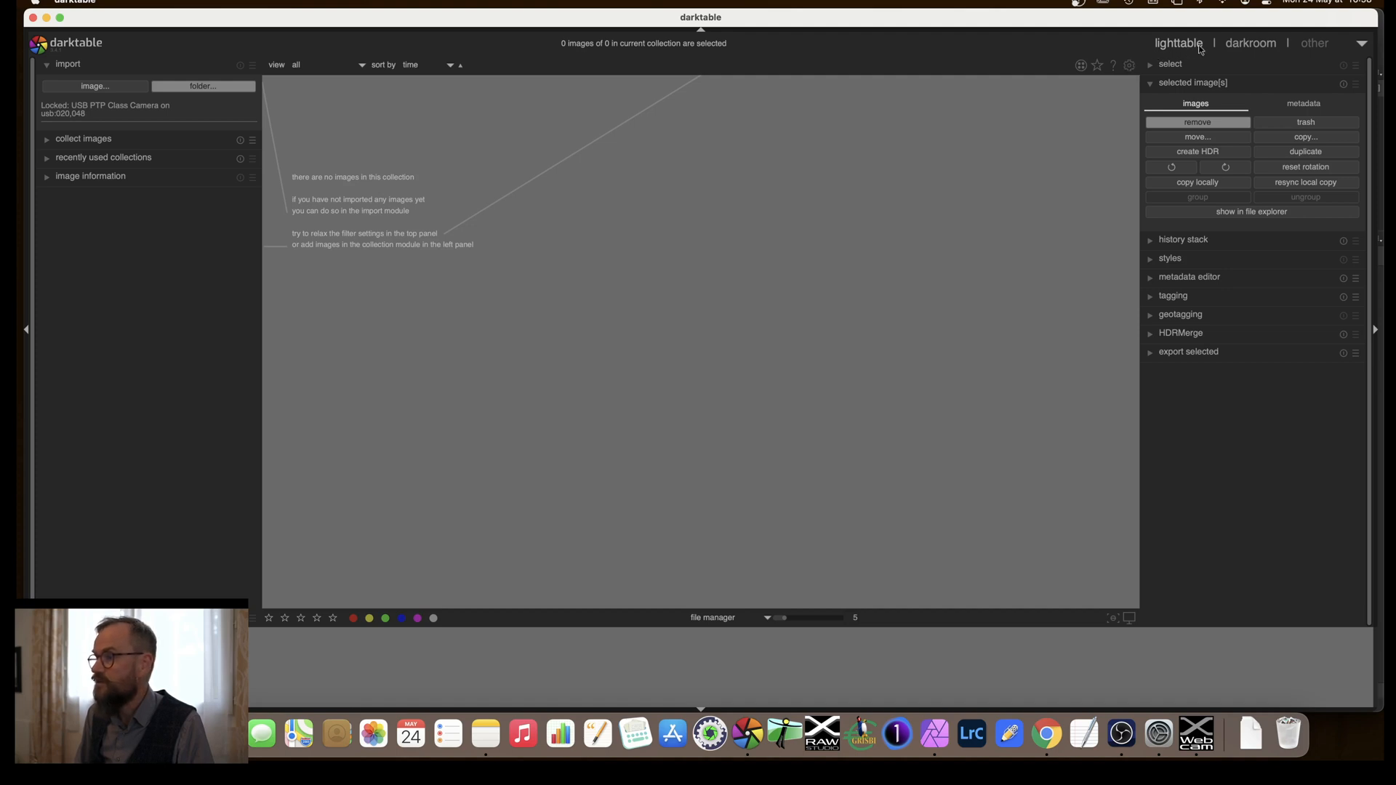
{"action": "mouse_move", "coordinate": [362, 181]}
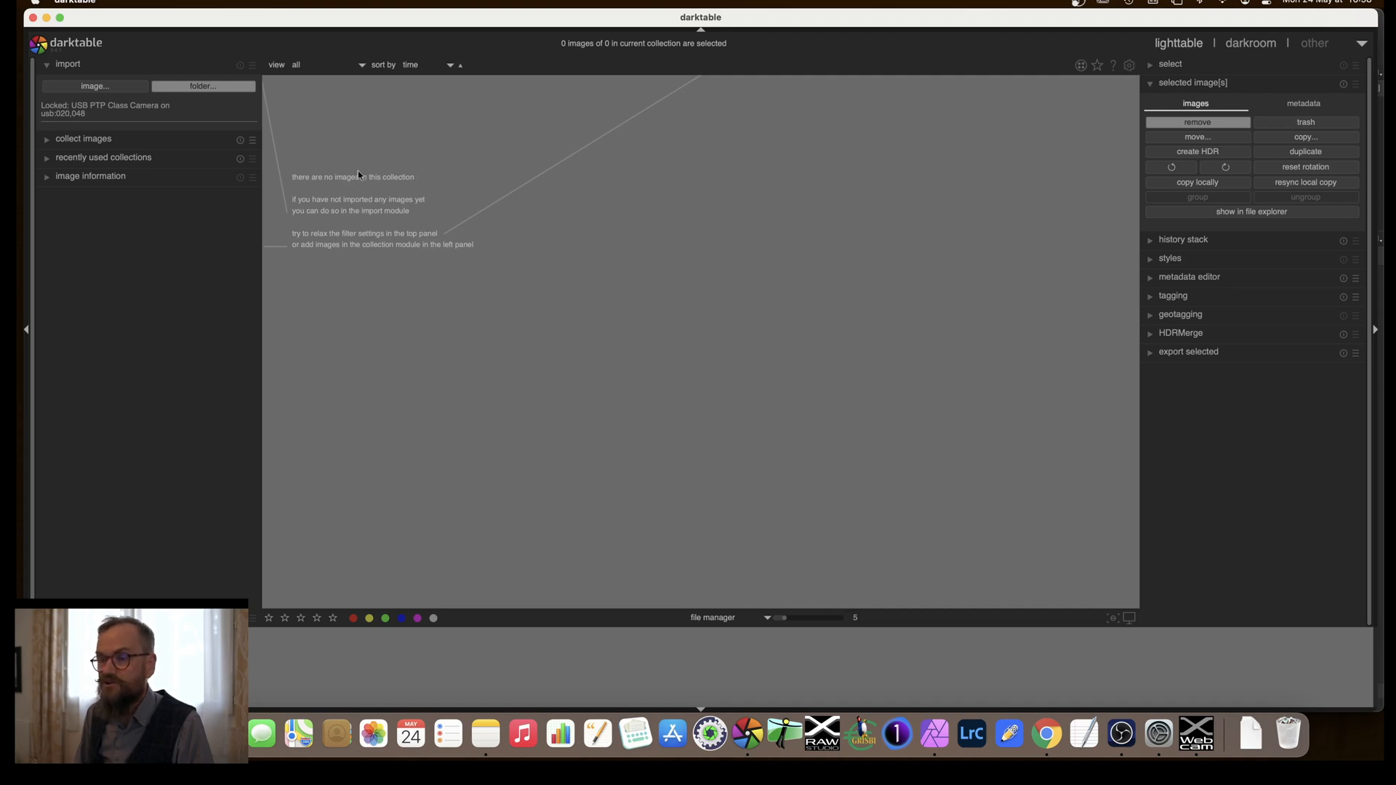
{"action": "mouse_move", "coordinate": [351, 170]}
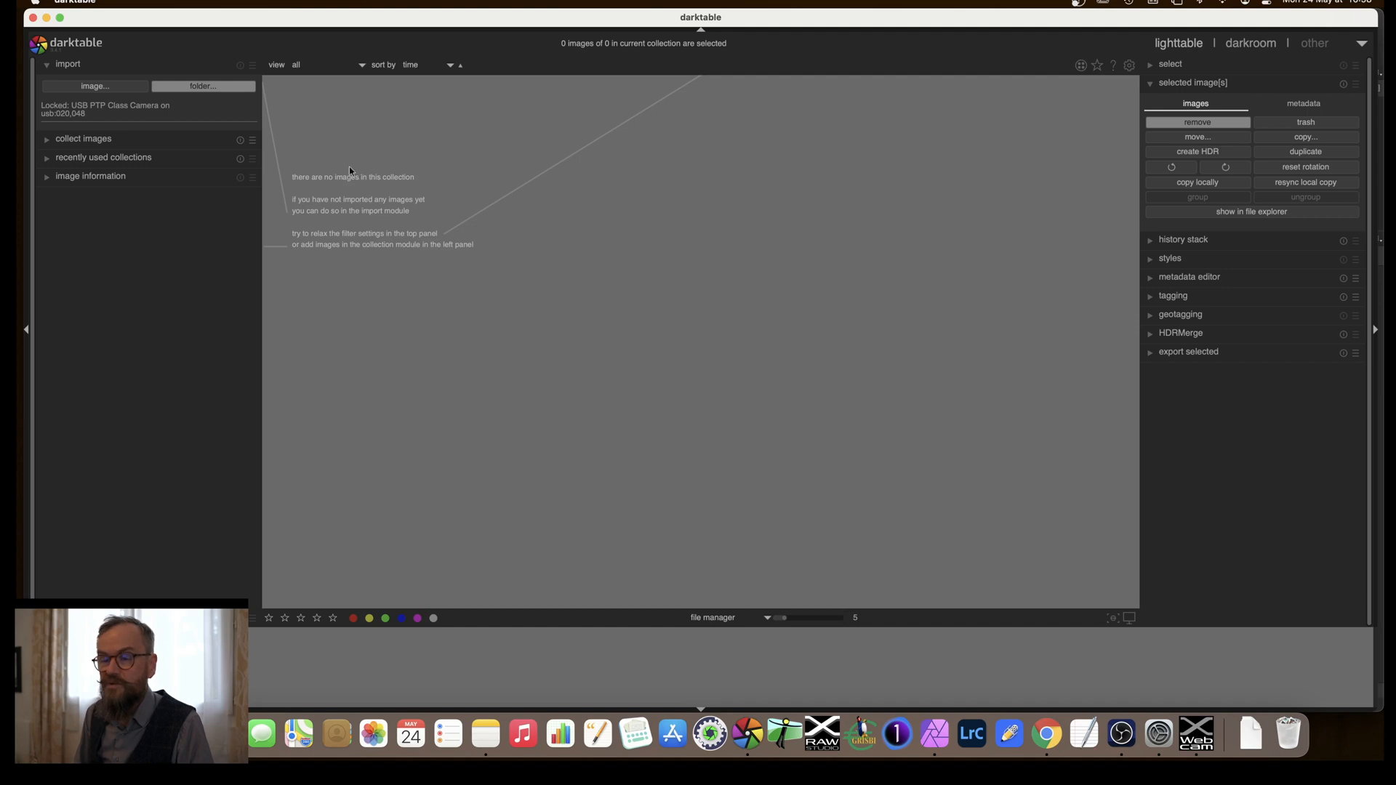
{"action": "mouse_move", "coordinate": [255, 100]}
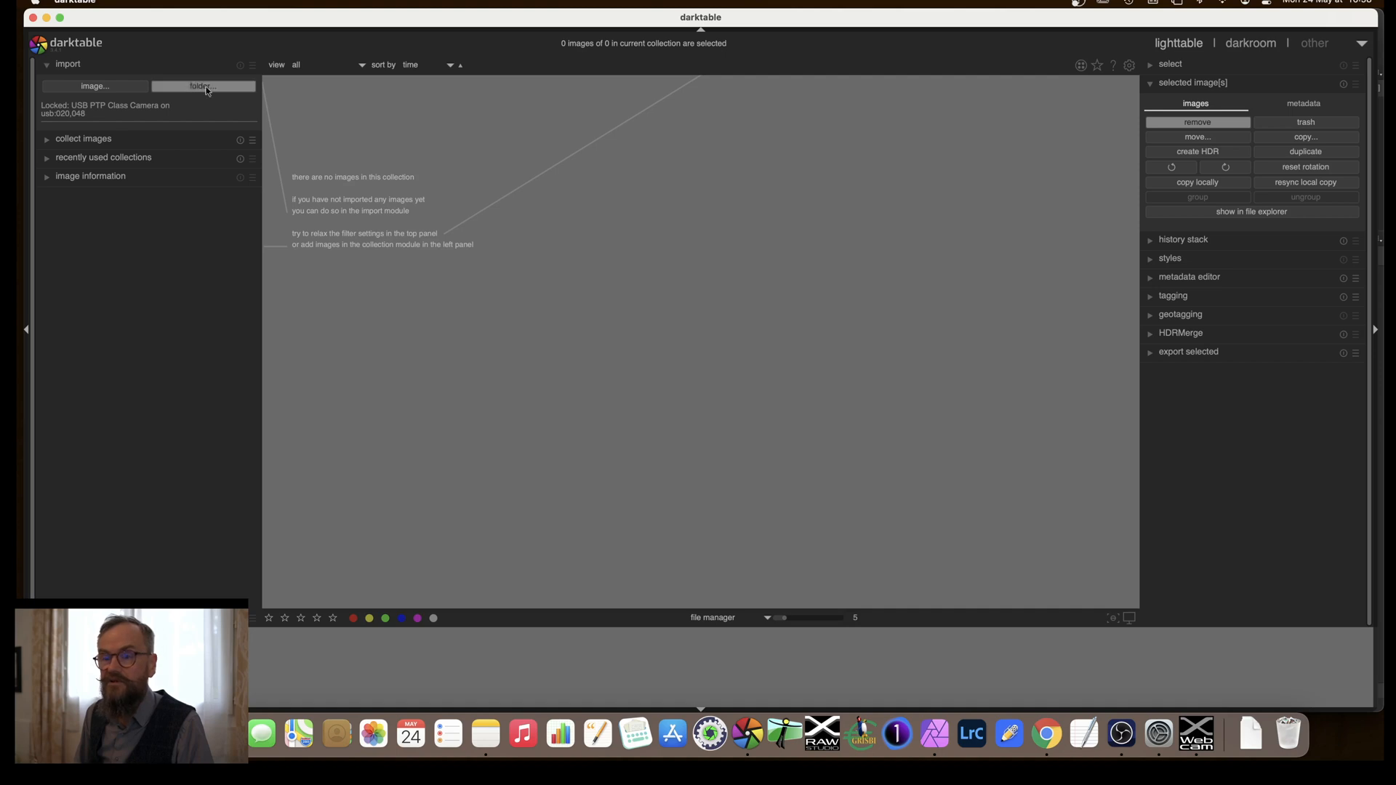
Import the folder of three photos and open the bee-on-lavender shot
{"action": "left_click", "coordinate": [206, 86]}
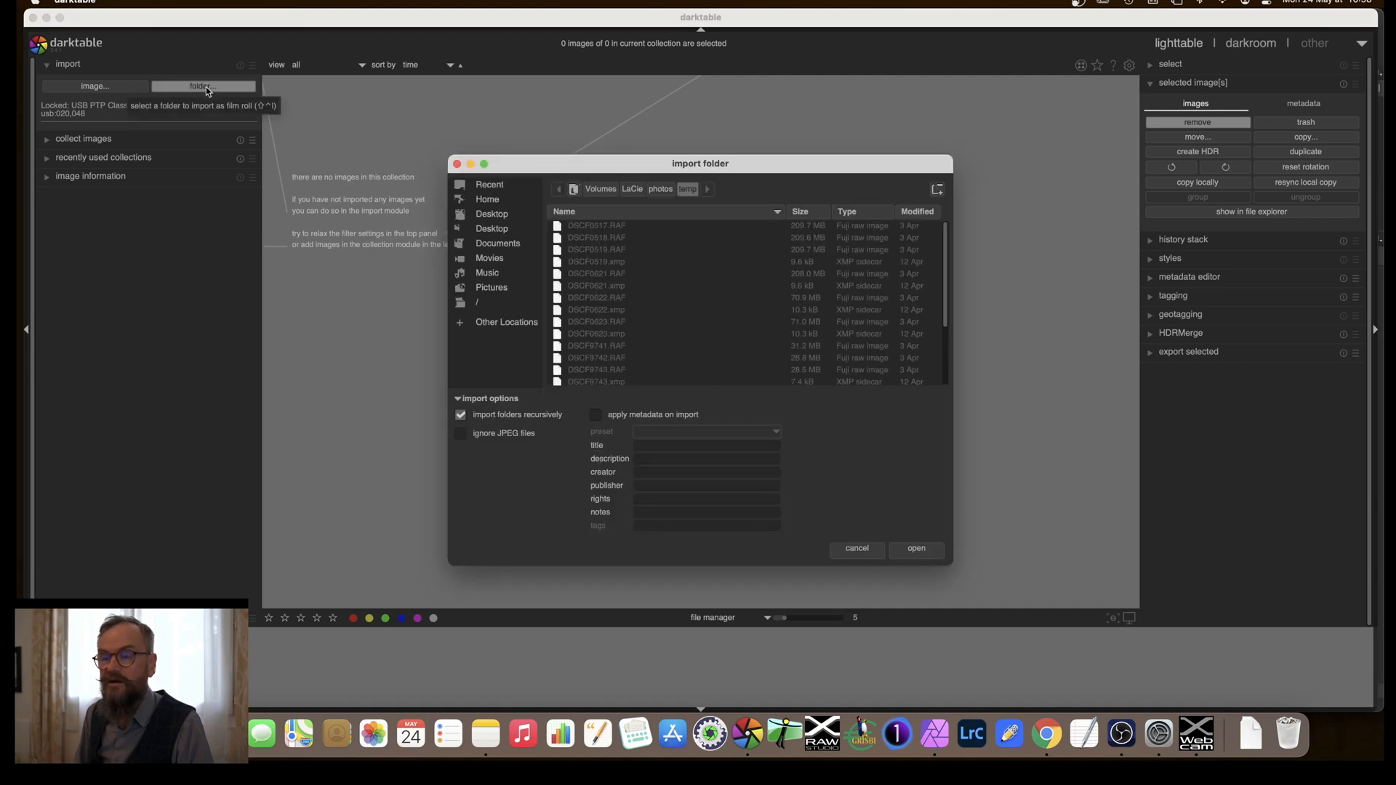
{"action": "left_click", "coordinate": [660, 189]}
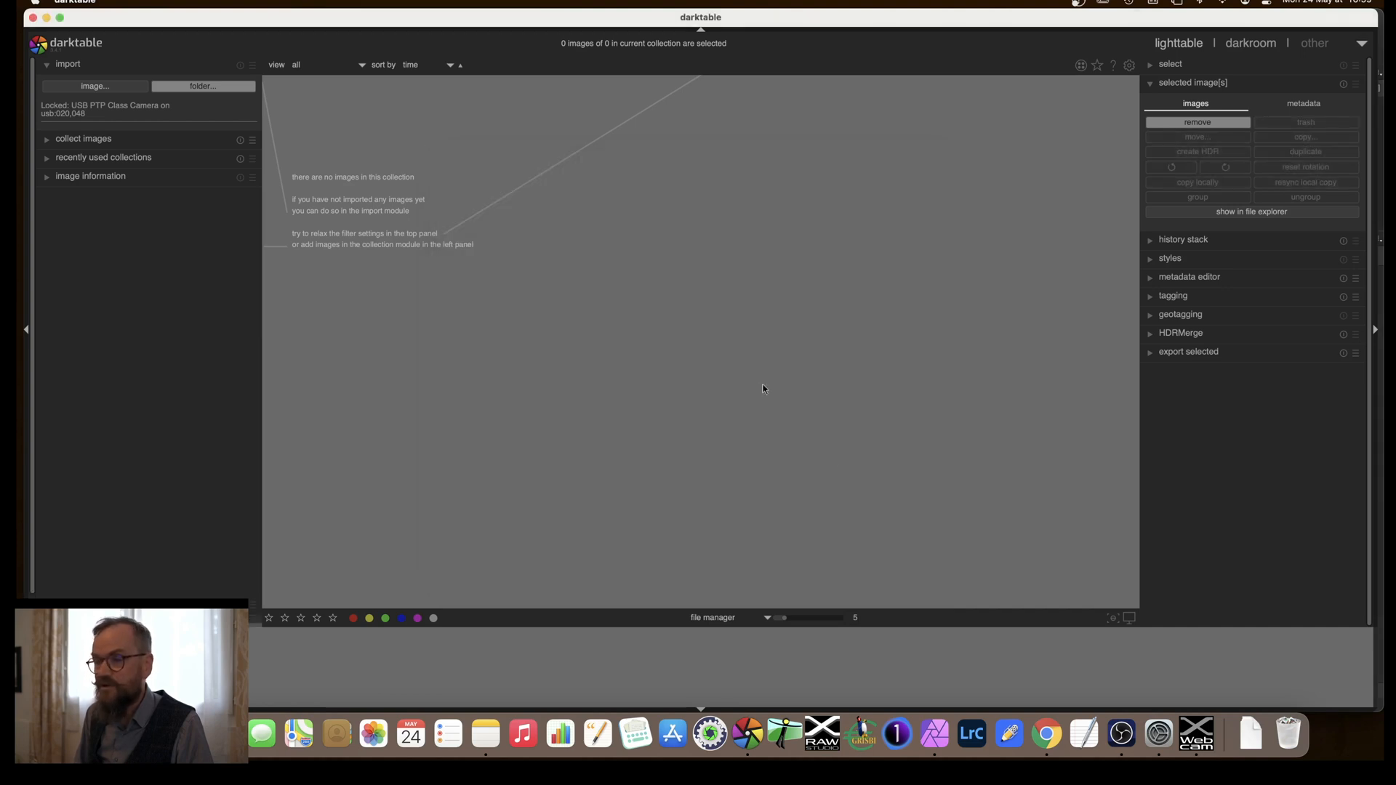
{"action": "mouse_move", "coordinate": [609, 316]}
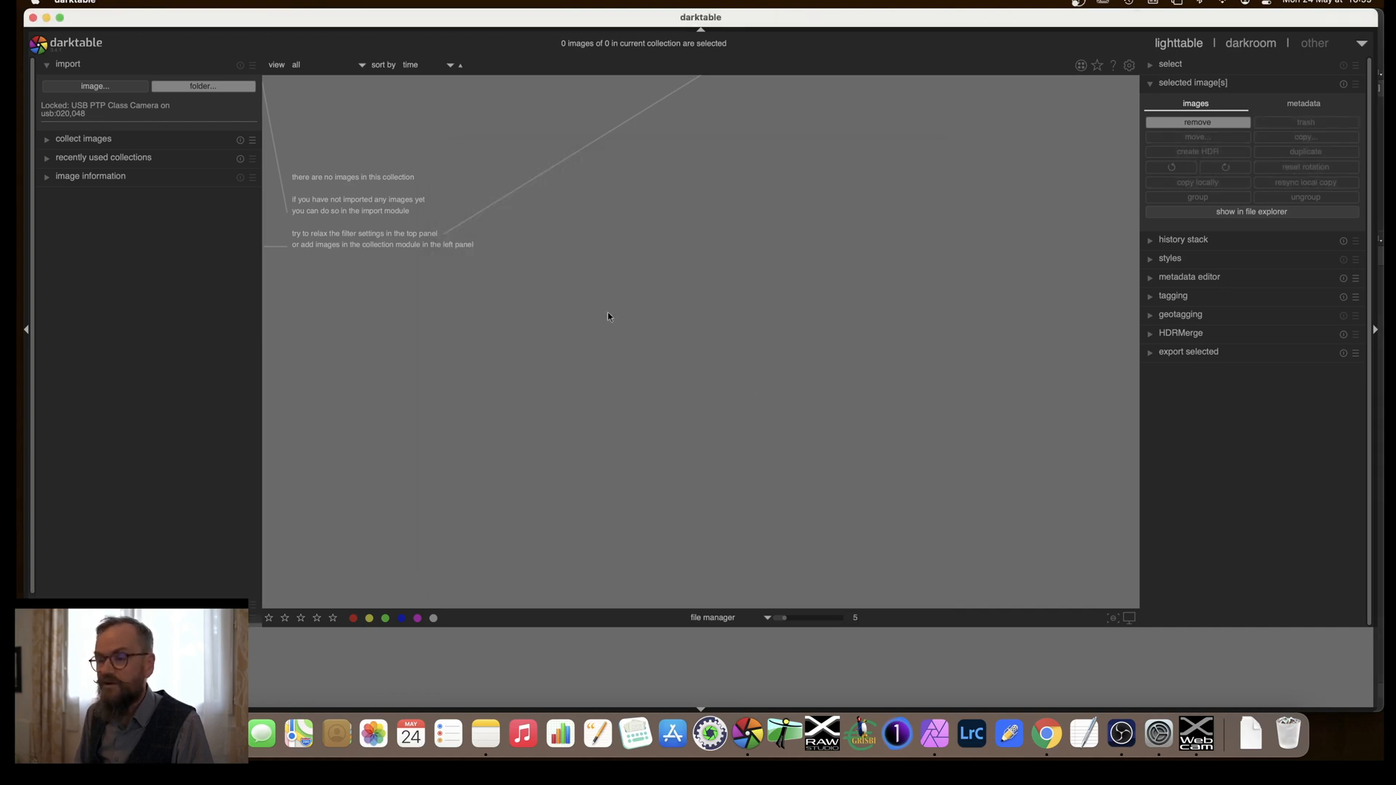
{"action": "mouse_move", "coordinate": [594, 311]}
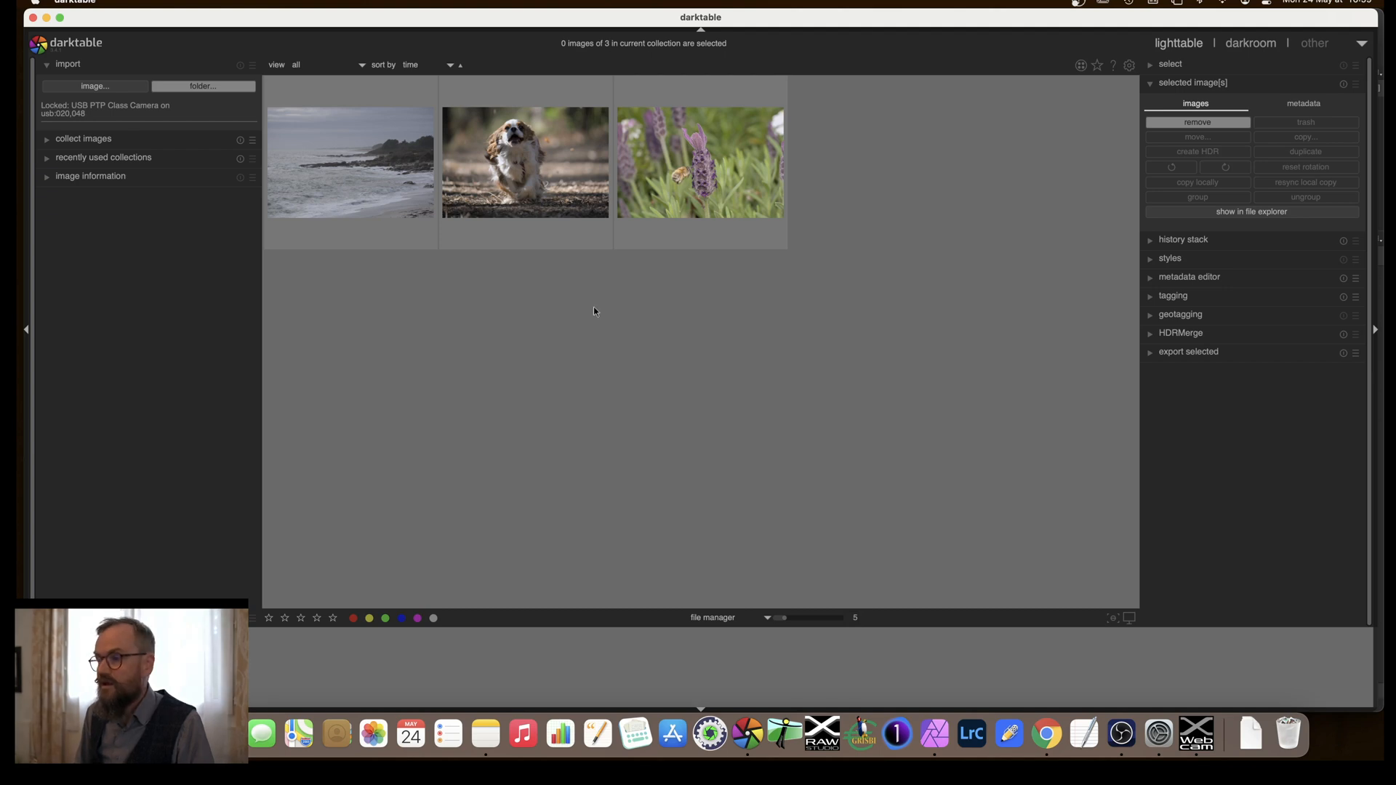
{"action": "mouse_move", "coordinate": [733, 209]}
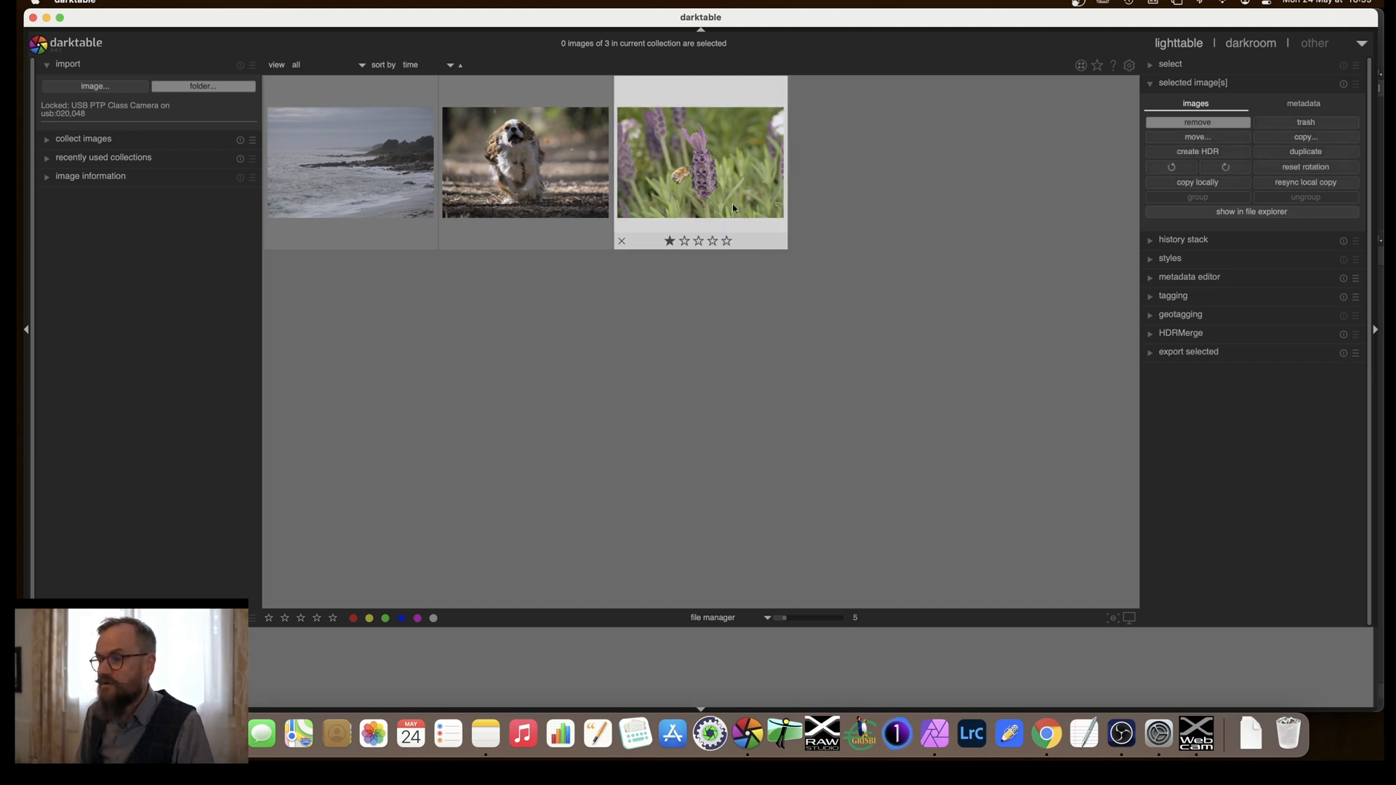
{"action": "mouse_move", "coordinate": [716, 178]}
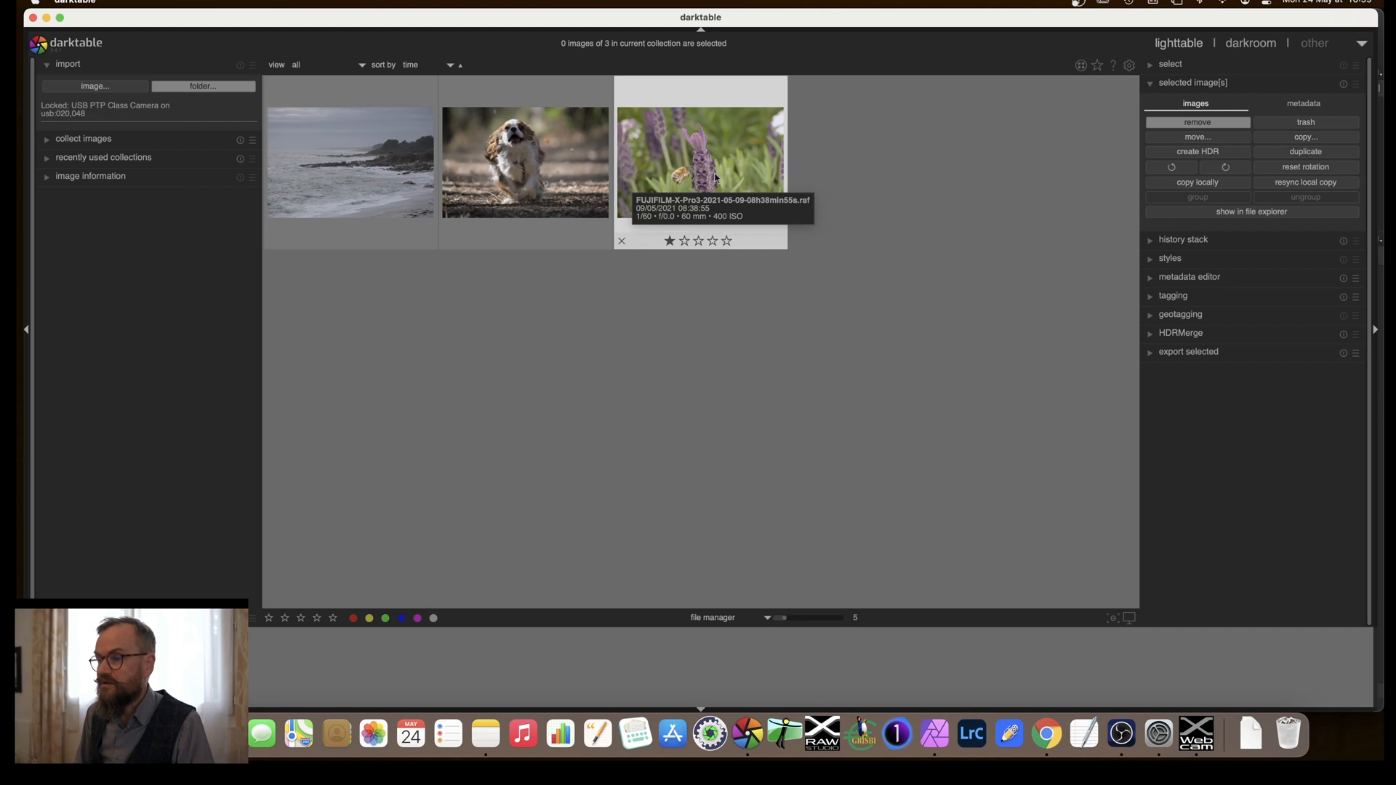
{"action": "left_click", "coordinate": [721, 173]}
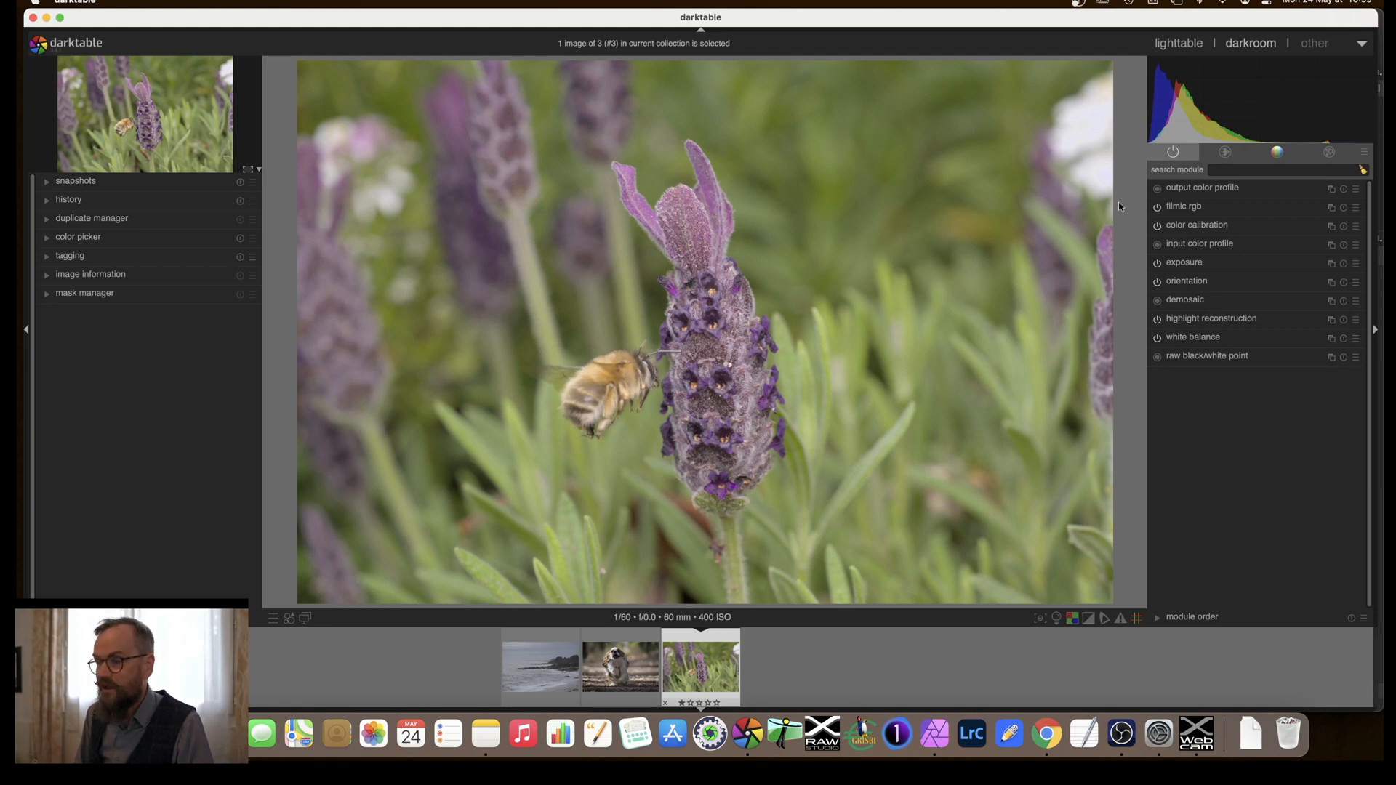
{"action": "mouse_move", "coordinate": [1181, 373]}
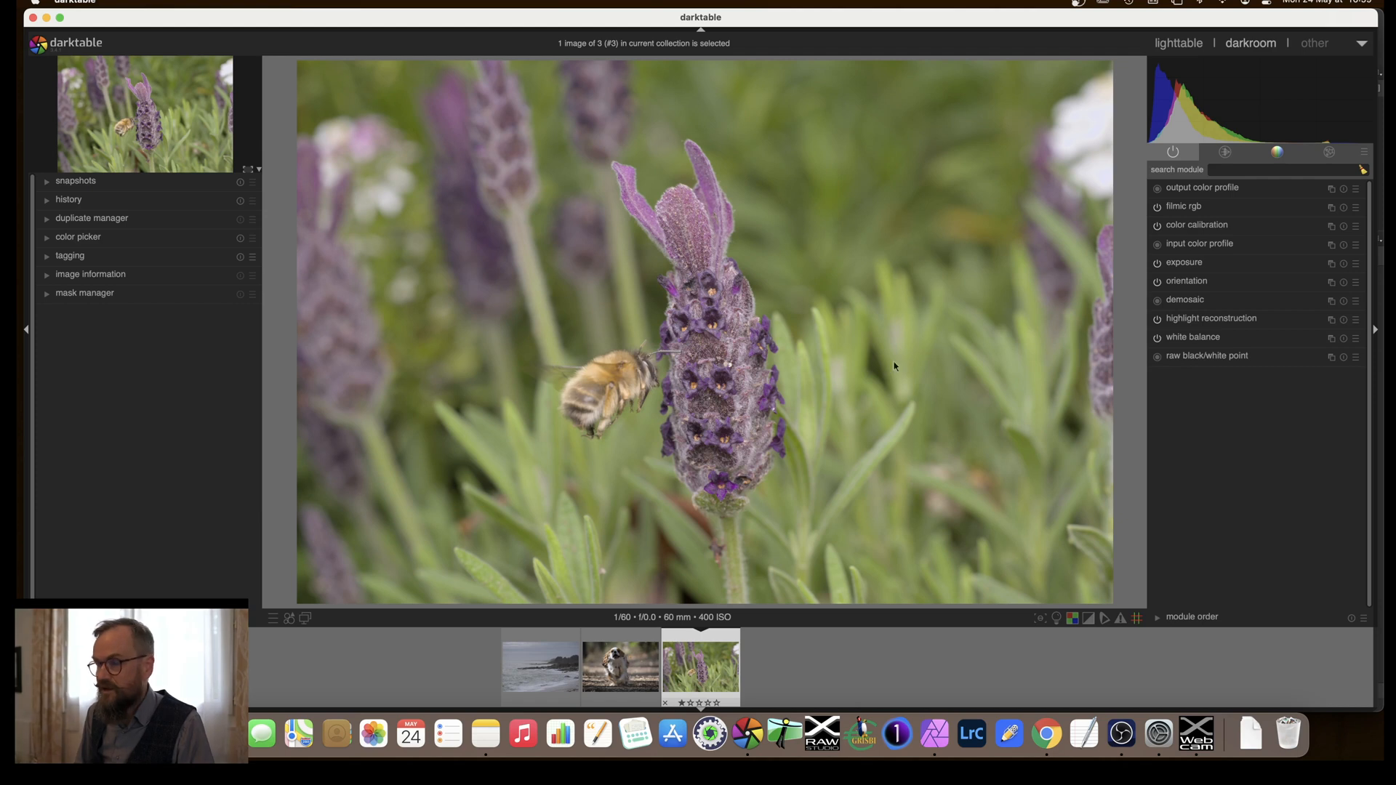
{"action": "mouse_move", "coordinate": [1183, 398]}
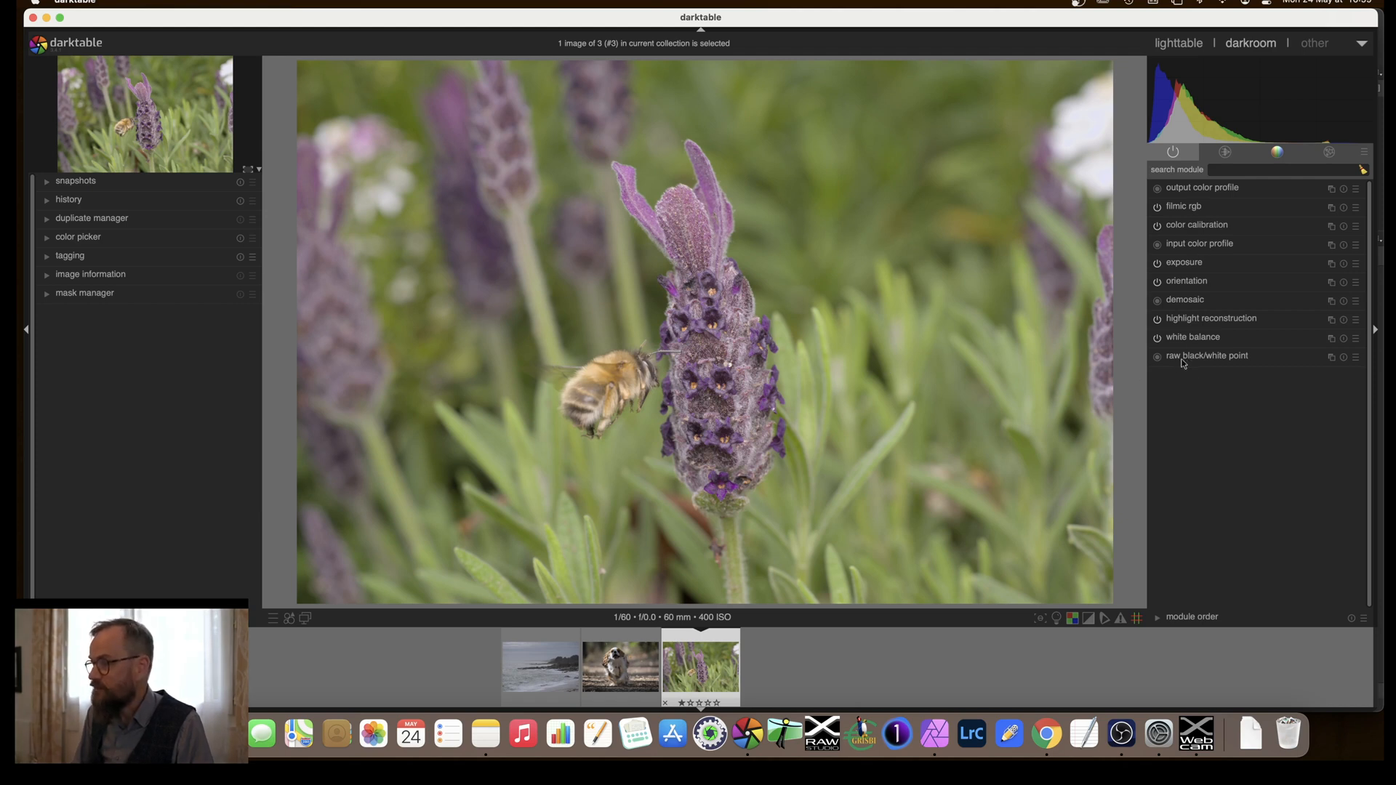
{"action": "mouse_move", "coordinate": [1181, 360]}
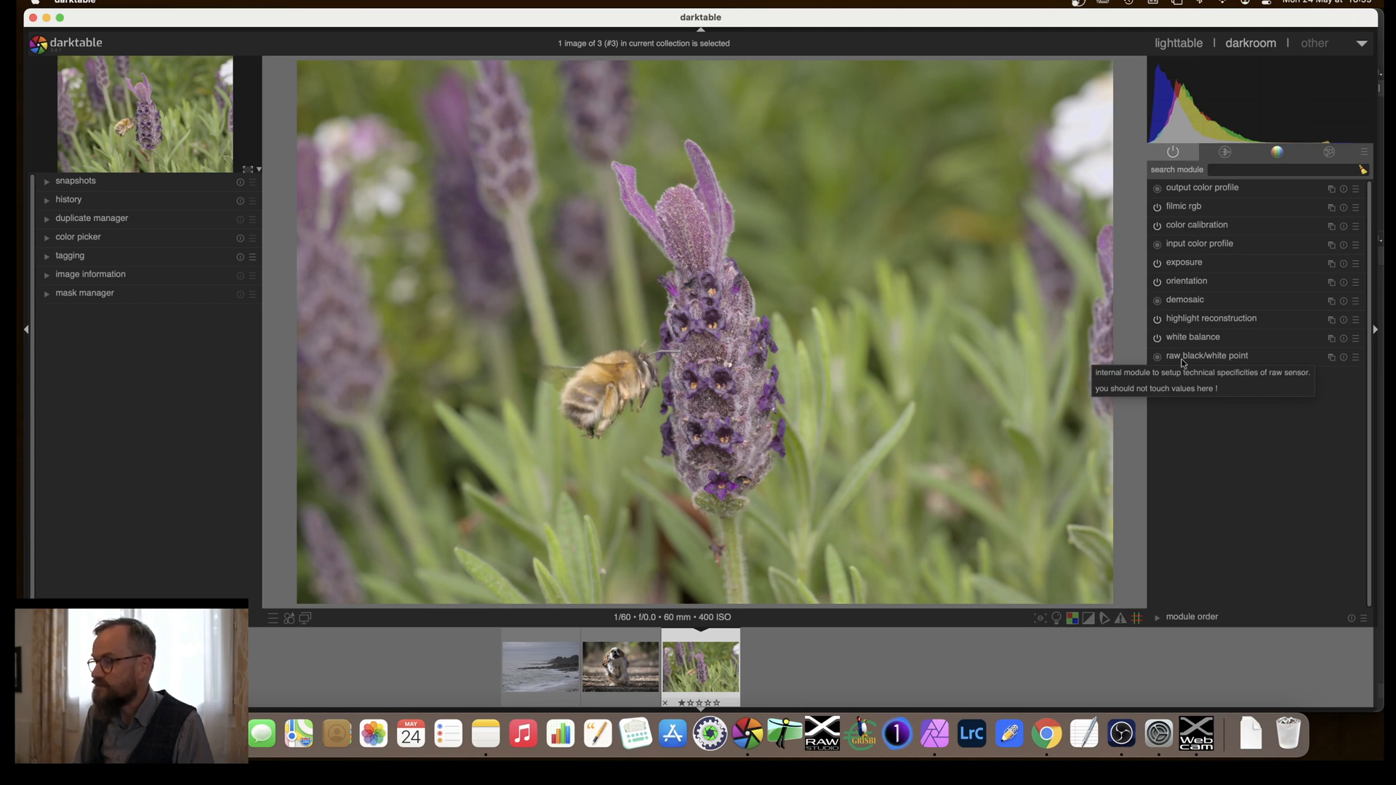
{"action": "mouse_move", "coordinate": [1186, 370]}
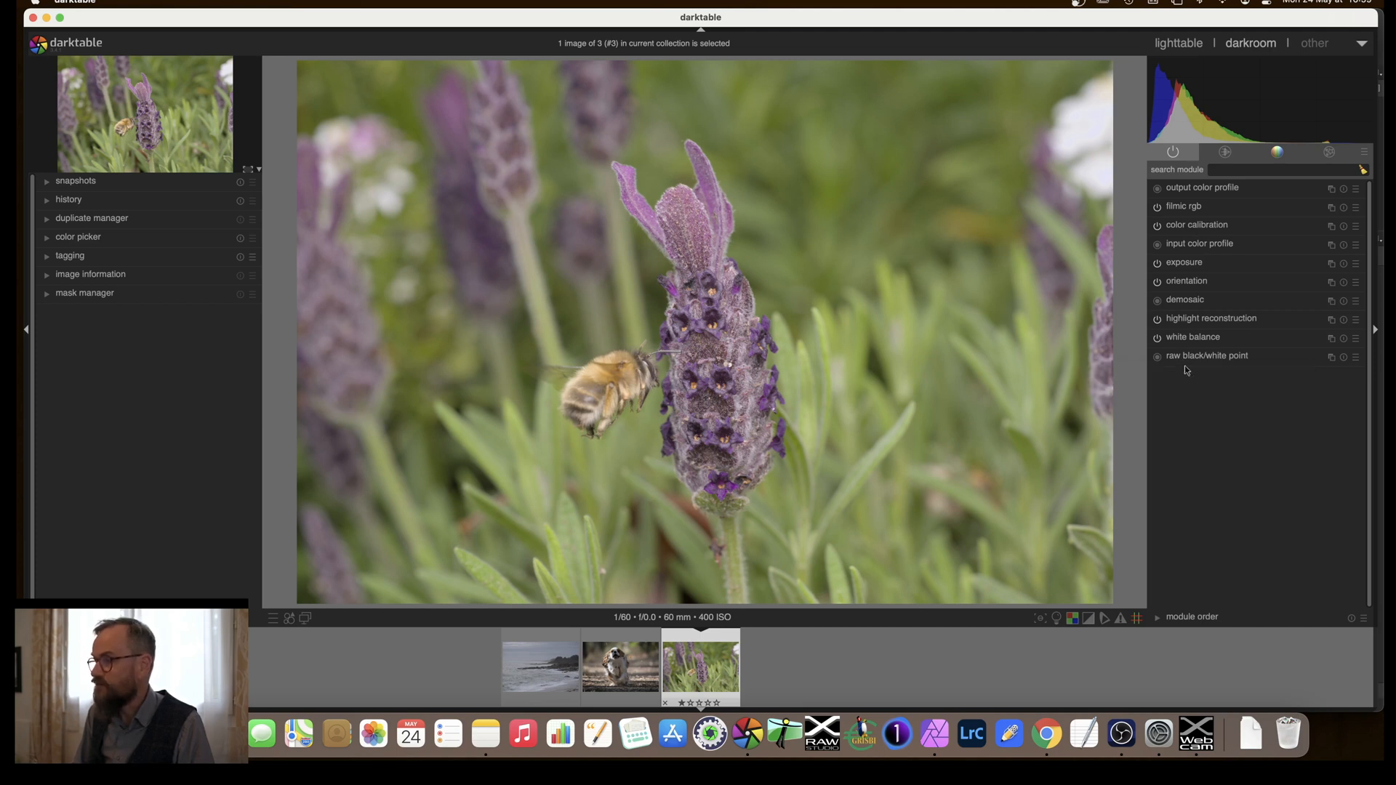
{"action": "mouse_move", "coordinate": [1181, 360]}
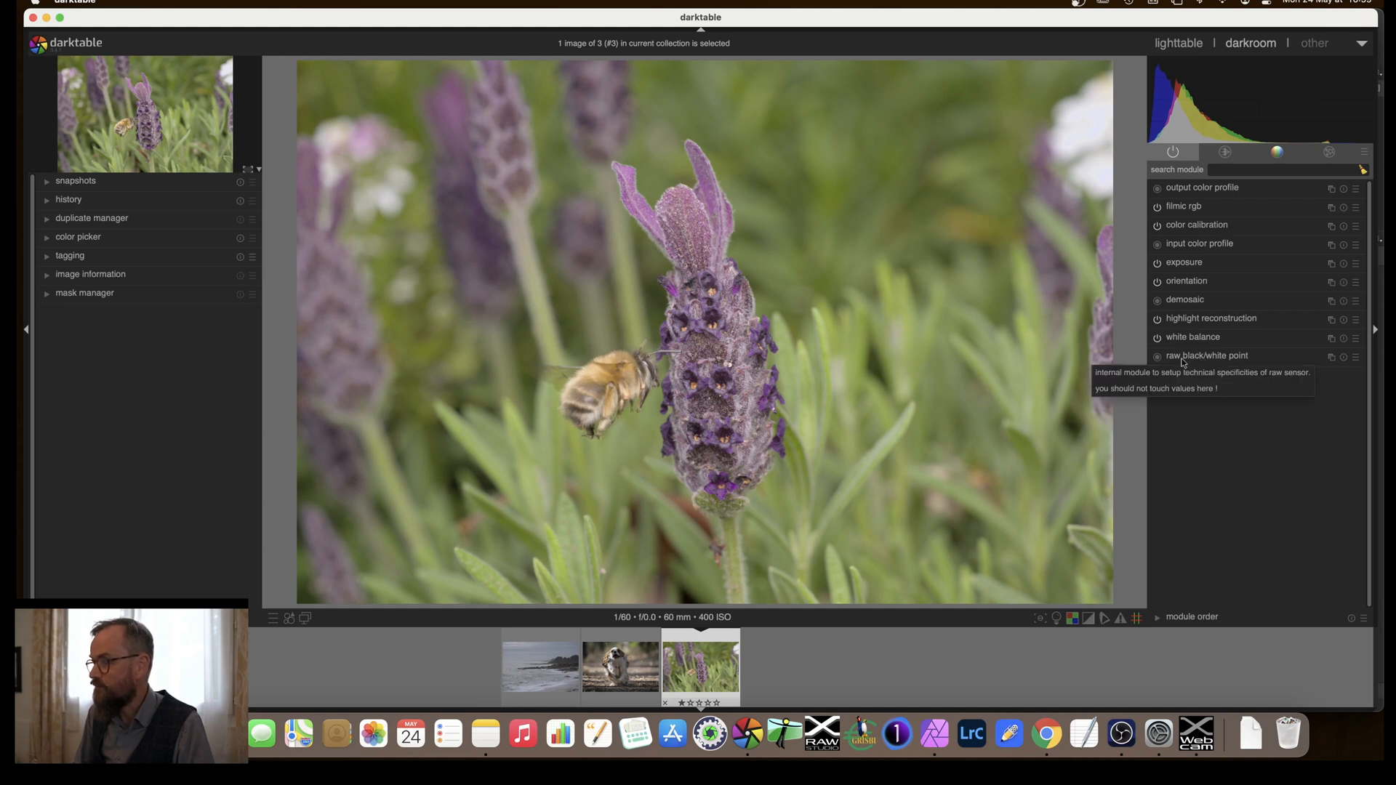
{"action": "mouse_move", "coordinate": [1222, 356]}
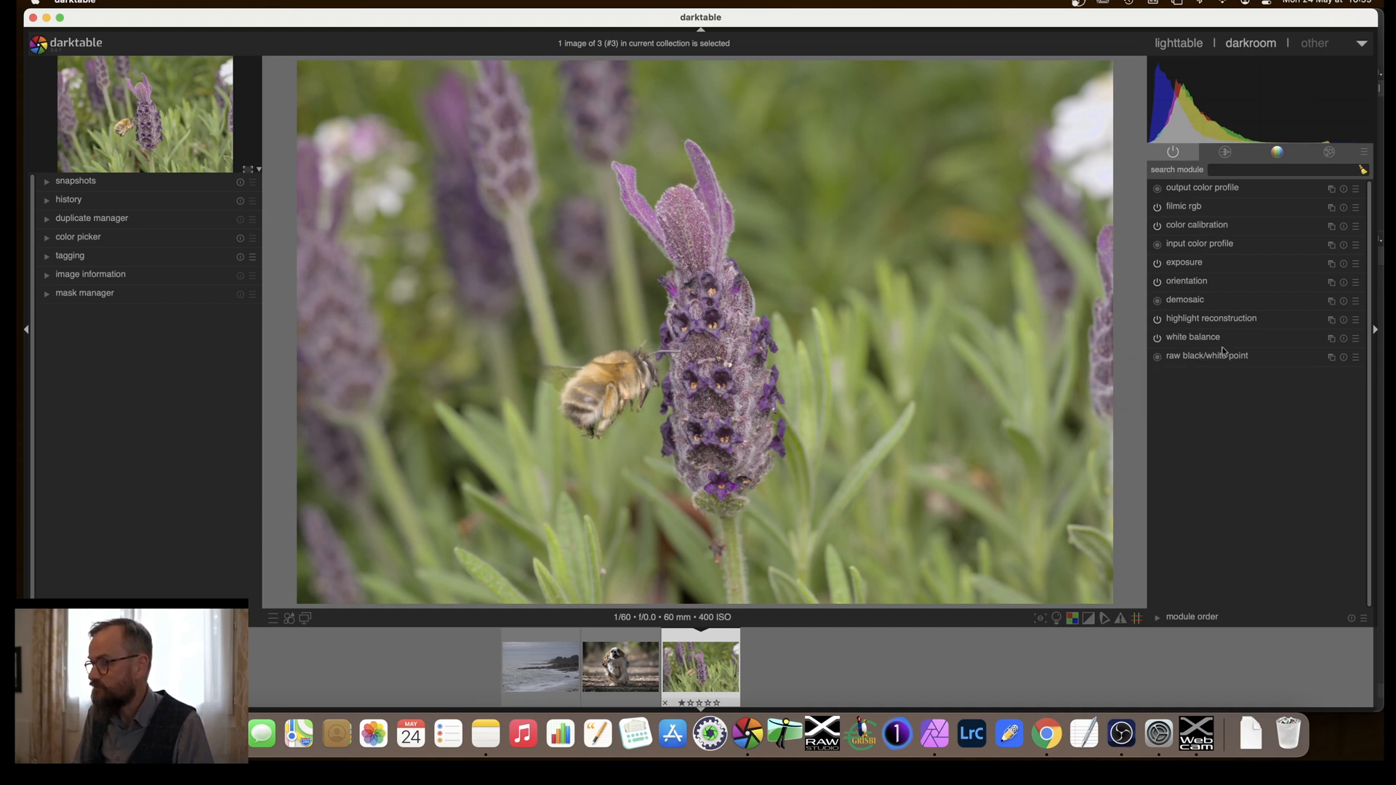
{"action": "mouse_move", "coordinate": [1200, 358]}
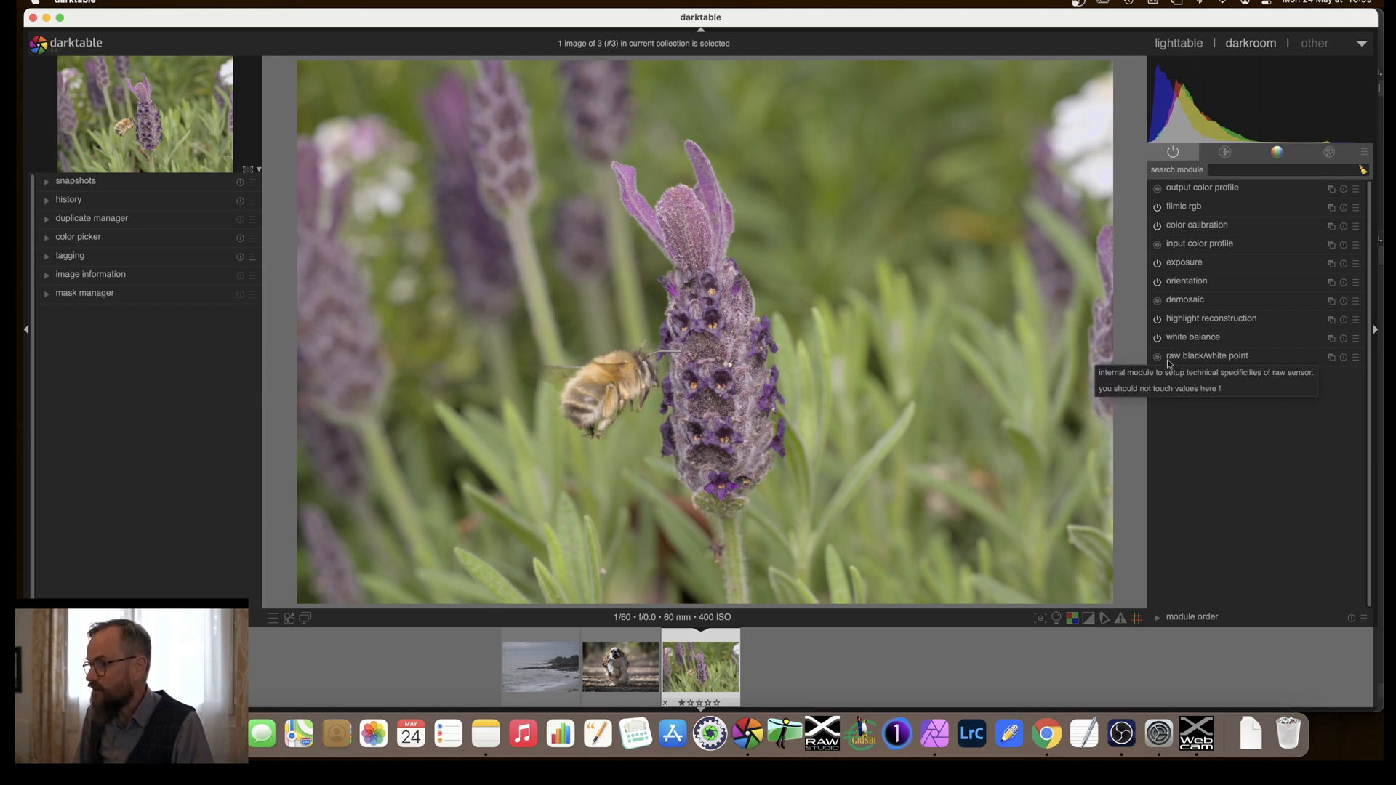
{"action": "mouse_move", "coordinate": [1157, 365]}
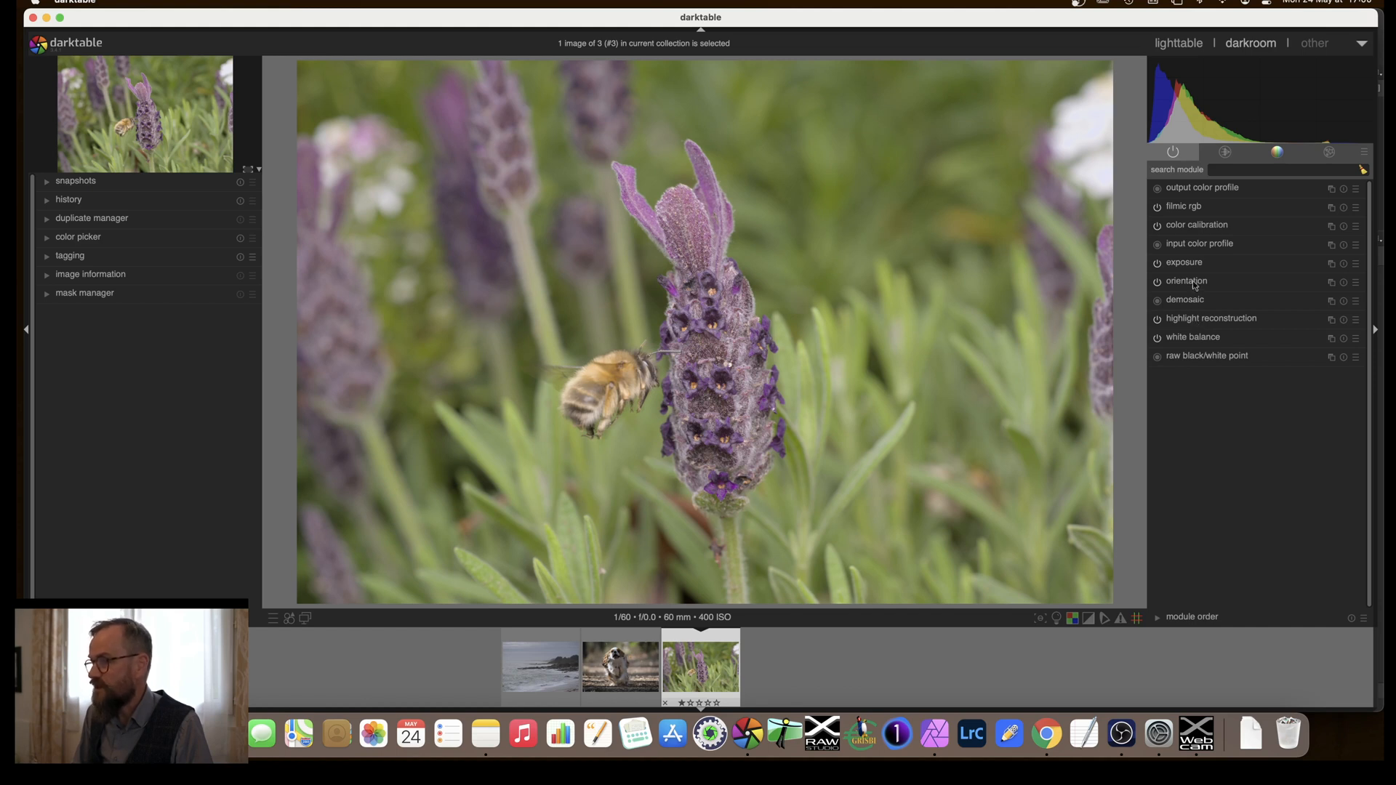
{"action": "mouse_move", "coordinate": [1202, 363]}
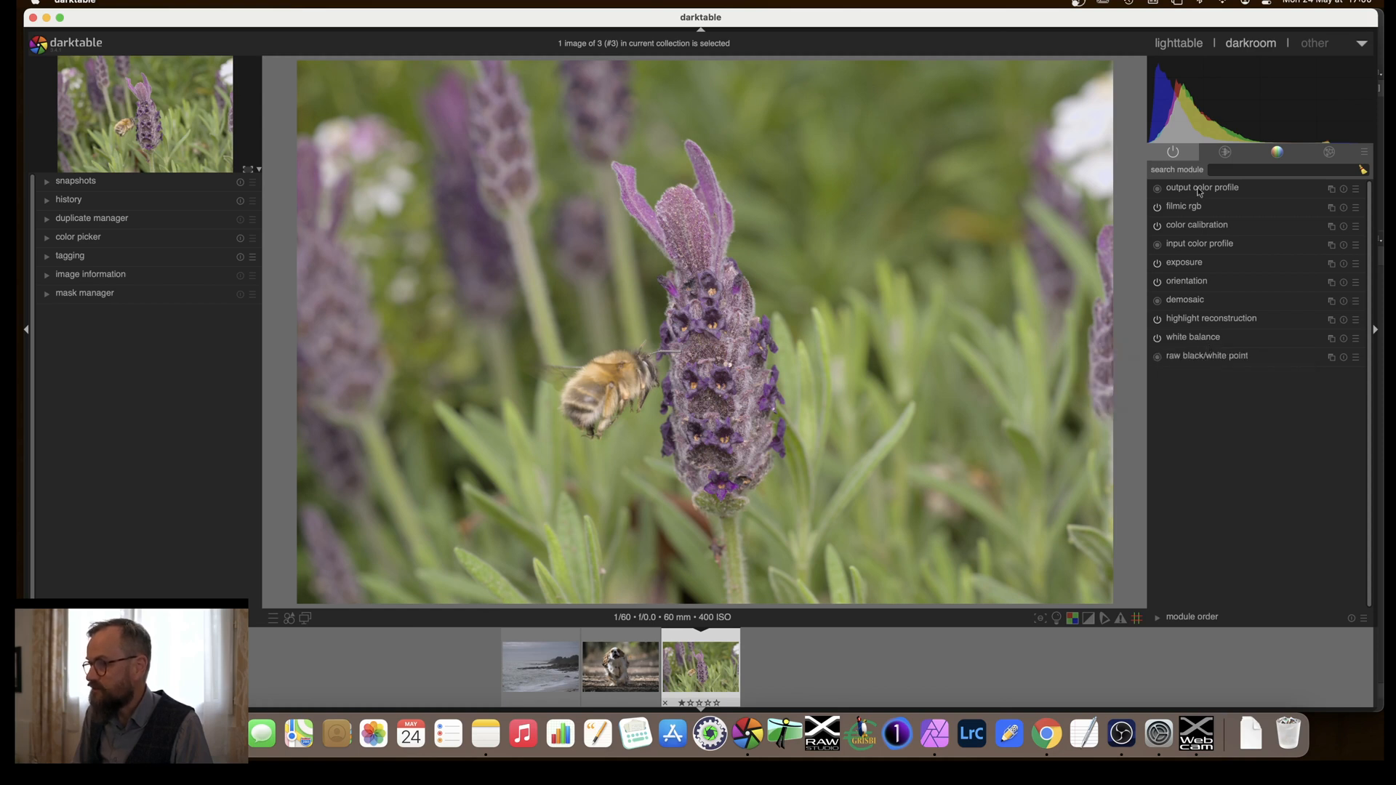
{"action": "mouse_move", "coordinate": [1198, 262]}
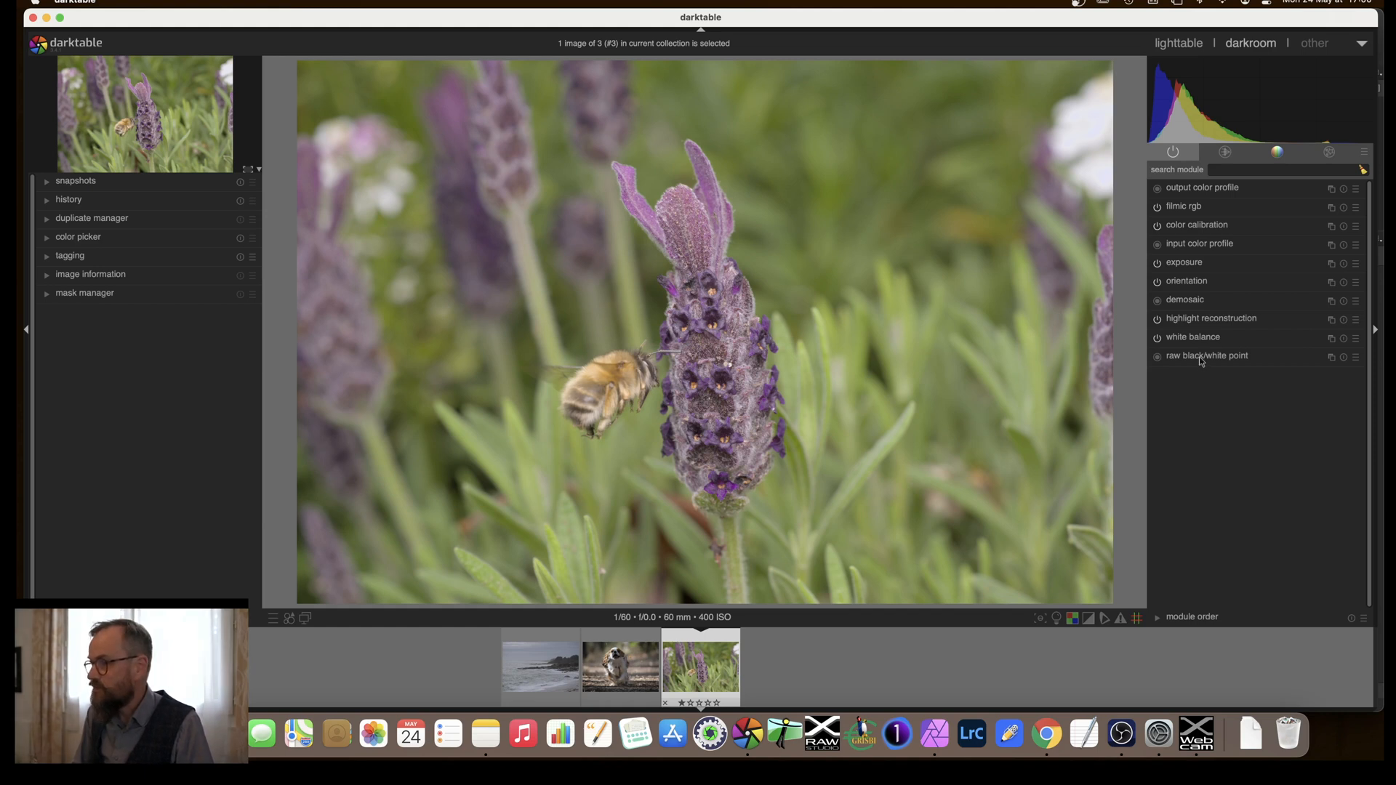
{"action": "mouse_move", "coordinate": [1204, 366]}
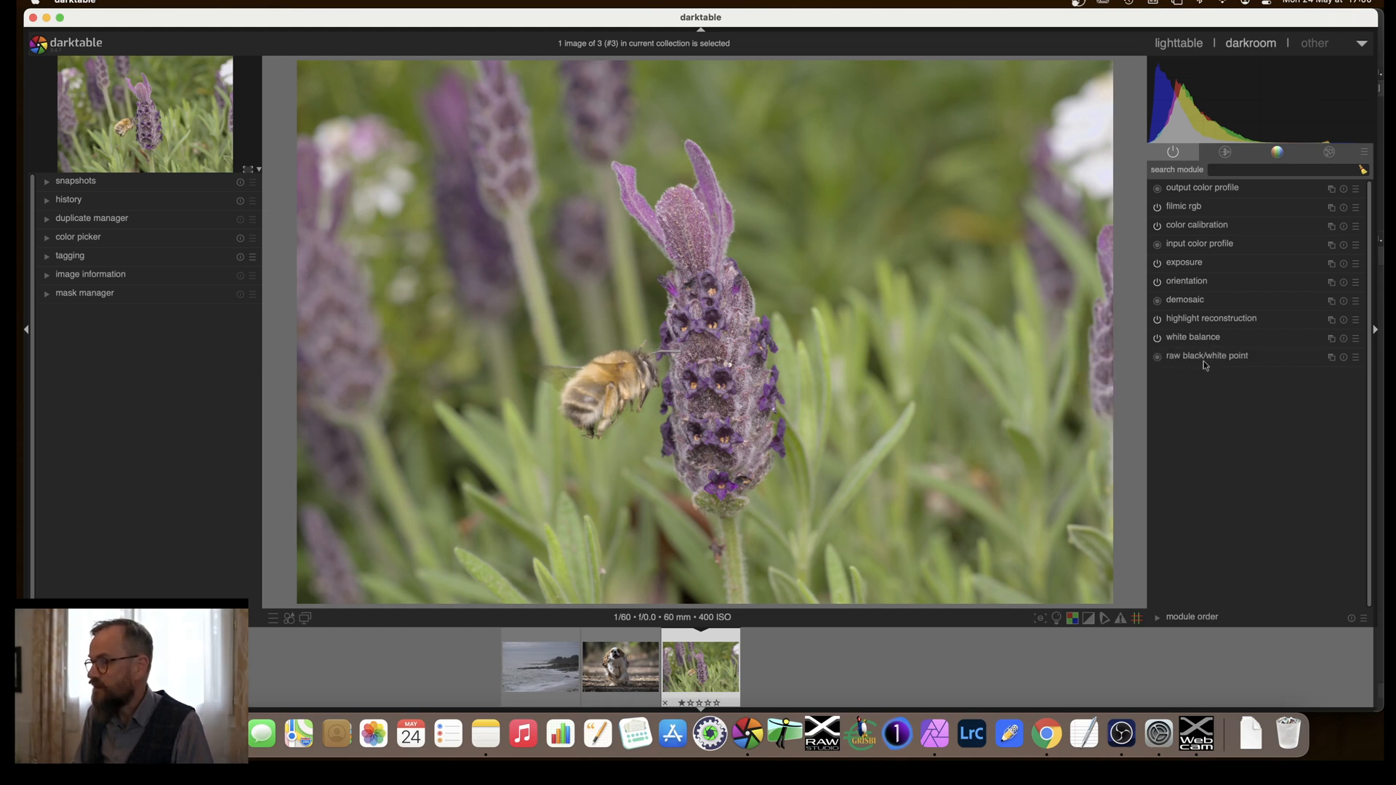
{"action": "mouse_move", "coordinate": [1222, 360]}
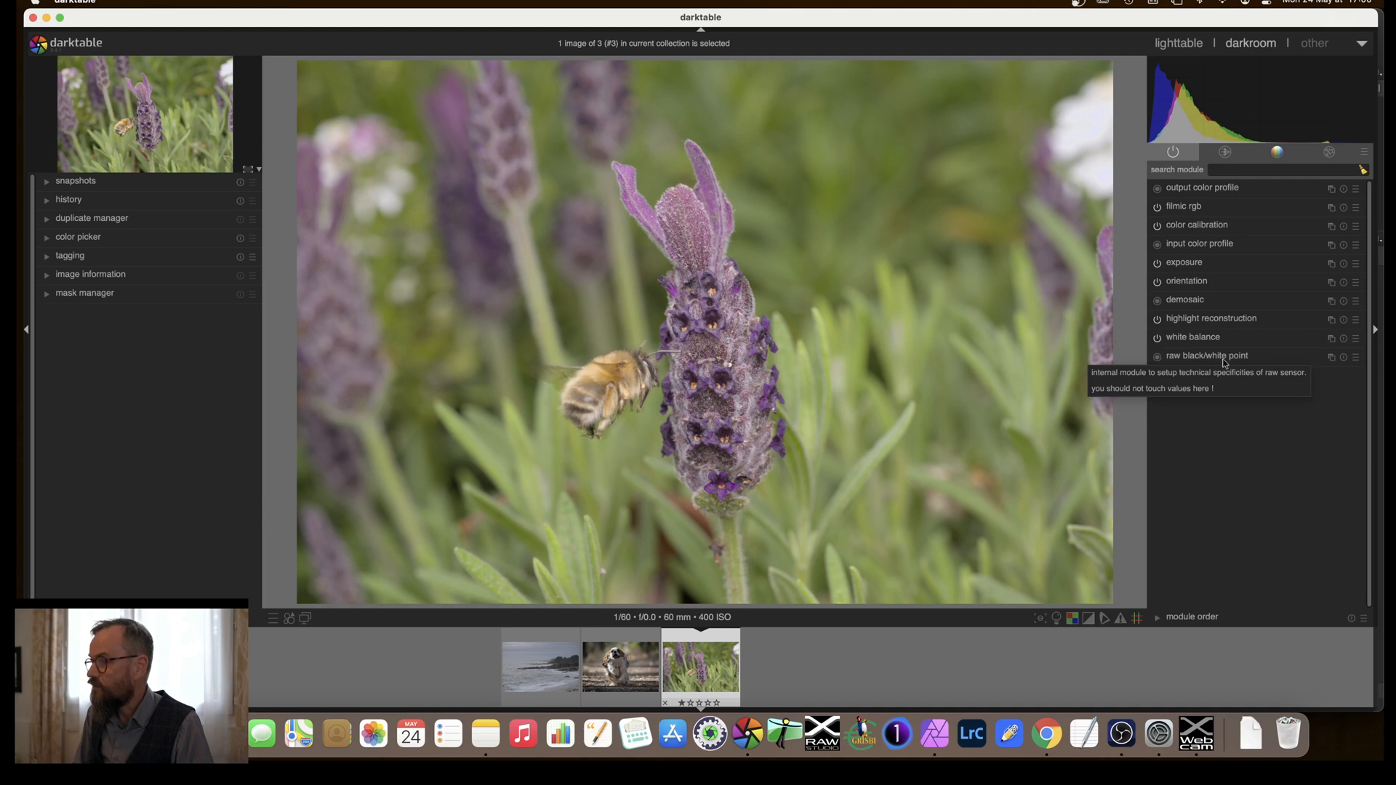
{"action": "mouse_move", "coordinate": [1195, 361]}
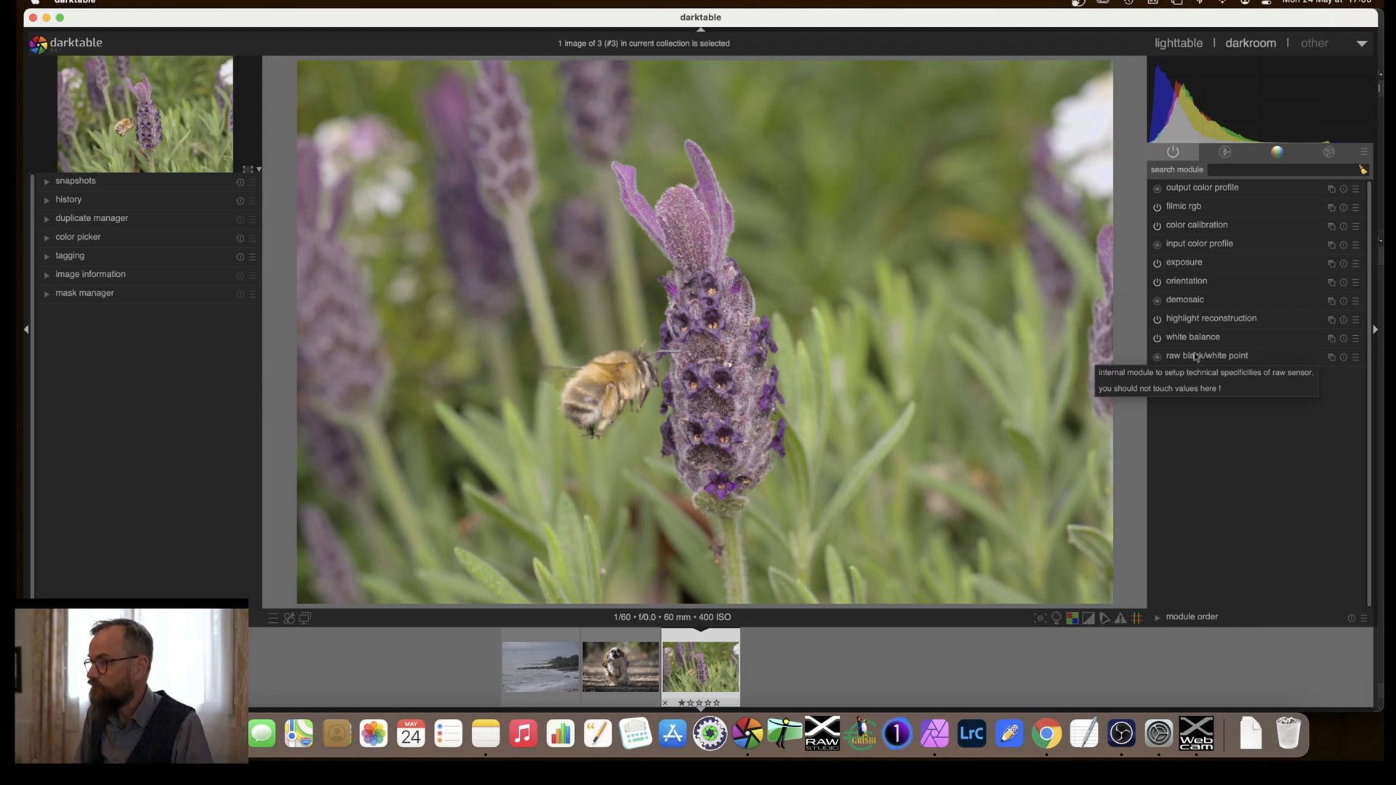
{"action": "mouse_move", "coordinate": [1188, 341]}
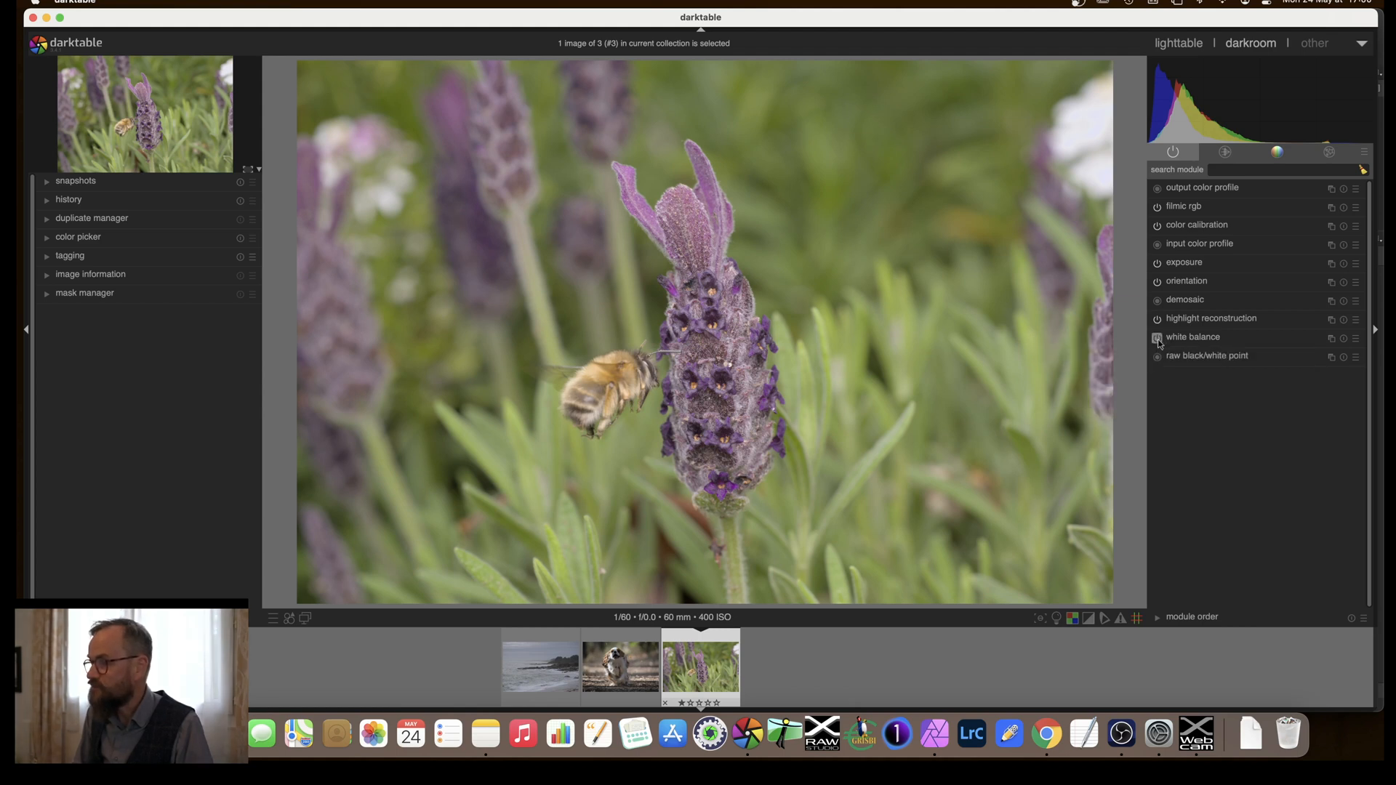
{"action": "left_click", "coordinate": [1157, 338]}
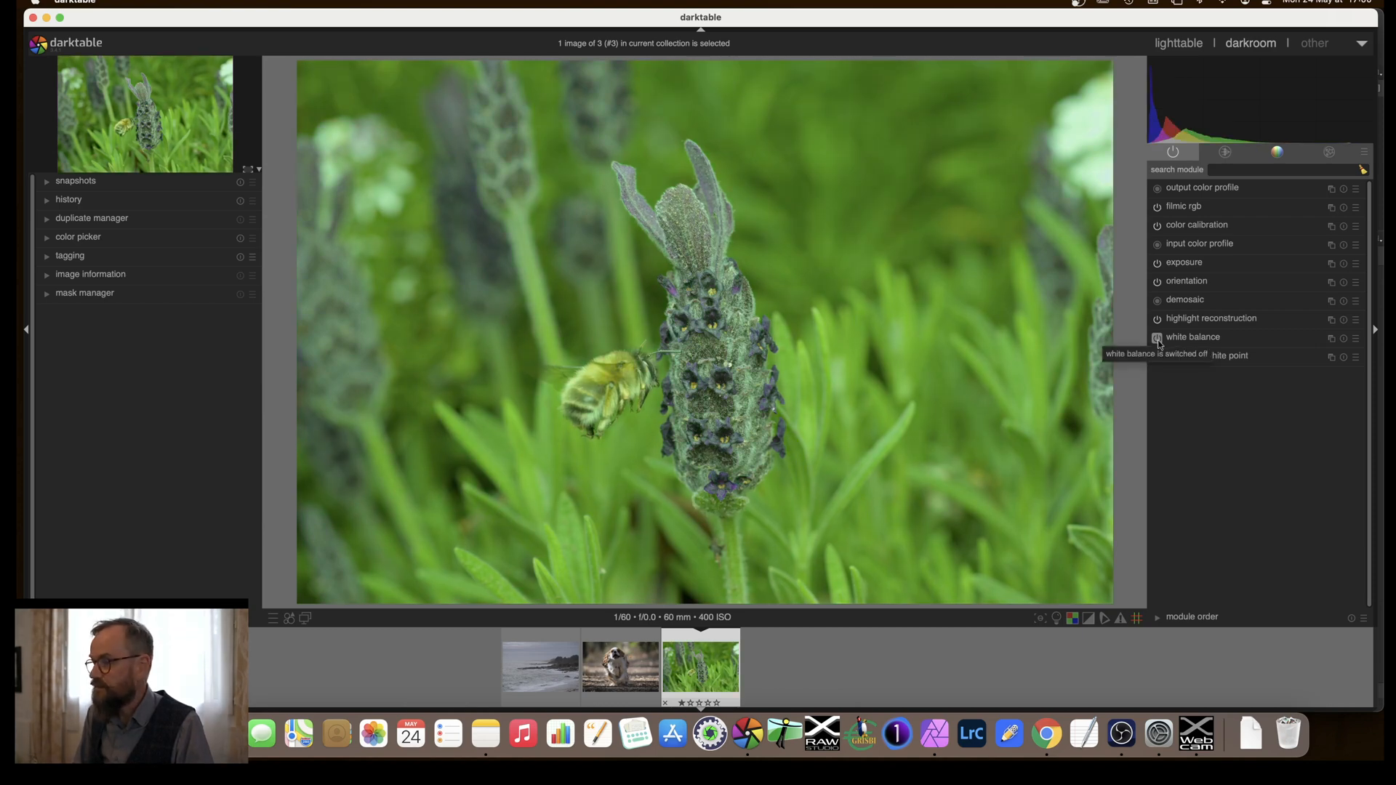
{"action": "left_click", "coordinate": [1156, 337]}
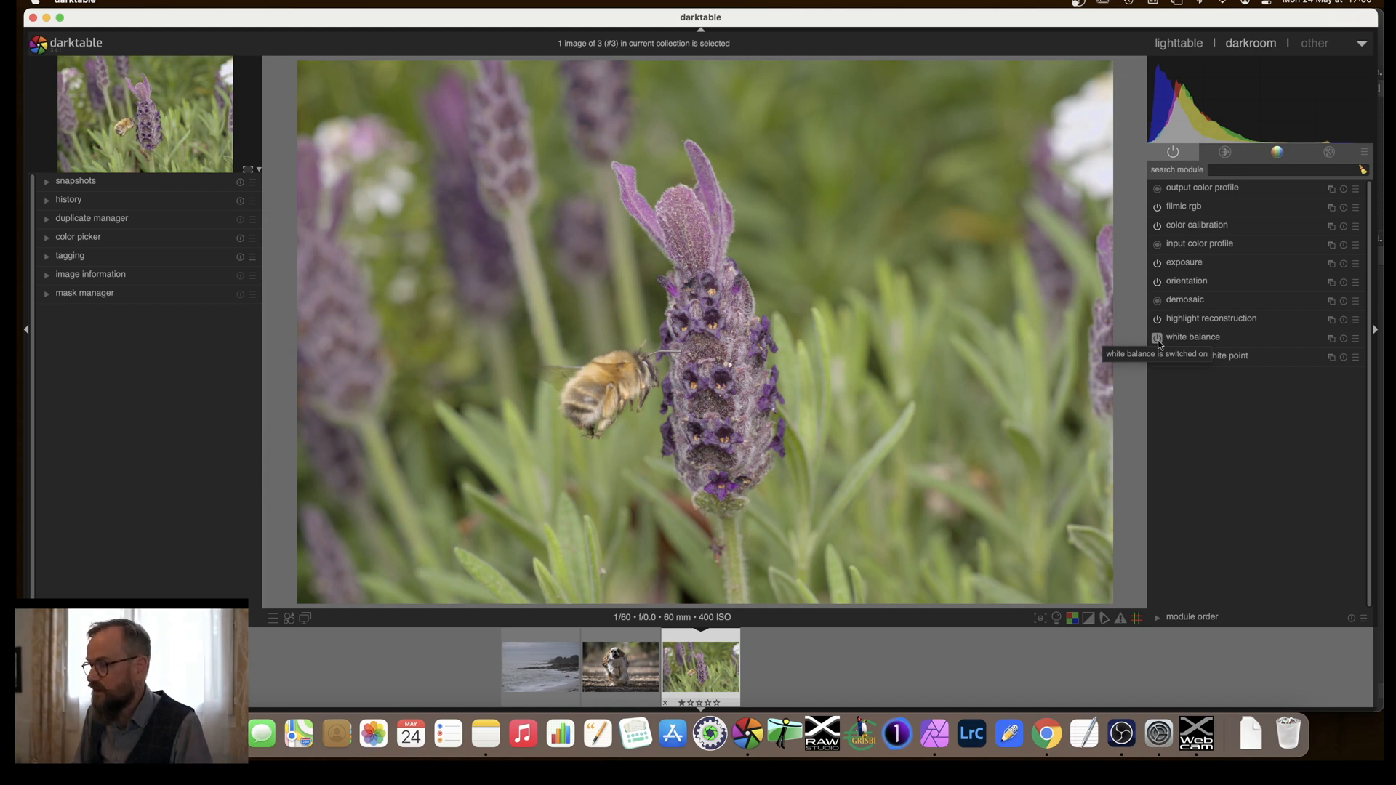
{"action": "mouse_move", "coordinate": [1191, 337]}
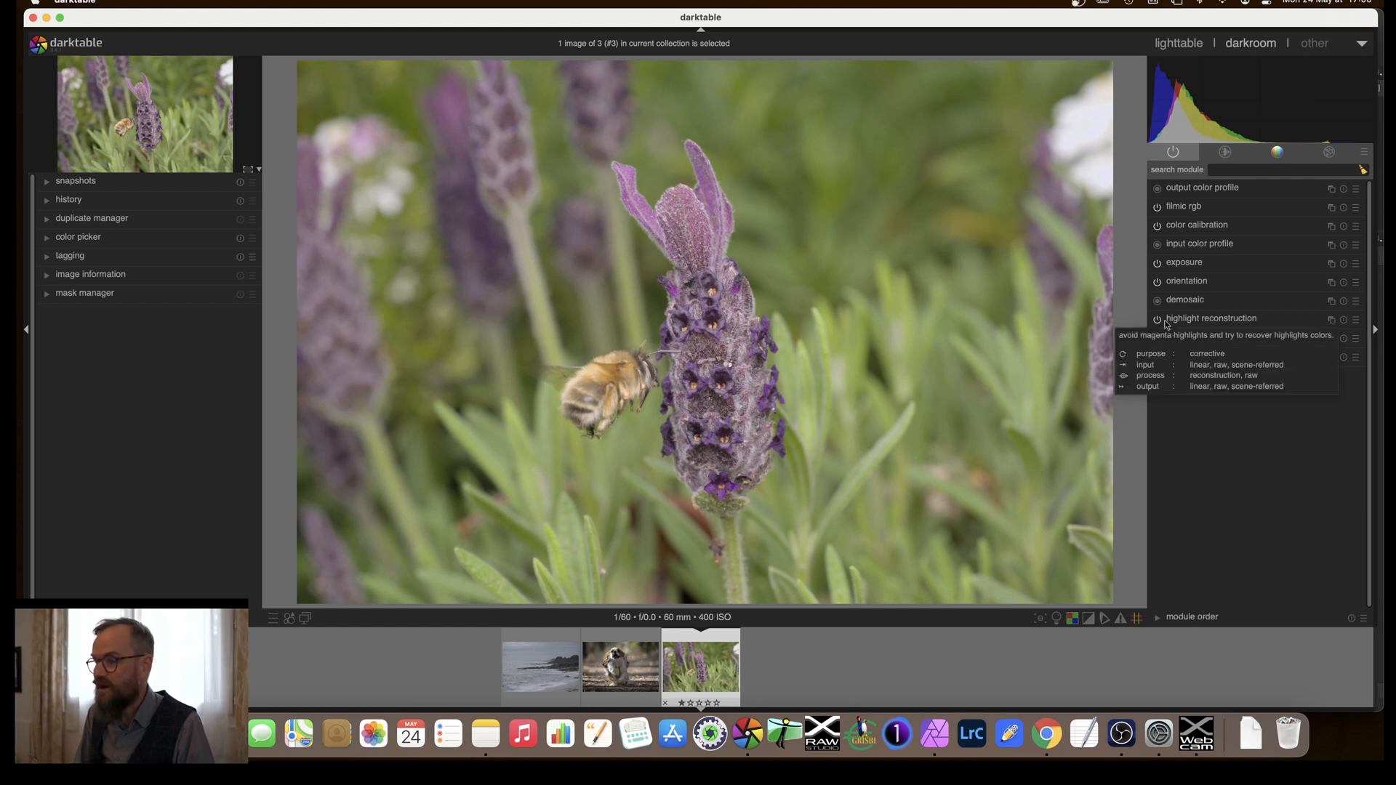
{"action": "mouse_move", "coordinate": [1171, 326]}
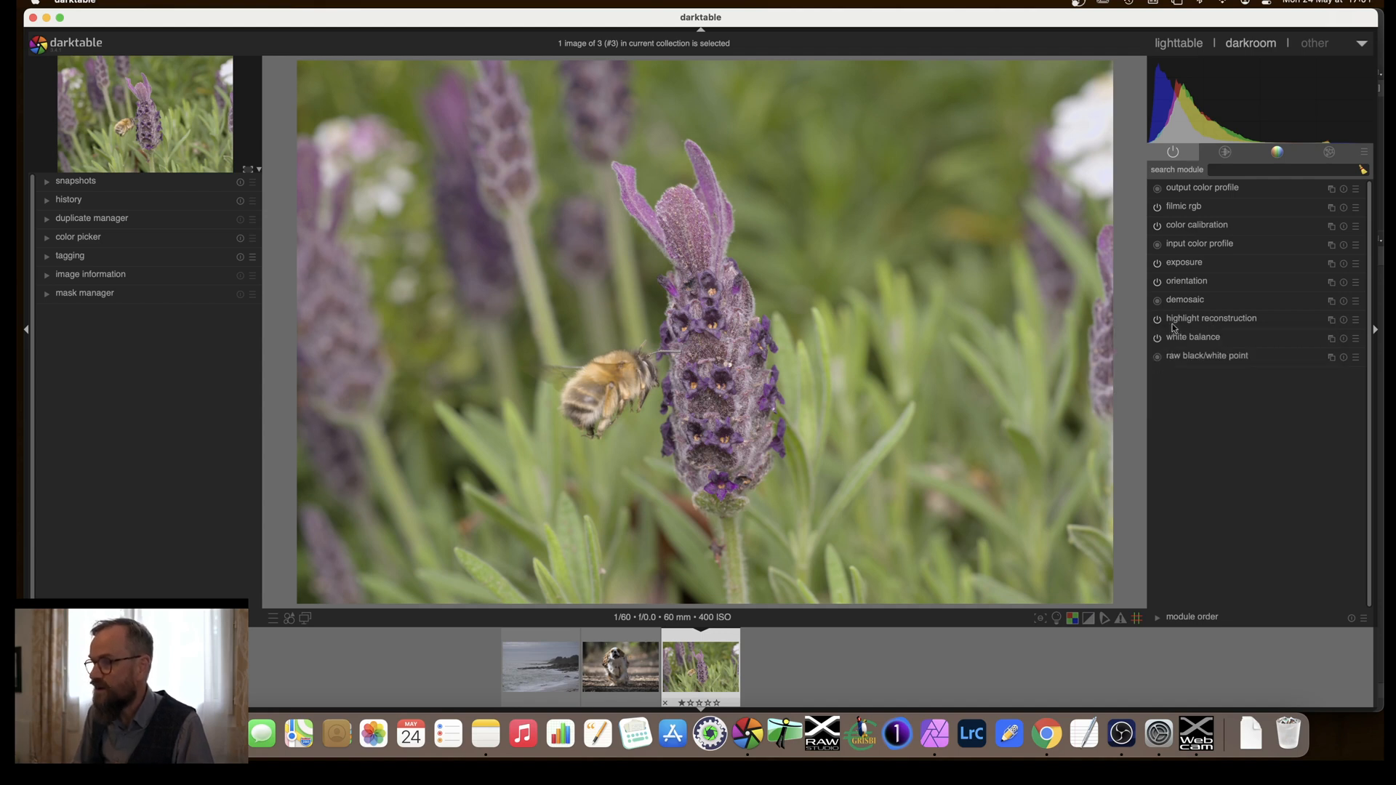
{"action": "mouse_move", "coordinate": [1174, 321]}
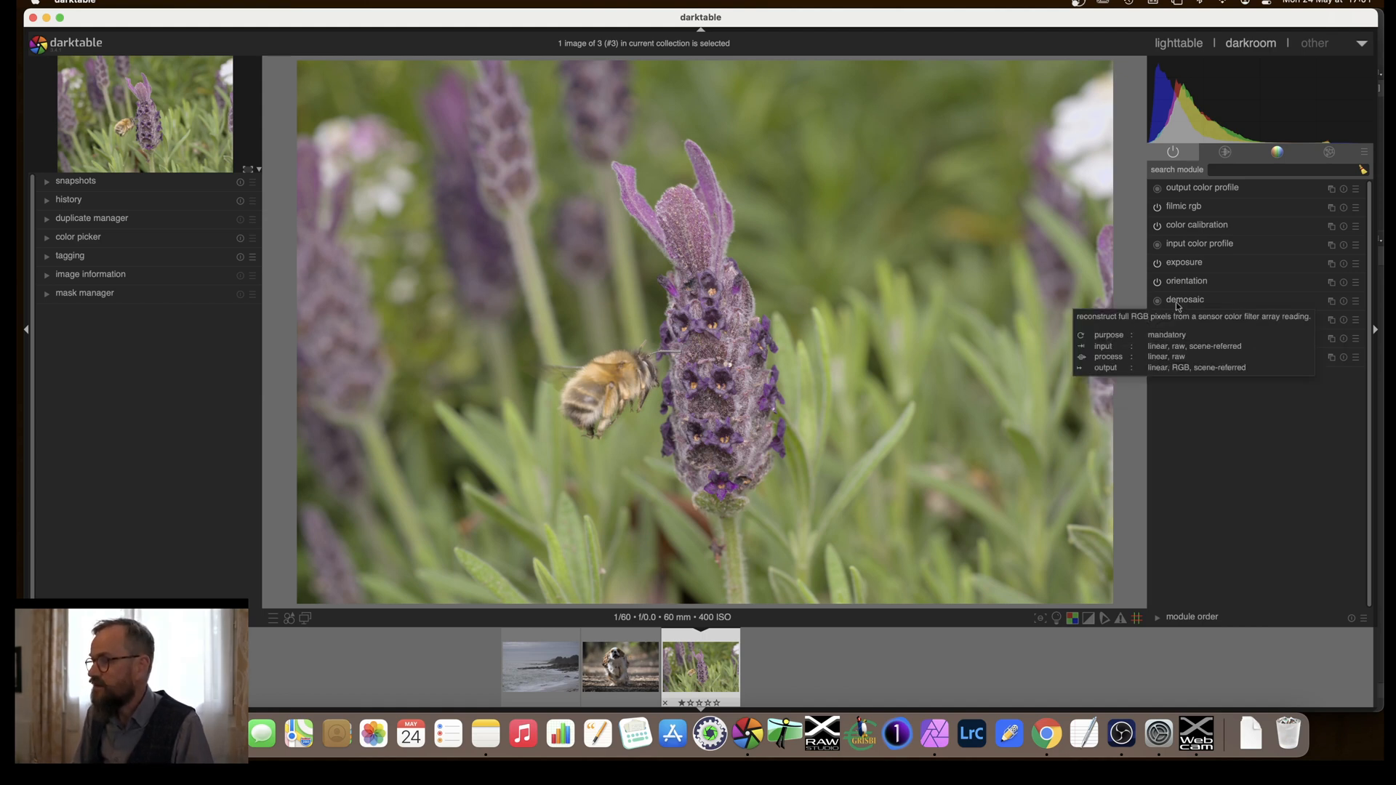
{"action": "mouse_move", "coordinate": [1186, 285]}
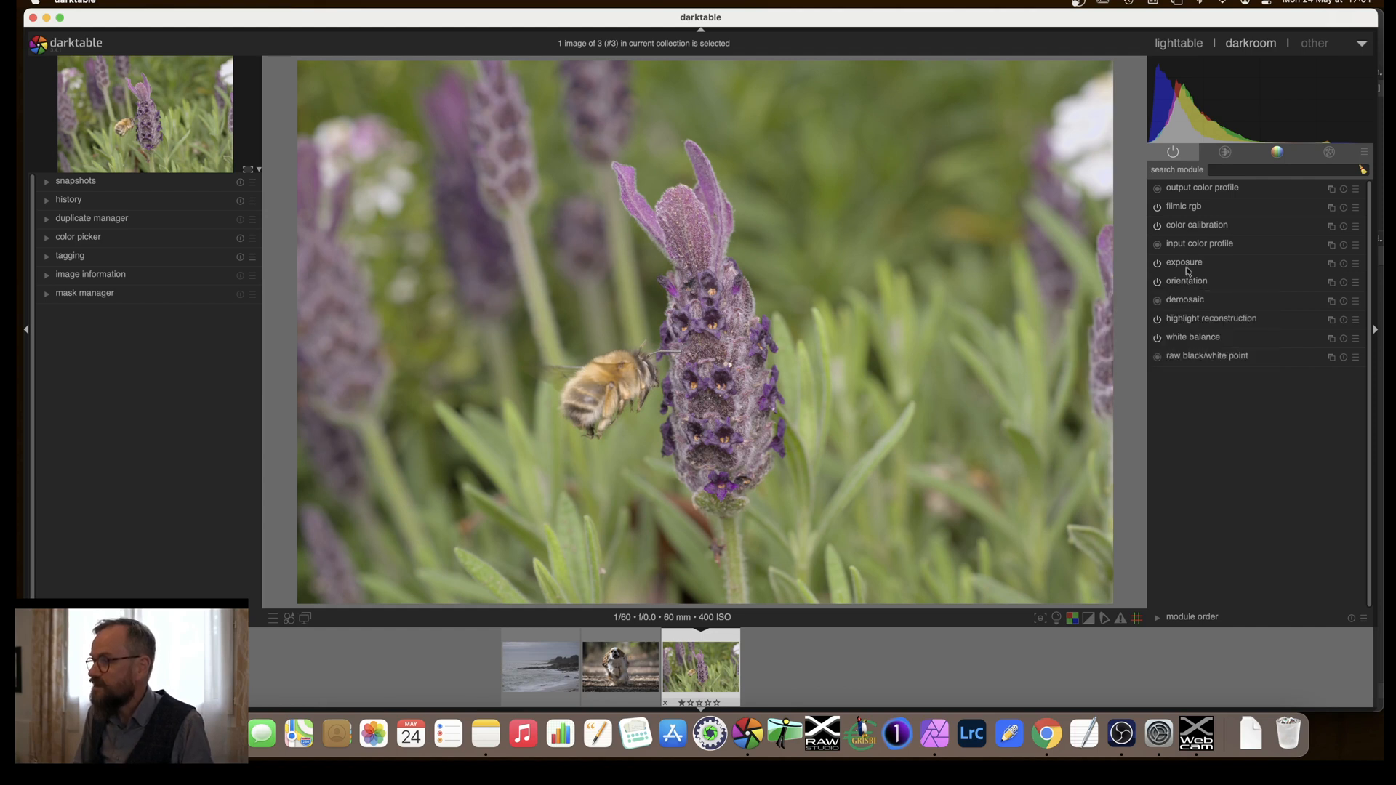
Expand the exposure module, showing +0.50 EV with camera exposure compensation on
{"action": "left_click", "coordinate": [1183, 262]}
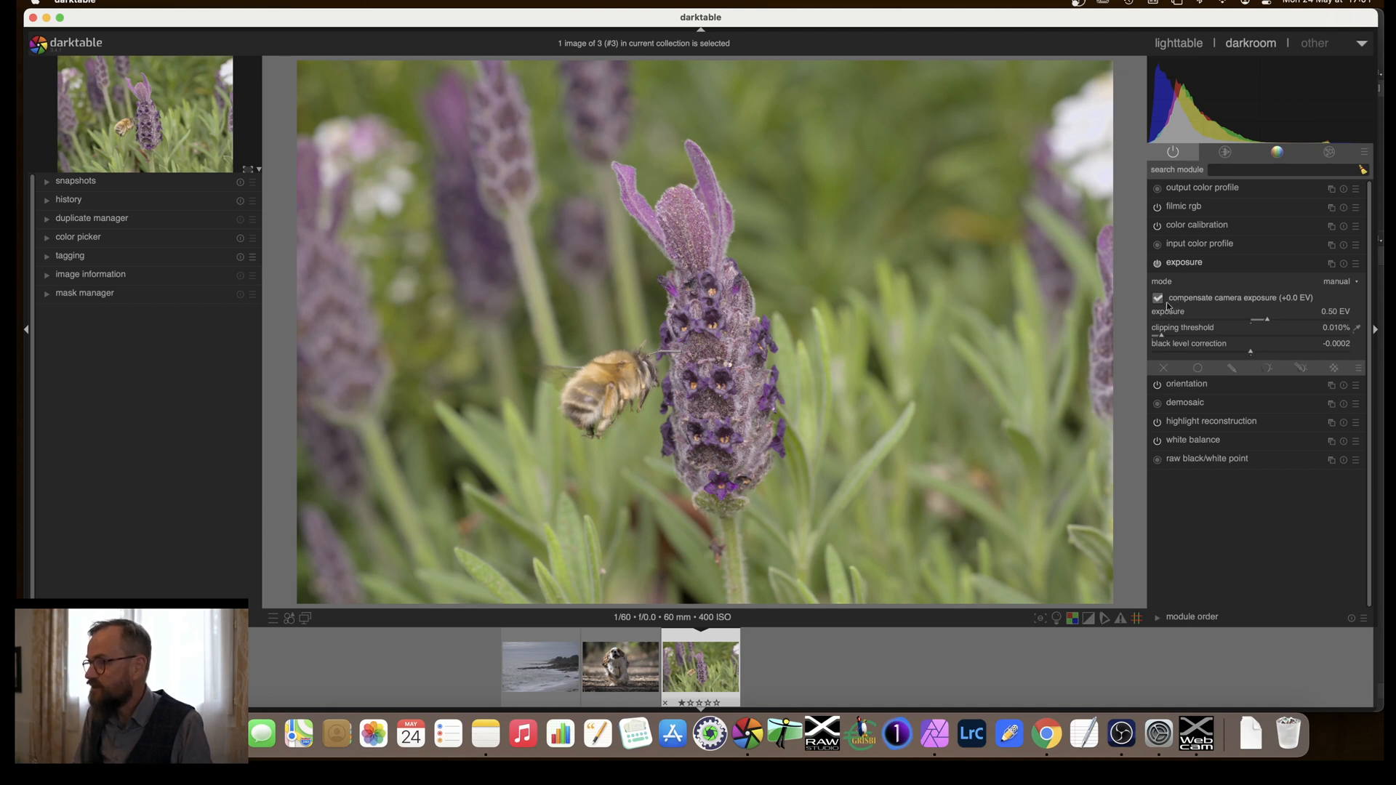
{"action": "mouse_move", "coordinate": [1254, 304]}
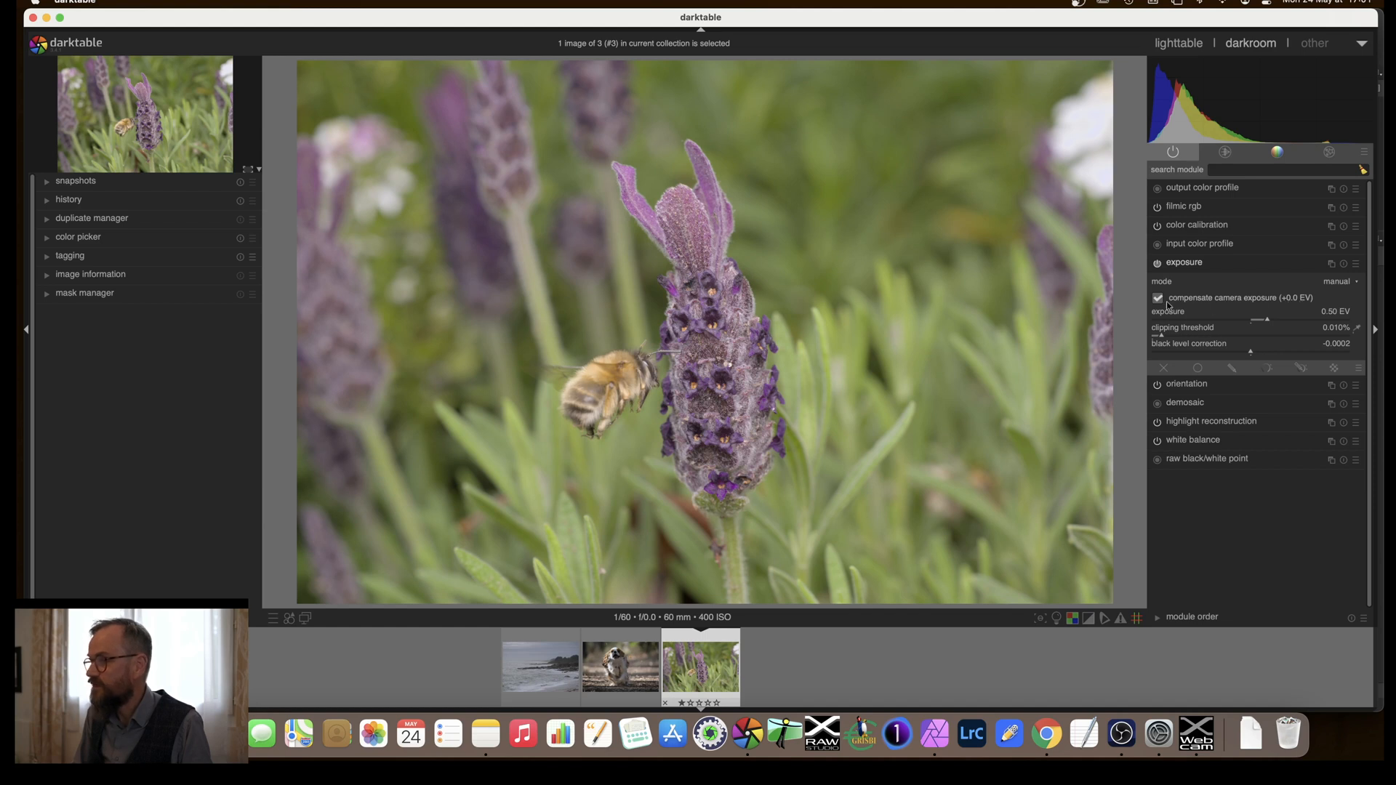
{"action": "mouse_move", "coordinate": [1190, 304]}
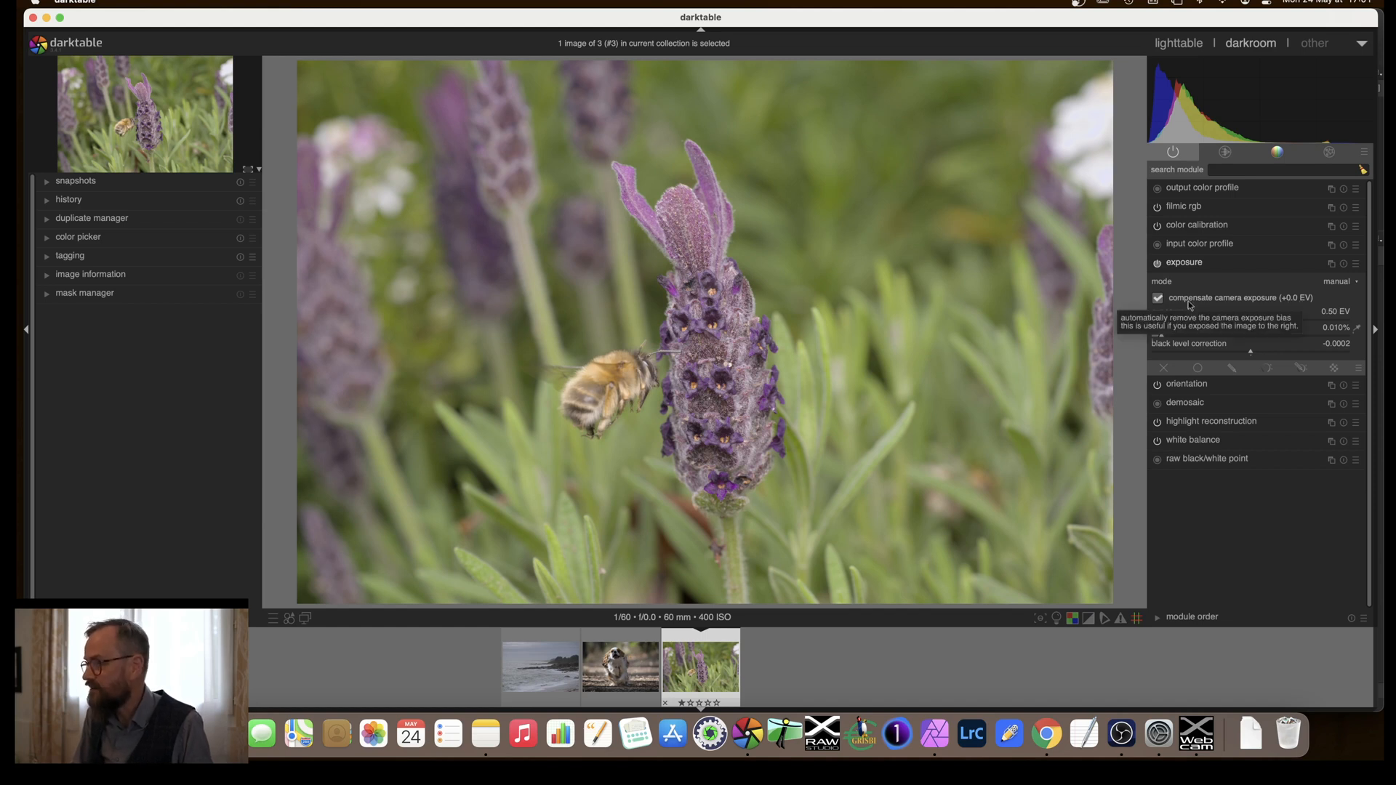
{"action": "mouse_move", "coordinate": [1223, 306]}
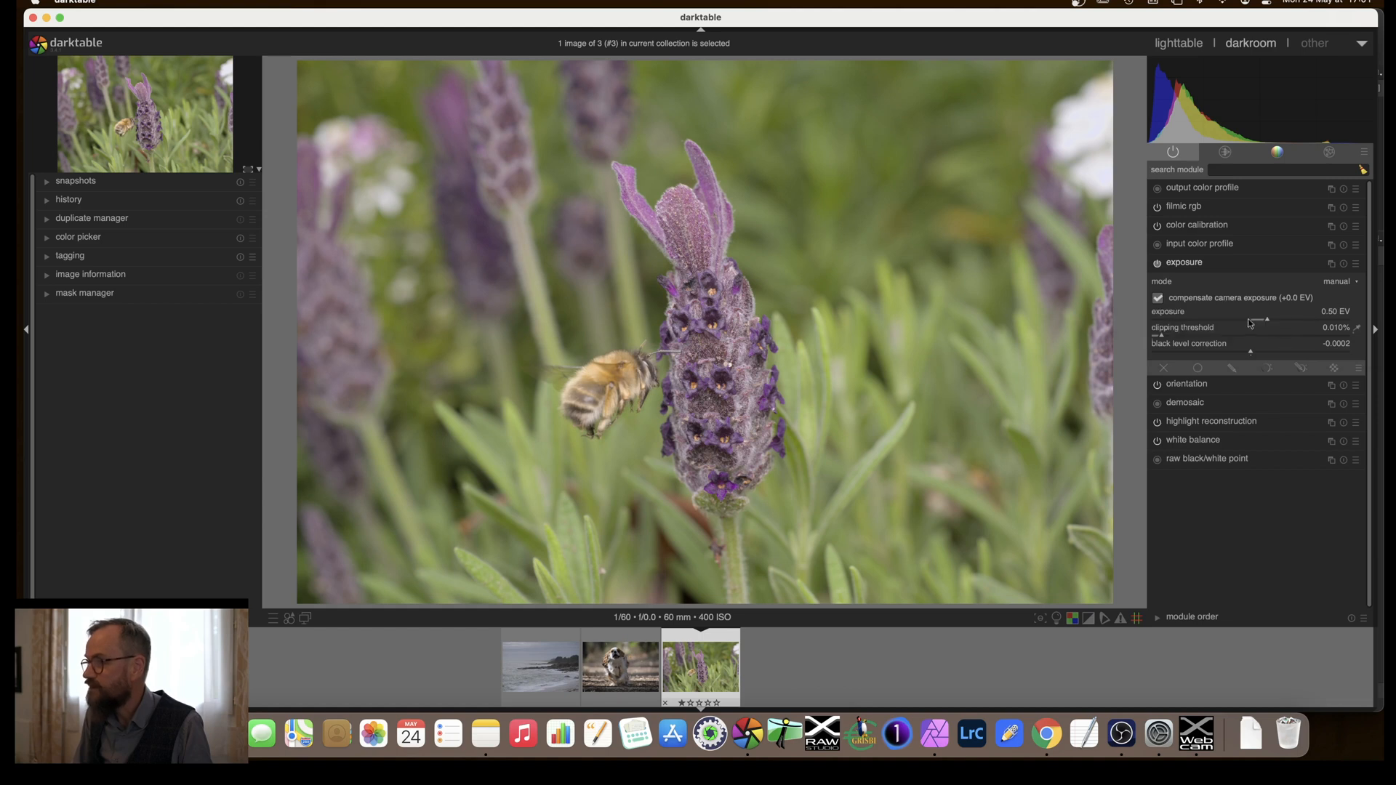
{"action": "mouse_move", "coordinate": [1248, 322]}
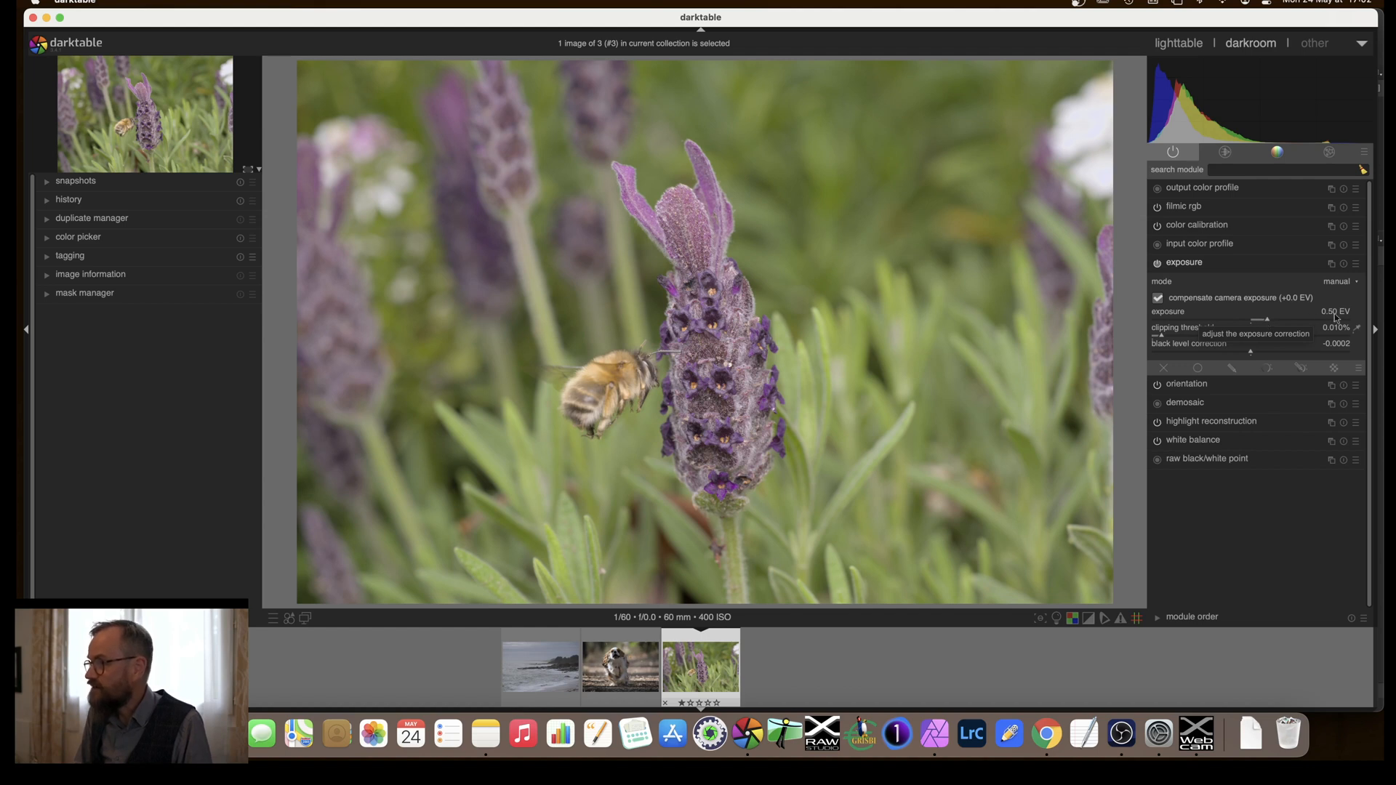
{"action": "mouse_move", "coordinate": [1267, 324]}
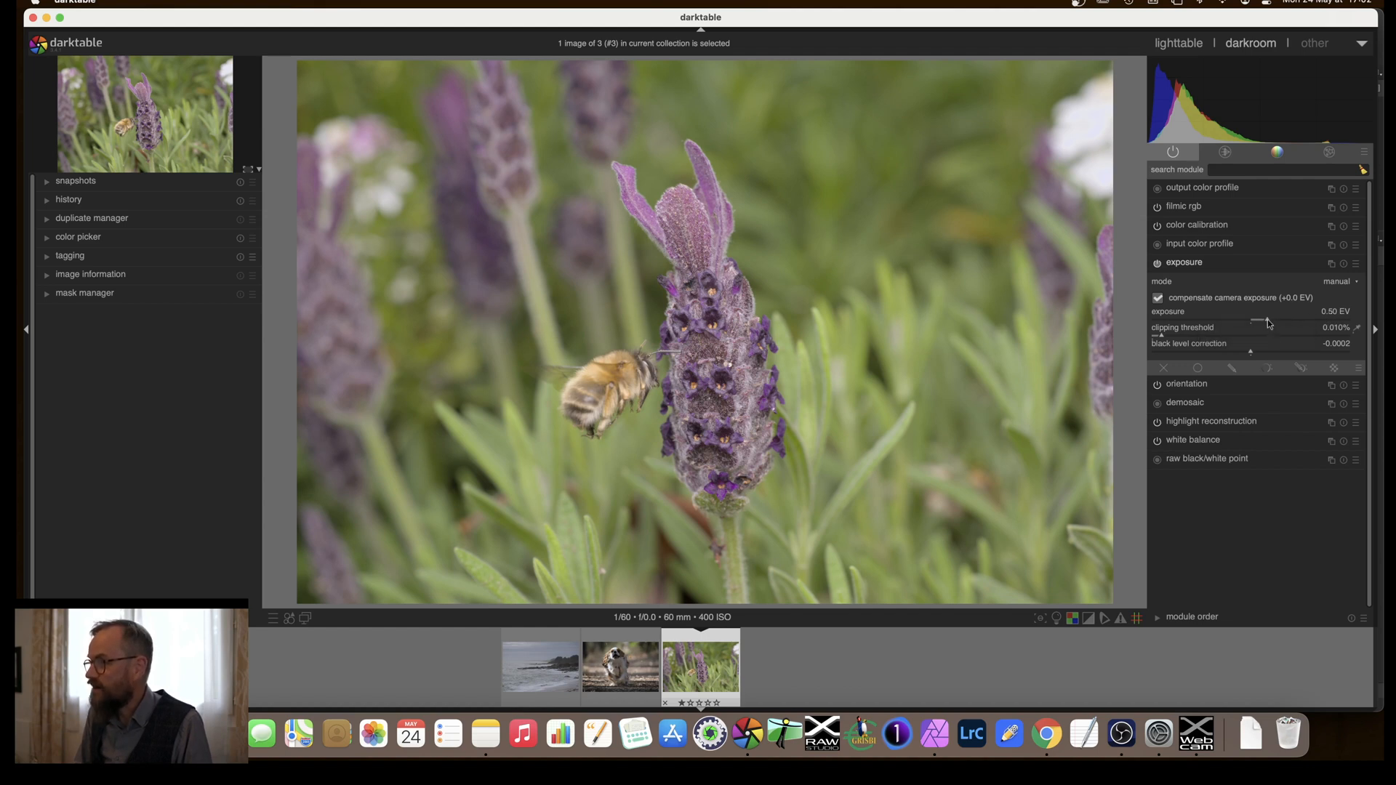
Try exposure at 0.94, 1.71, 0.11 and 0.17 EV, settling at +0.27 EV
{"action": "left_click_drag", "start_coordinate": [1265, 318], "coordinate": [1281, 318]}
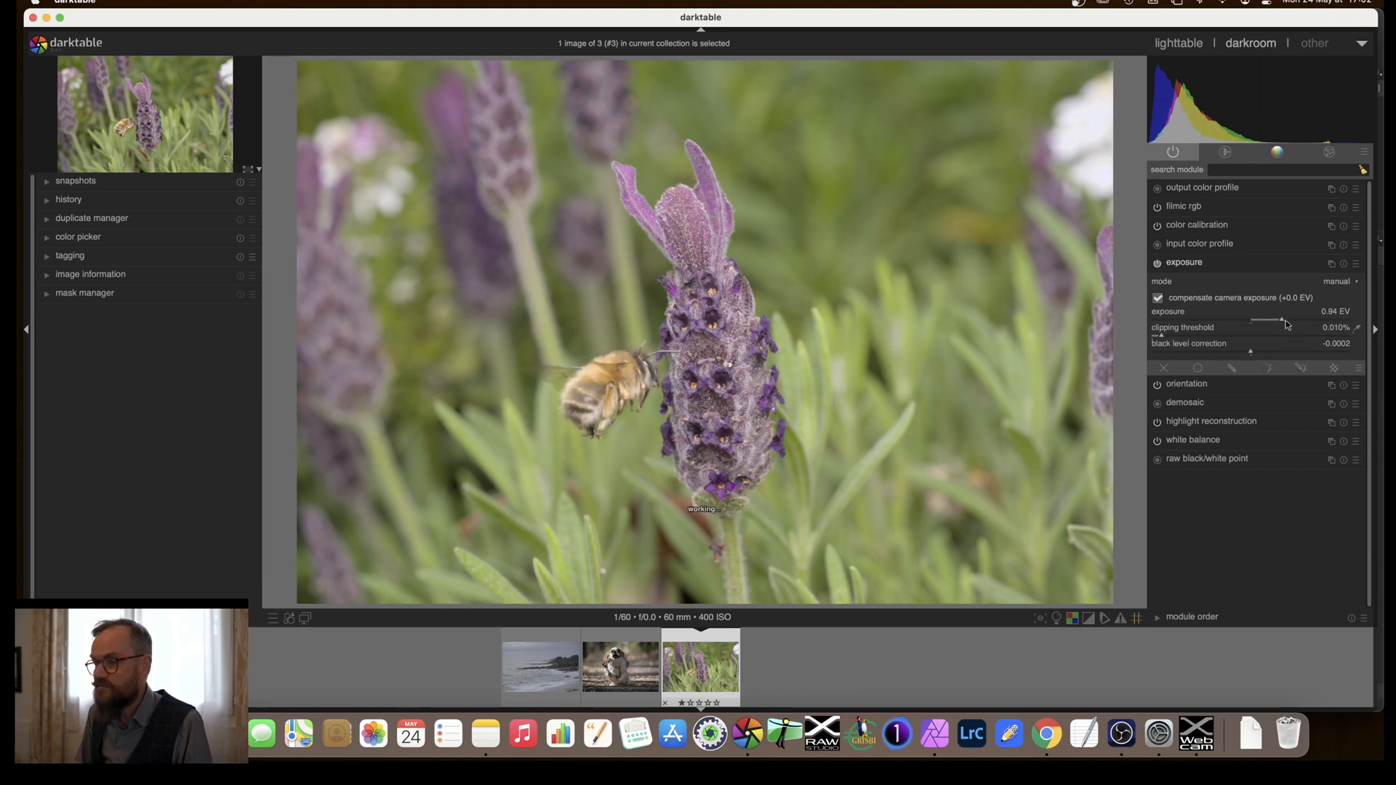
{"action": "left_click_drag", "start_coordinate": [1273, 318], "coordinate": [1308, 319]}
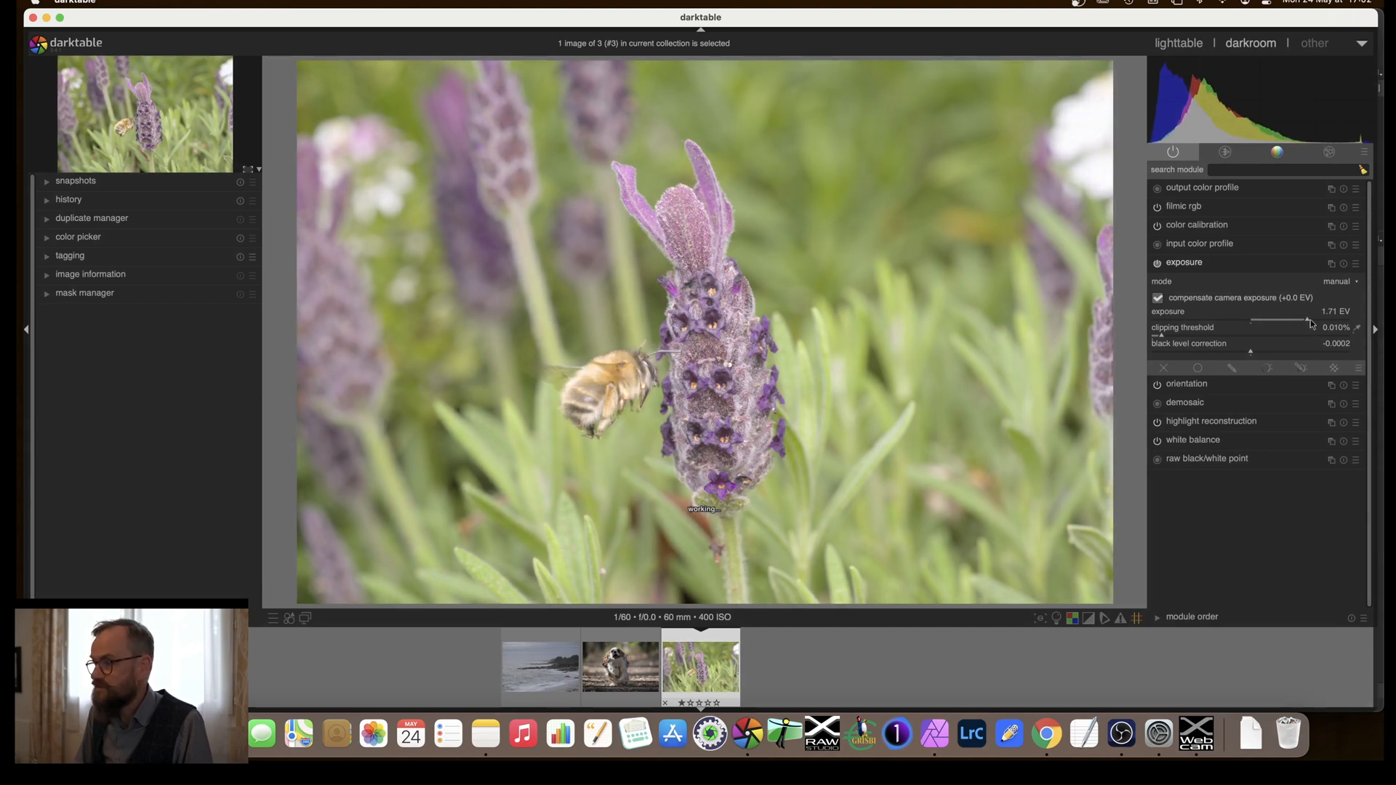
{"action": "left_click_drag", "start_coordinate": [1308, 318], "coordinate": [1250, 317]}
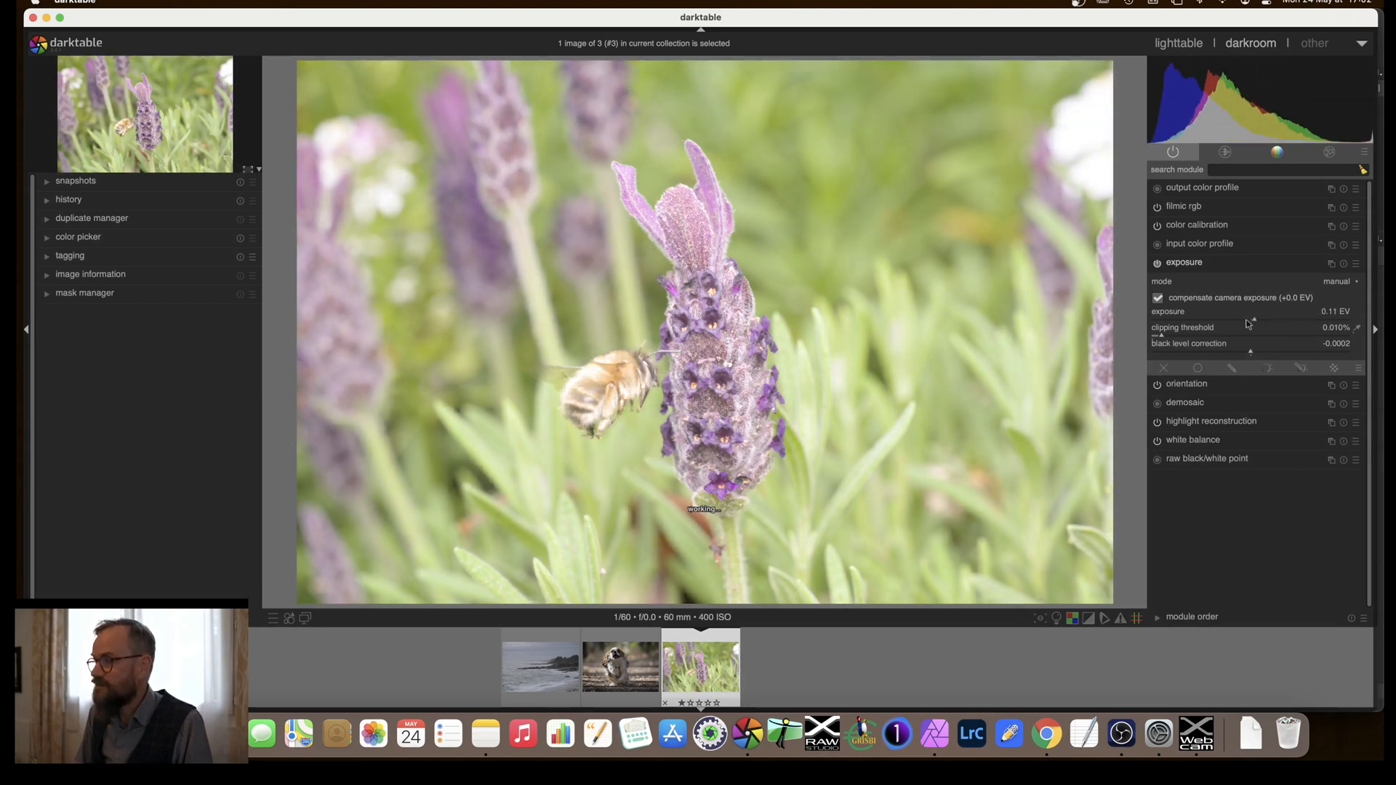
{"action": "left_click_drag", "start_coordinate": [1246, 319], "coordinate": [1202, 318]}
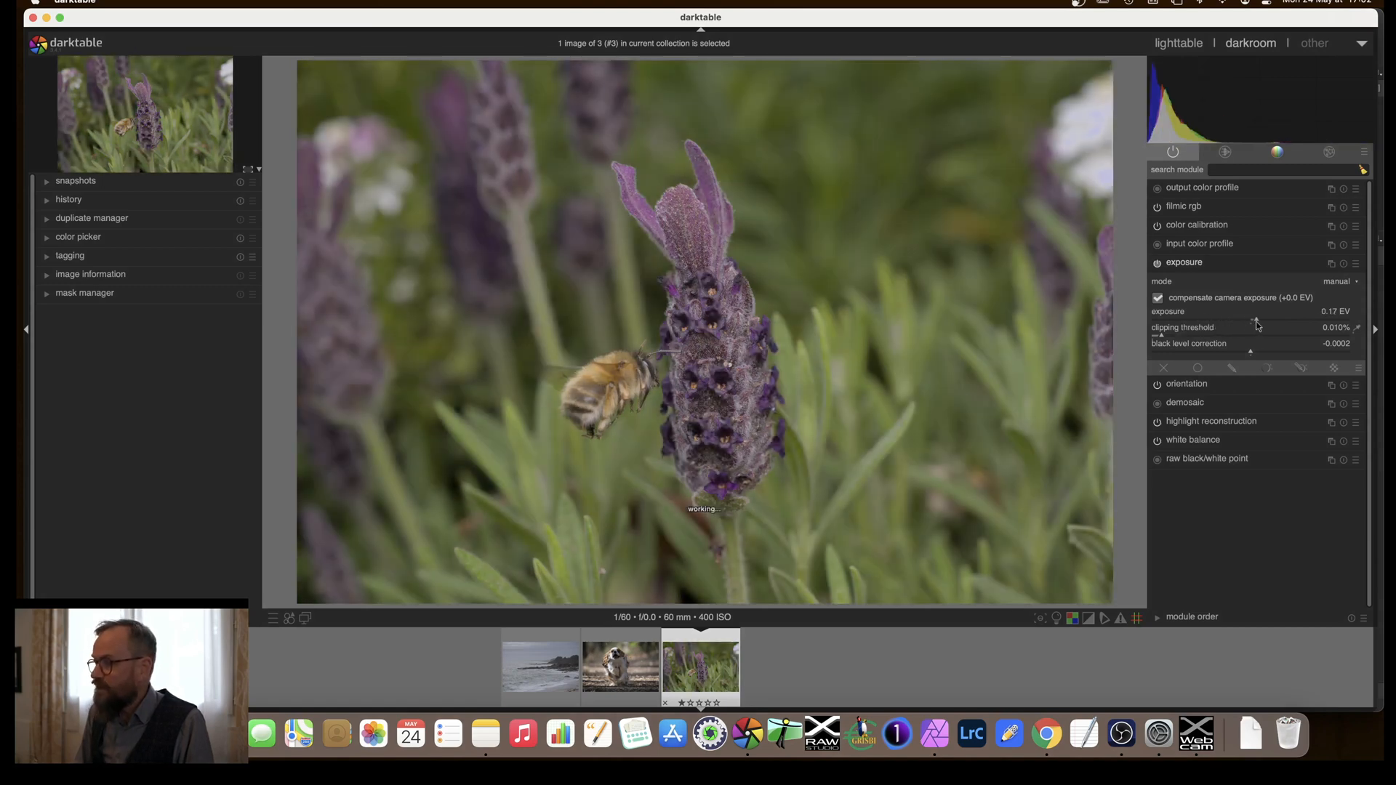
{"action": "left_click_drag", "start_coordinate": [1250, 317], "coordinate": [1260, 317]}
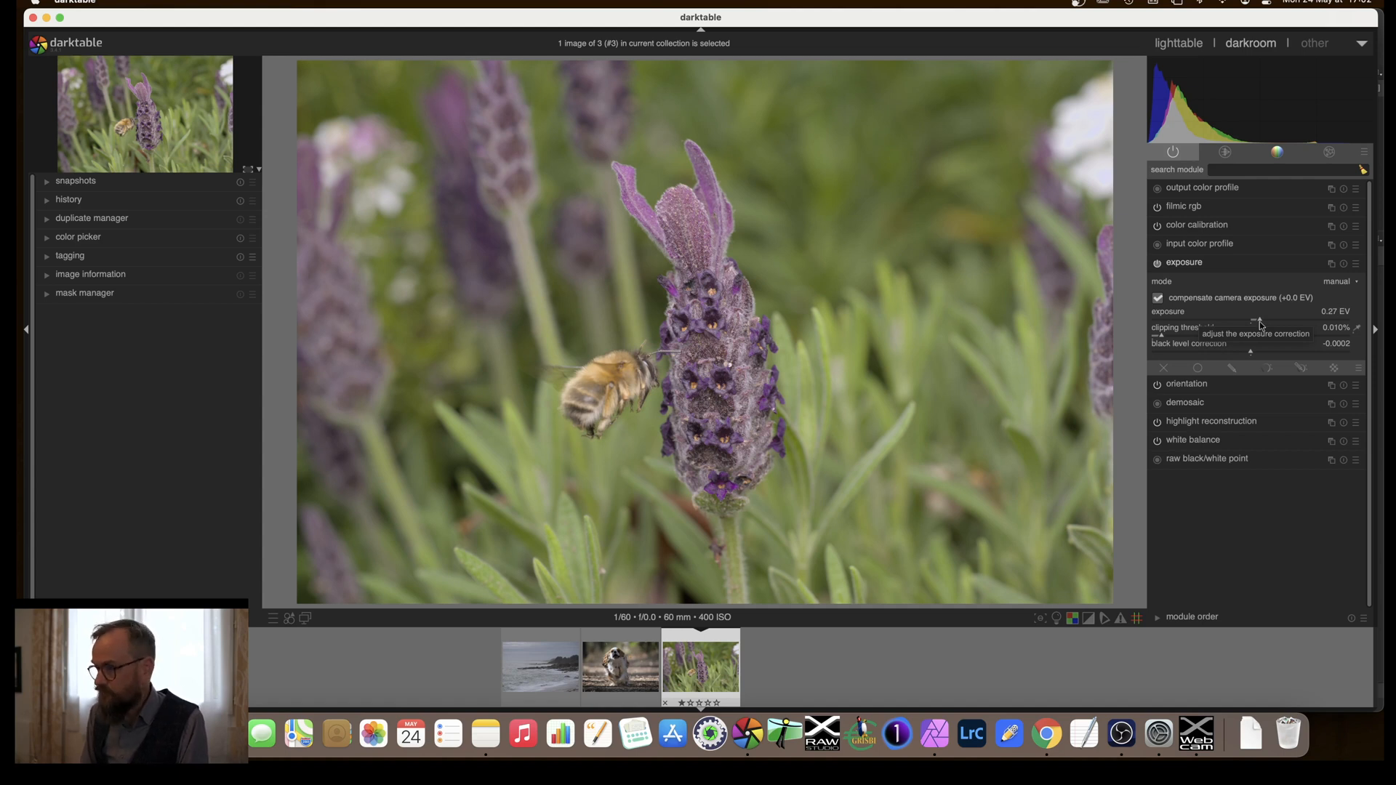
{"action": "mouse_move", "coordinate": [1214, 343]}
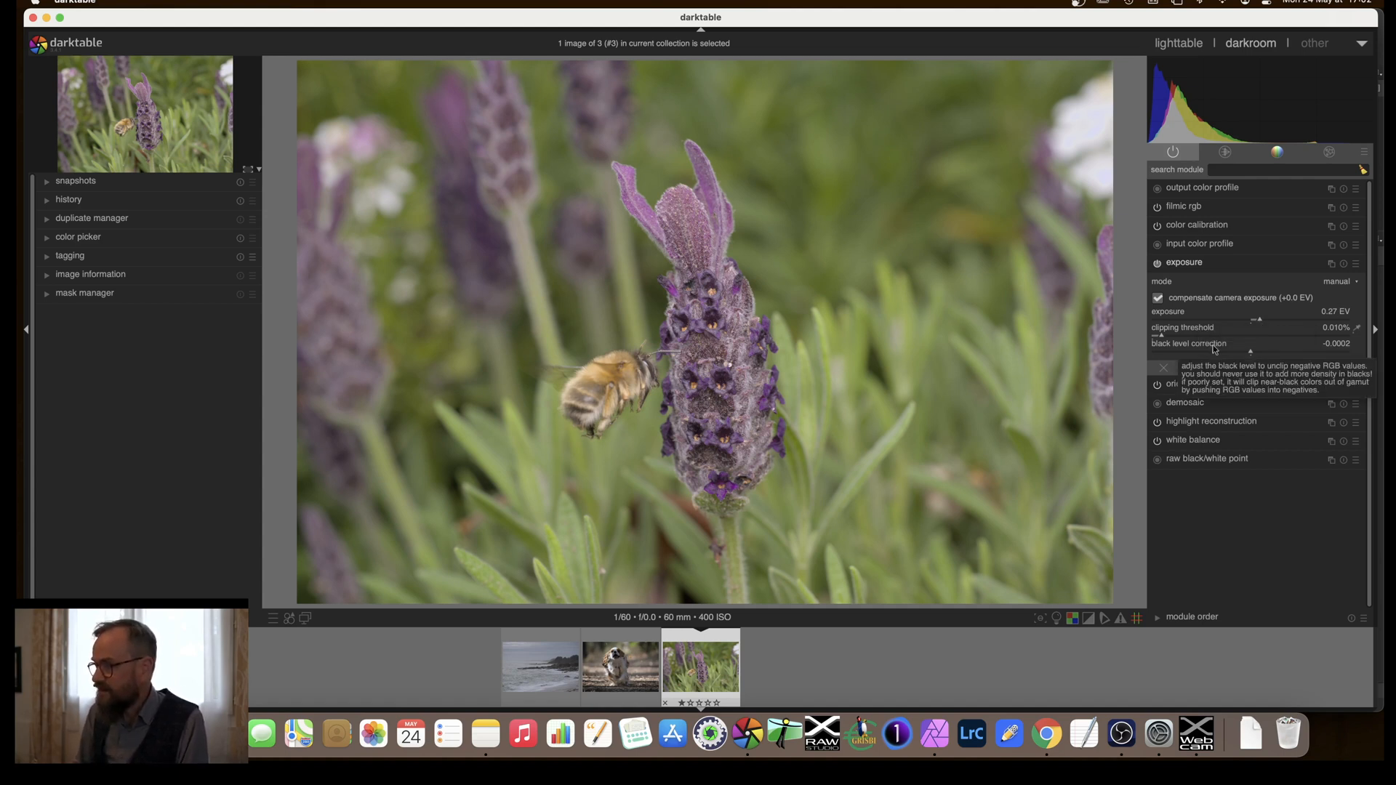
{"action": "mouse_move", "coordinate": [1120, 423]}
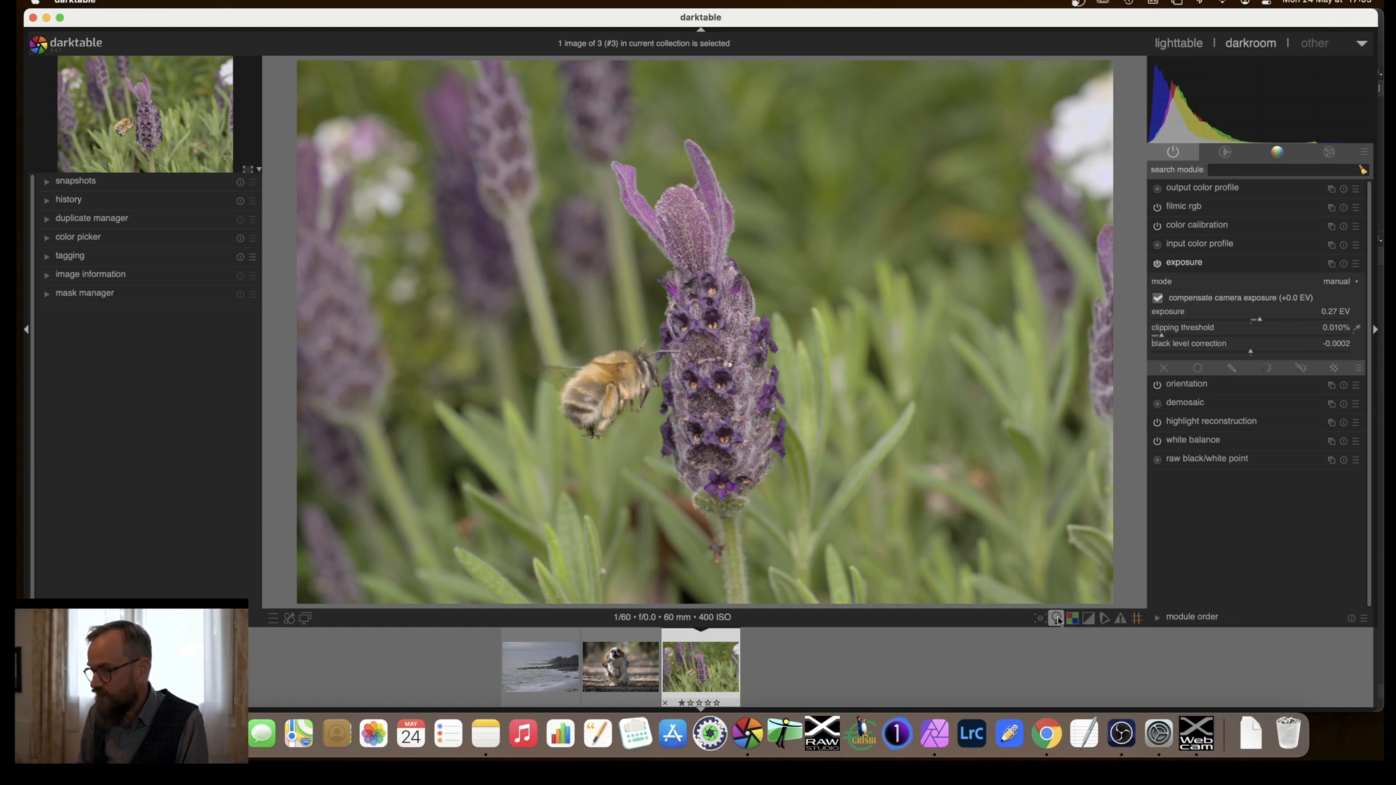
{"action": "mouse_move", "coordinate": [1057, 618]}
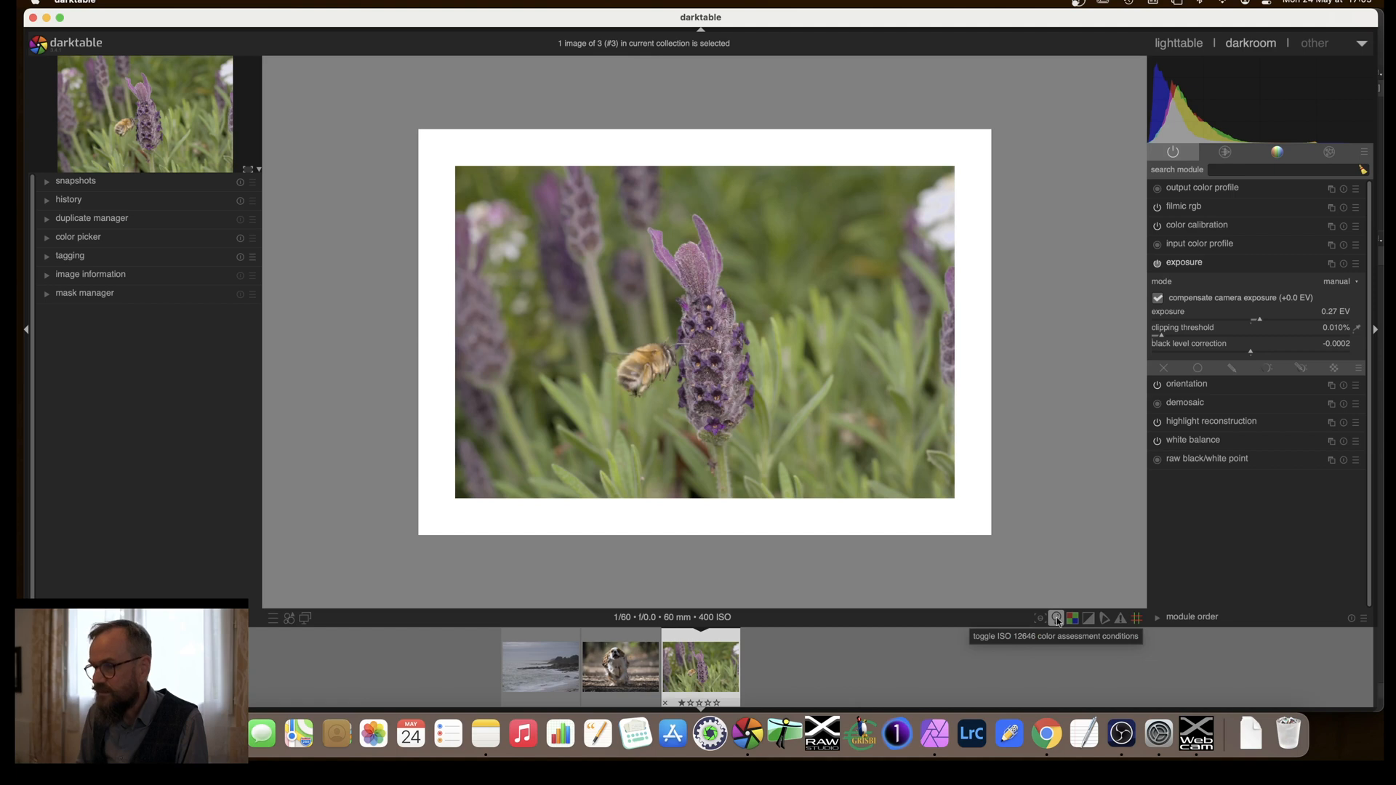
{"action": "mouse_move", "coordinate": [1059, 561]}
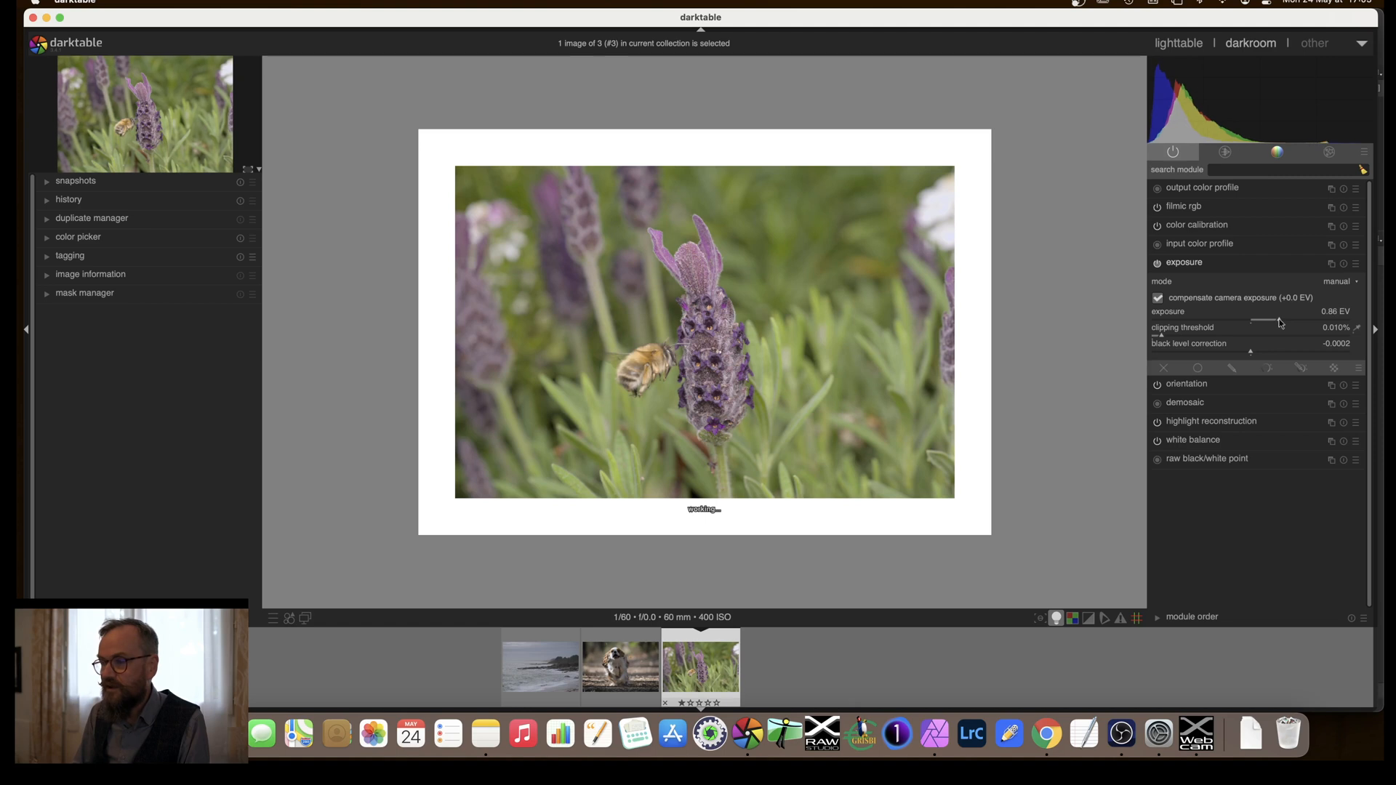
Adjust exposure between about 0.86 and 1.12 EV, settling at about 1.10 EV
{"action": "left_click_drag", "start_coordinate": [1273, 317], "coordinate": [1289, 318]}
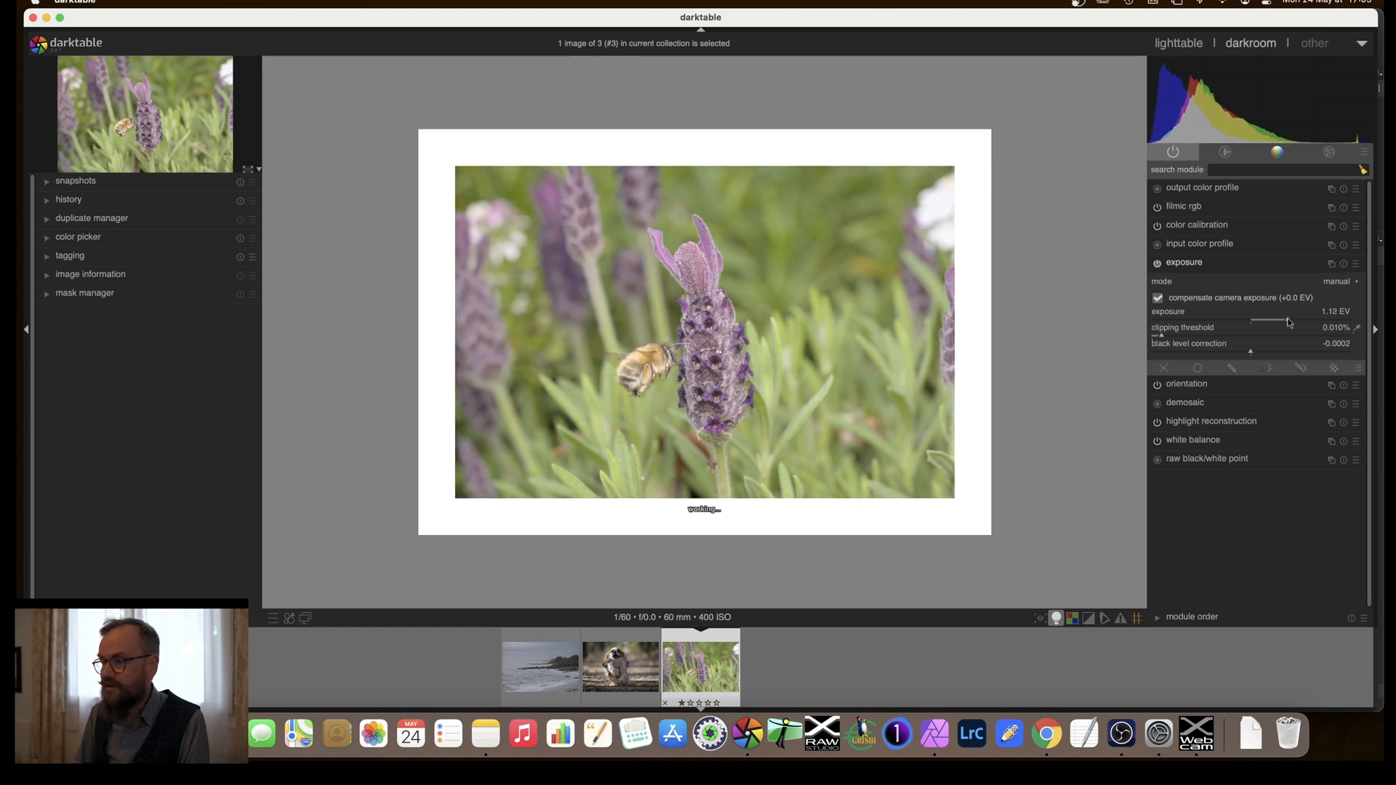
{"action": "left_click_drag", "start_coordinate": [1289, 319], "coordinate": [1280, 318]}
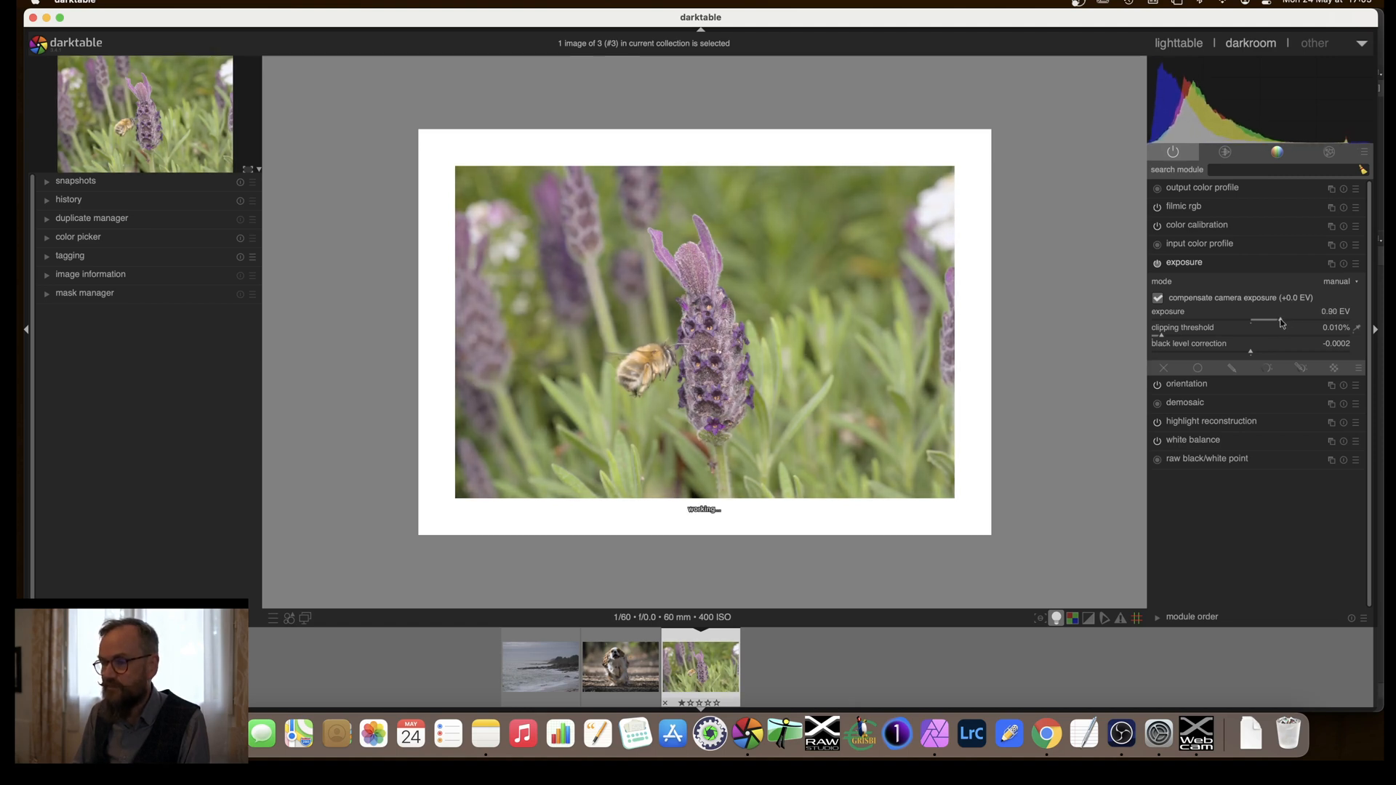
{"action": "left_click_drag", "start_coordinate": [1273, 321], "coordinate": [1282, 320]}
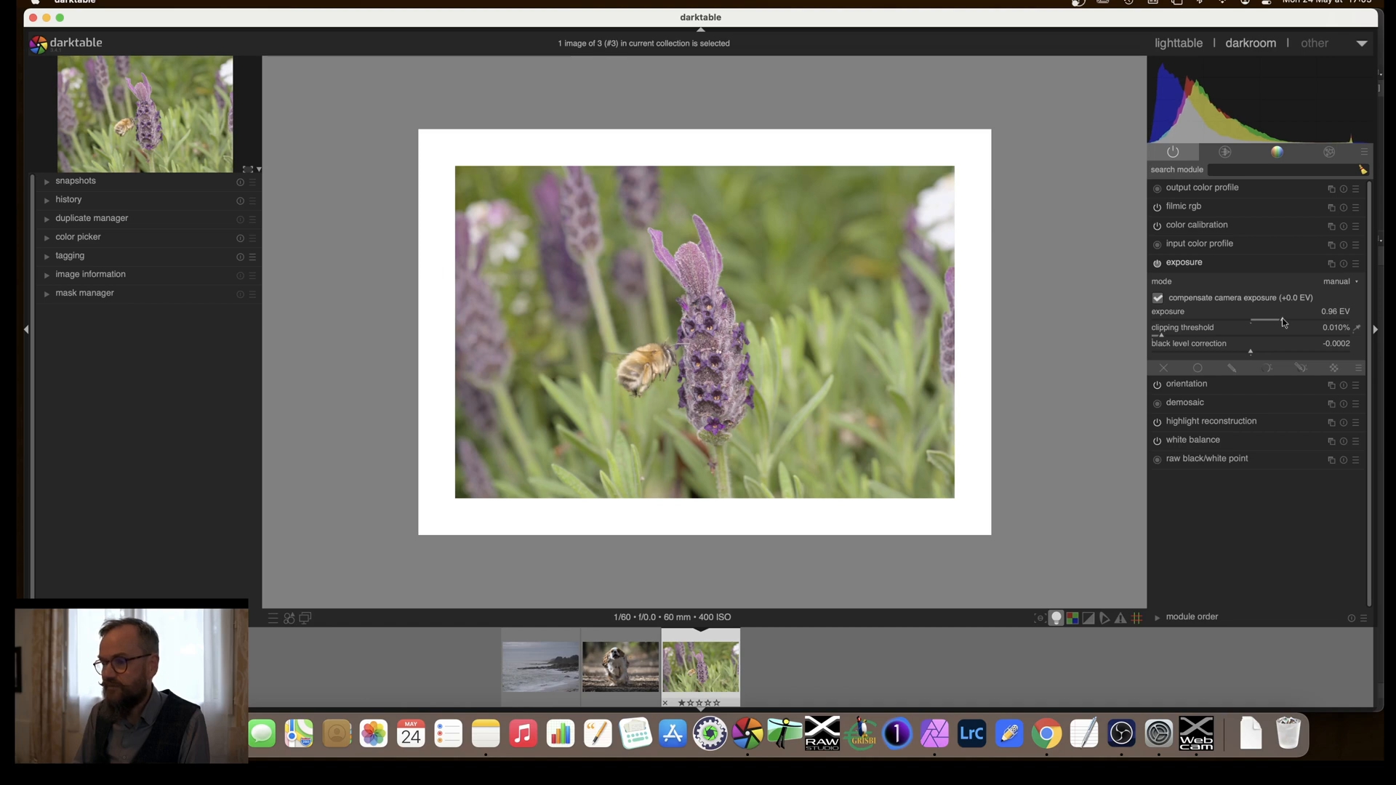
{"action": "left_click_drag", "start_coordinate": [1277, 318], "coordinate": [1285, 318]}
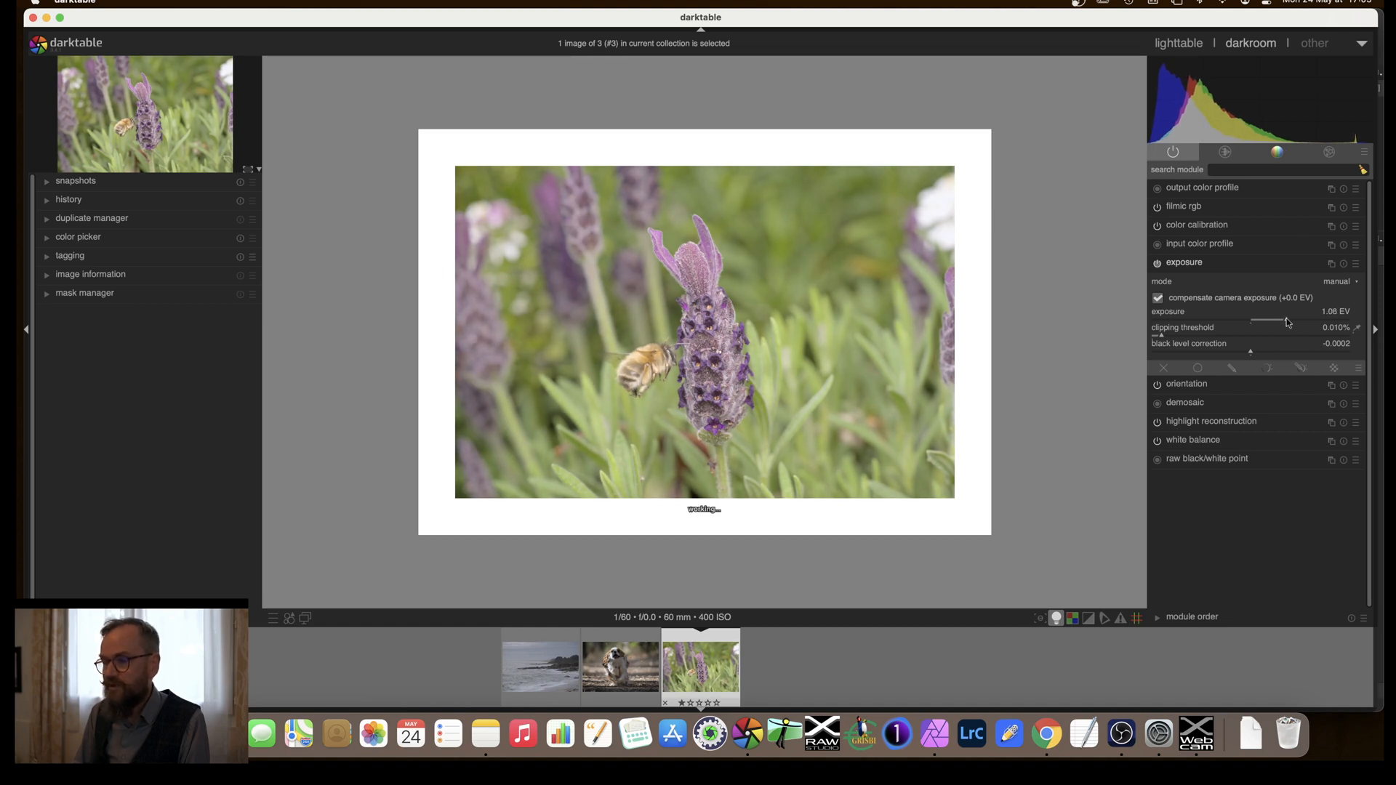
{"action": "left_click_drag", "start_coordinate": [1273, 317], "coordinate": [1286, 318]}
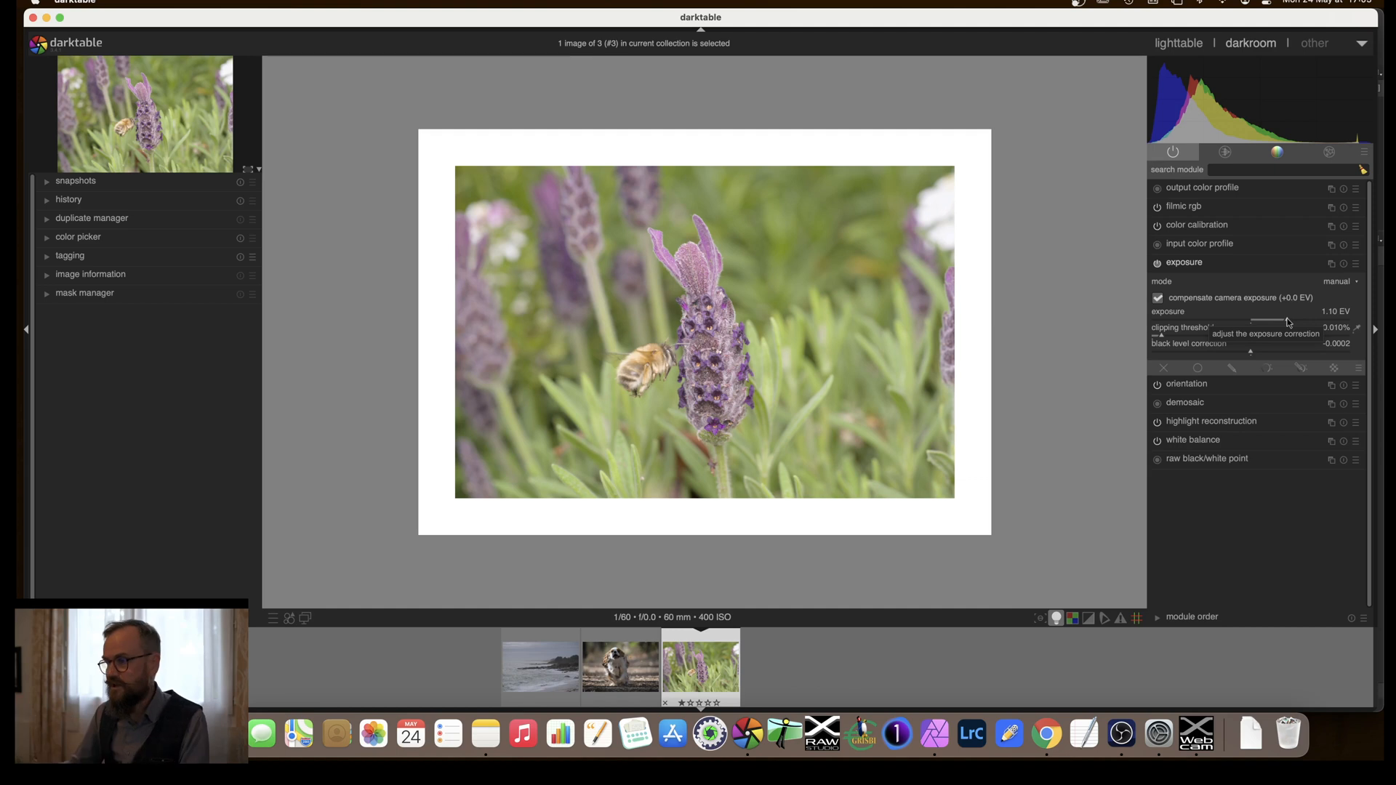
Toggle camera exposure compensation off and on, then swing exposure from 1.79 to -2.52 EV
{"action": "left_click", "coordinate": [1158, 297]}
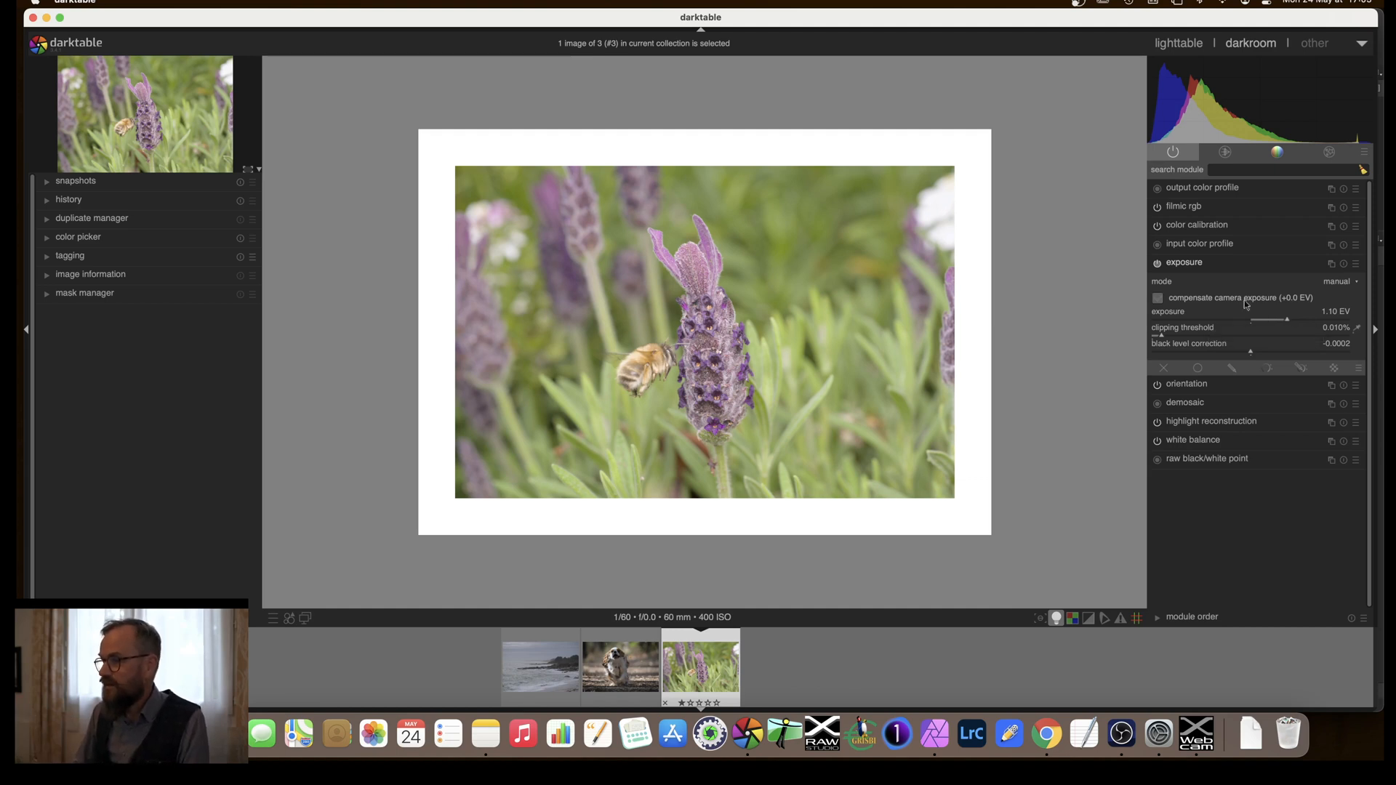
{"action": "left_click", "coordinate": [1157, 297]}
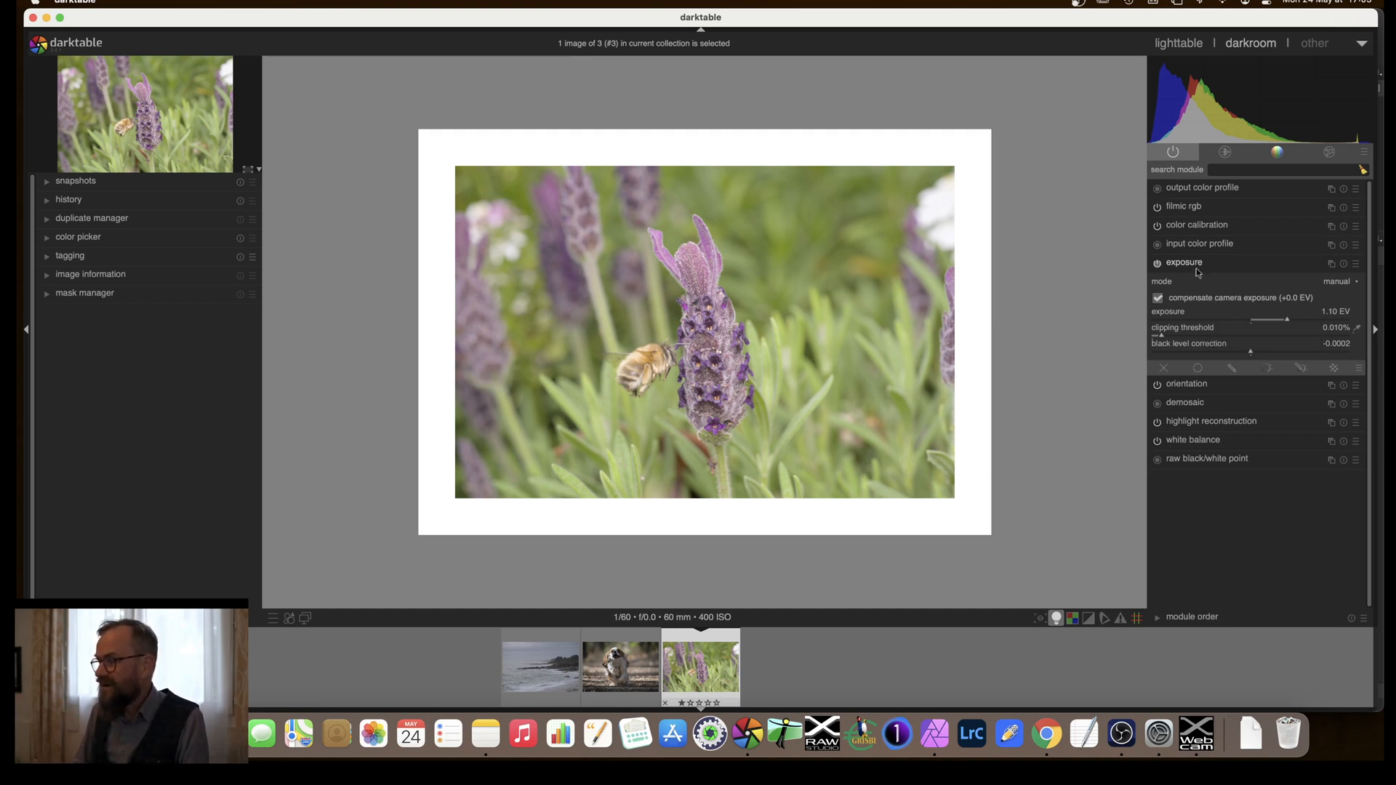
{"action": "left_click_drag", "start_coordinate": [1273, 318], "coordinate": [1309, 318]}
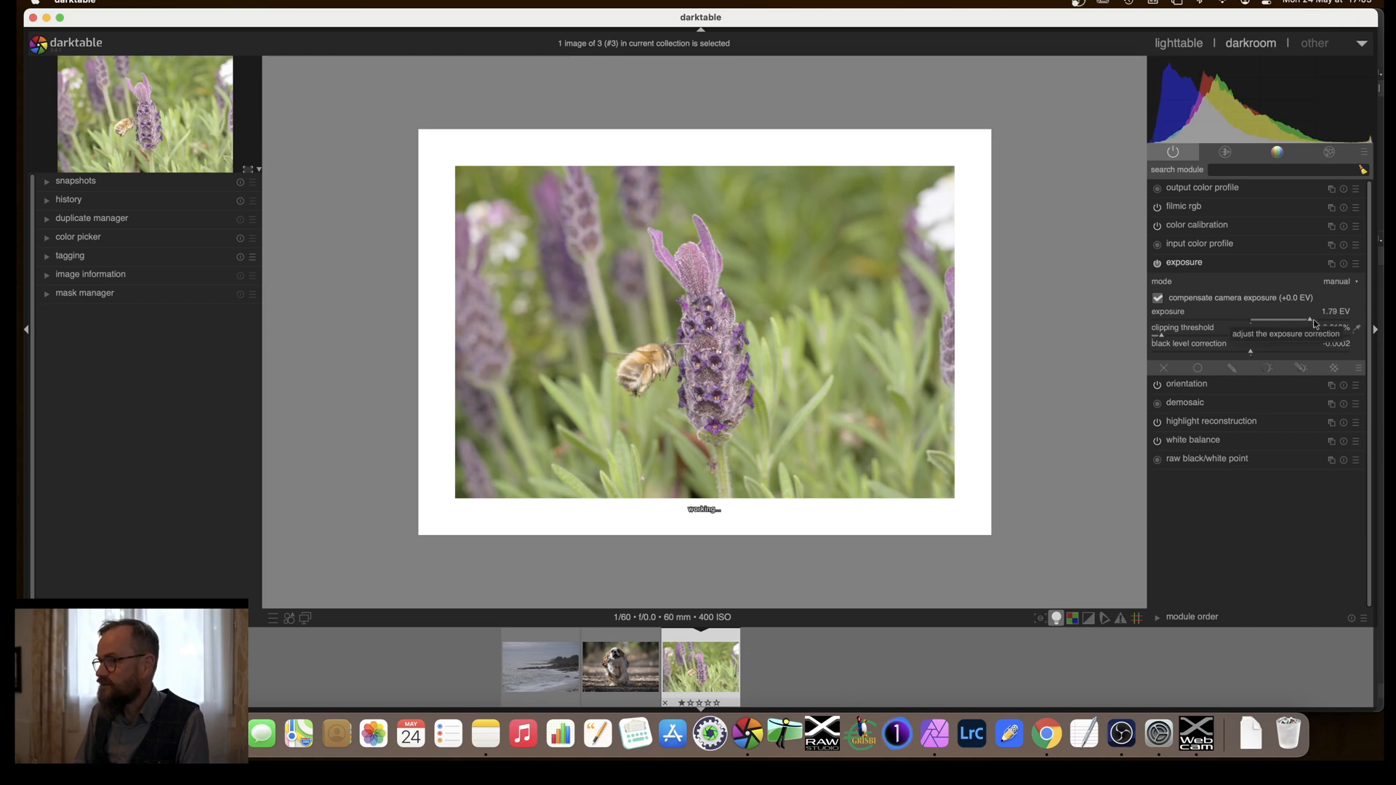
{"action": "left_click_drag", "start_coordinate": [1308, 321], "coordinate": [1256, 321]}
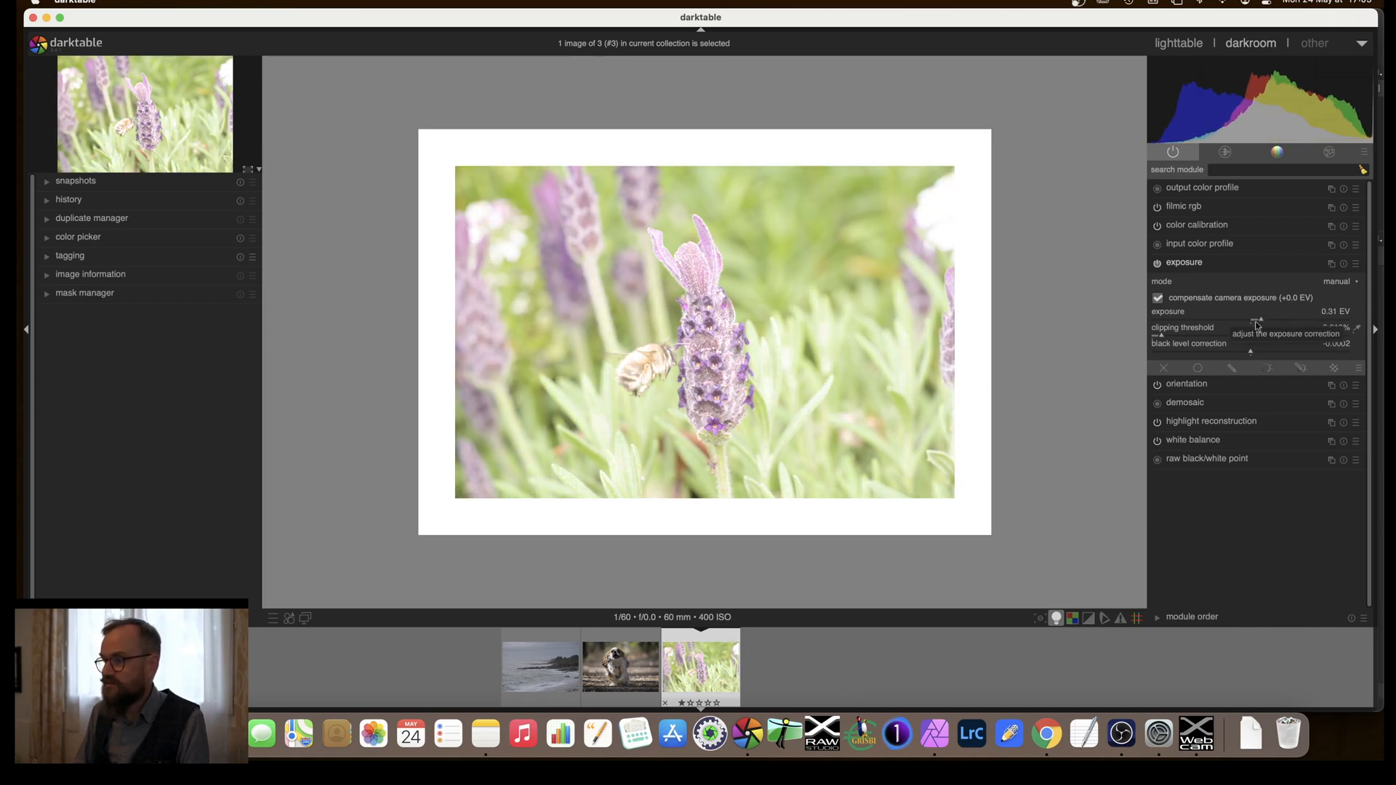
{"action": "left_click_drag", "start_coordinate": [1246, 318], "coordinate": [1166, 319]}
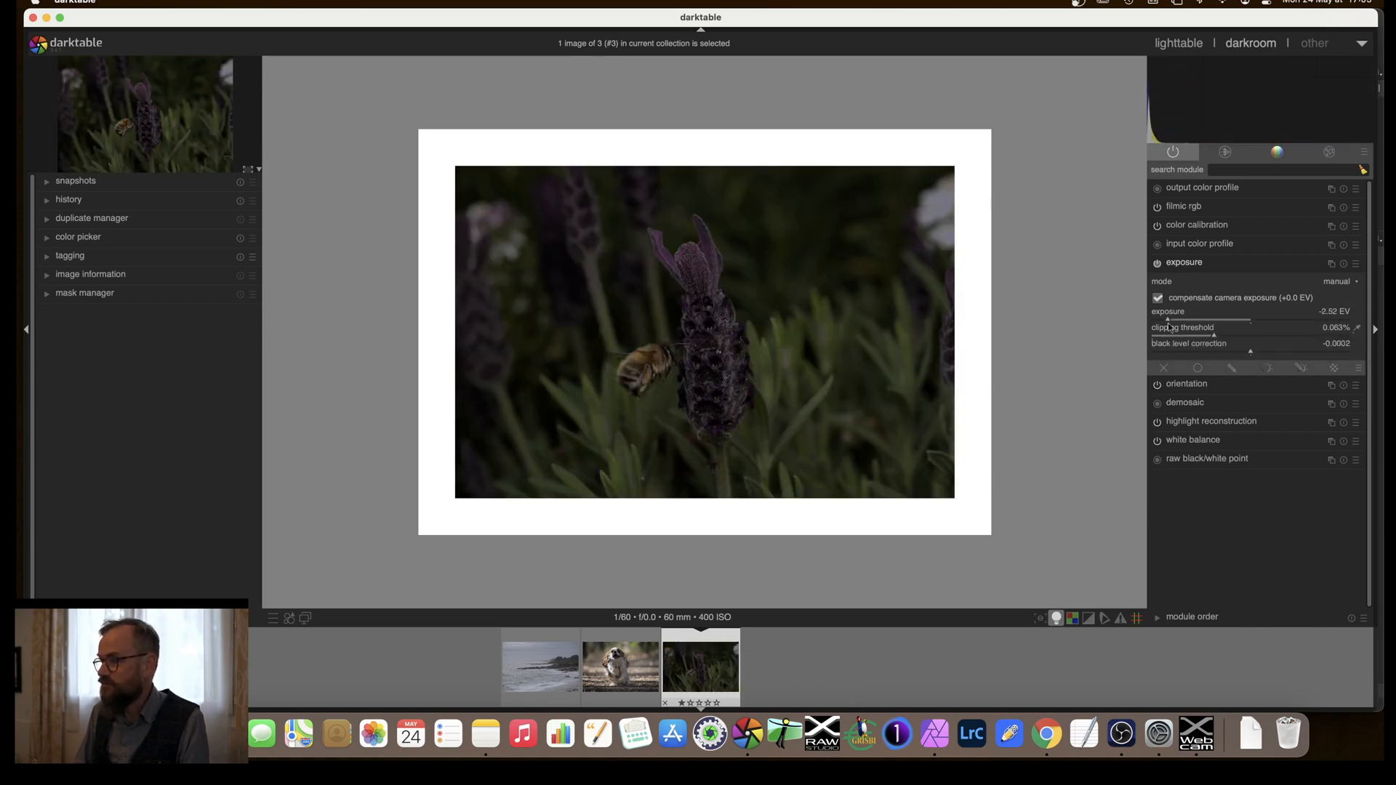
Raise exposure back through 0.23 and 0.92 to 1.26 EV, then collapse the exposure module
{"action": "left_click_drag", "start_coordinate": [1175, 317], "coordinate": [1256, 318]}
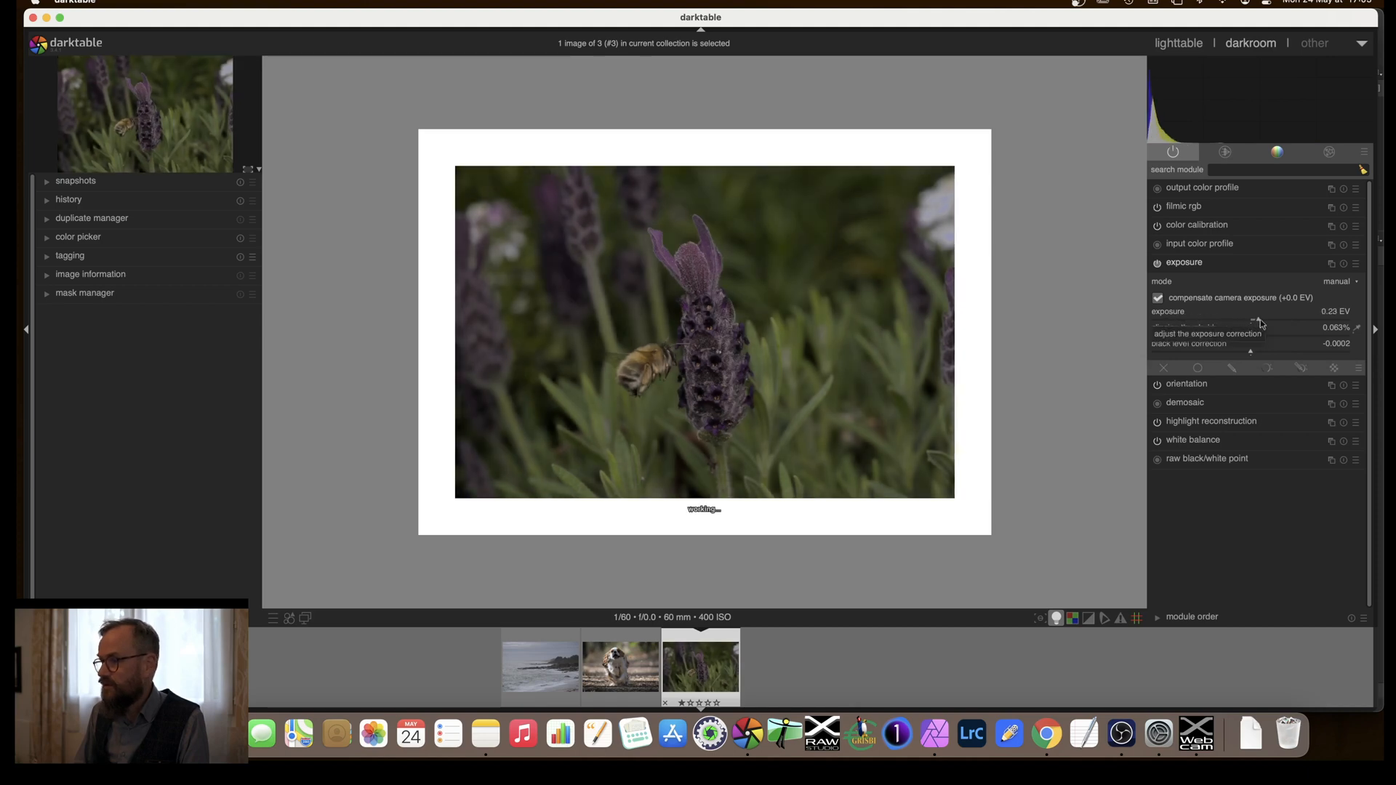
{"action": "left_click_drag", "start_coordinate": [1246, 319], "coordinate": [1282, 318]}
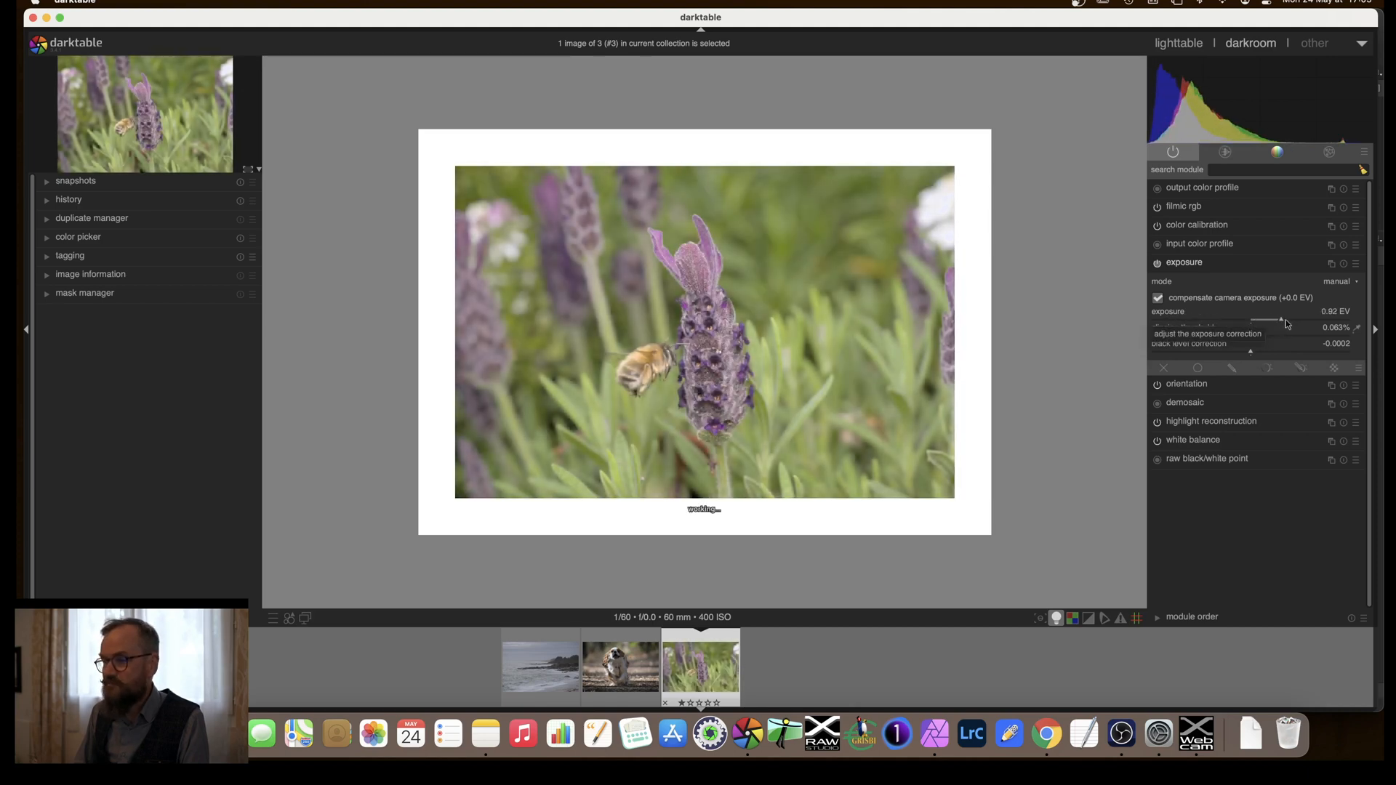
{"action": "left_click_drag", "start_coordinate": [1273, 318], "coordinate": [1292, 319]}
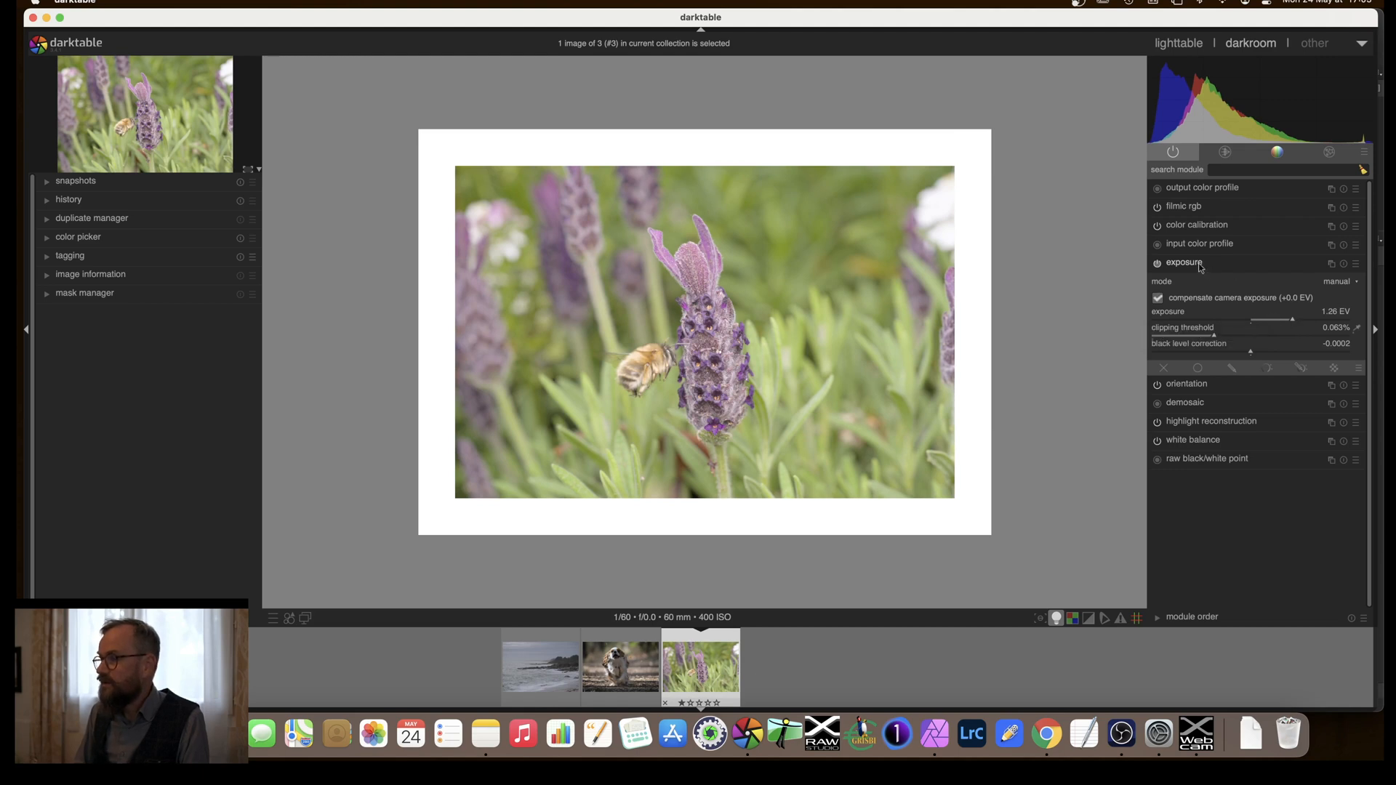
{"action": "left_click", "coordinate": [1183, 262]}
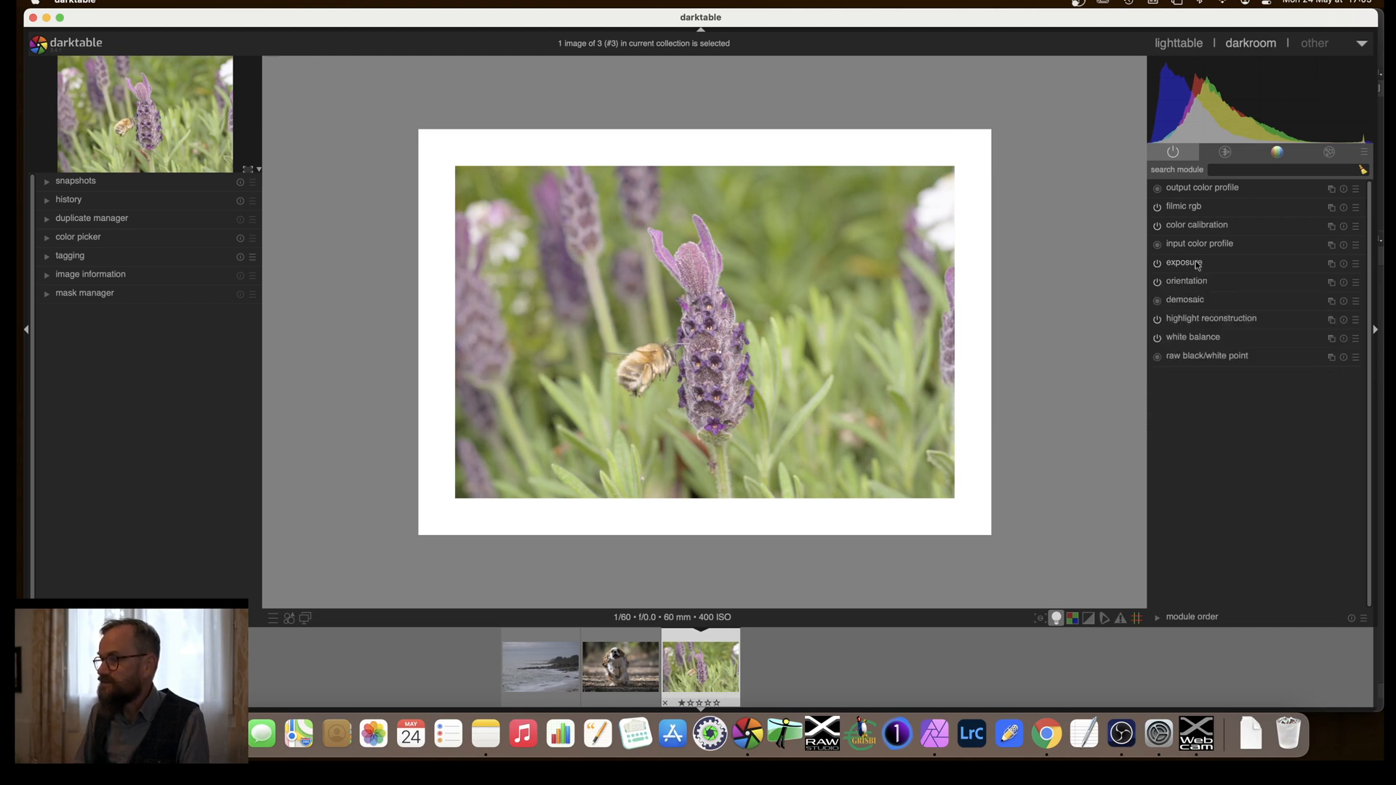
{"action": "left_click", "coordinate": [1157, 262]}
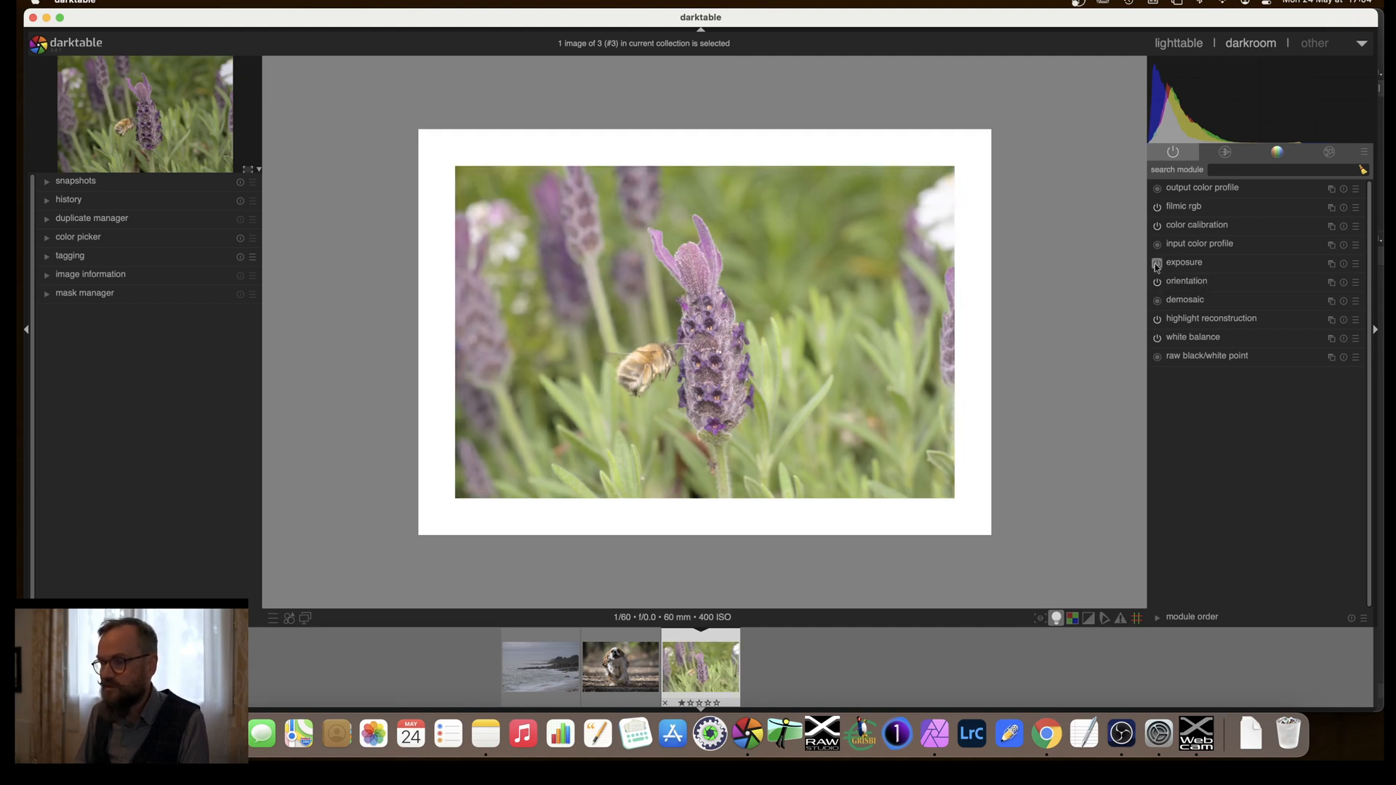
{"action": "mouse_move", "coordinate": [1183, 263]}
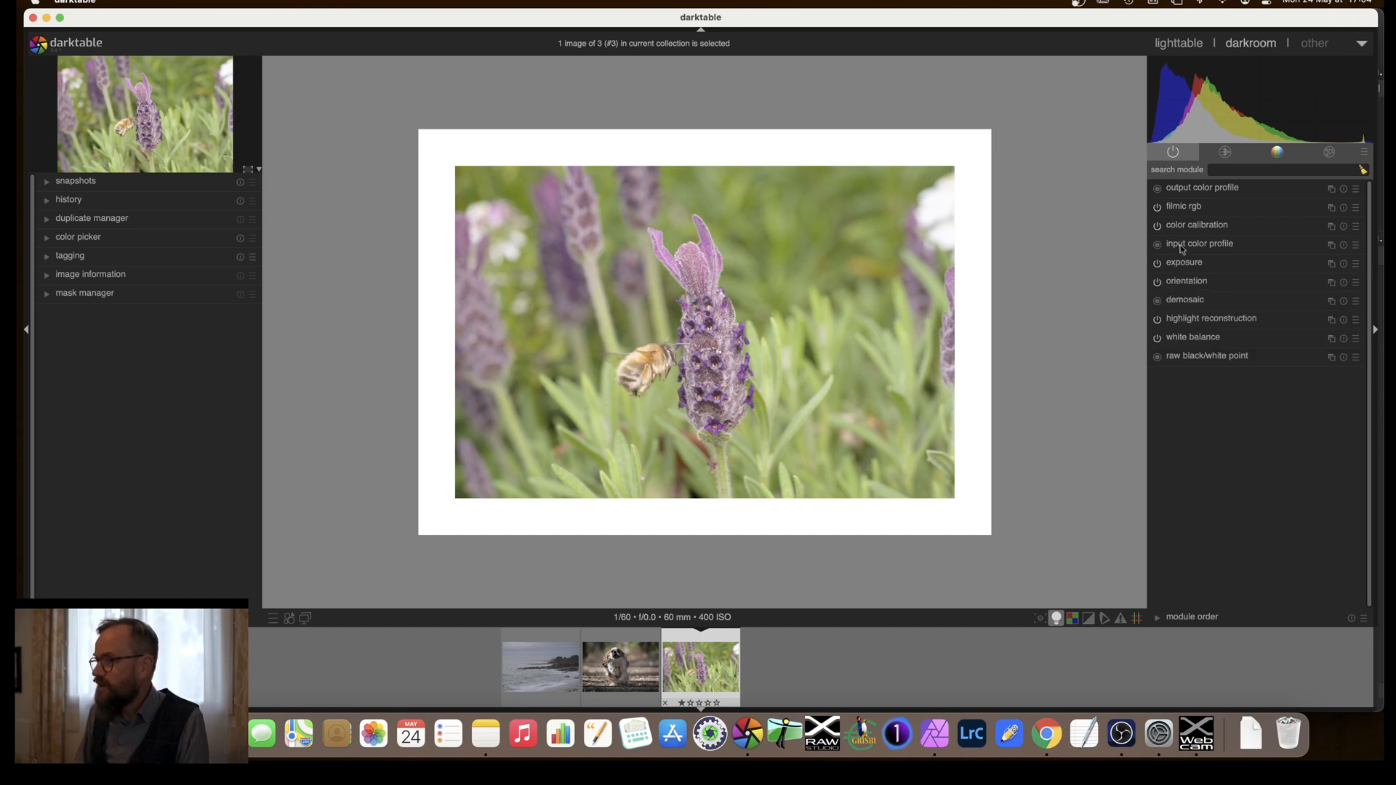
{"action": "left_click", "coordinate": [1198, 244]}
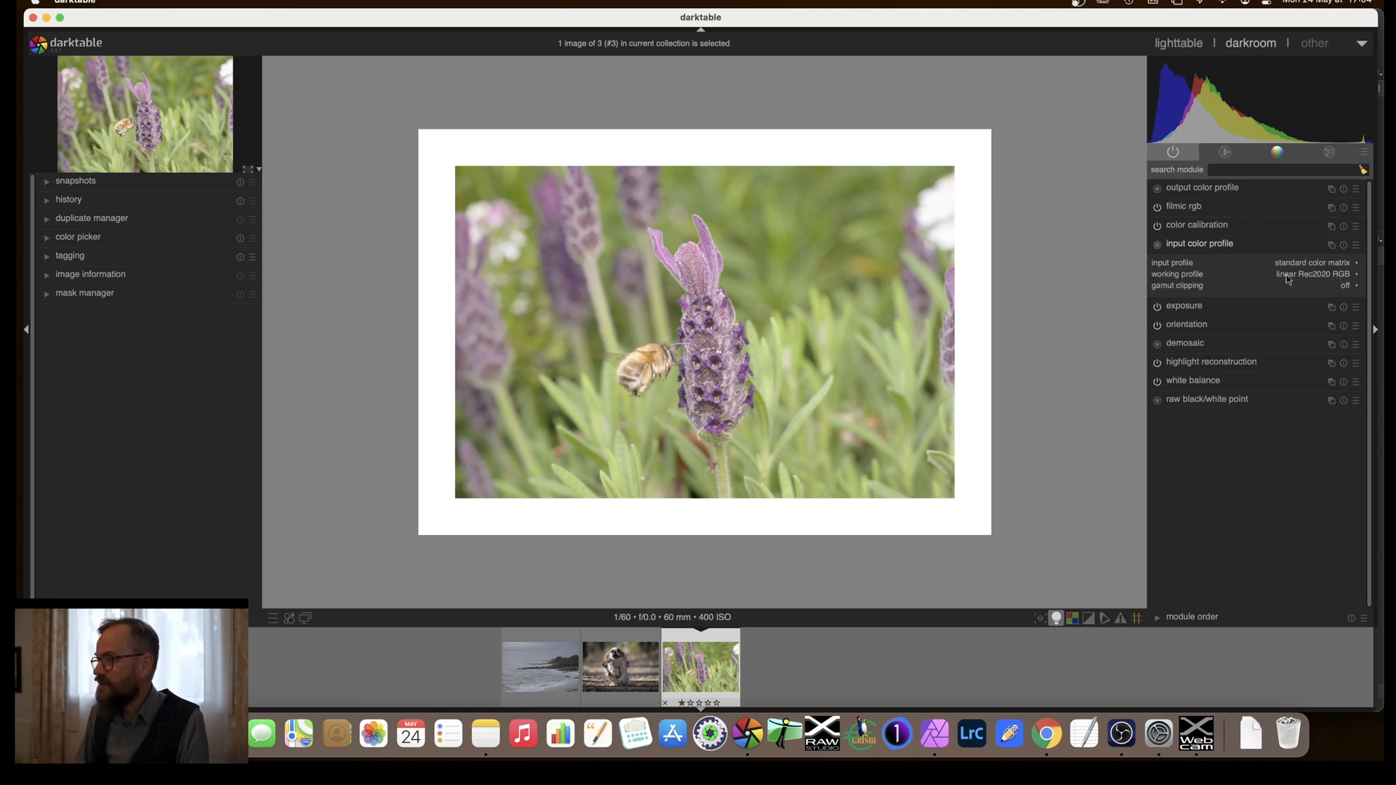
{"action": "mouse_move", "coordinate": [1250, 280]}
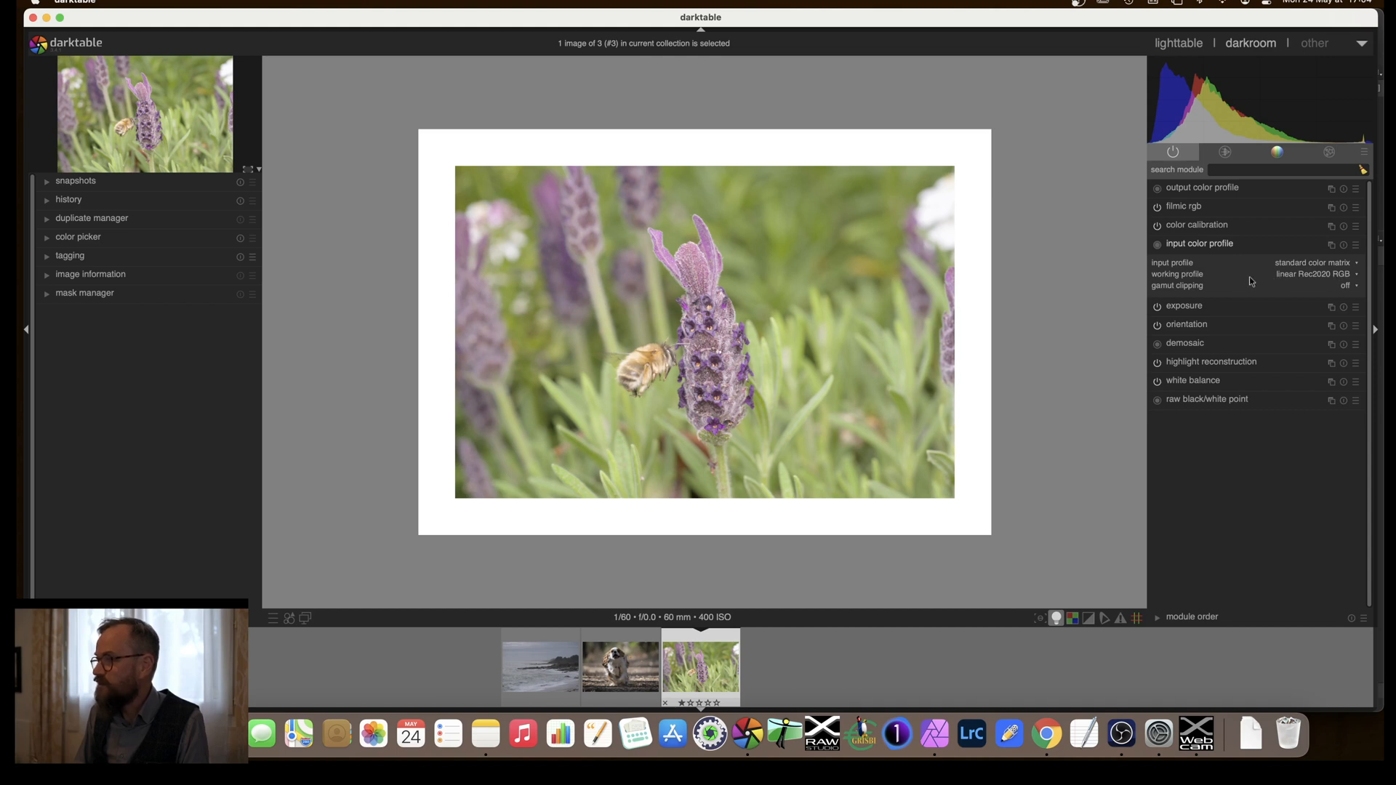
{"action": "mouse_move", "coordinate": [1199, 243]}
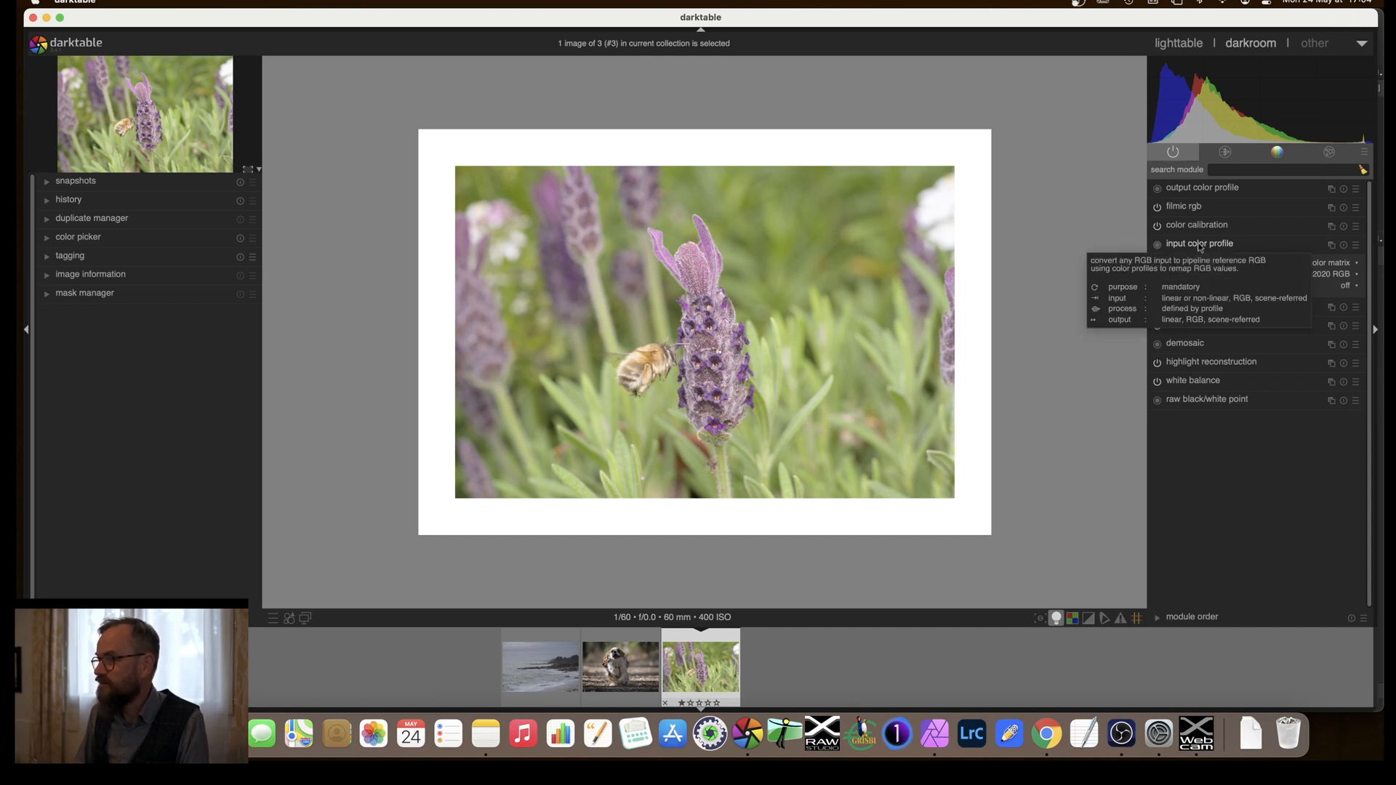
{"action": "mouse_move", "coordinate": [1195, 225]}
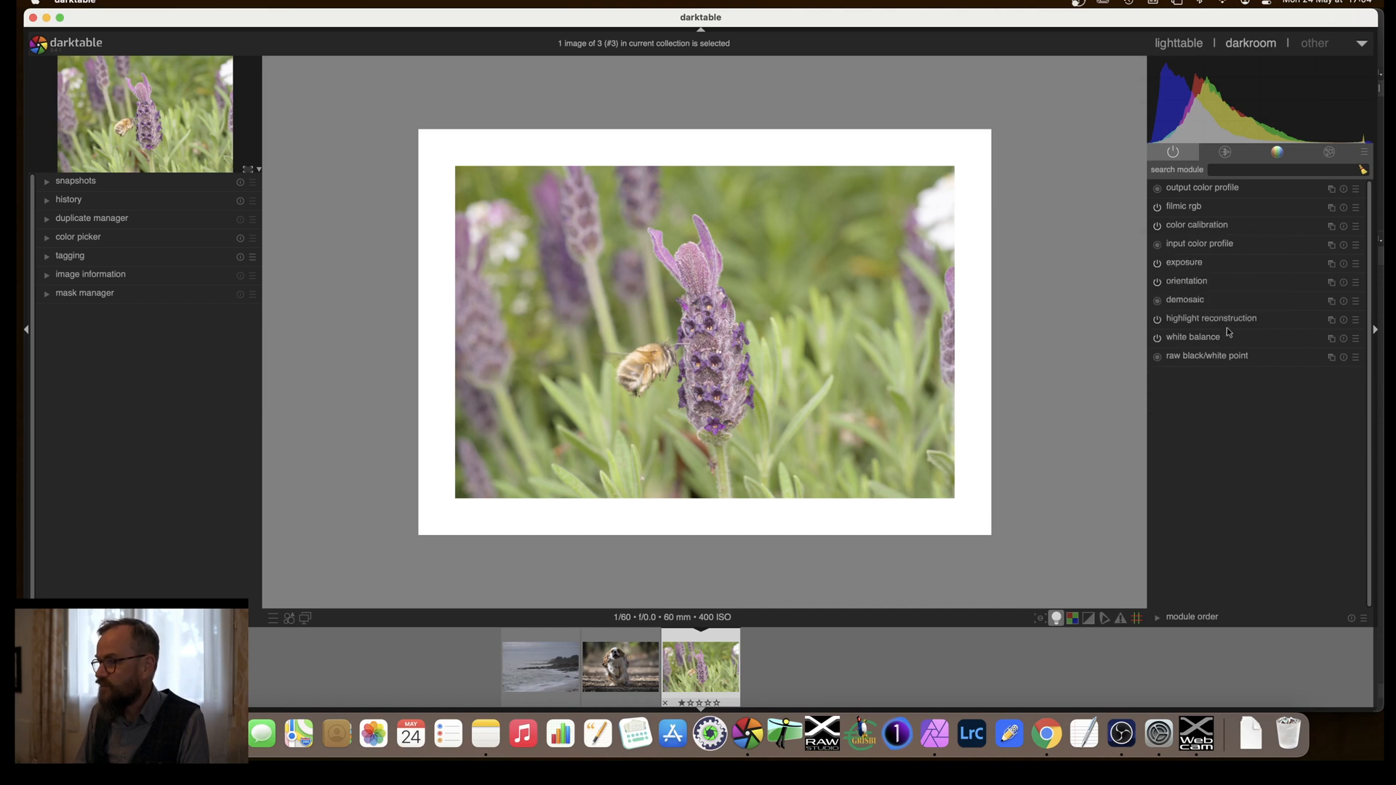
{"action": "mouse_move", "coordinate": [1222, 337]}
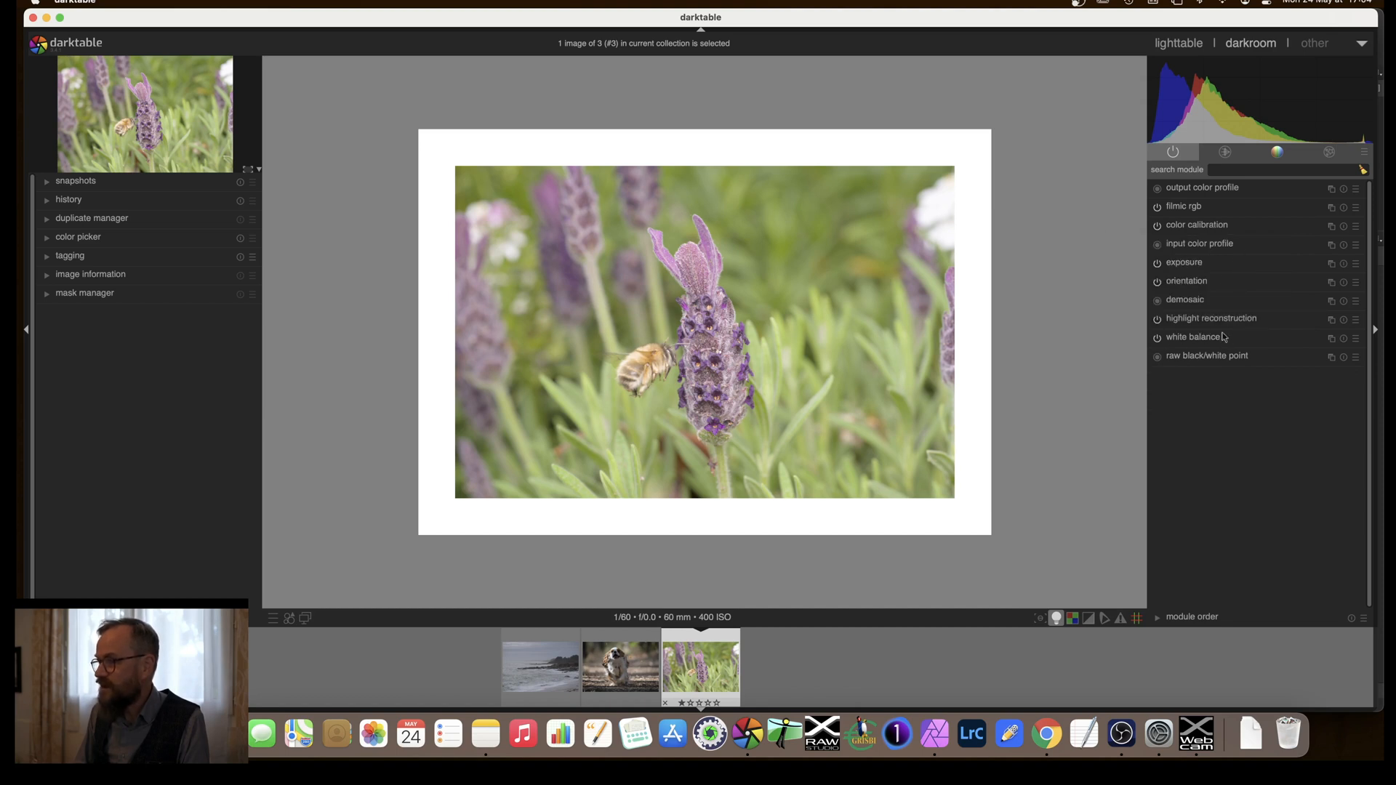
{"action": "mouse_move", "coordinate": [1192, 225]}
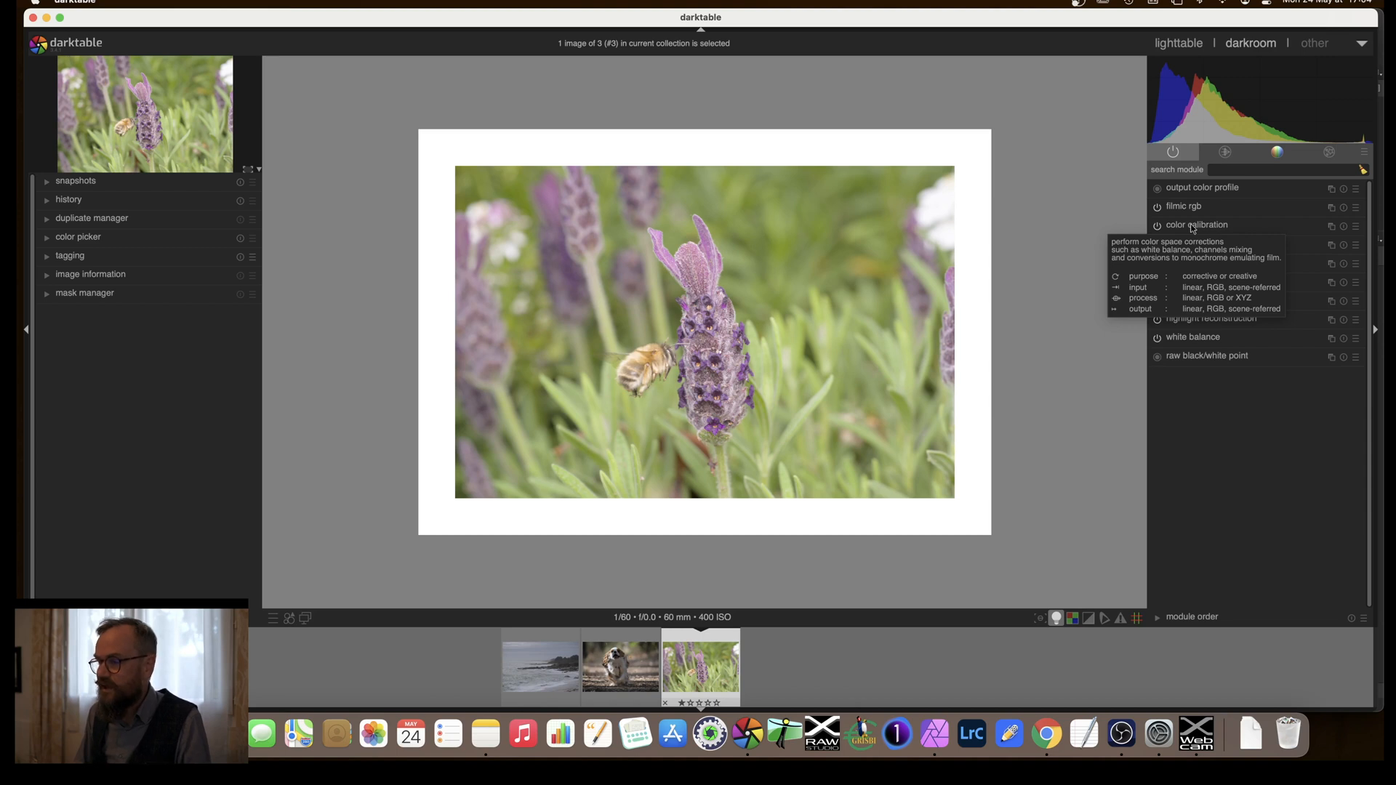
{"action": "mouse_move", "coordinate": [1197, 209]}
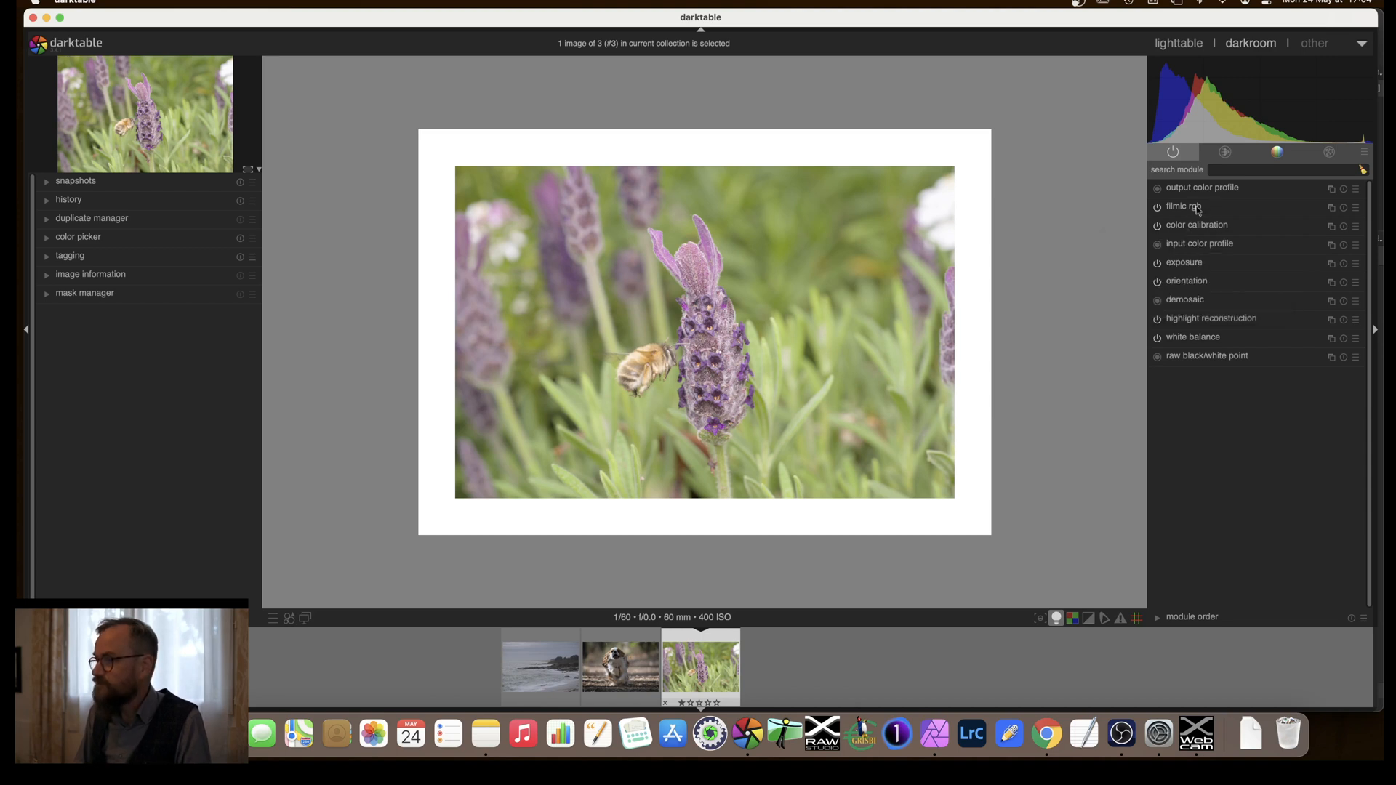
Expand filmic rgb, showing white relative exposure +4.40 EV and black -7.75 EV
{"action": "left_click", "coordinate": [1181, 206]}
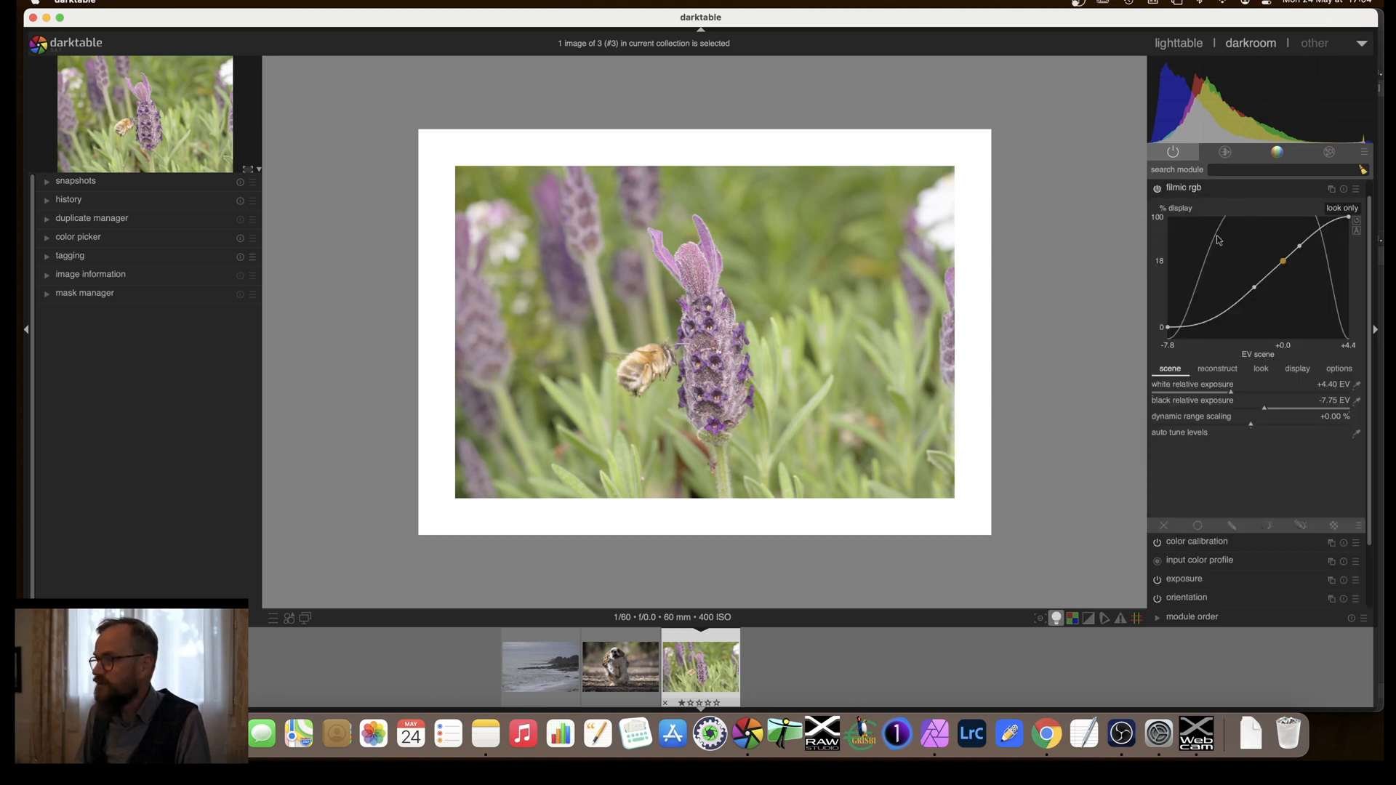
{"action": "mouse_move", "coordinate": [1219, 247]}
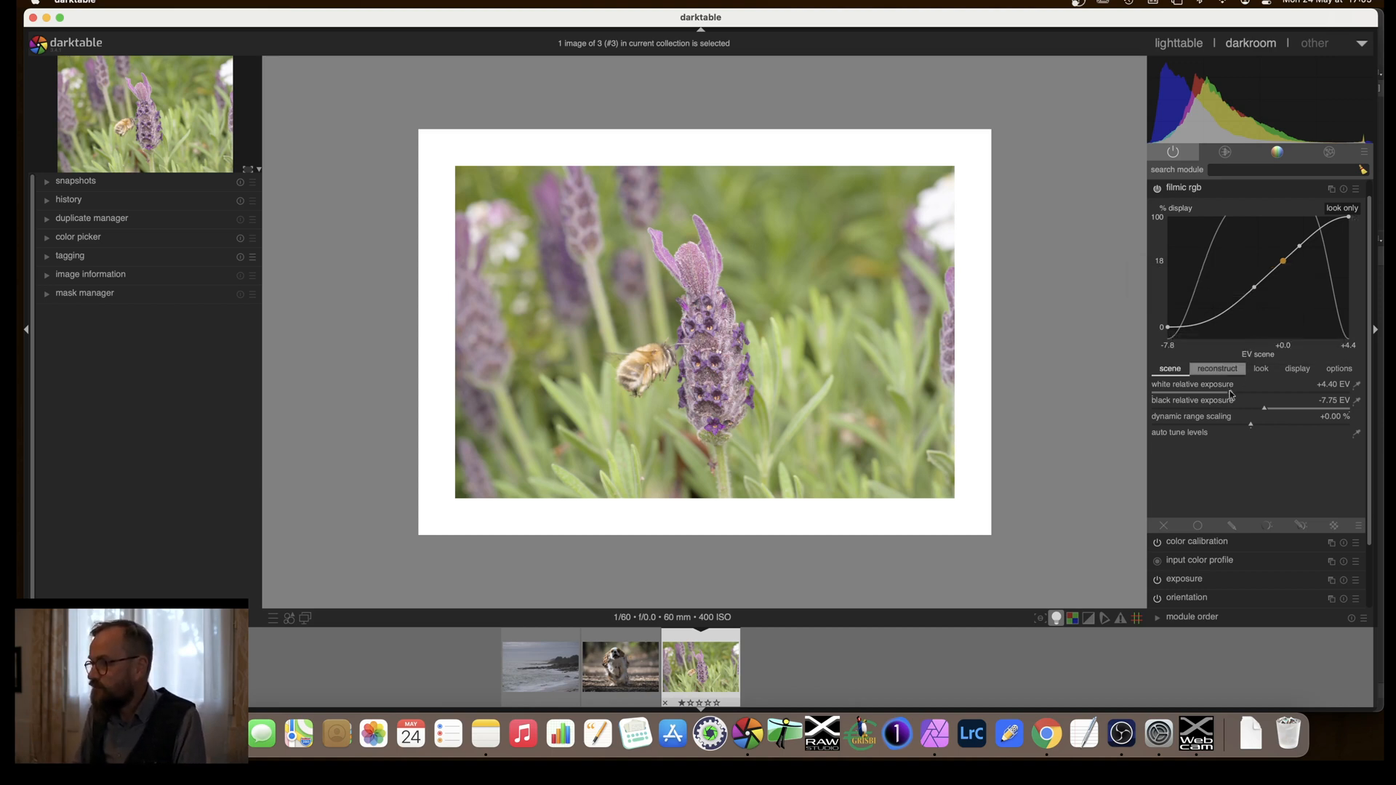
{"action": "mouse_move", "coordinate": [1229, 393]}
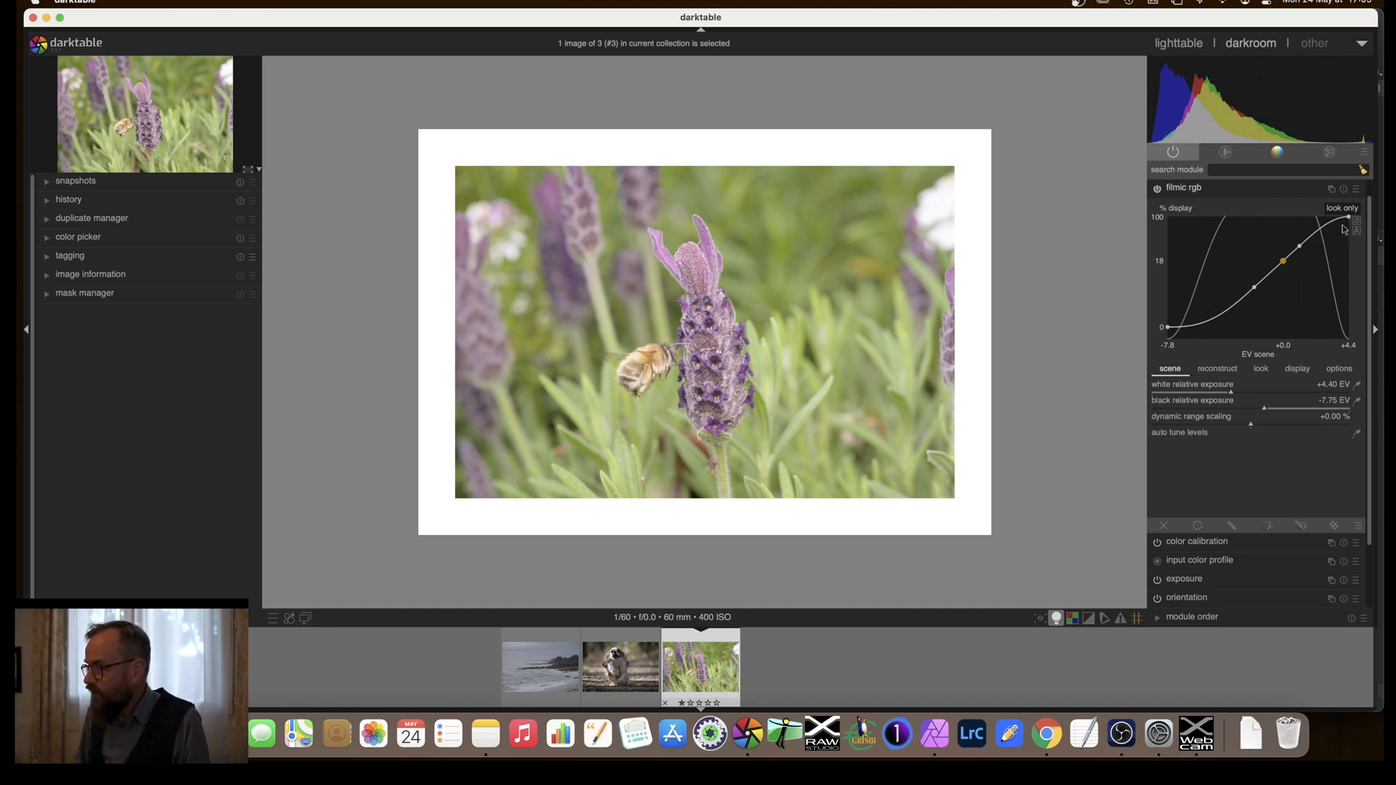
{"action": "mouse_move", "coordinate": [1179, 324]}
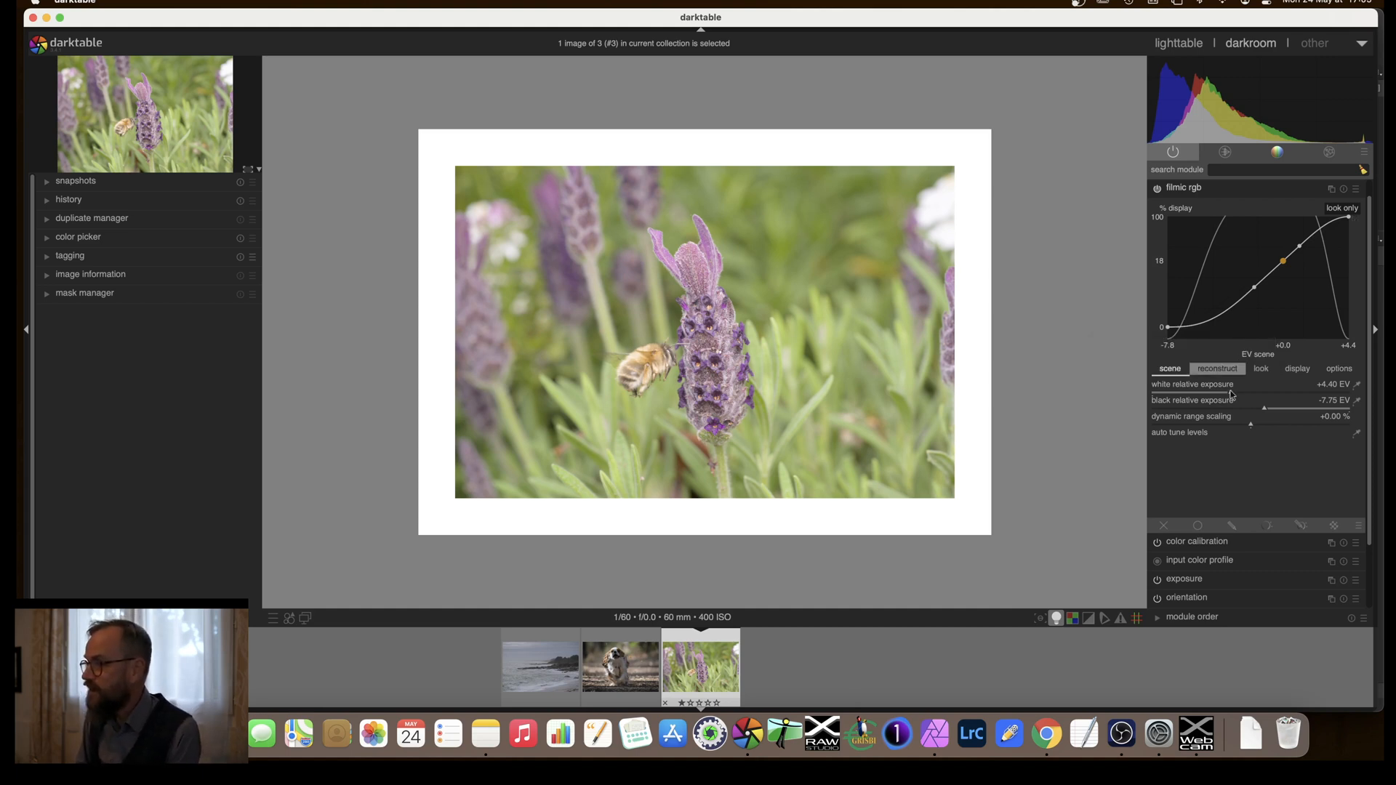
{"action": "mouse_move", "coordinate": [1229, 395]}
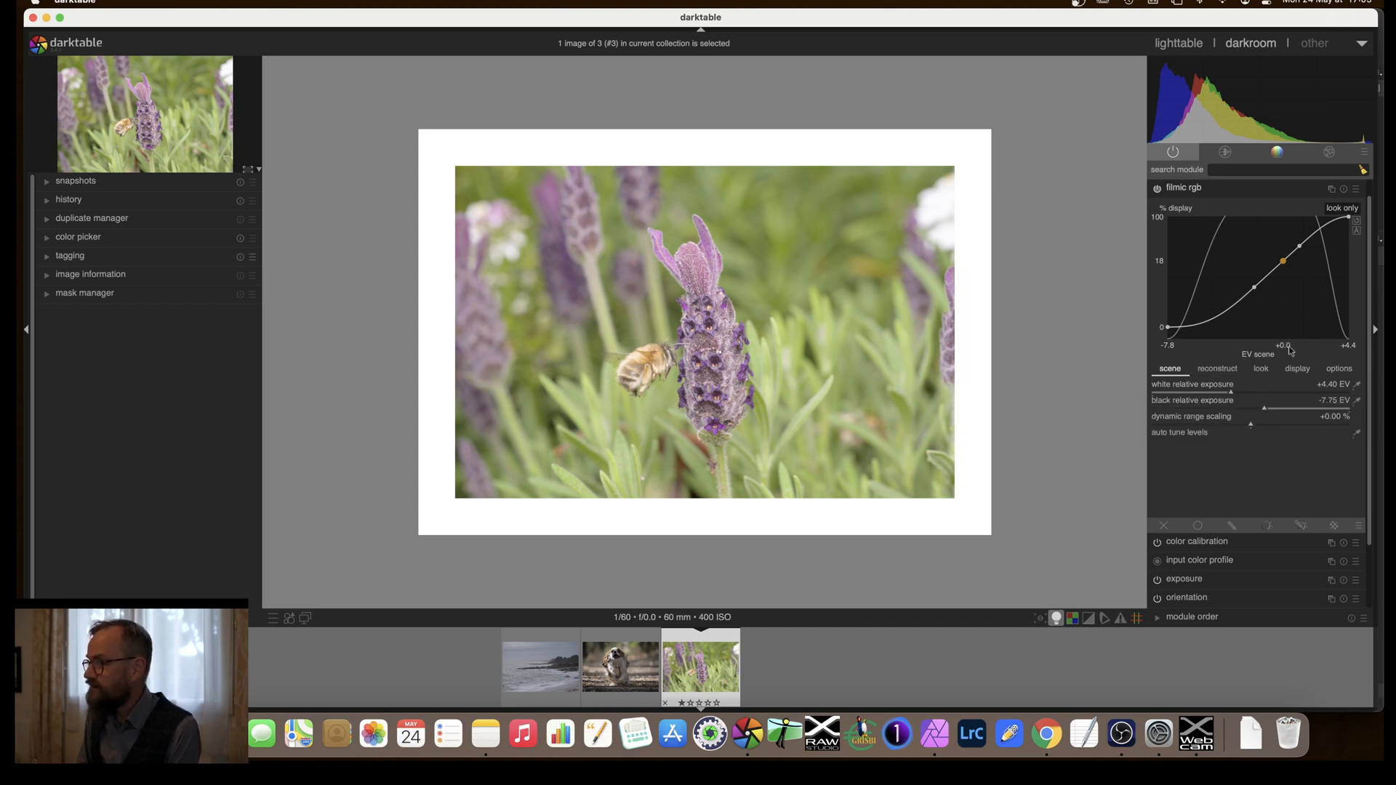
{"action": "mouse_move", "coordinate": [1287, 349]}
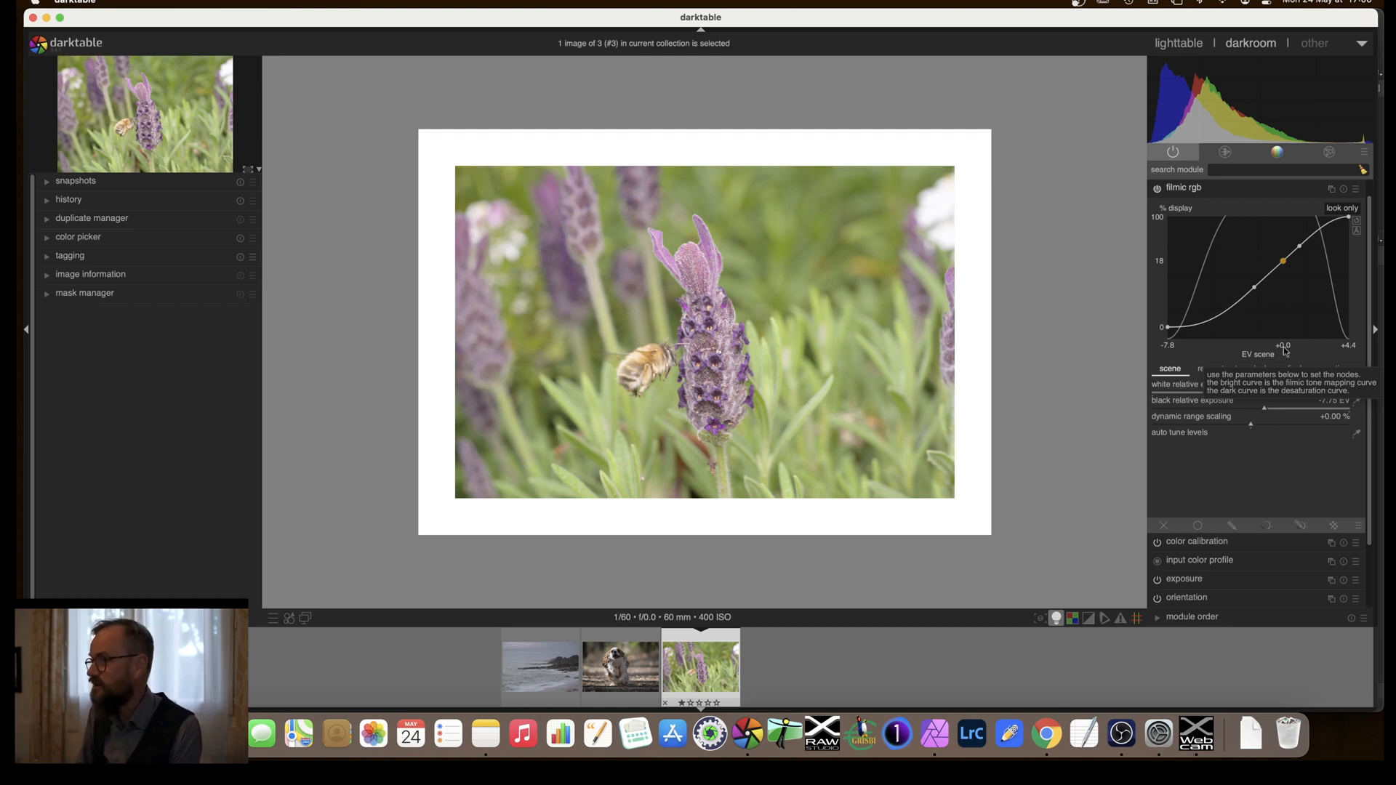
{"action": "mouse_move", "coordinate": [1288, 287]}
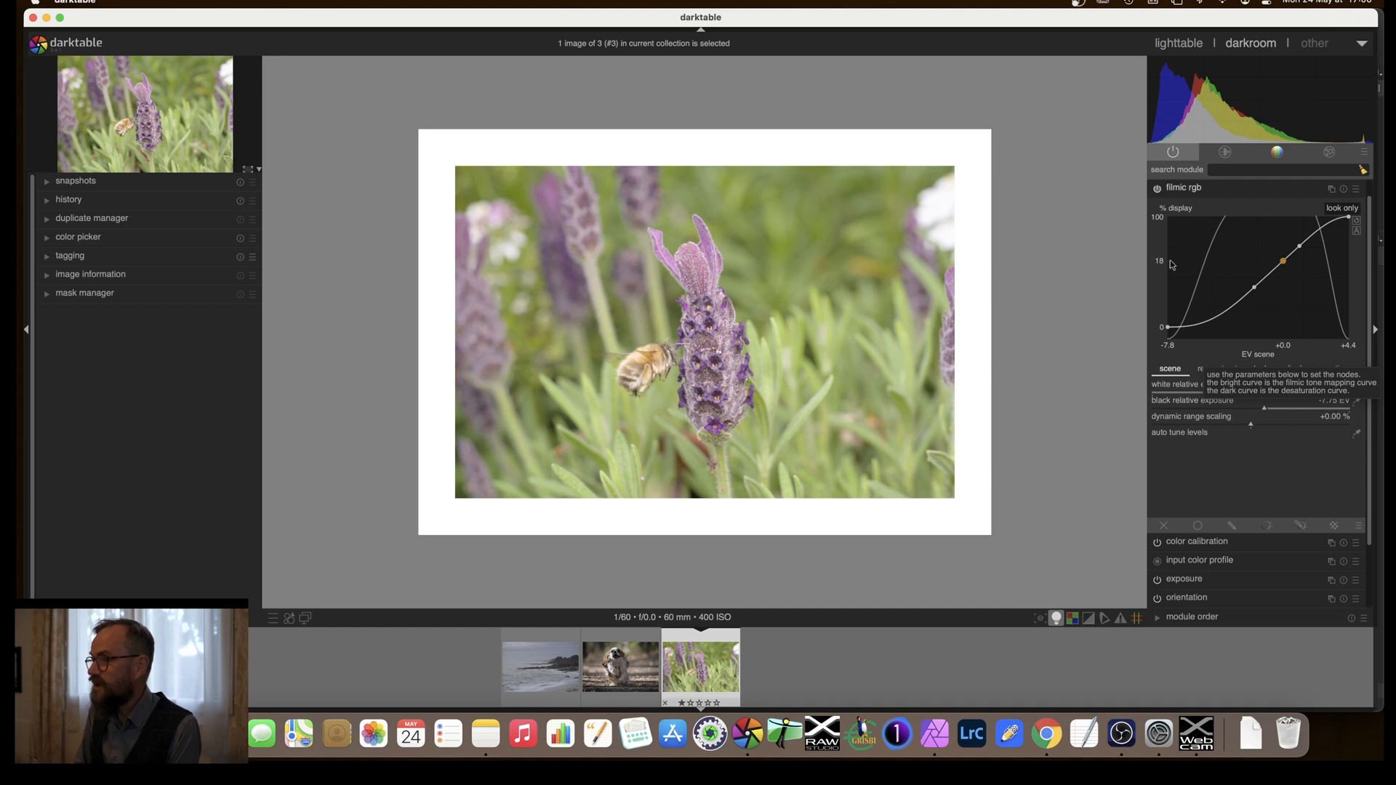
{"action": "mouse_move", "coordinate": [1165, 266]}
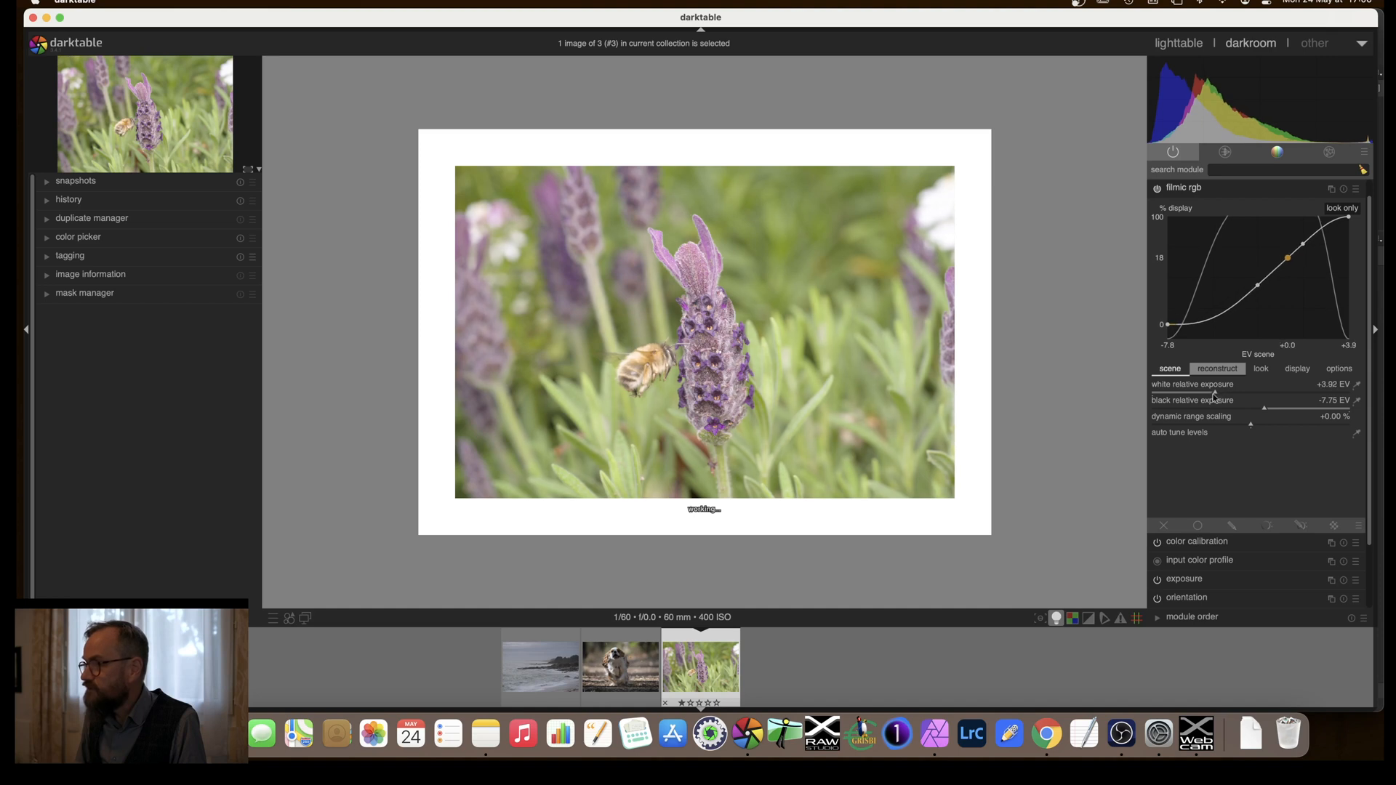
Drag filmic white relative exposure around +4 EV, settling at +4.59 EV
{"action": "left_click_drag", "start_coordinate": [1326, 391], "coordinate": [1299, 391]}
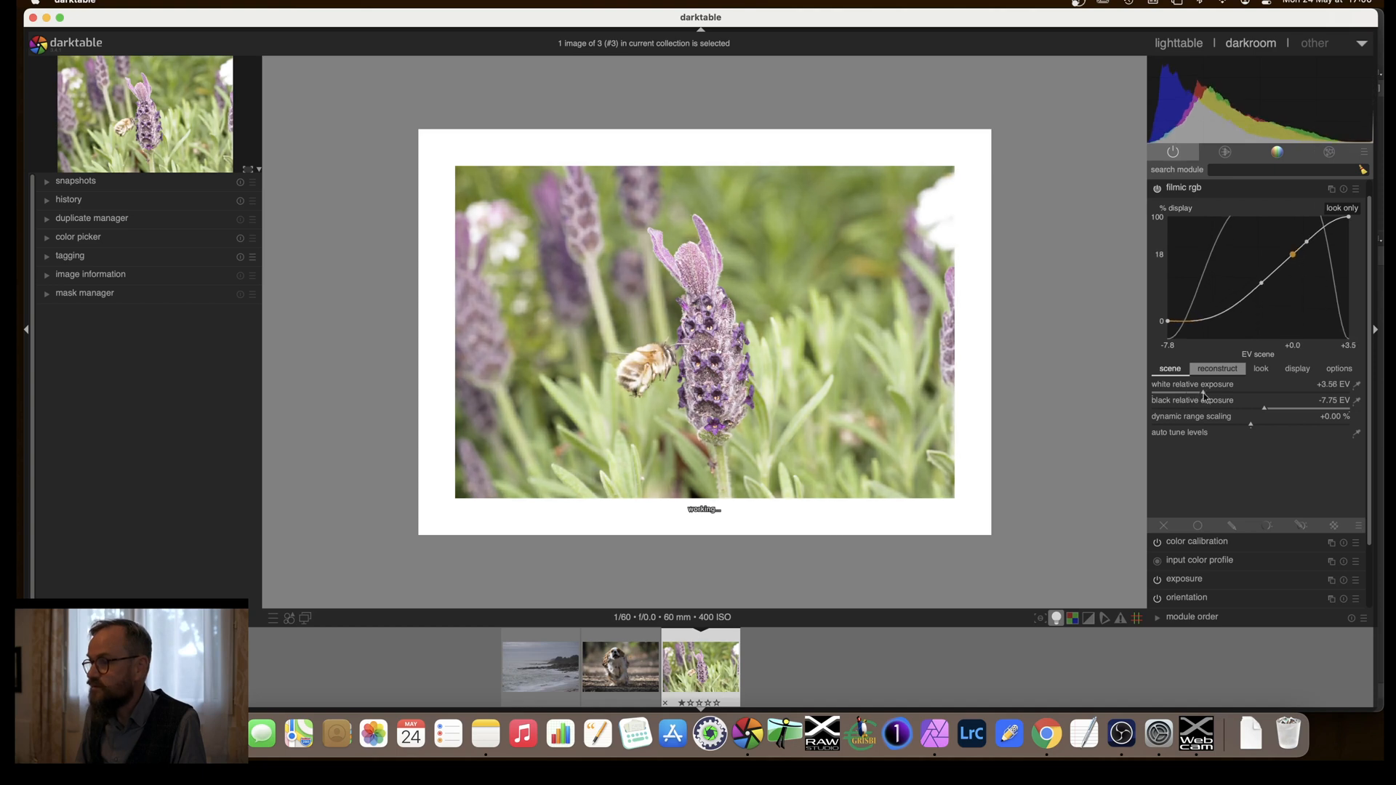
{"action": "left_click_drag", "start_coordinate": [1220, 392], "coordinate": [1237, 392]}
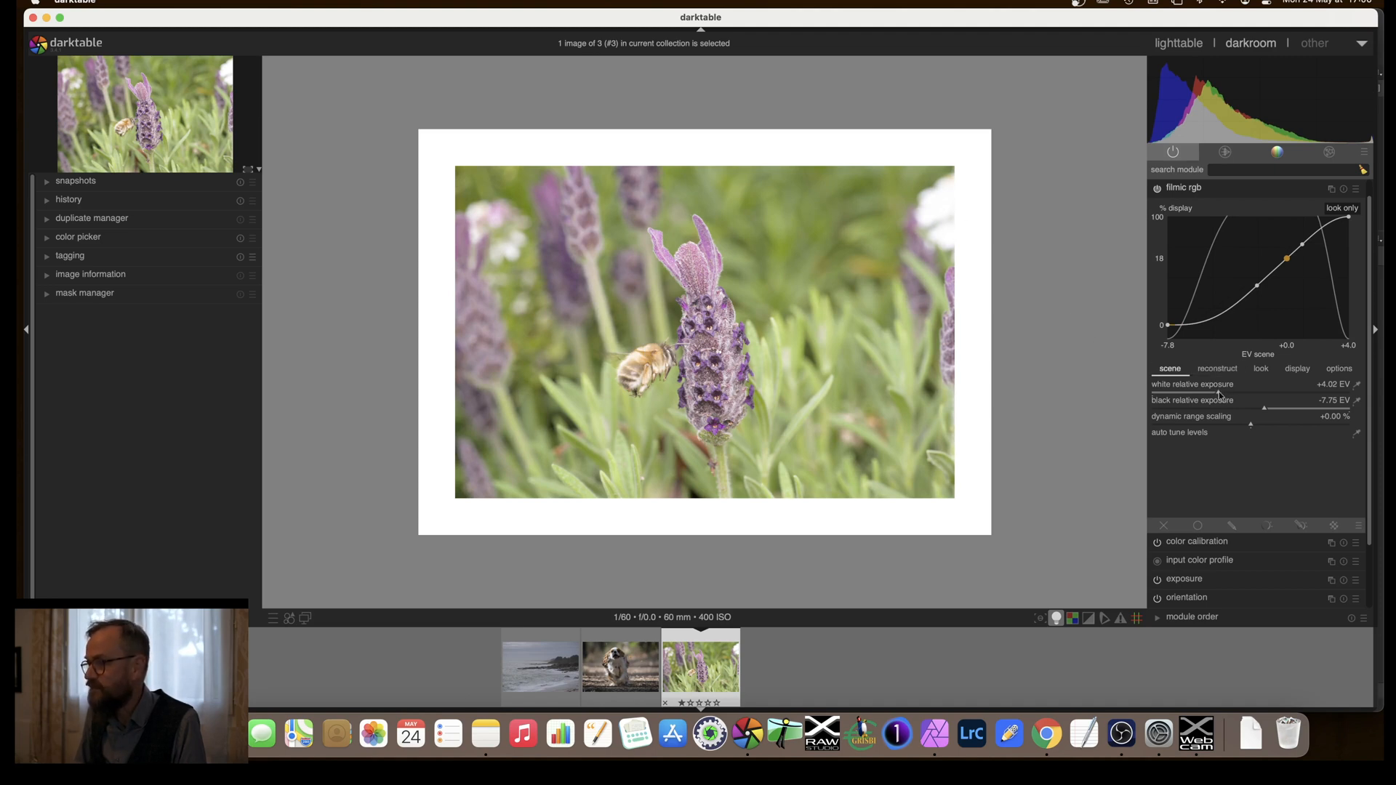
{"action": "left_click_drag", "start_coordinate": [1220, 391], "coordinate": [1236, 392]}
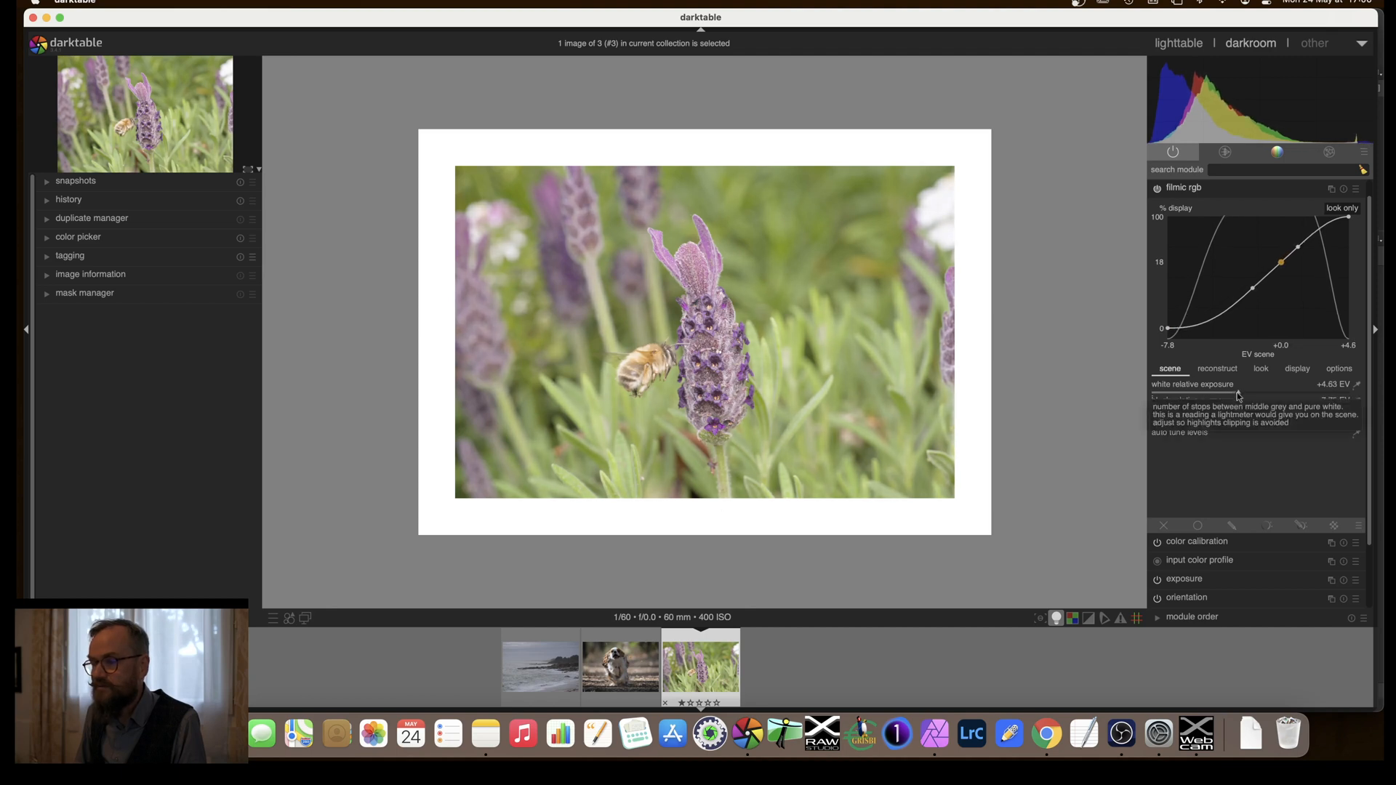
{"action": "left_click_drag", "start_coordinate": [1255, 384], "coordinate": [1238, 384]}
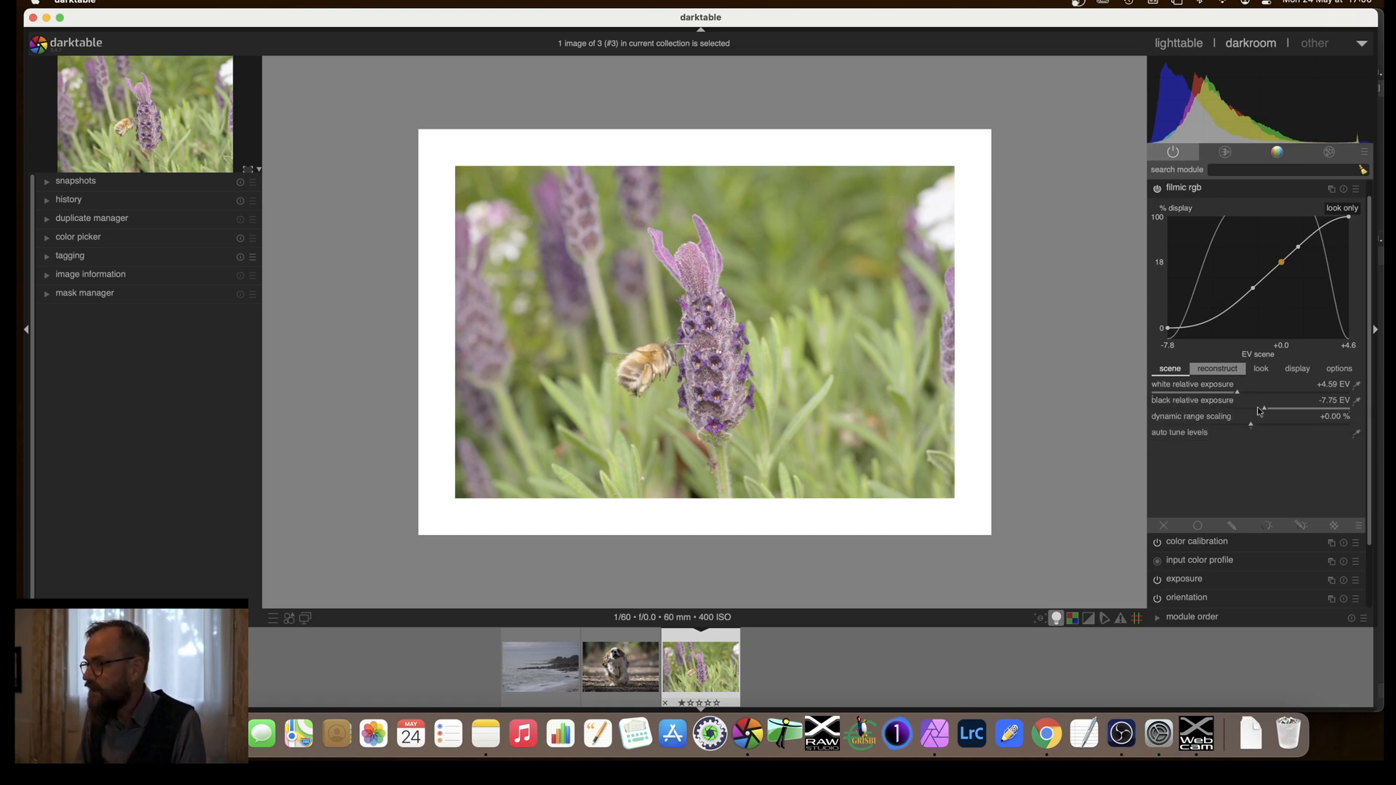
Vary filmic black relative exposure around -6 and -8.4 EV, ending at -11.56 EV
{"action": "left_click_drag", "start_coordinate": [1251, 408], "coordinate": [1268, 408]}
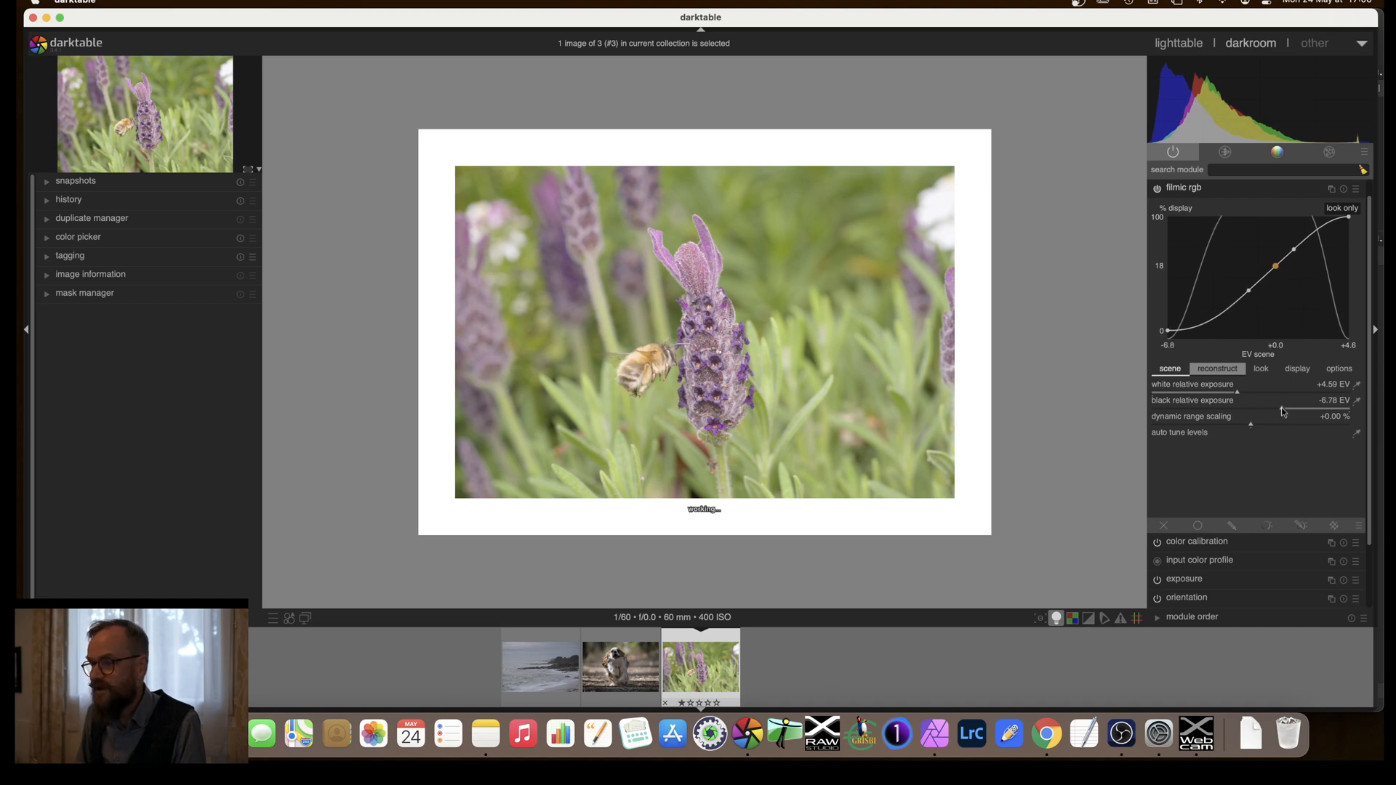
{"action": "left_click_drag", "start_coordinate": [1250, 400], "coordinate": [1291, 400]}
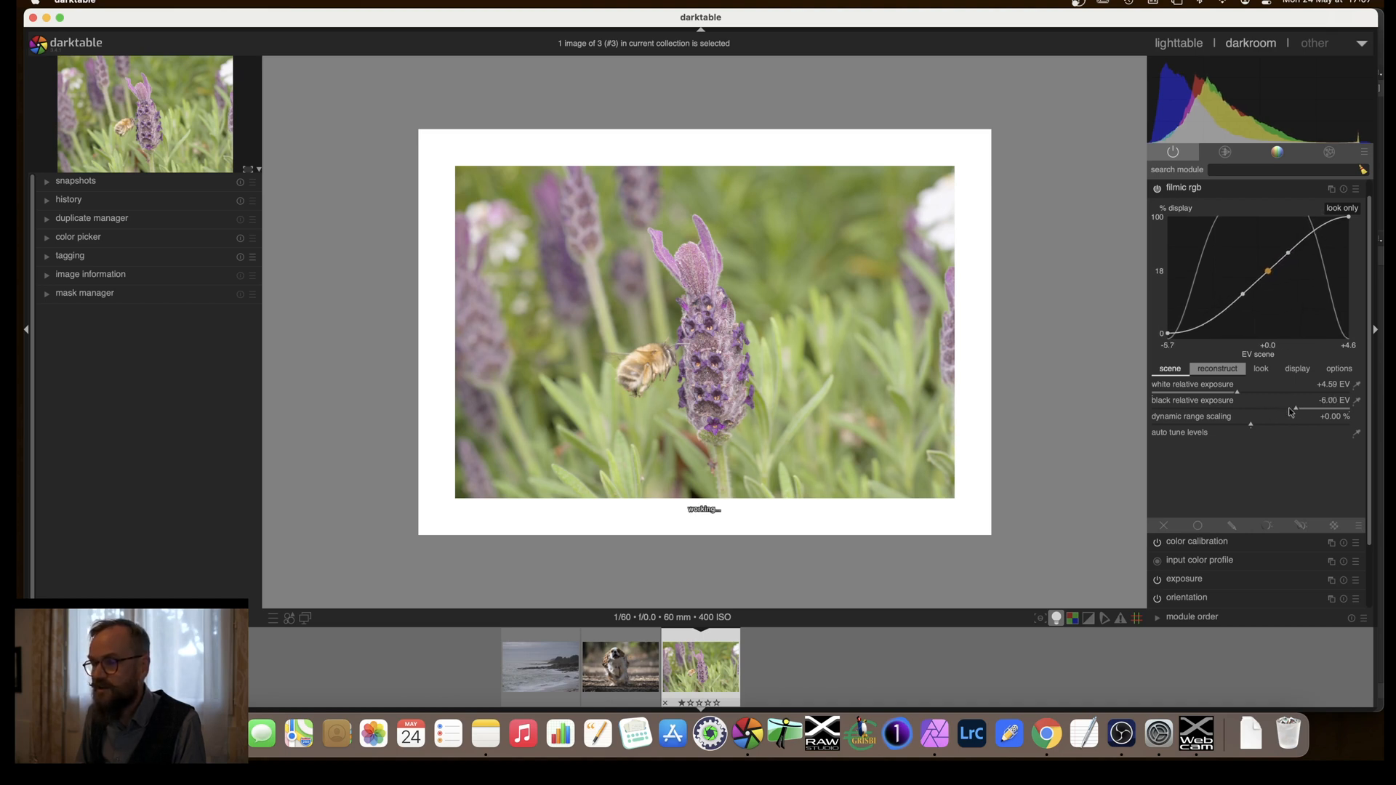
{"action": "left_click_drag", "start_coordinate": [1291, 408], "coordinate": [1288, 408]}
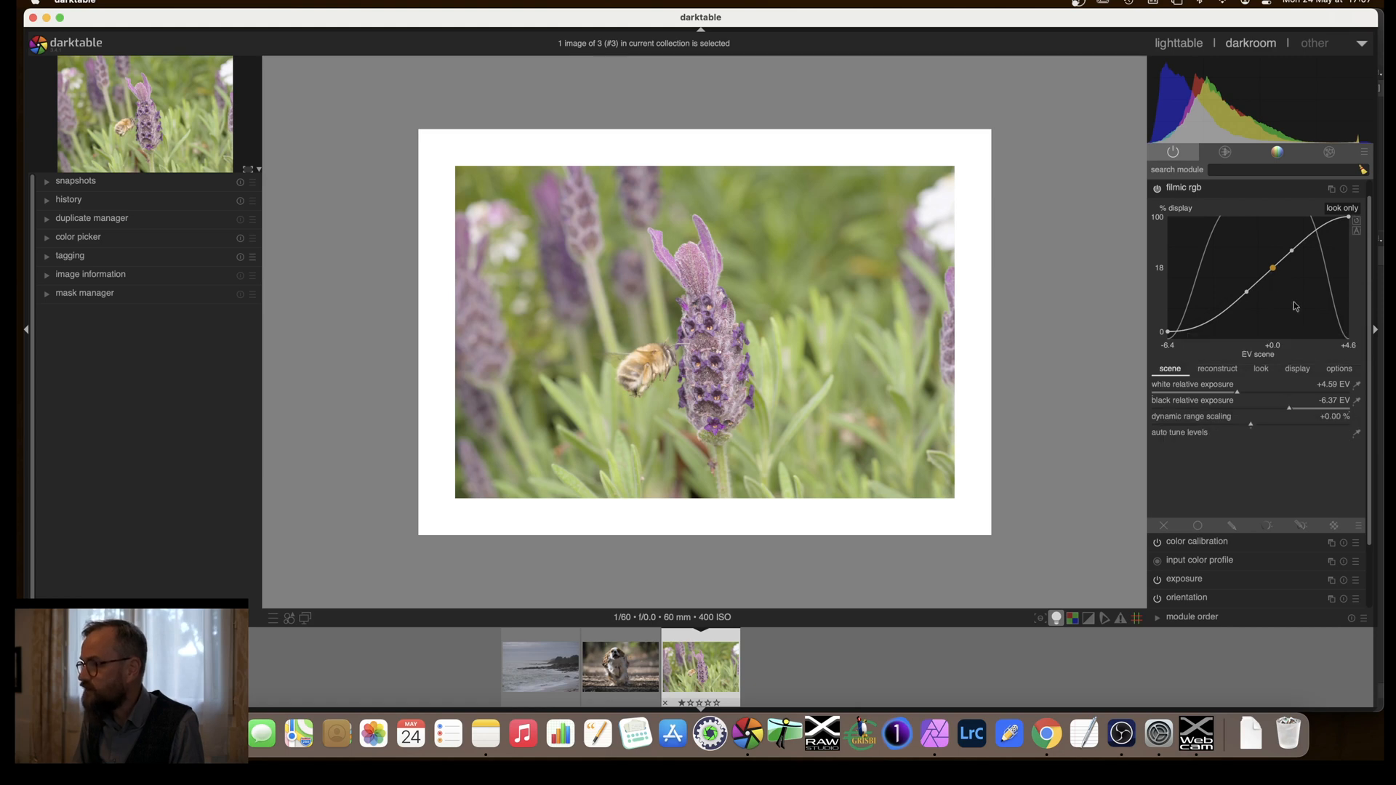
{"action": "left_click_drag", "start_coordinate": [1288, 407], "coordinate": [1264, 408]}
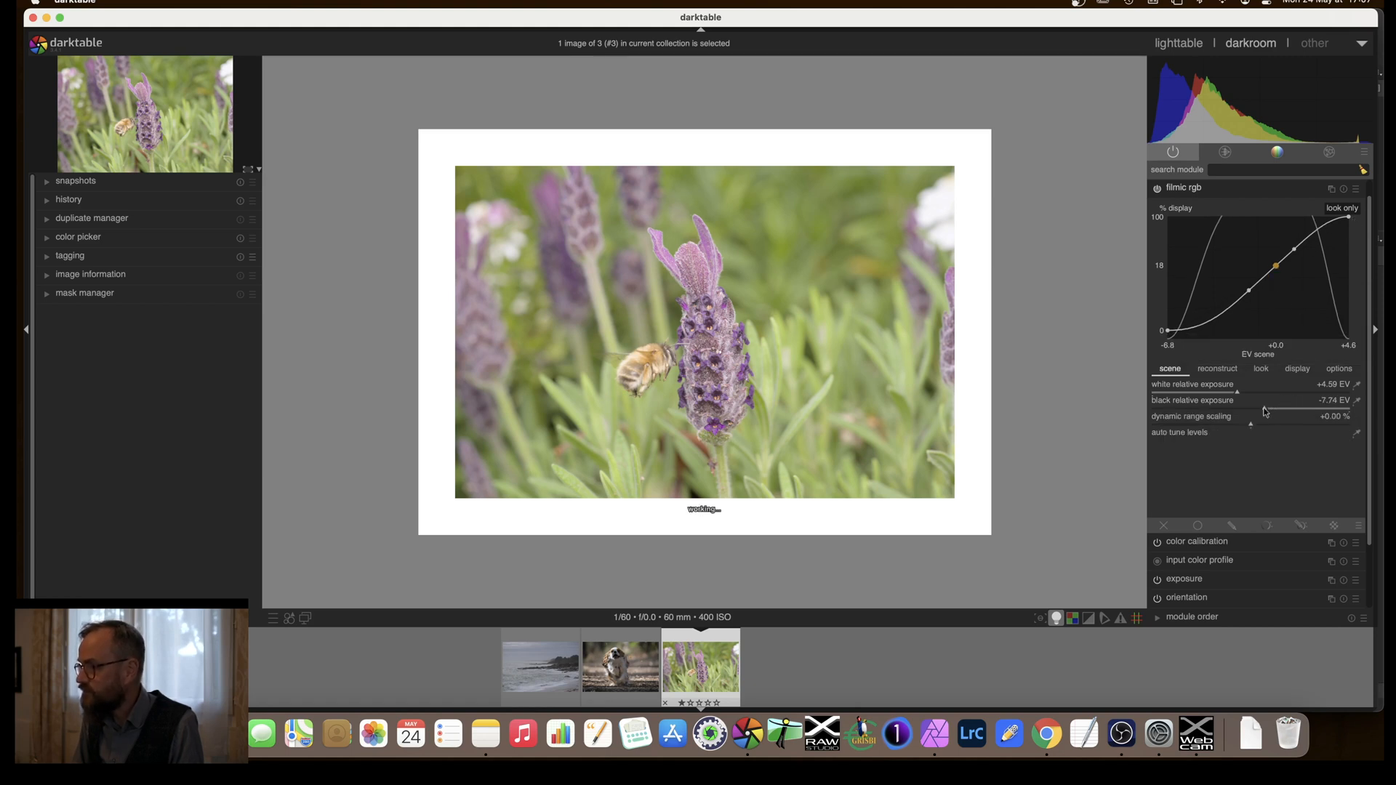
{"action": "left_click_drag", "start_coordinate": [1291, 408], "coordinate": [1250, 408]}
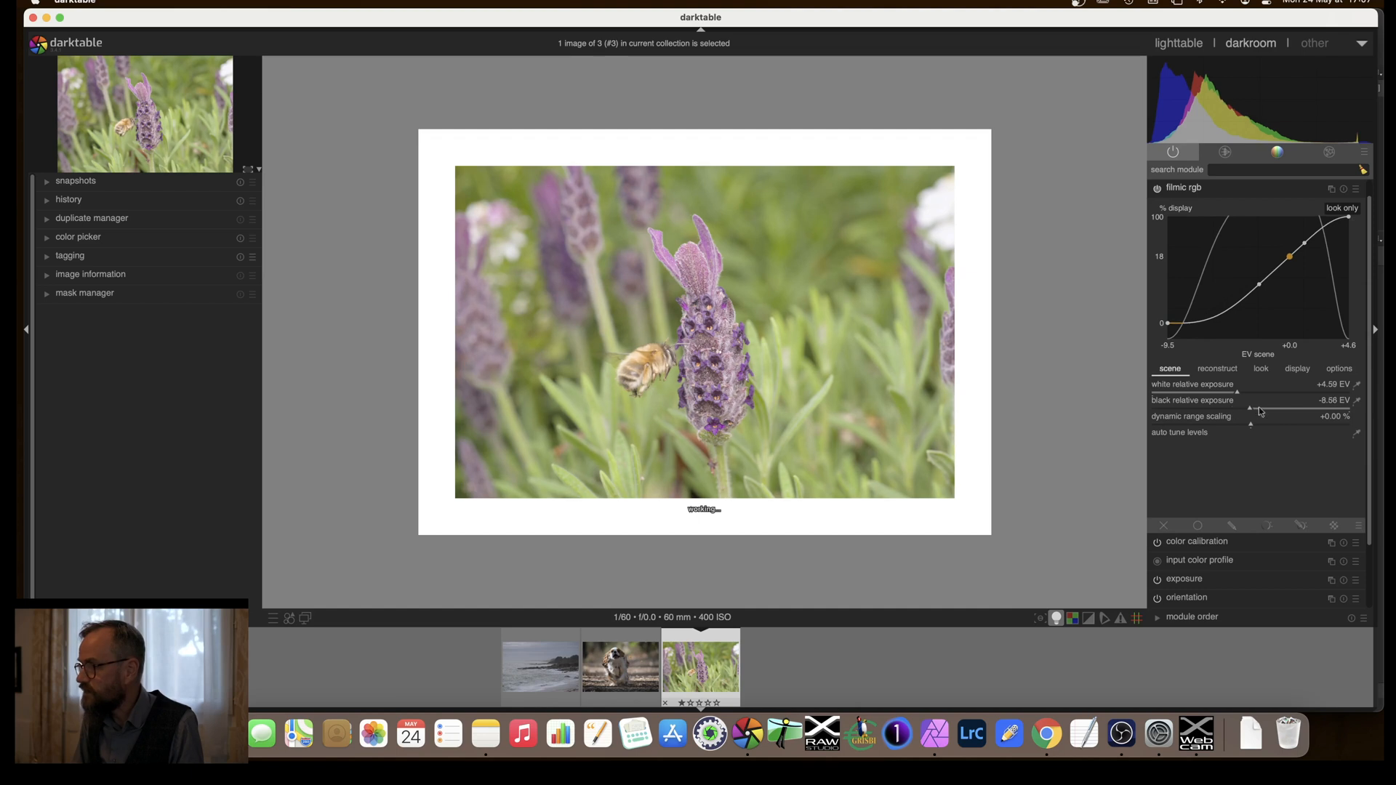
{"action": "left_click_drag", "start_coordinate": [1249, 408], "coordinate": [1274, 408]}
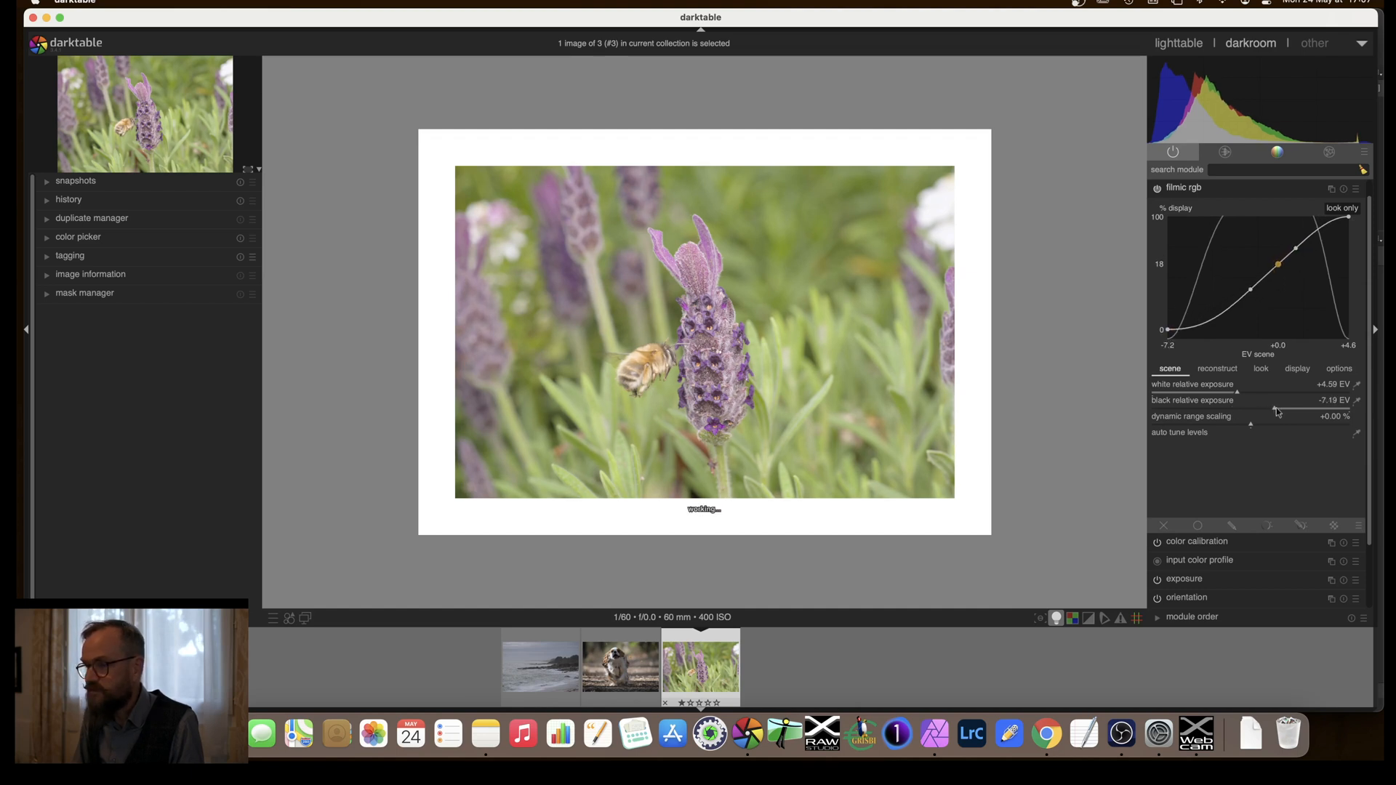
{"action": "left_click_drag", "start_coordinate": [1256, 407], "coordinate": [1352, 407]}
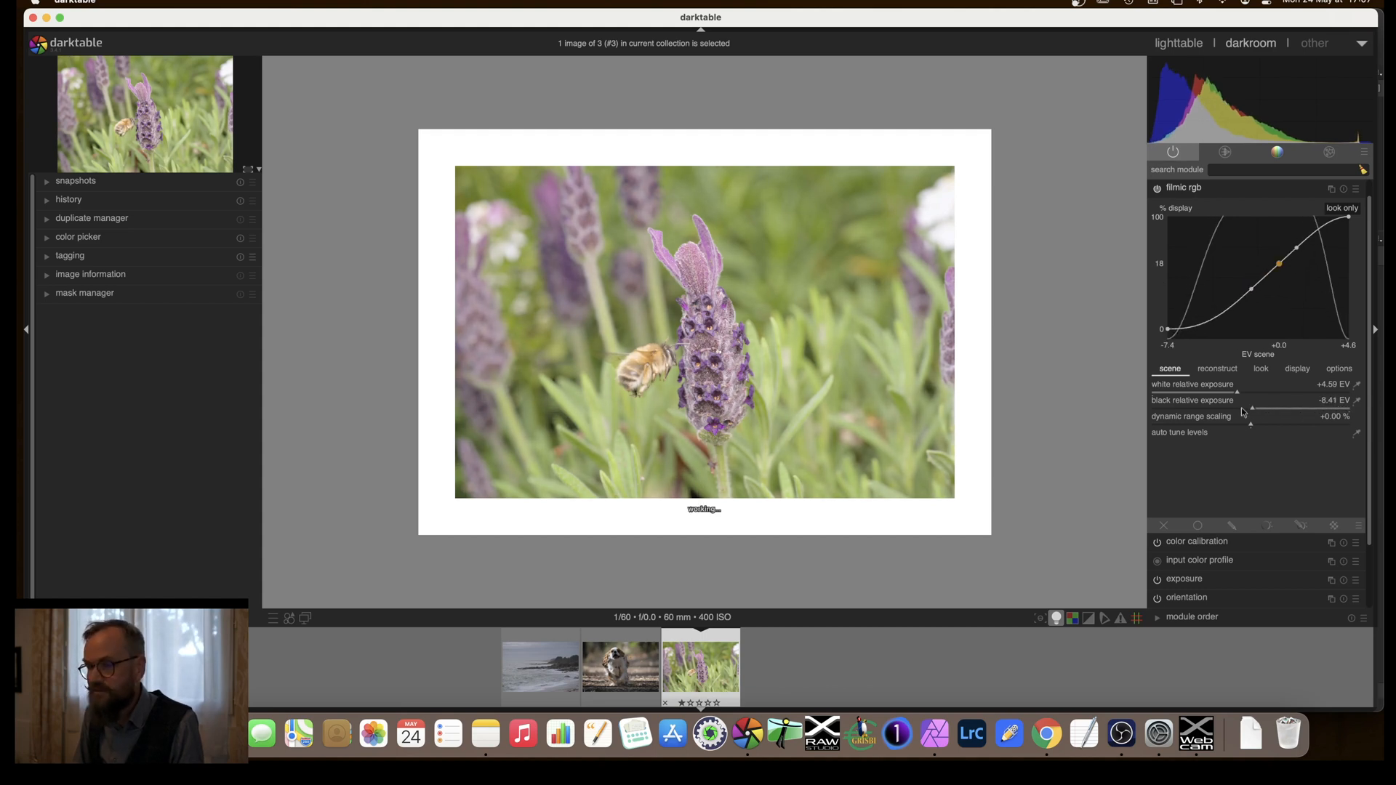
{"action": "left_click_drag", "start_coordinate": [1250, 407], "coordinate": [1166, 407]}
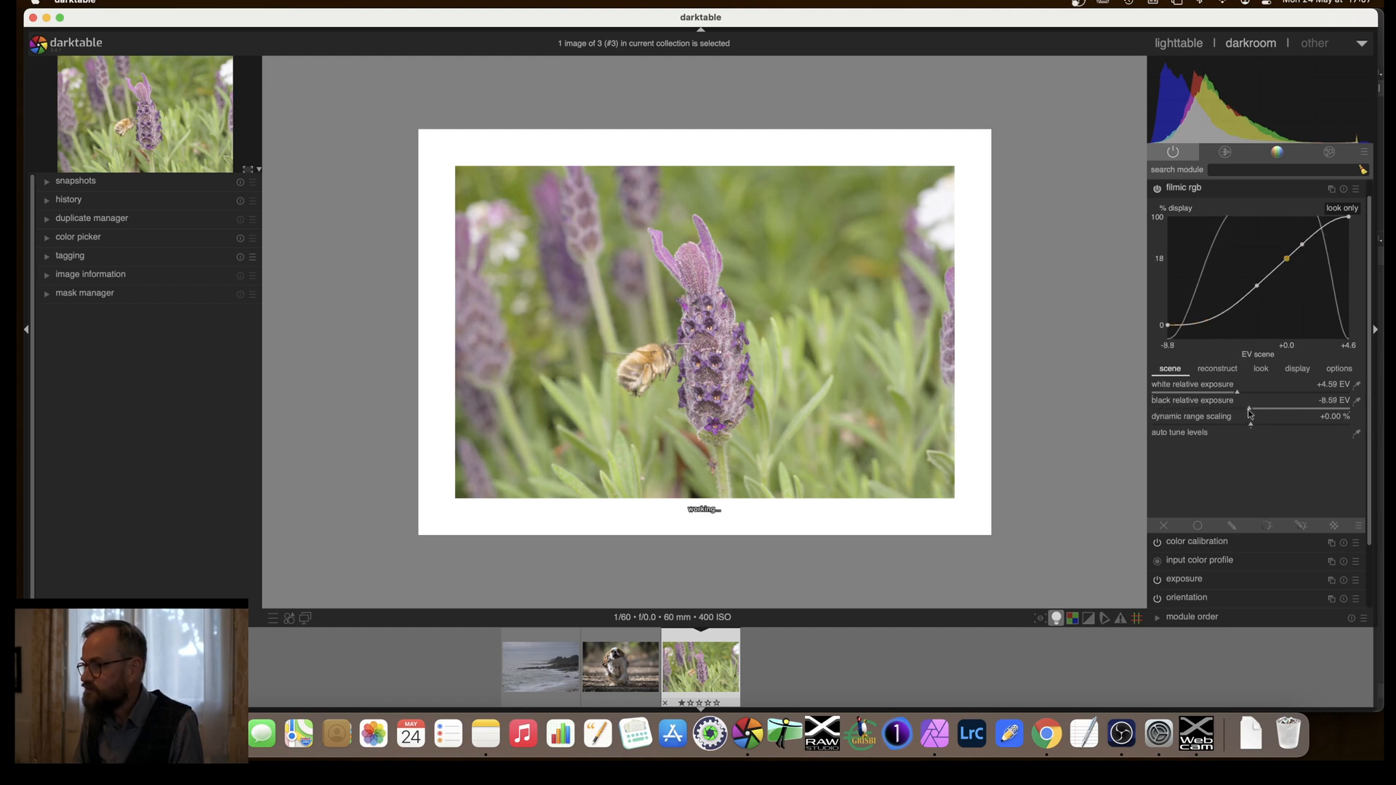
{"action": "left_click_drag", "start_coordinate": [1291, 400], "coordinate": [1237, 399]}
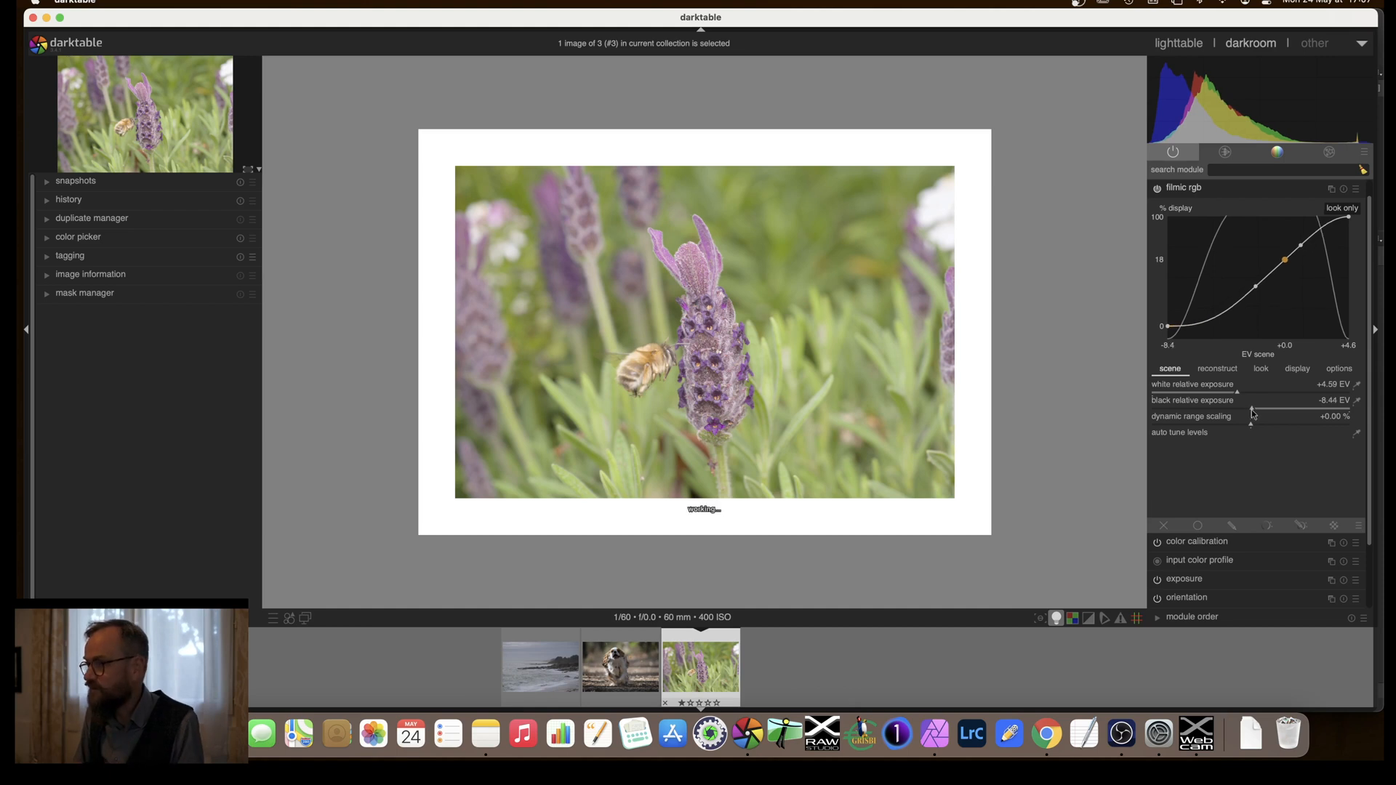
{"action": "left_click_drag", "start_coordinate": [1252, 400], "coordinate": [1220, 400]}
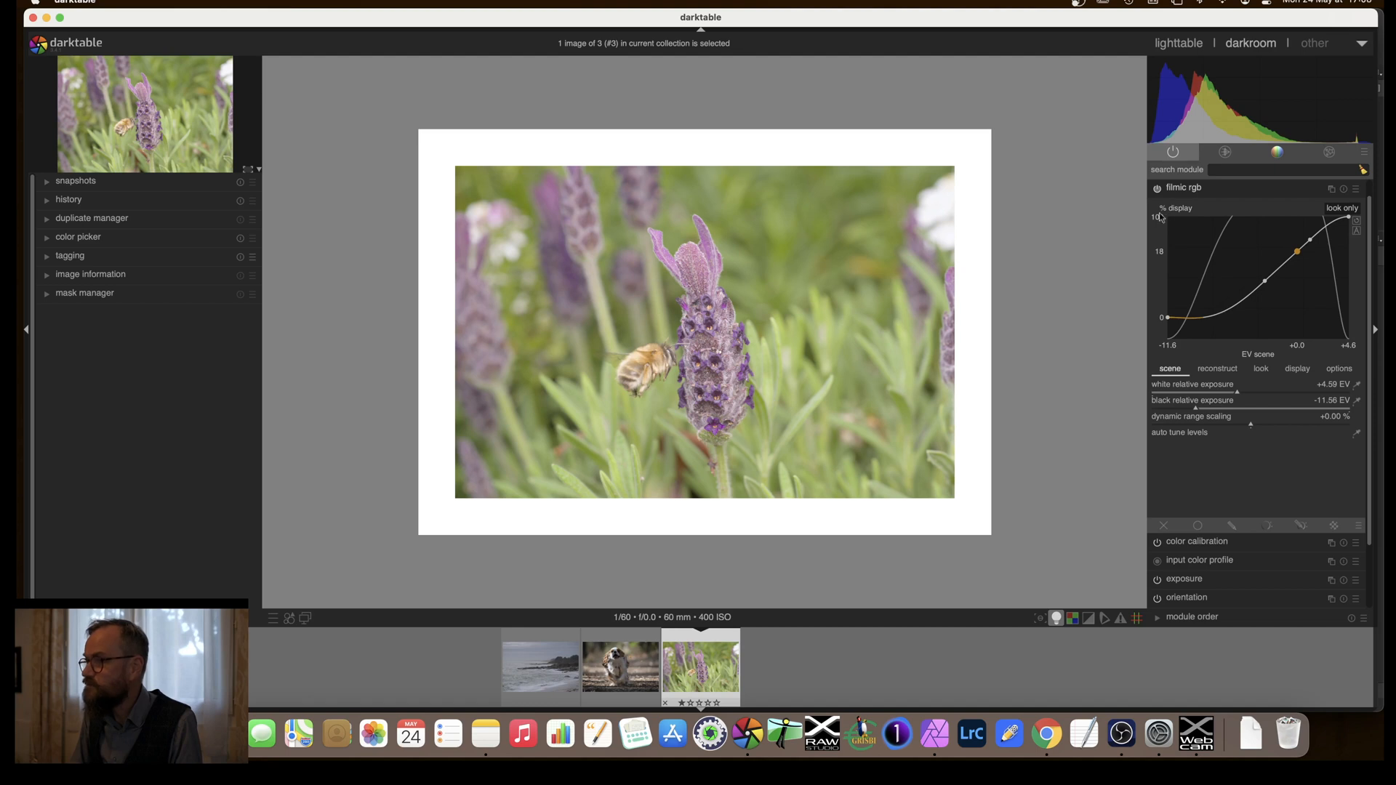
{"action": "mouse_move", "coordinate": [1165, 220]}
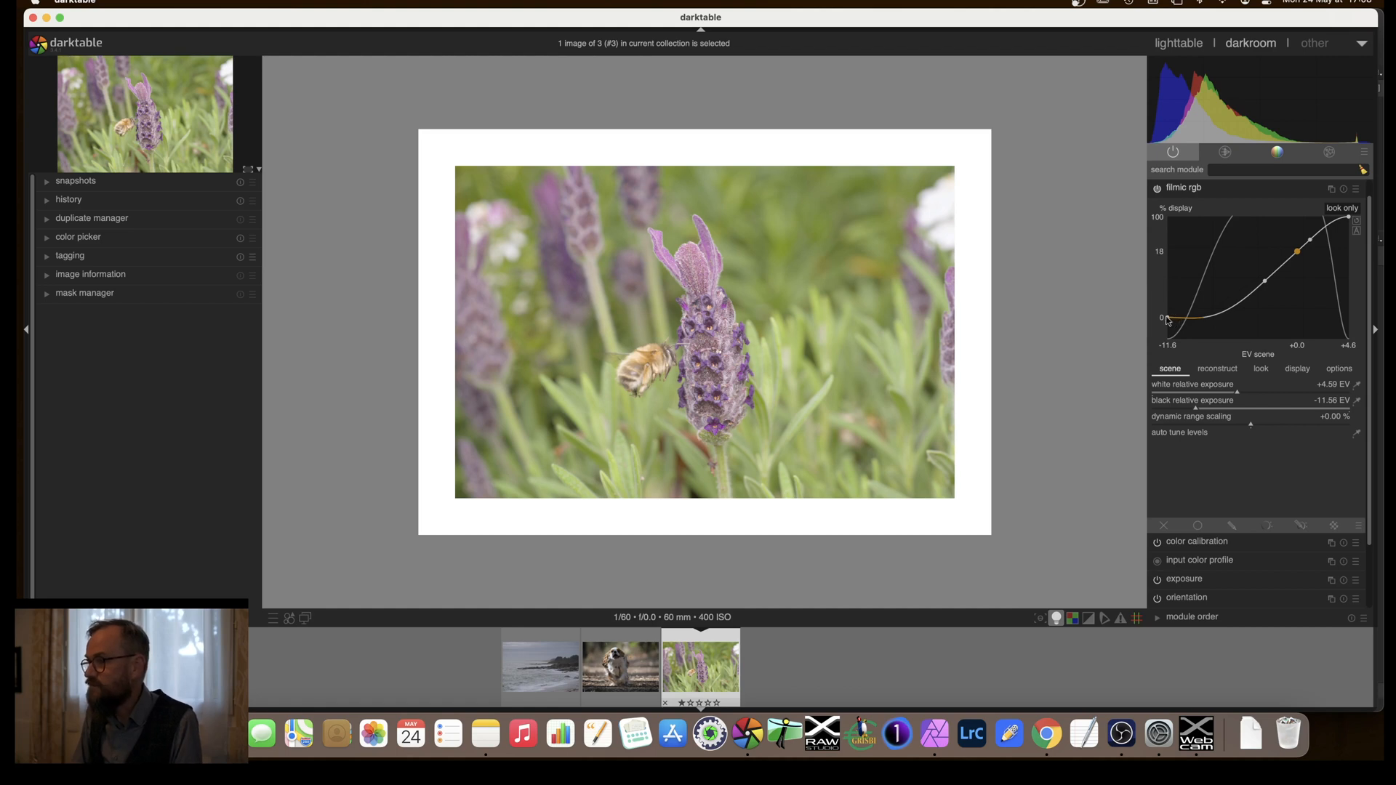
{"action": "mouse_move", "coordinate": [1167, 322]}
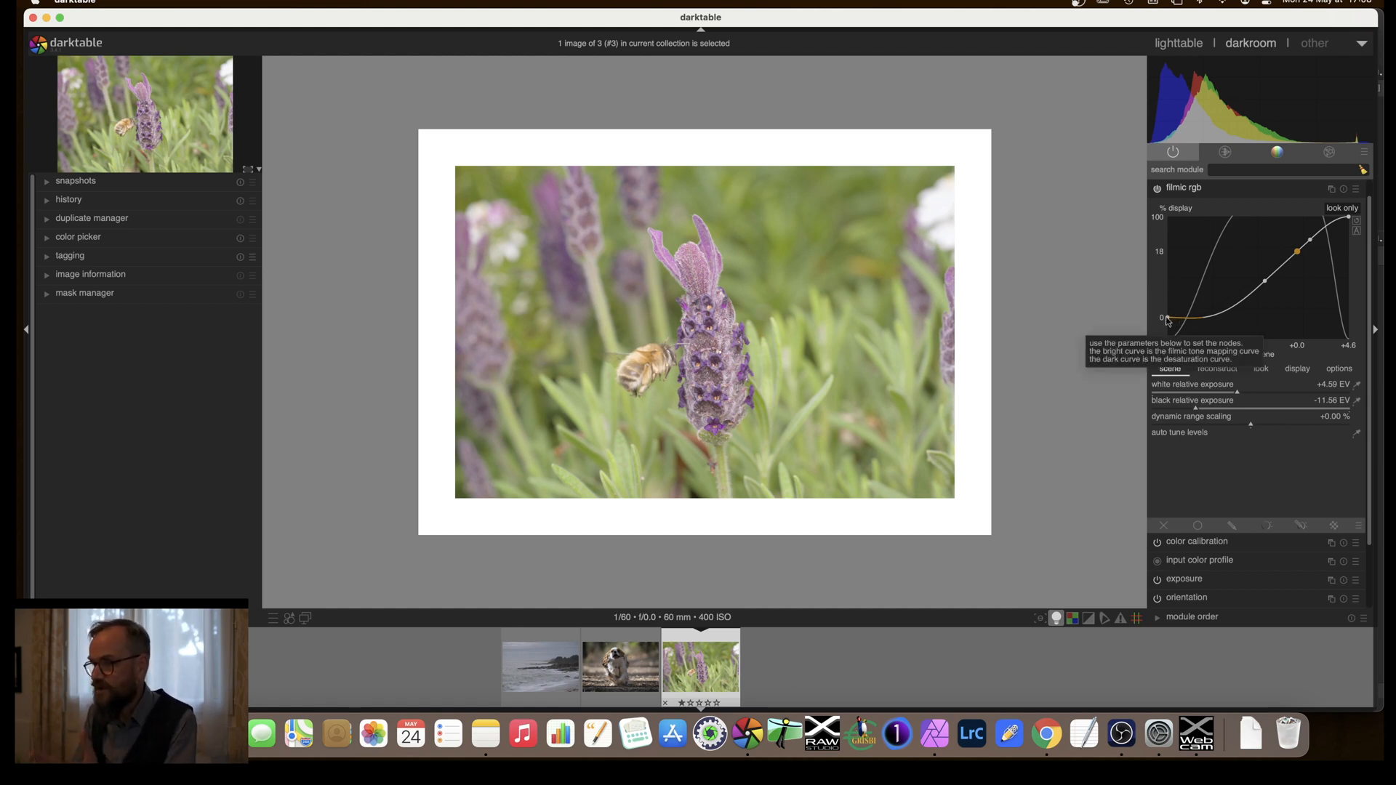
{"action": "mouse_move", "coordinate": [1177, 276]}
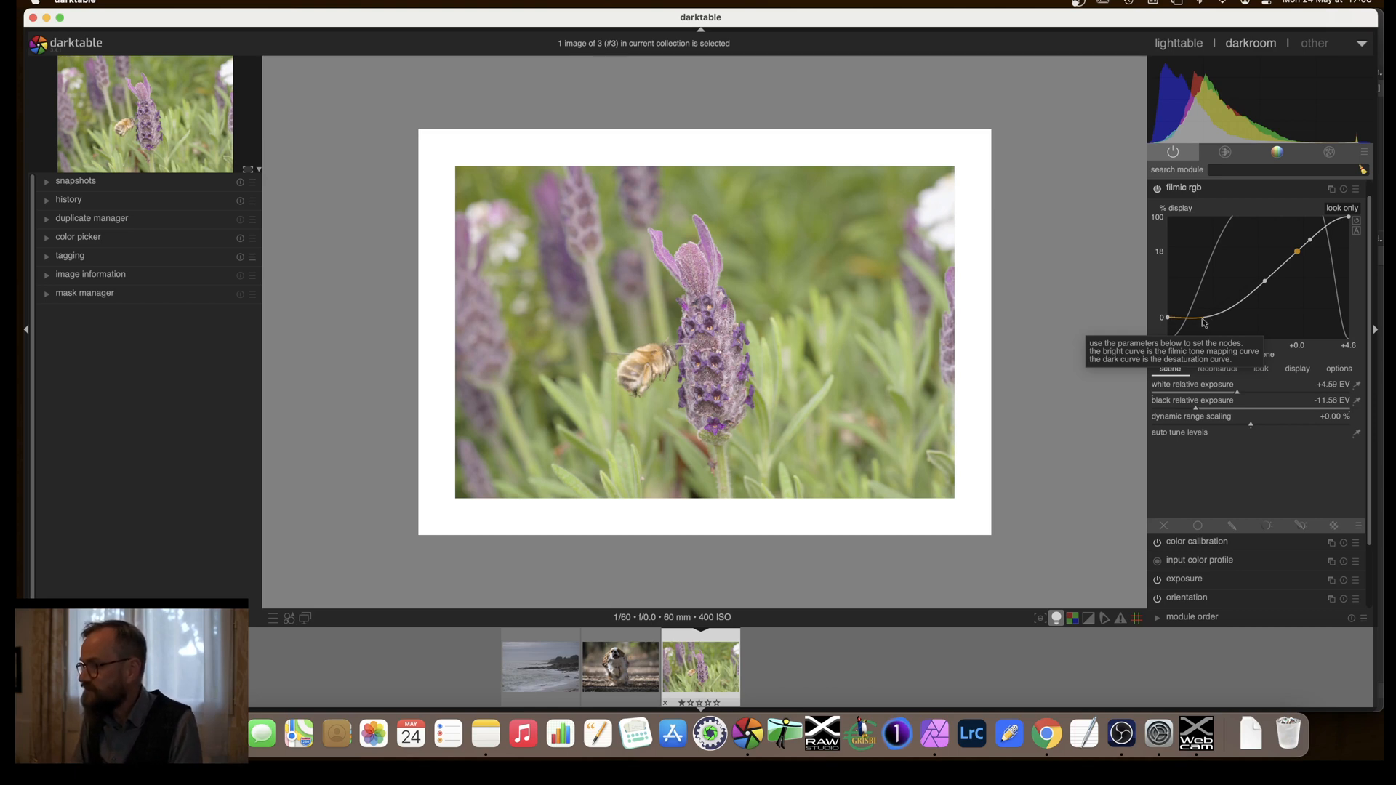
{"action": "mouse_move", "coordinate": [1167, 319]}
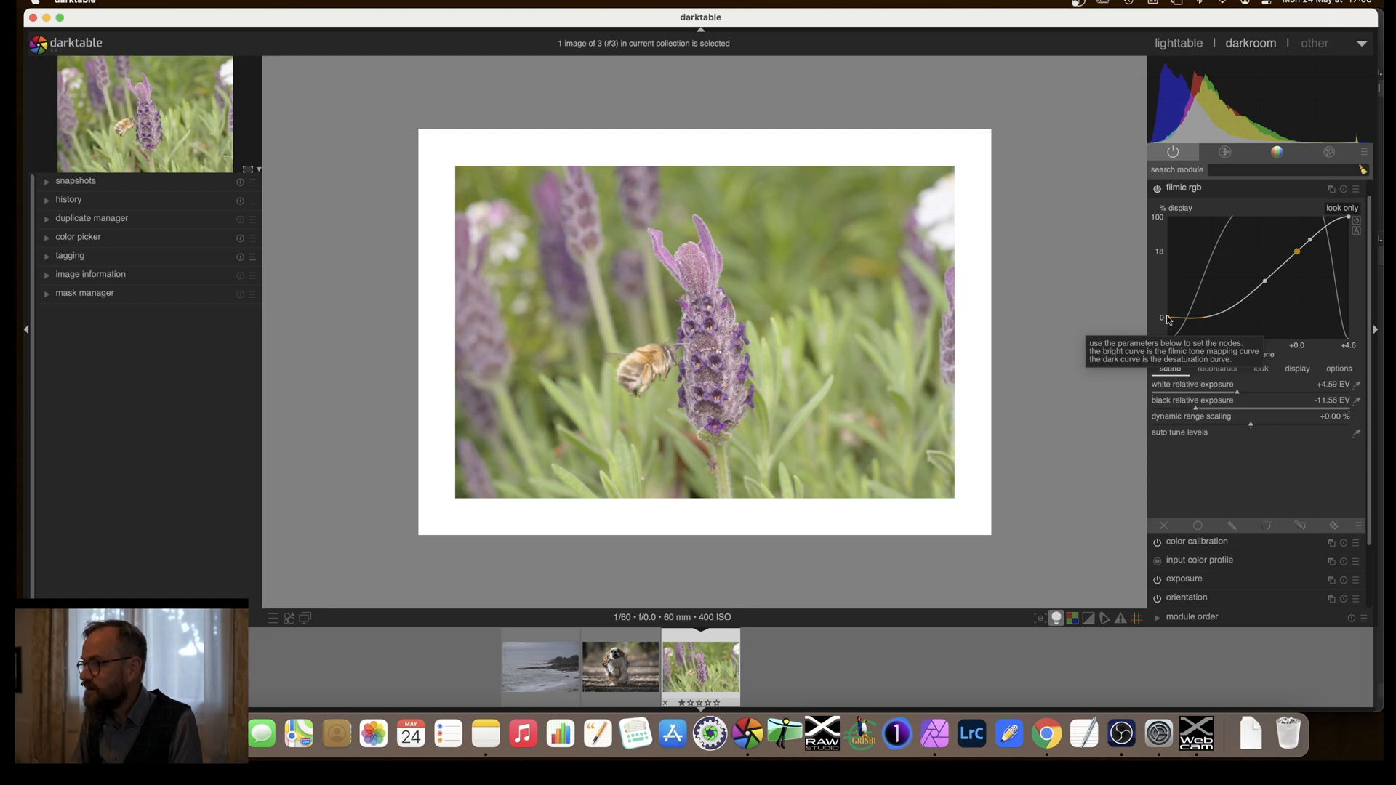
{"action": "mouse_move", "coordinate": [1195, 320]}
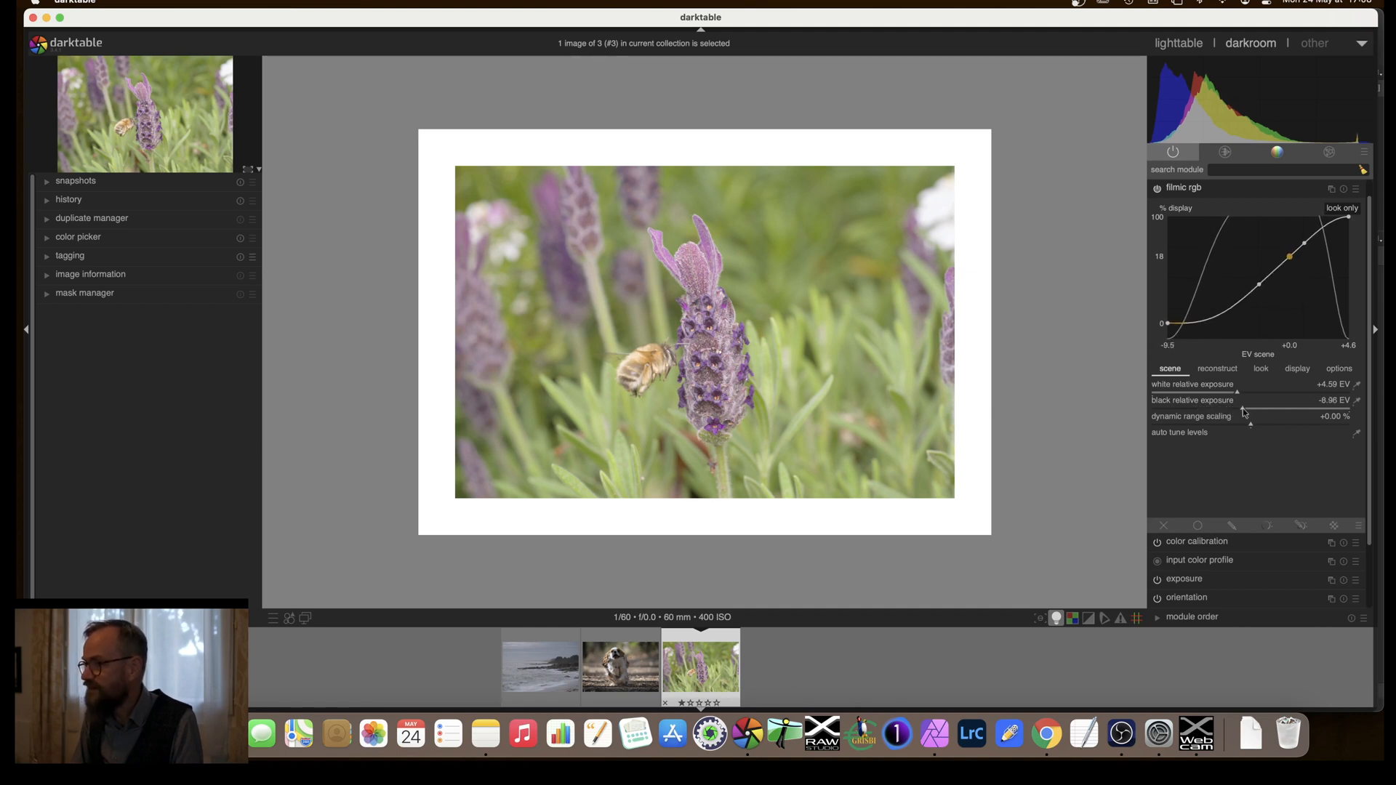
Raise filmic rgb black relative exposure from -11.56 EV to -8.41 EV
{"action": "left_click_drag", "start_coordinate": [1242, 407], "coordinate": [1250, 407]}
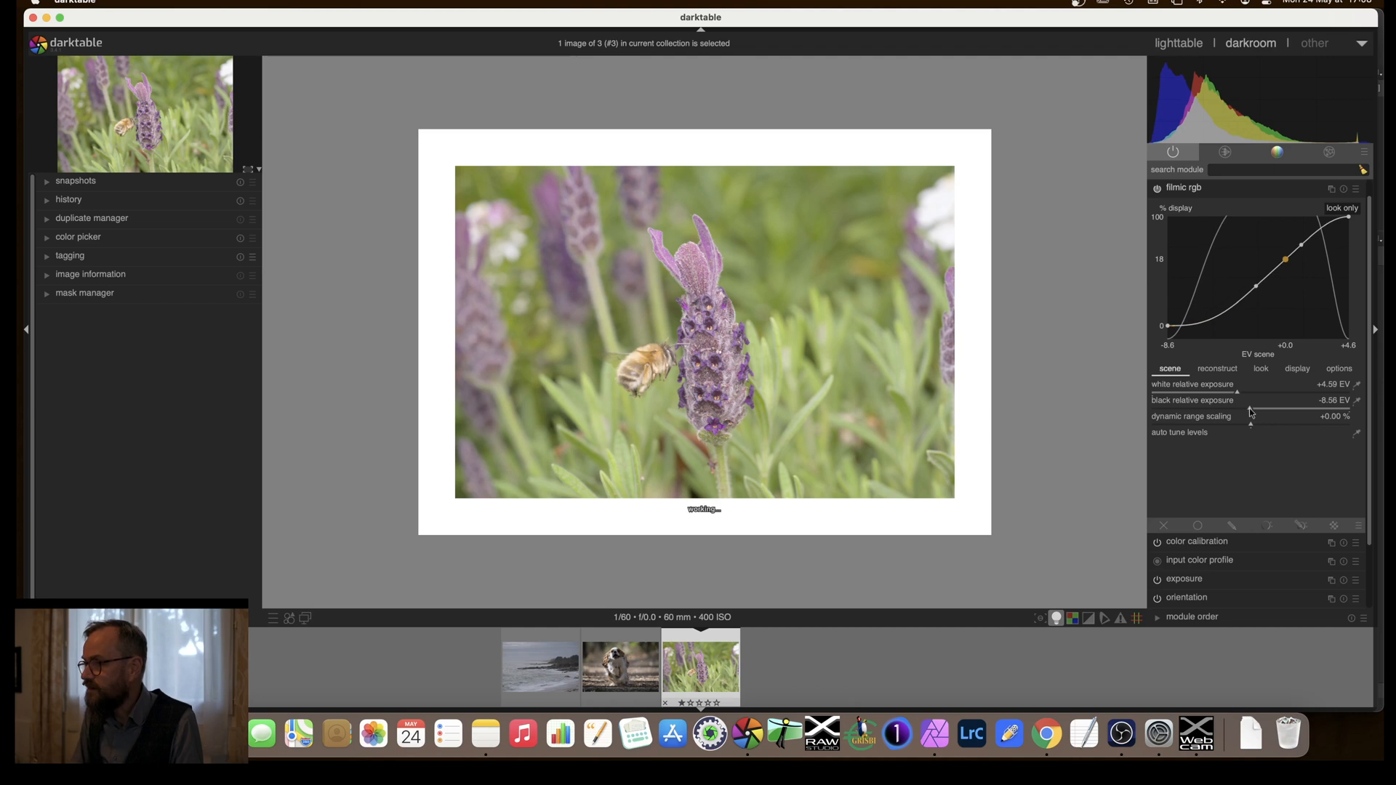
{"action": "left_click_drag", "start_coordinate": [1264, 400], "coordinate": [1255, 400]}
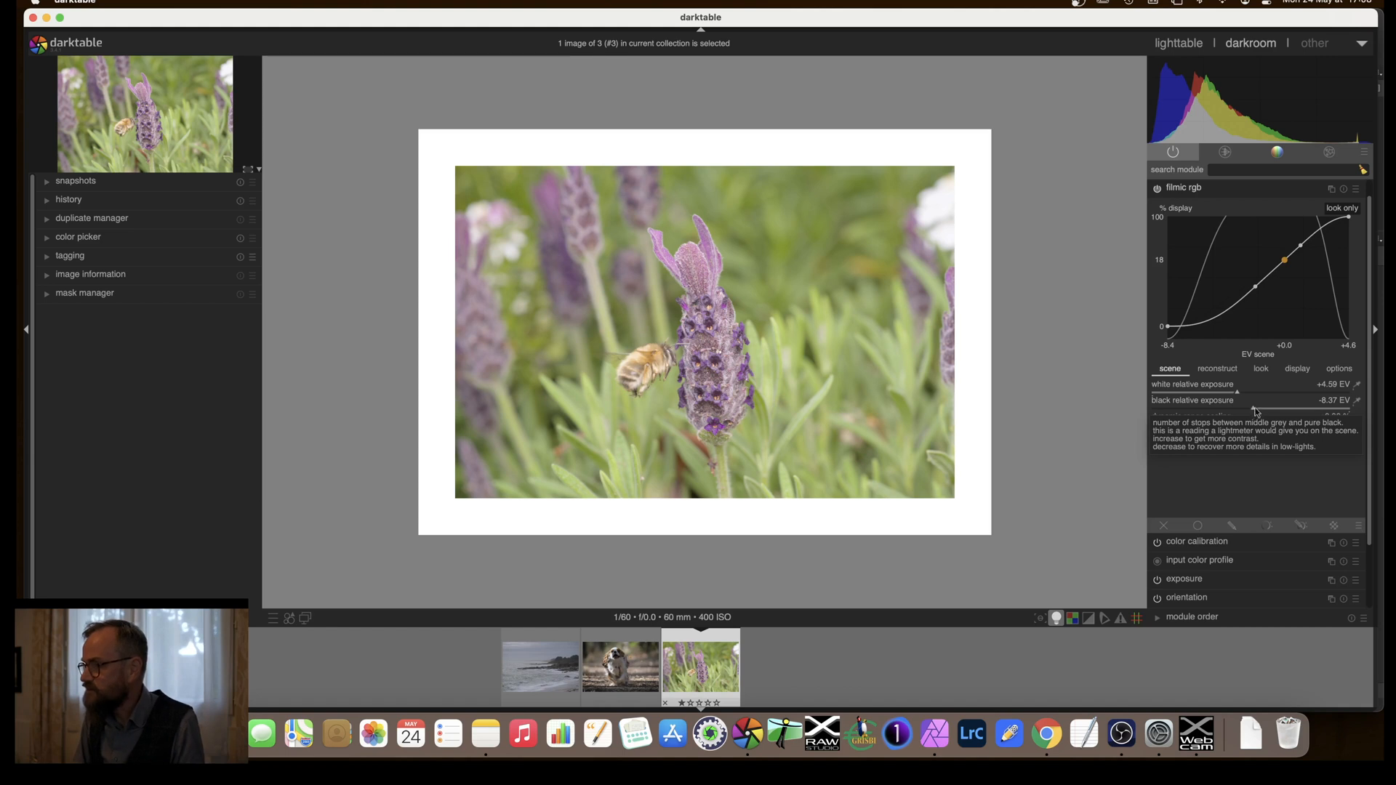
{"action": "left_click_drag", "start_coordinate": [1246, 400], "coordinate": [1268, 400]}
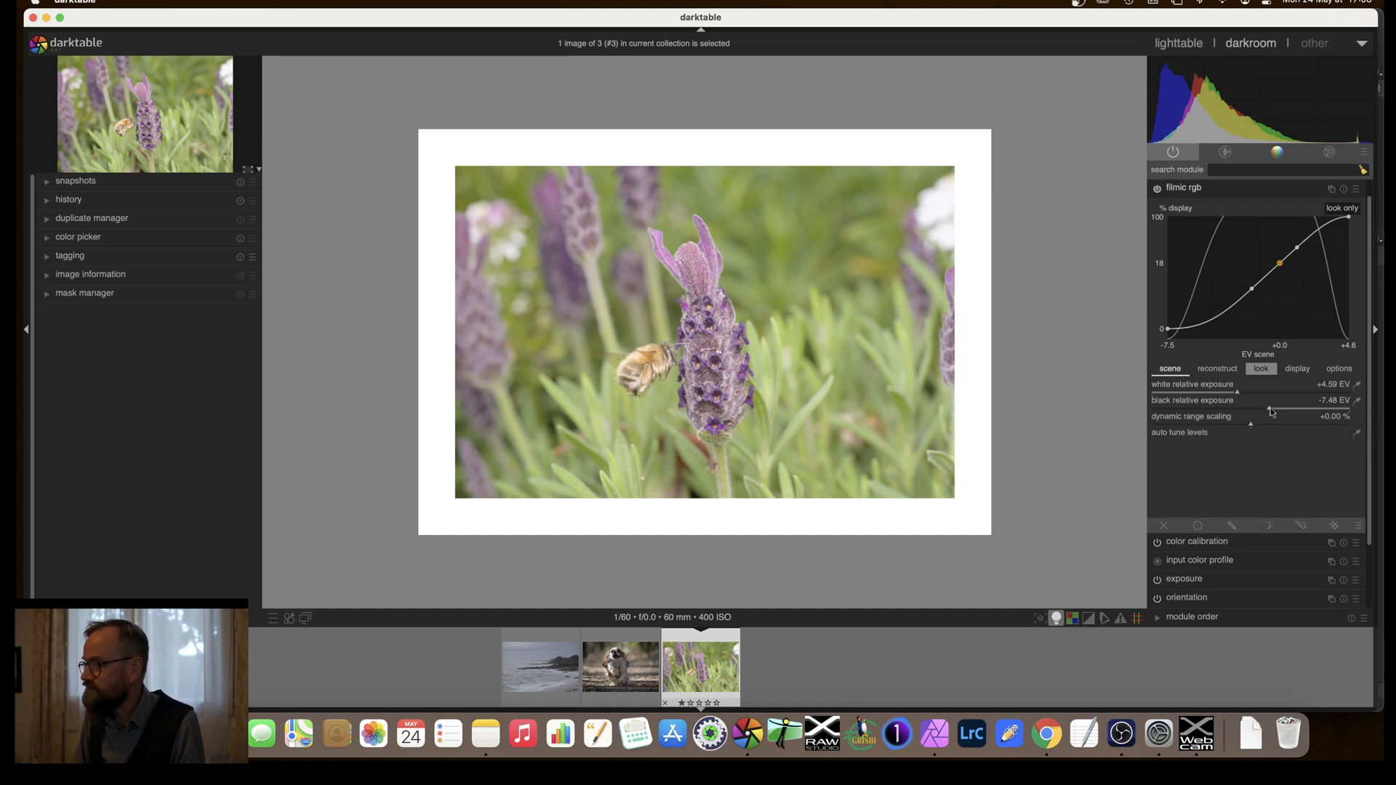
{"action": "mouse_move", "coordinate": [1269, 409]}
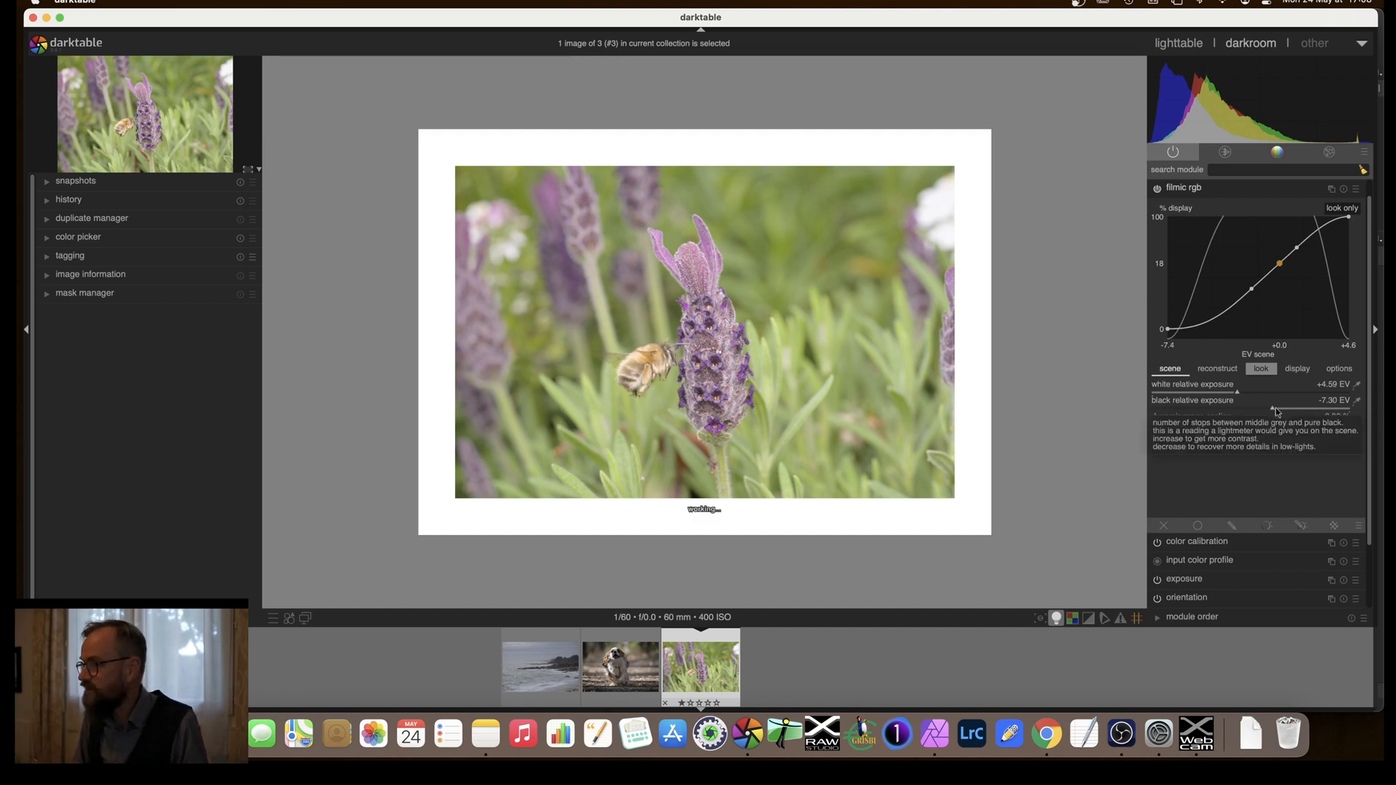
{"action": "left_click_drag", "start_coordinate": [1273, 408], "coordinate": [1279, 408]}
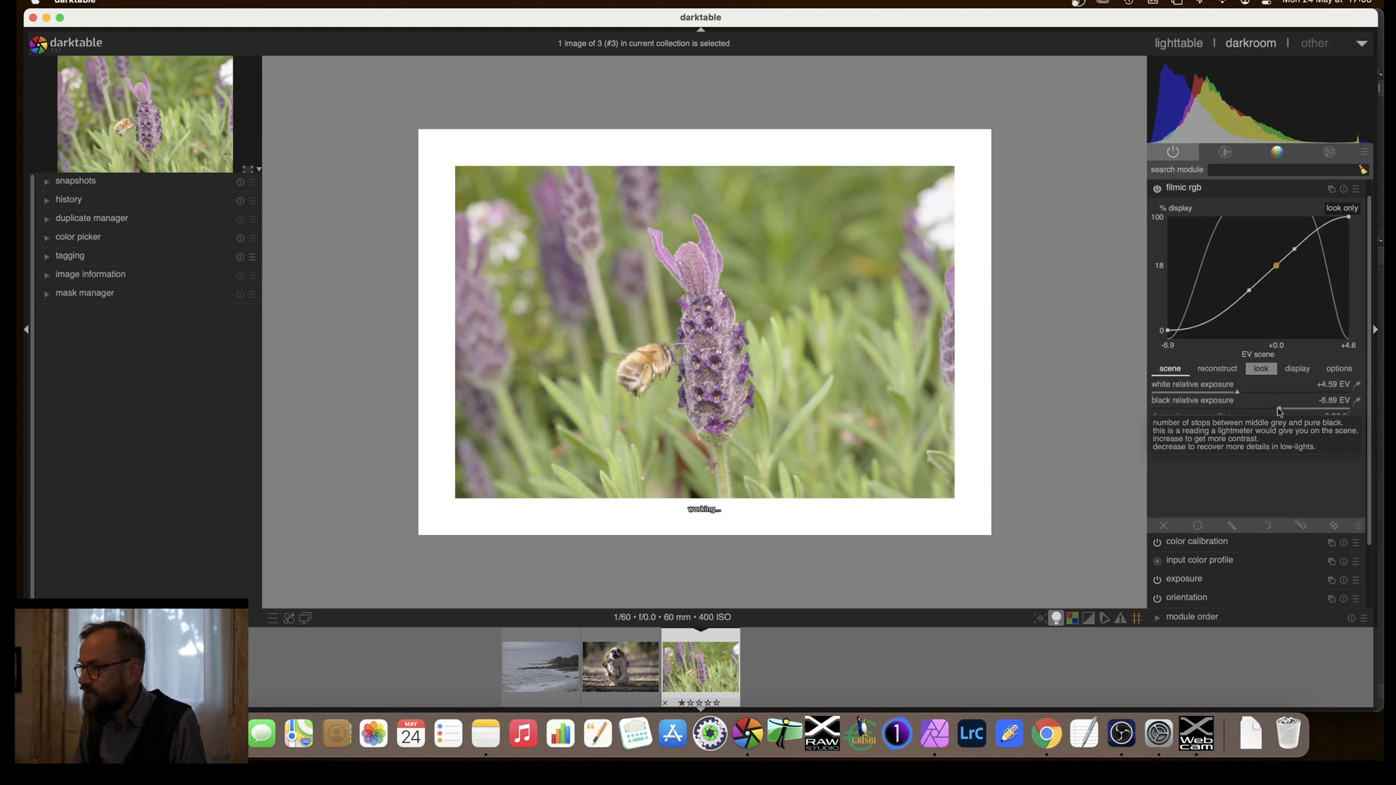
{"action": "left_click_drag", "start_coordinate": [1291, 400], "coordinate": [1264, 400]}
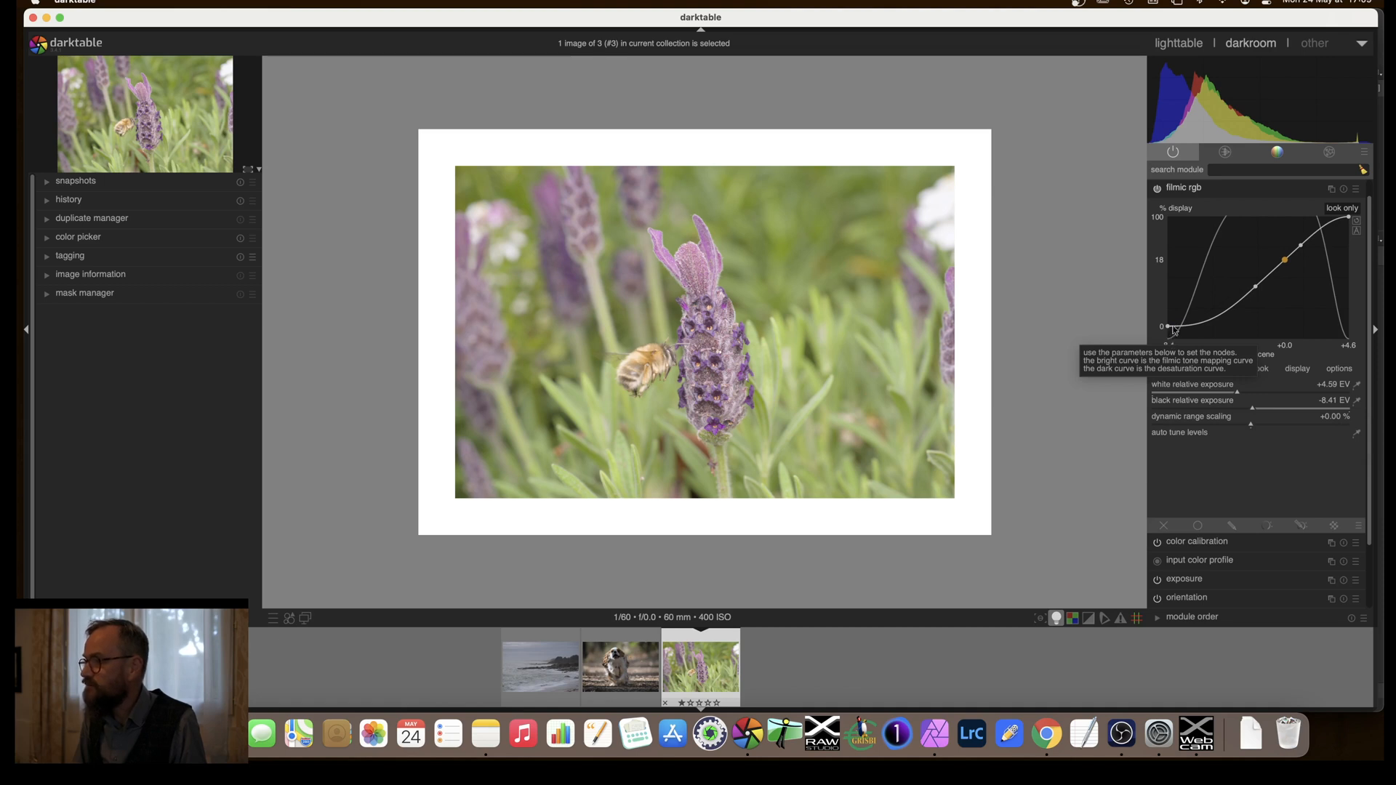
{"action": "mouse_move", "coordinate": [1358, 231]}
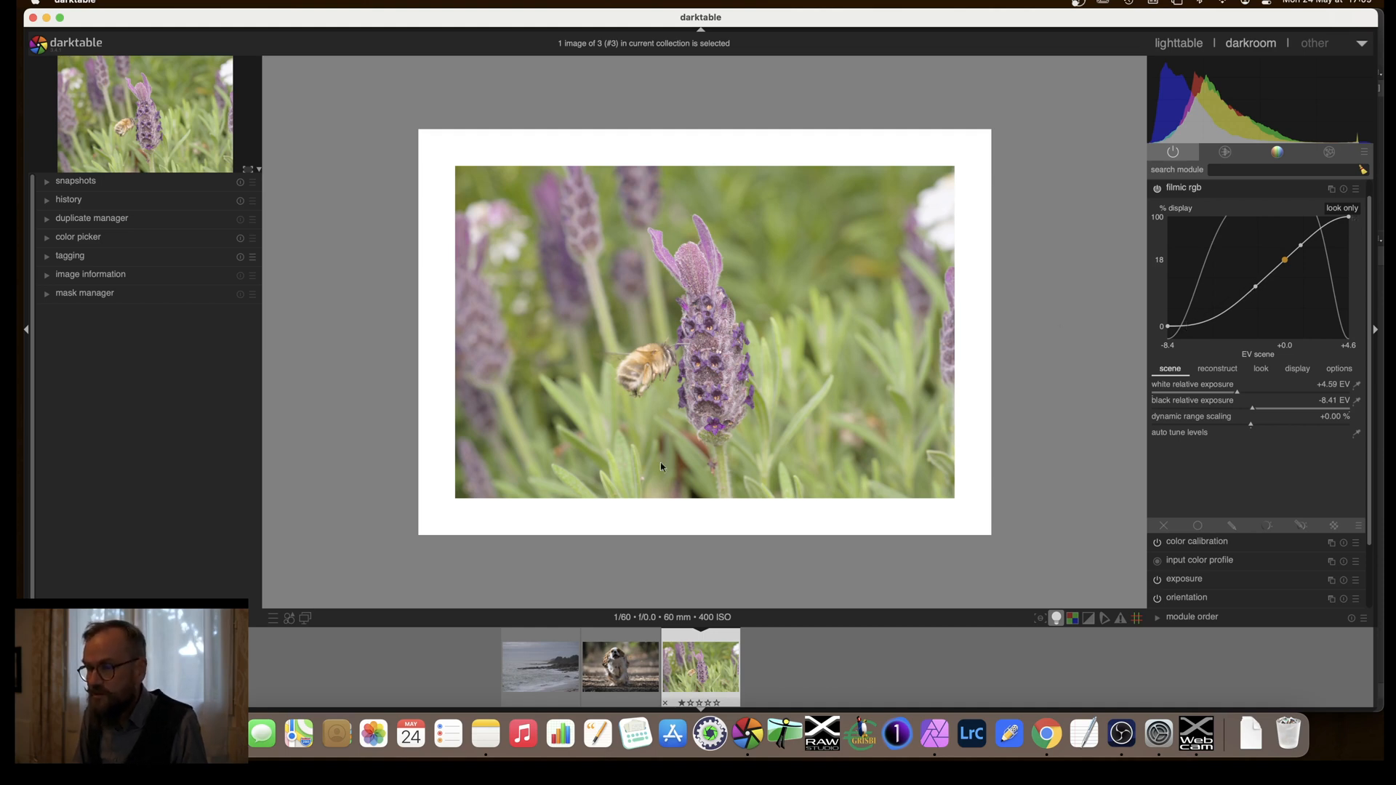
{"action": "mouse_move", "coordinate": [1181, 337]}
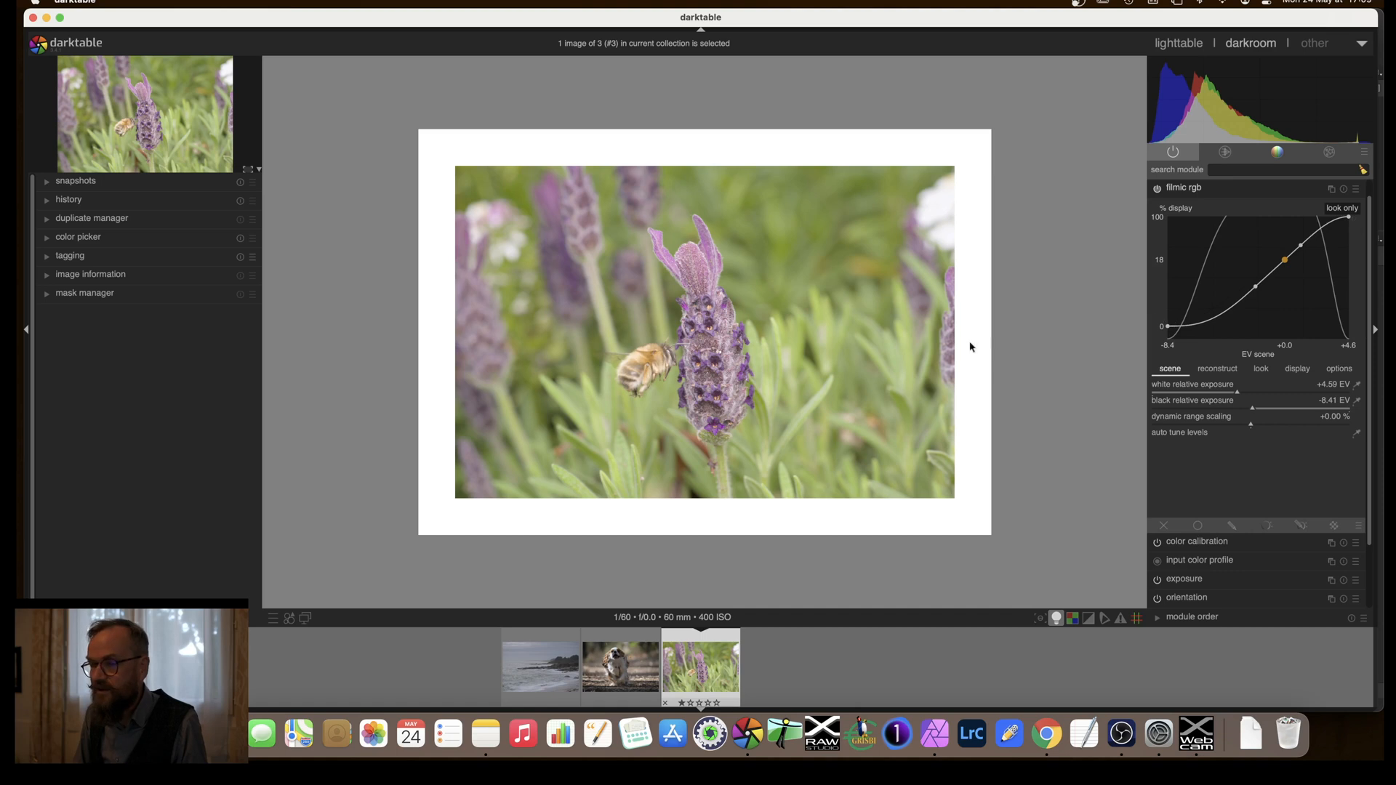
{"action": "mouse_move", "coordinate": [1199, 193]}
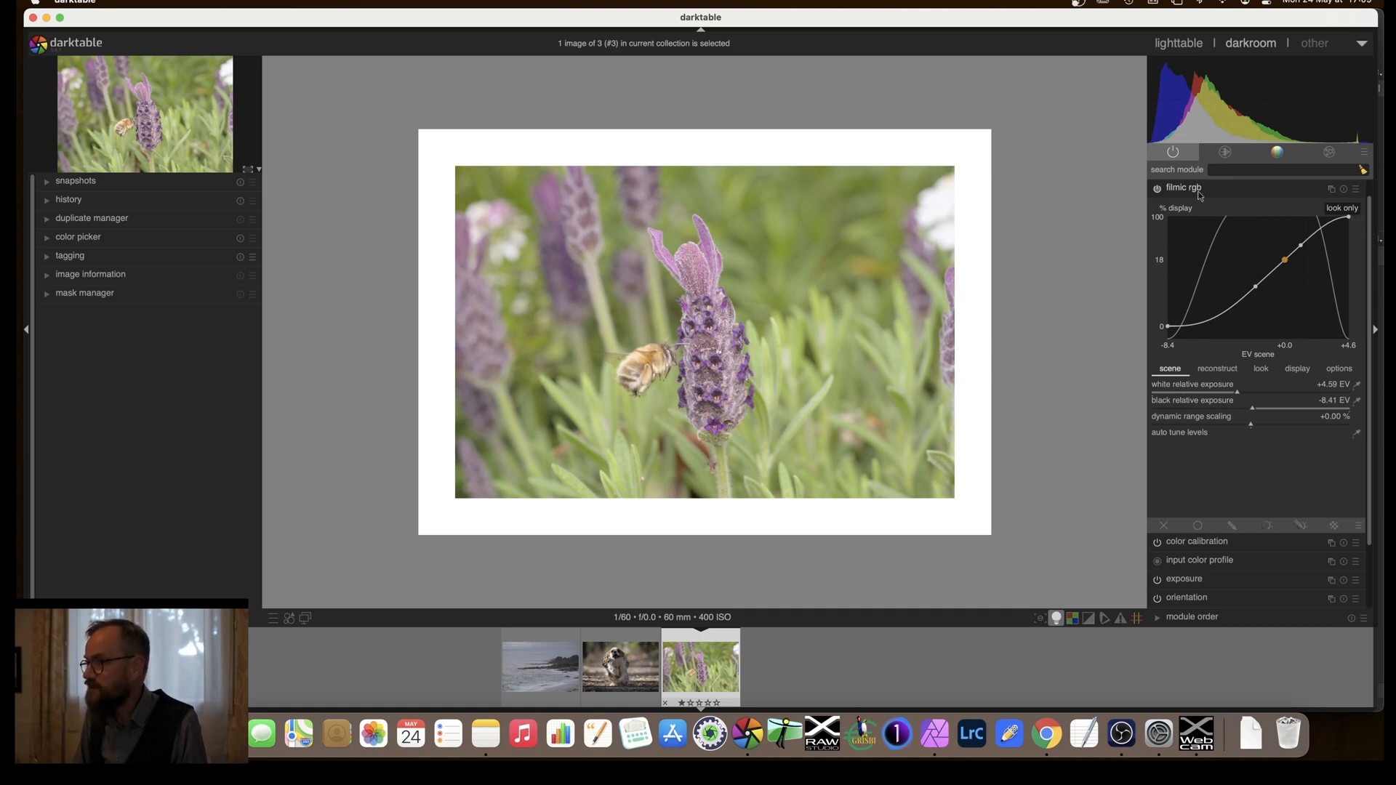
{"action": "mouse_move", "coordinate": [1192, 191]}
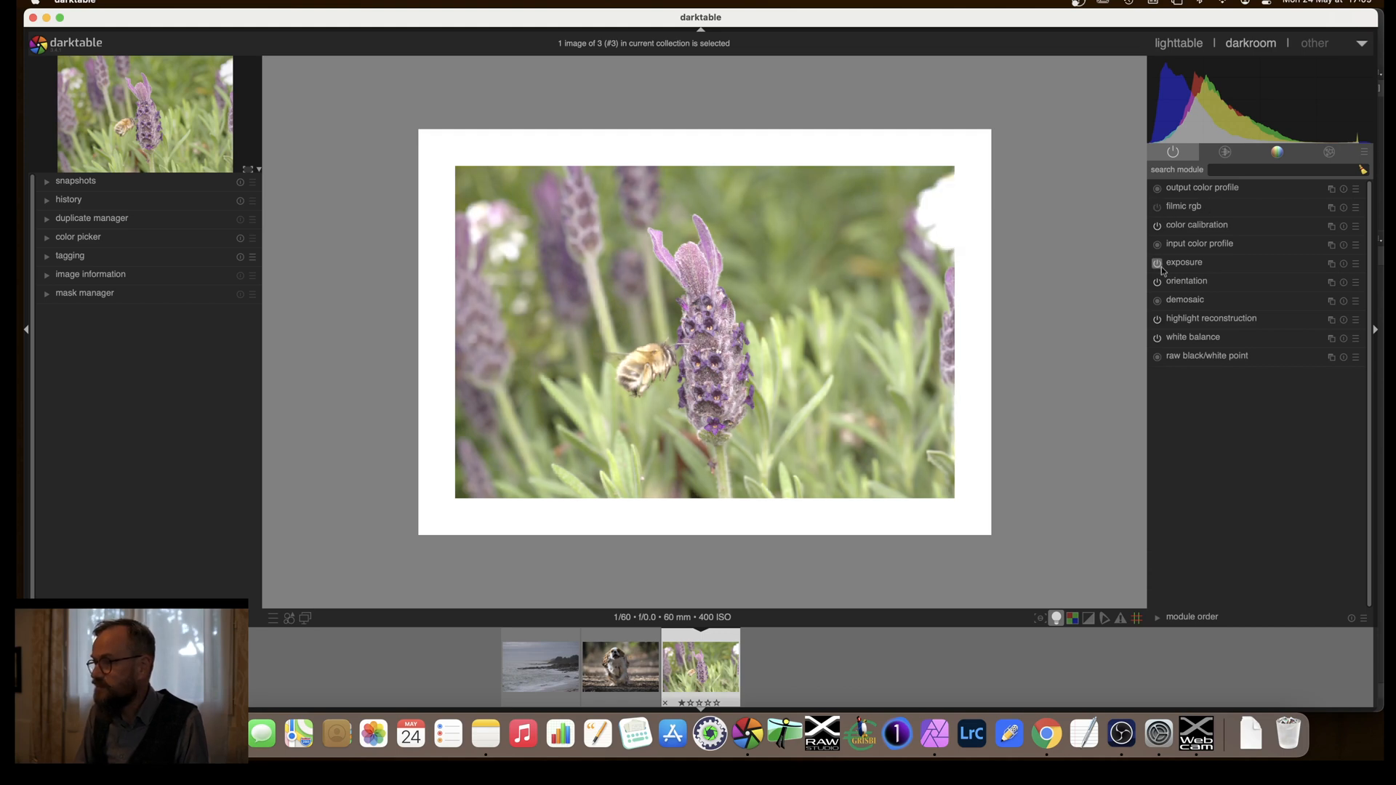
{"action": "left_click", "coordinate": [1156, 263]}
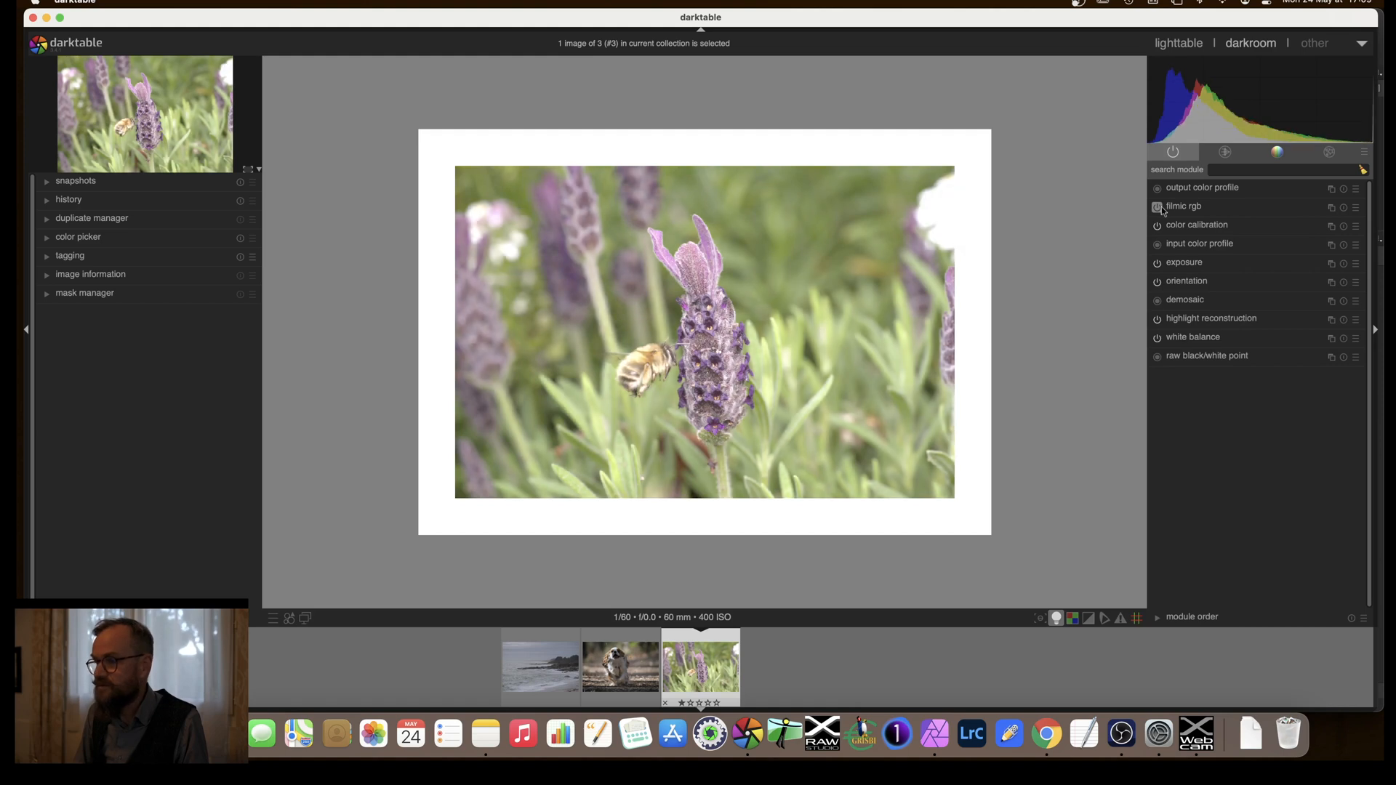
{"action": "mouse_move", "coordinate": [1004, 211]}
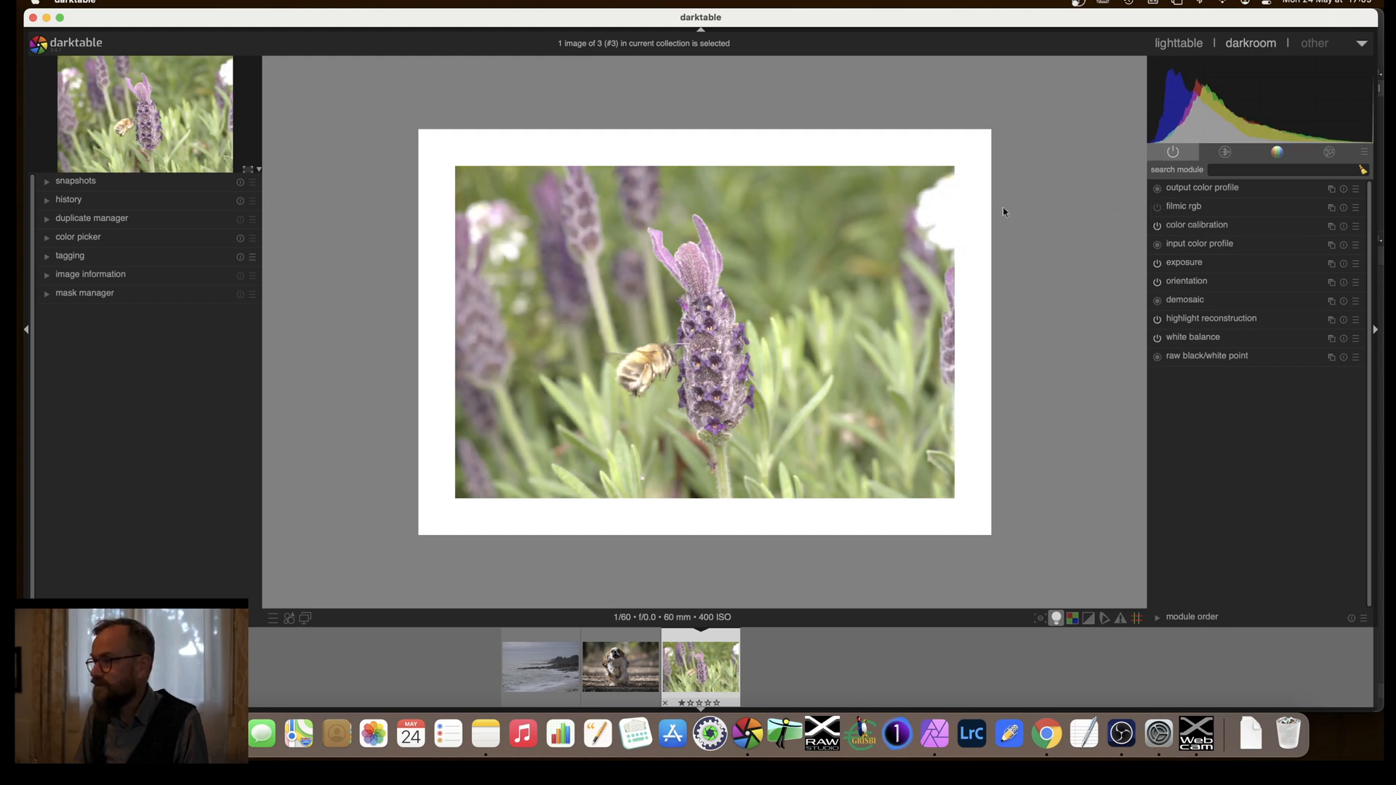
{"action": "mouse_move", "coordinate": [976, 226]}
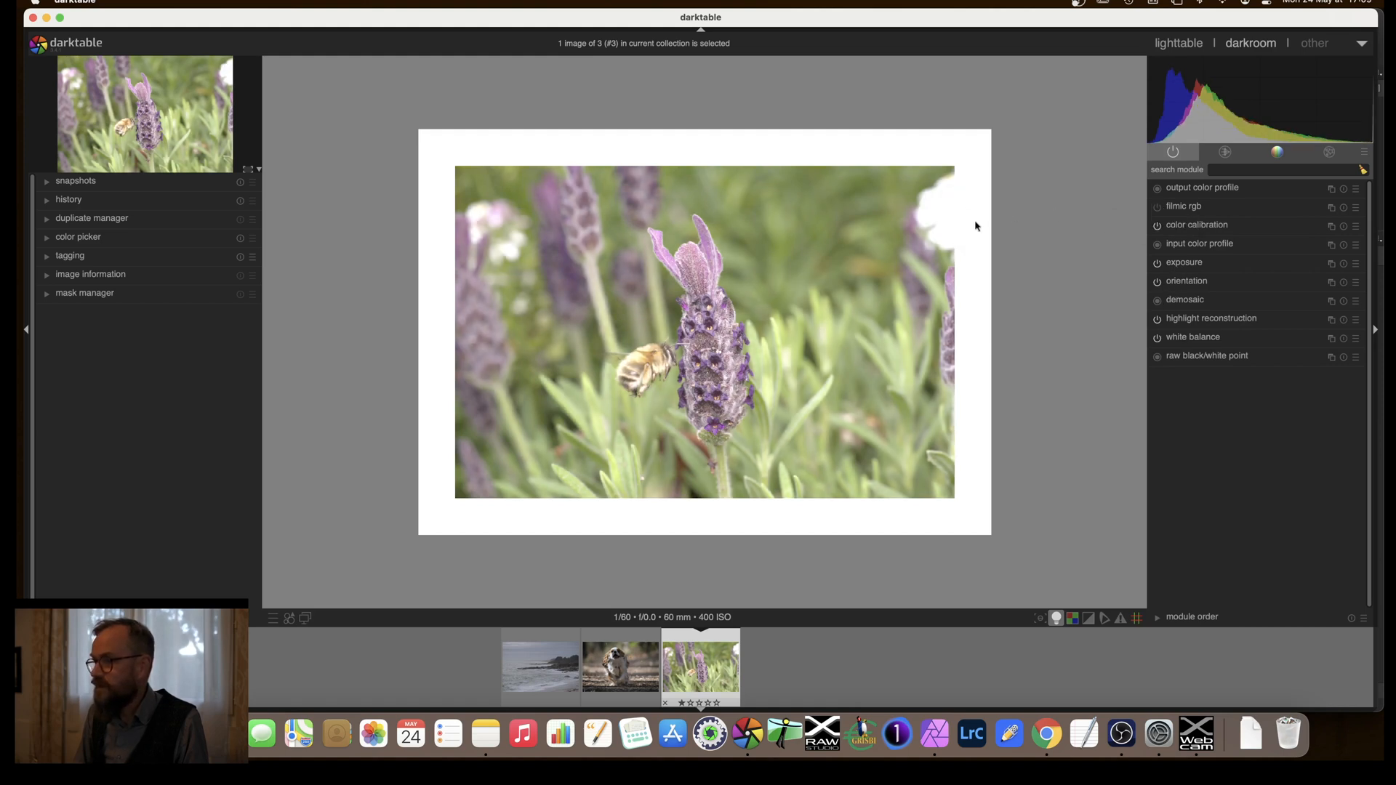
{"action": "mouse_move", "coordinate": [910, 208]}
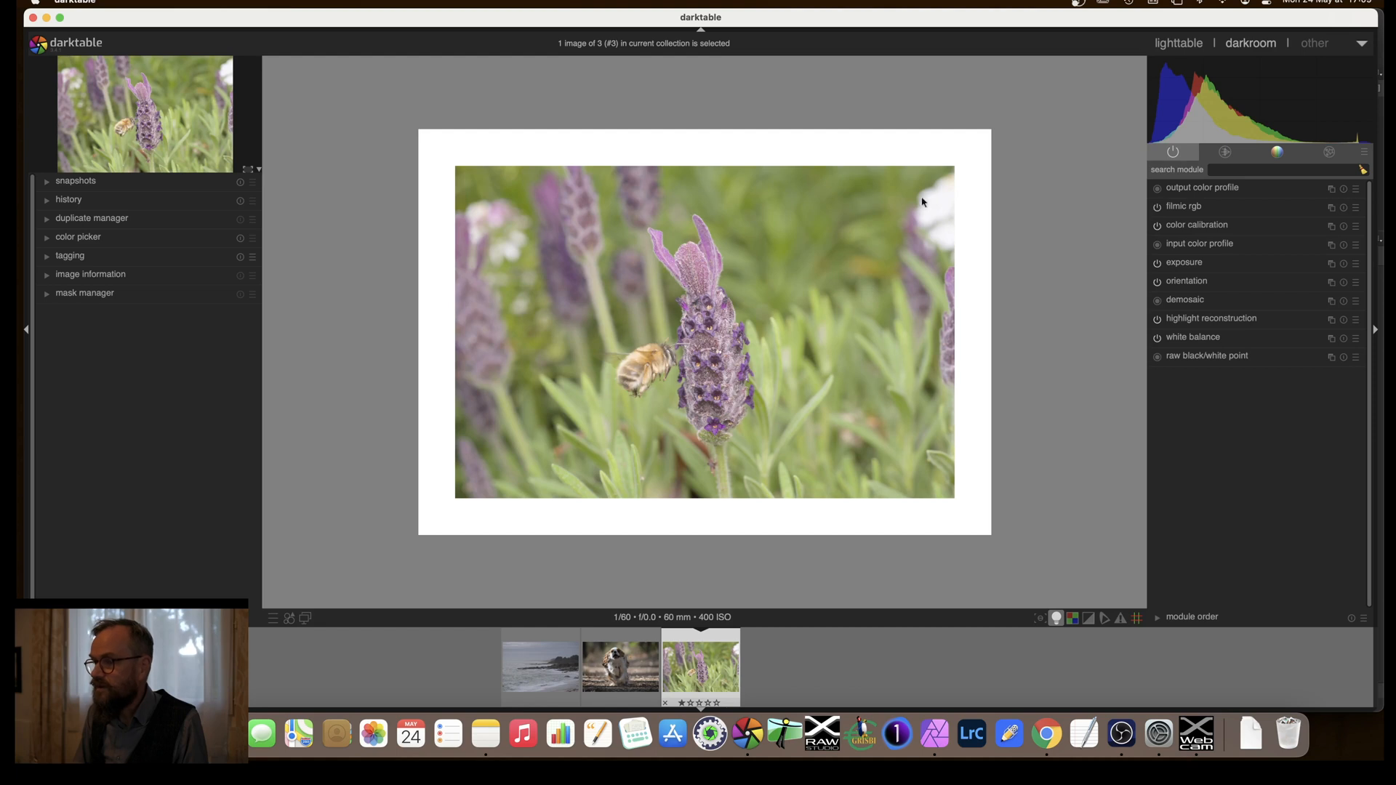
{"action": "mouse_move", "coordinate": [1027, 254]}
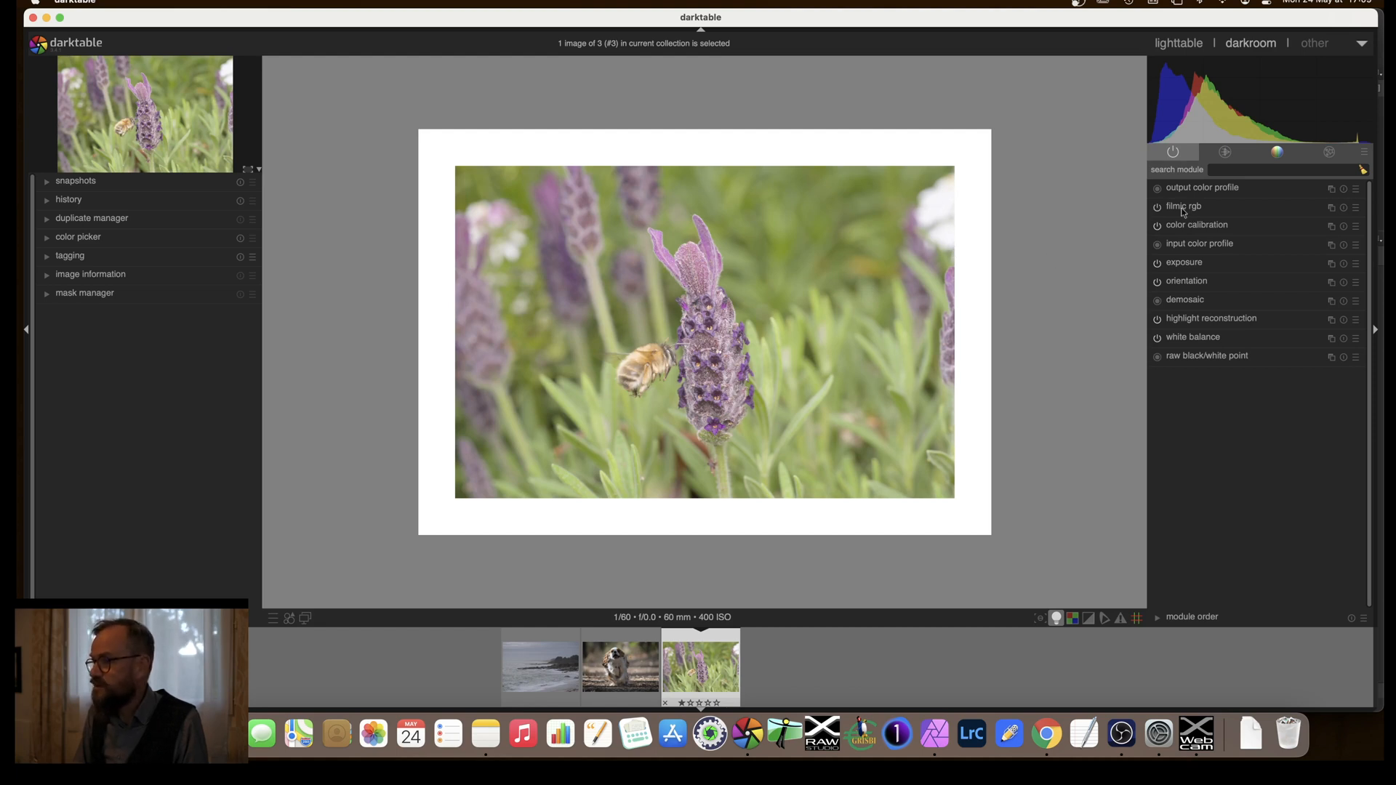
{"action": "mouse_move", "coordinate": [1183, 211]}
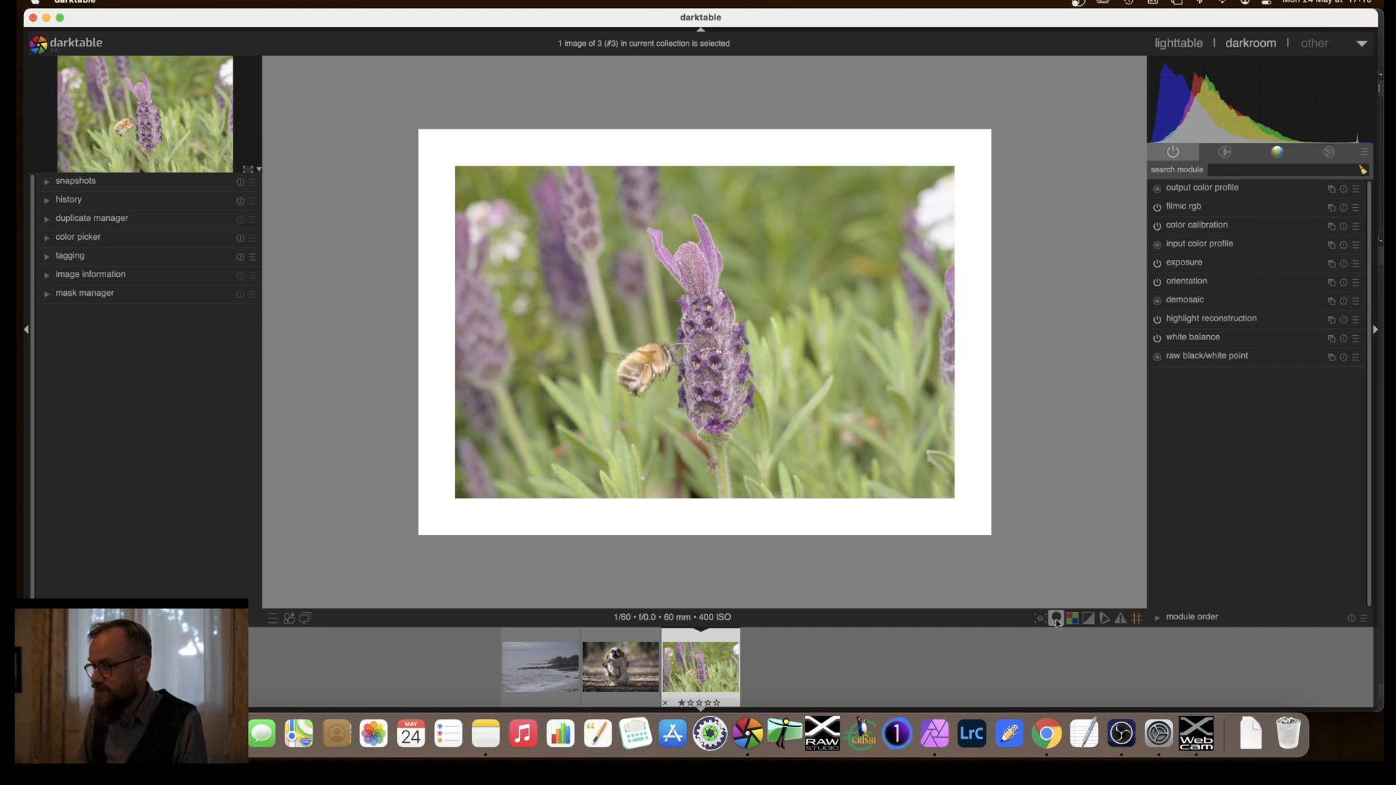
Turn off ISO 12646 colour assessment and return to the lighttable
{"action": "left_click", "coordinate": [1056, 618]}
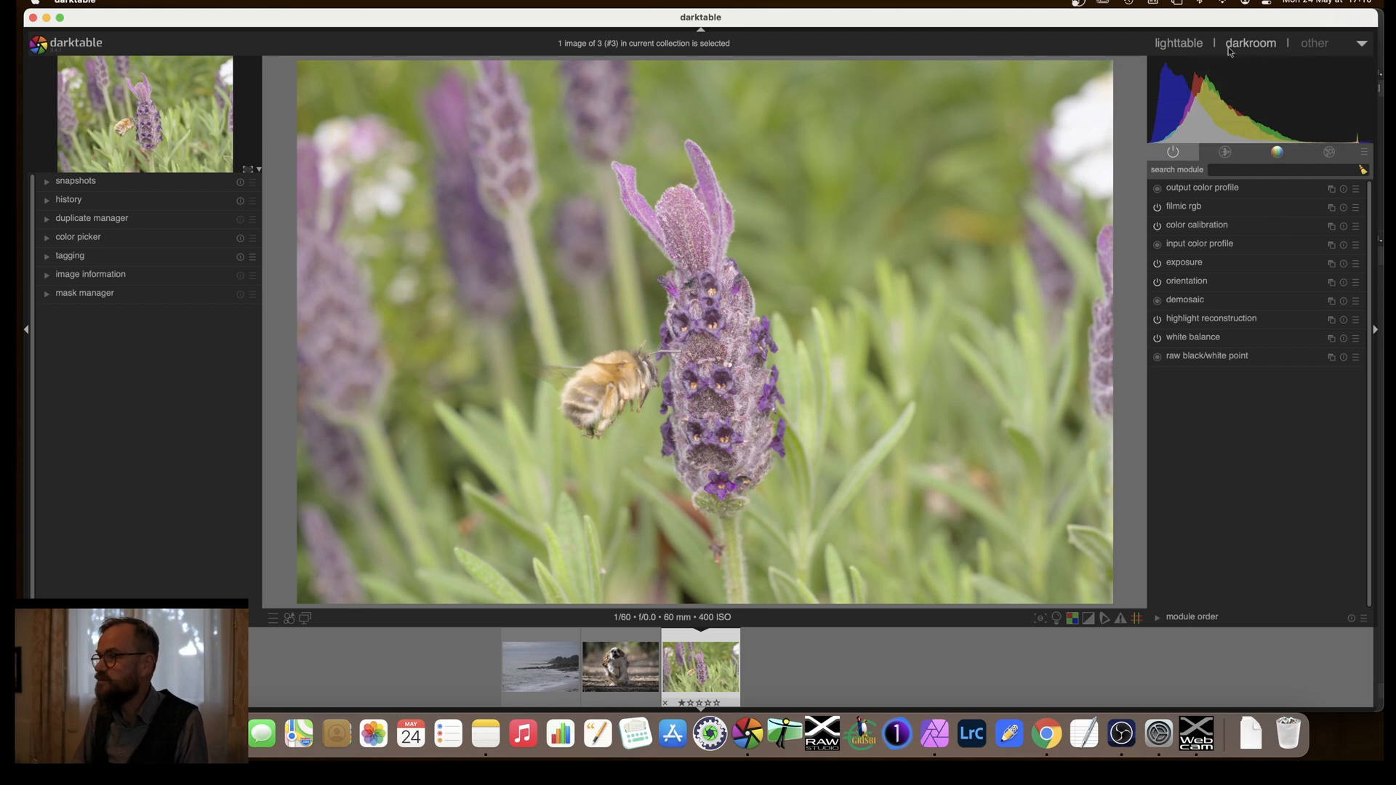
{"action": "left_click", "coordinate": [1180, 43]}
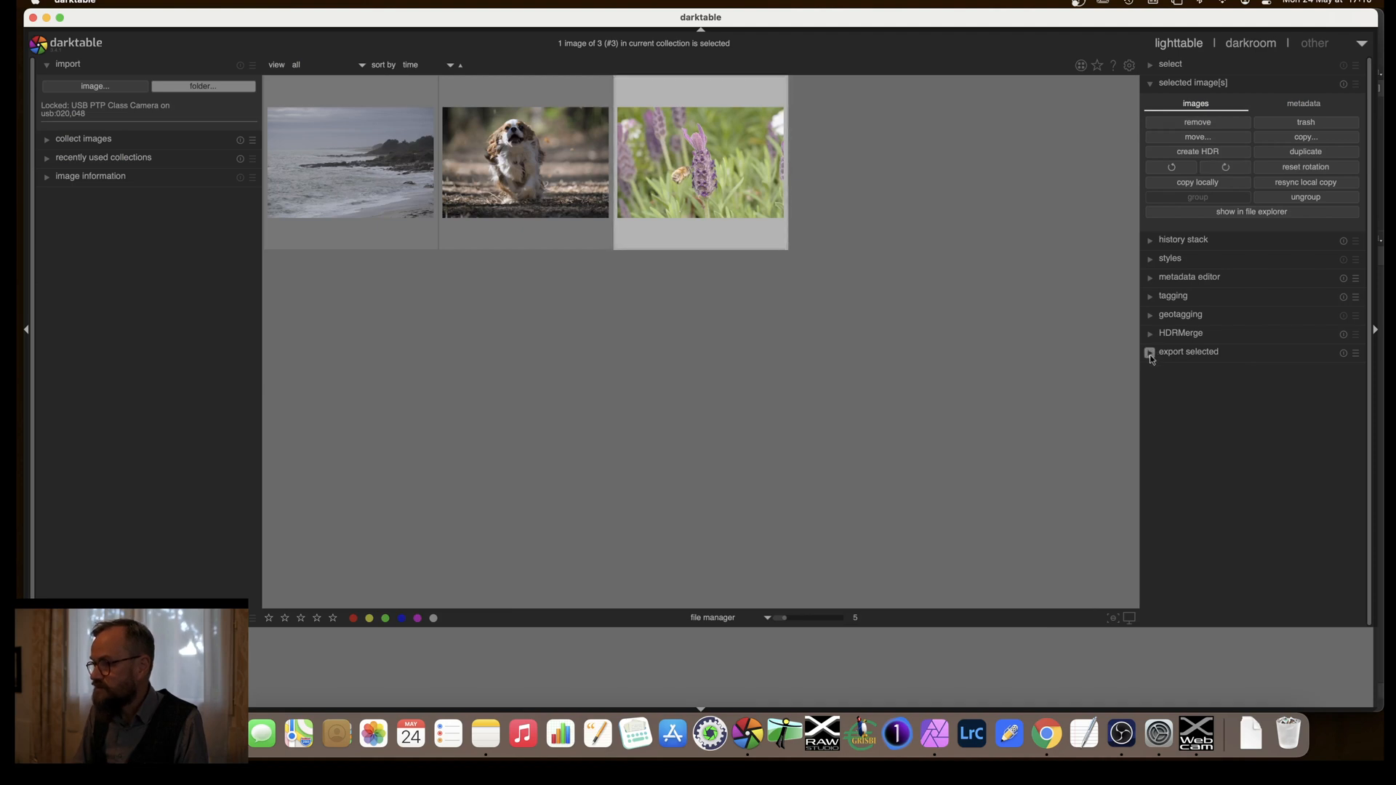
Expand export selected and try JPEG qualities 97, 75, 56, 79, settling on 85
{"action": "left_click", "coordinate": [1150, 351]}
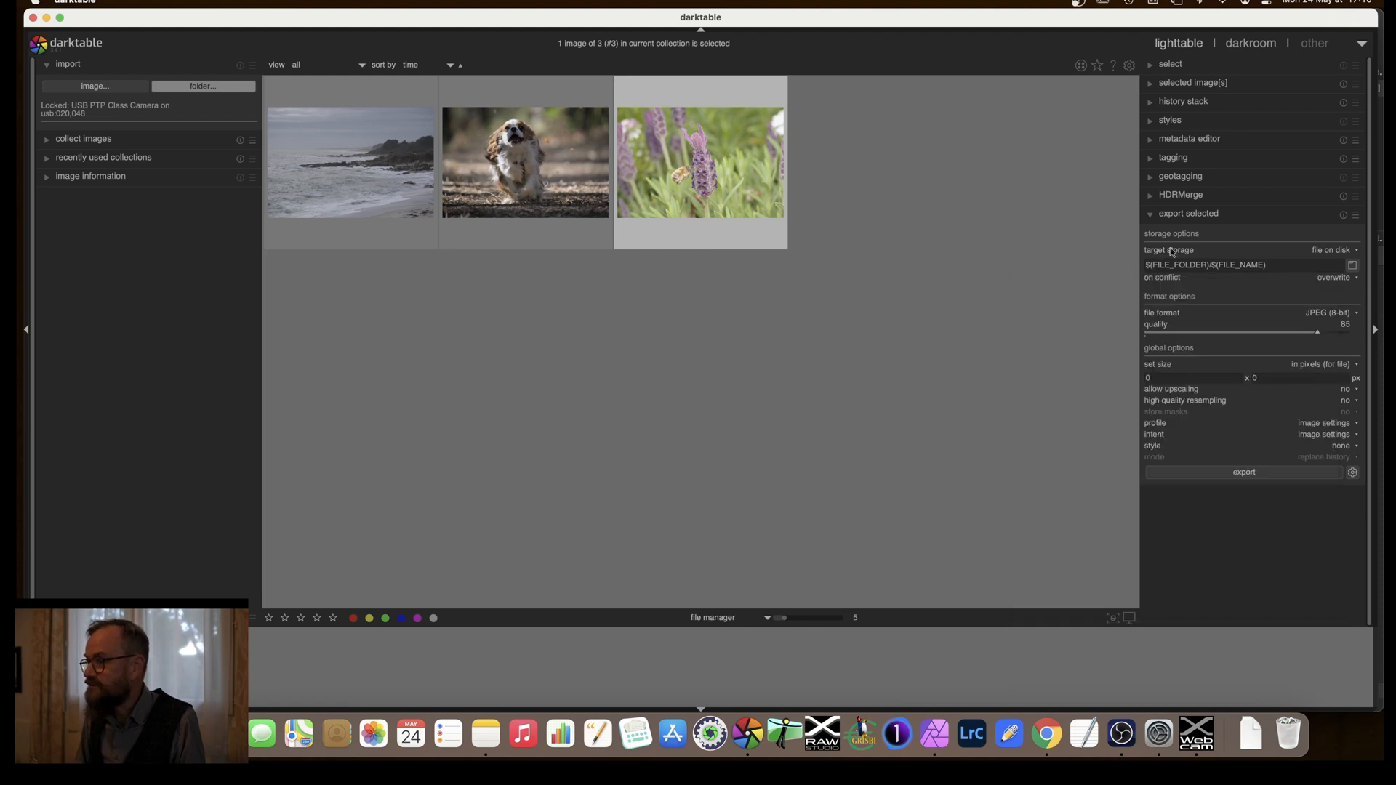
{"action": "mouse_move", "coordinate": [1220, 256]}
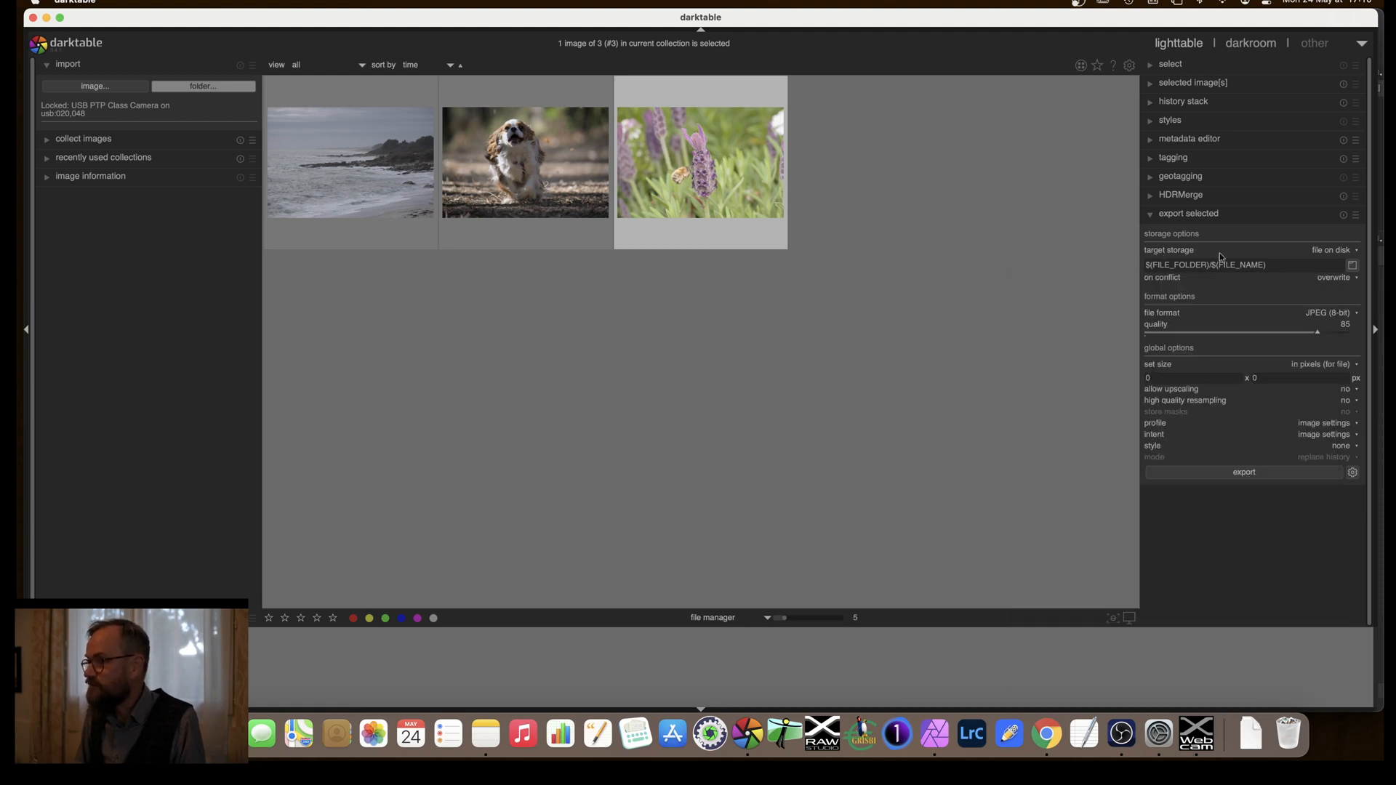
{"action": "mouse_move", "coordinate": [1252, 255]}
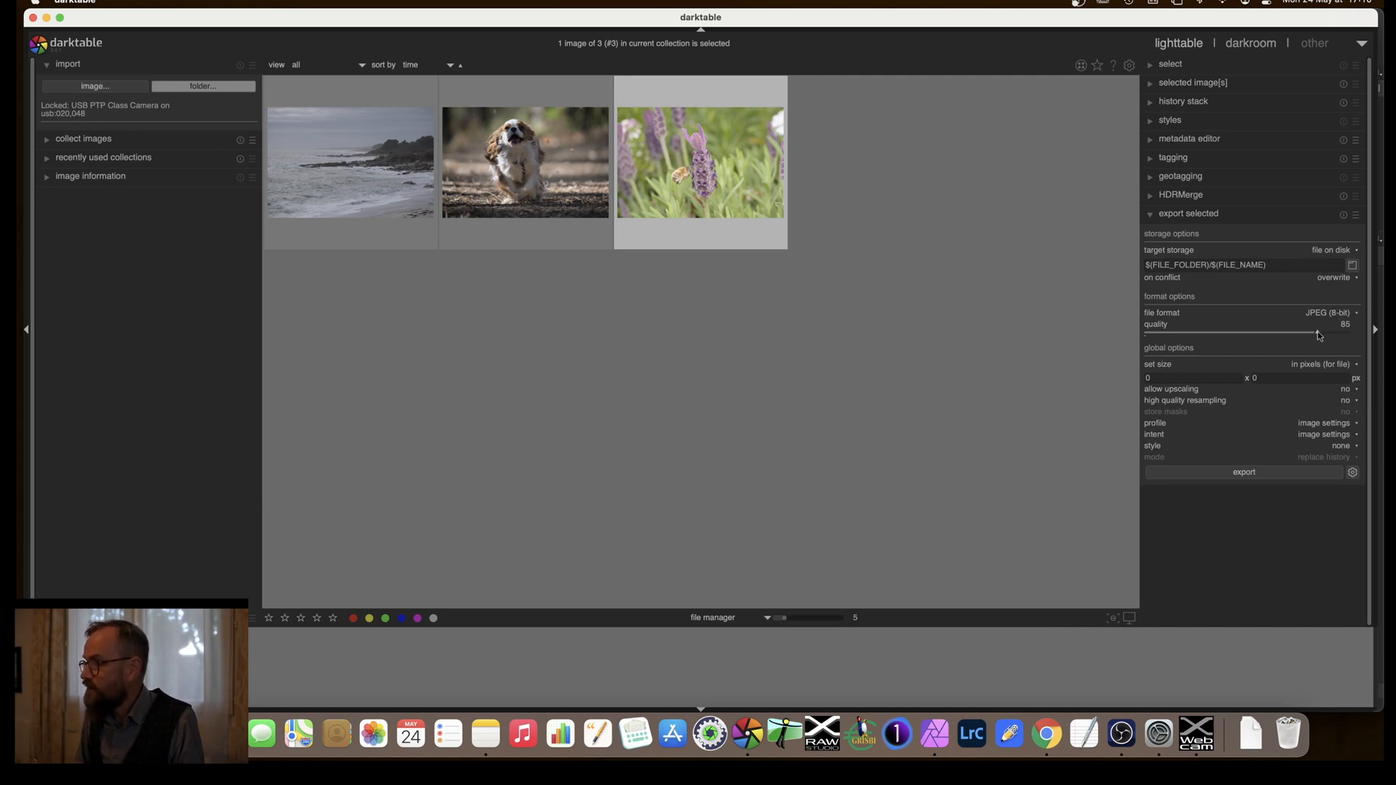
{"action": "left_click_drag", "start_coordinate": [1317, 334], "coordinate": [1344, 334]}
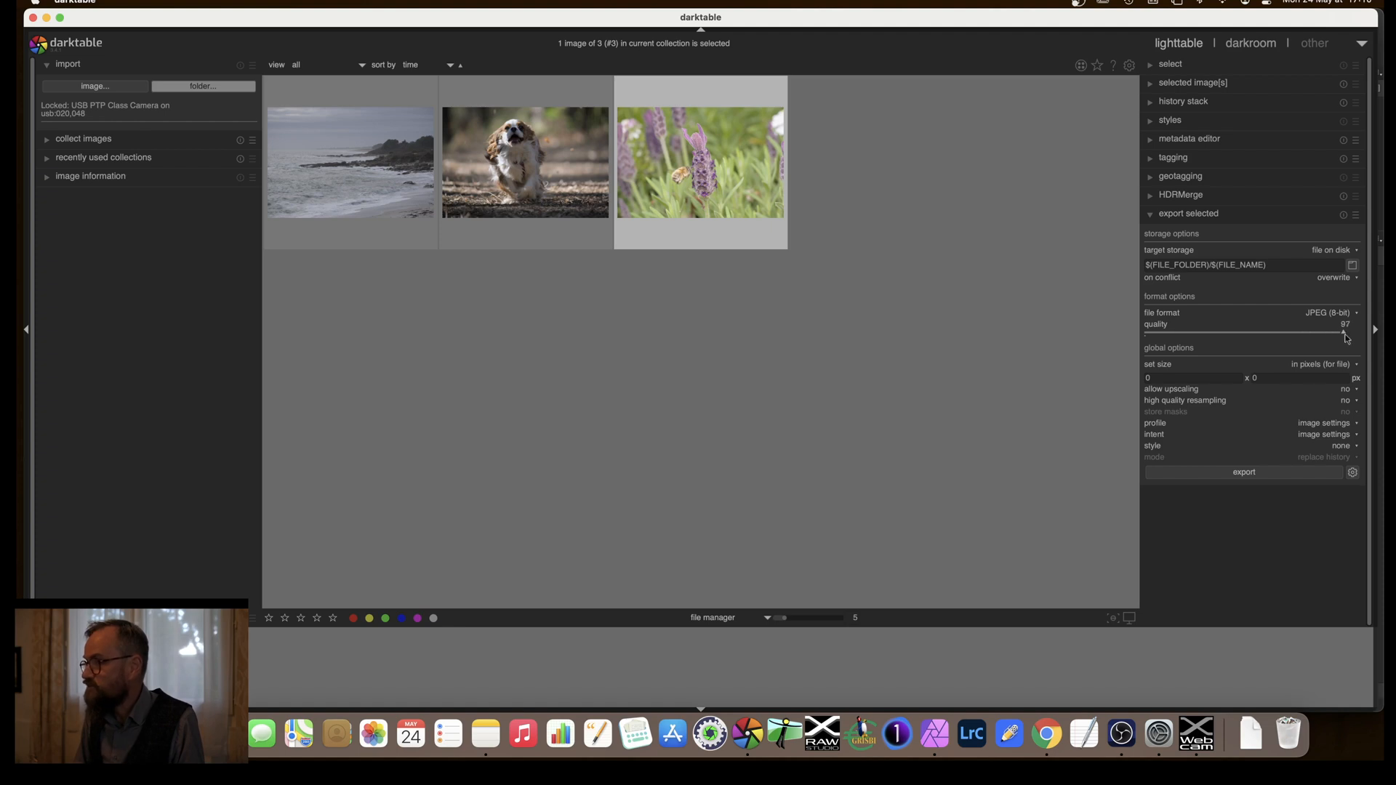
{"action": "left_click_drag", "start_coordinate": [1335, 334], "coordinate": [1291, 334]}
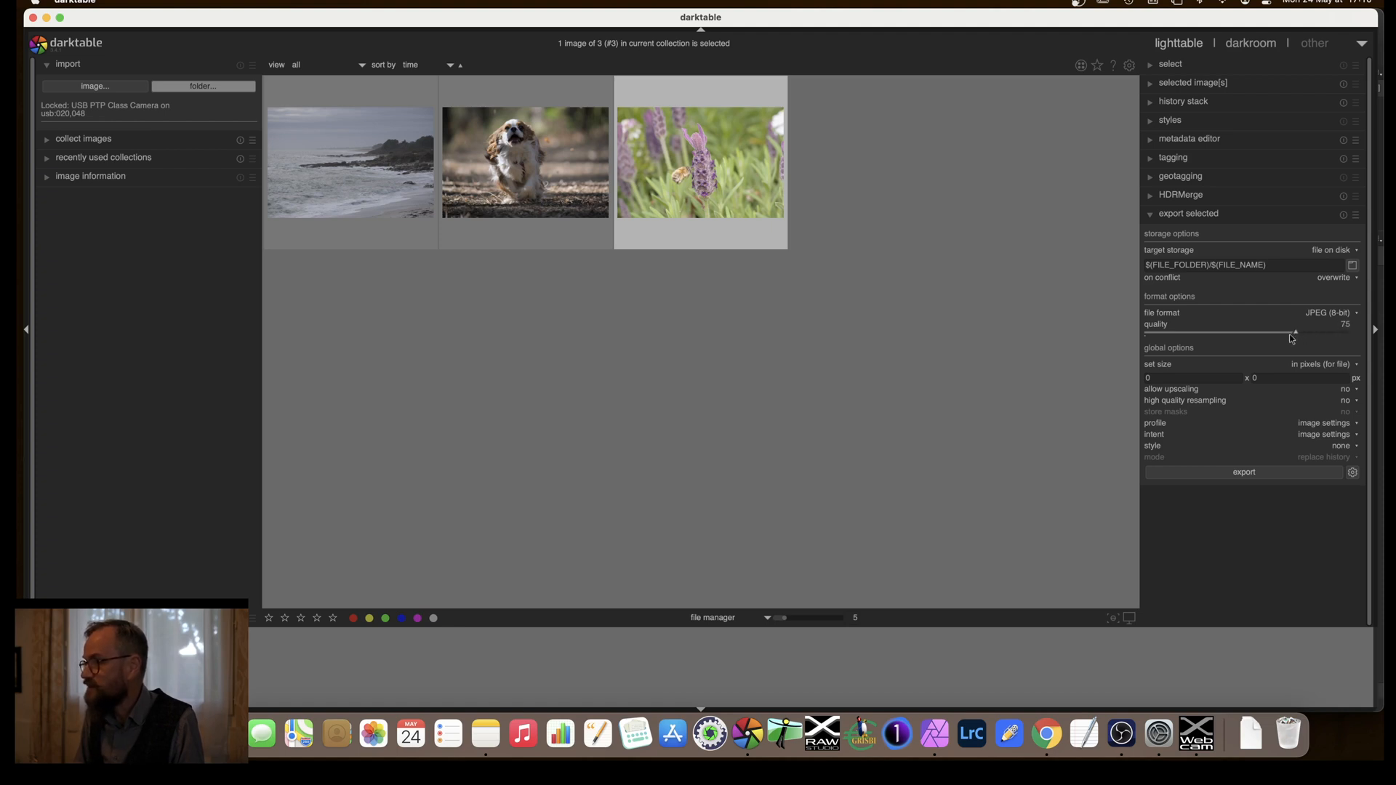
{"action": "left_click_drag", "start_coordinate": [1292, 334], "coordinate": [1253, 333]}
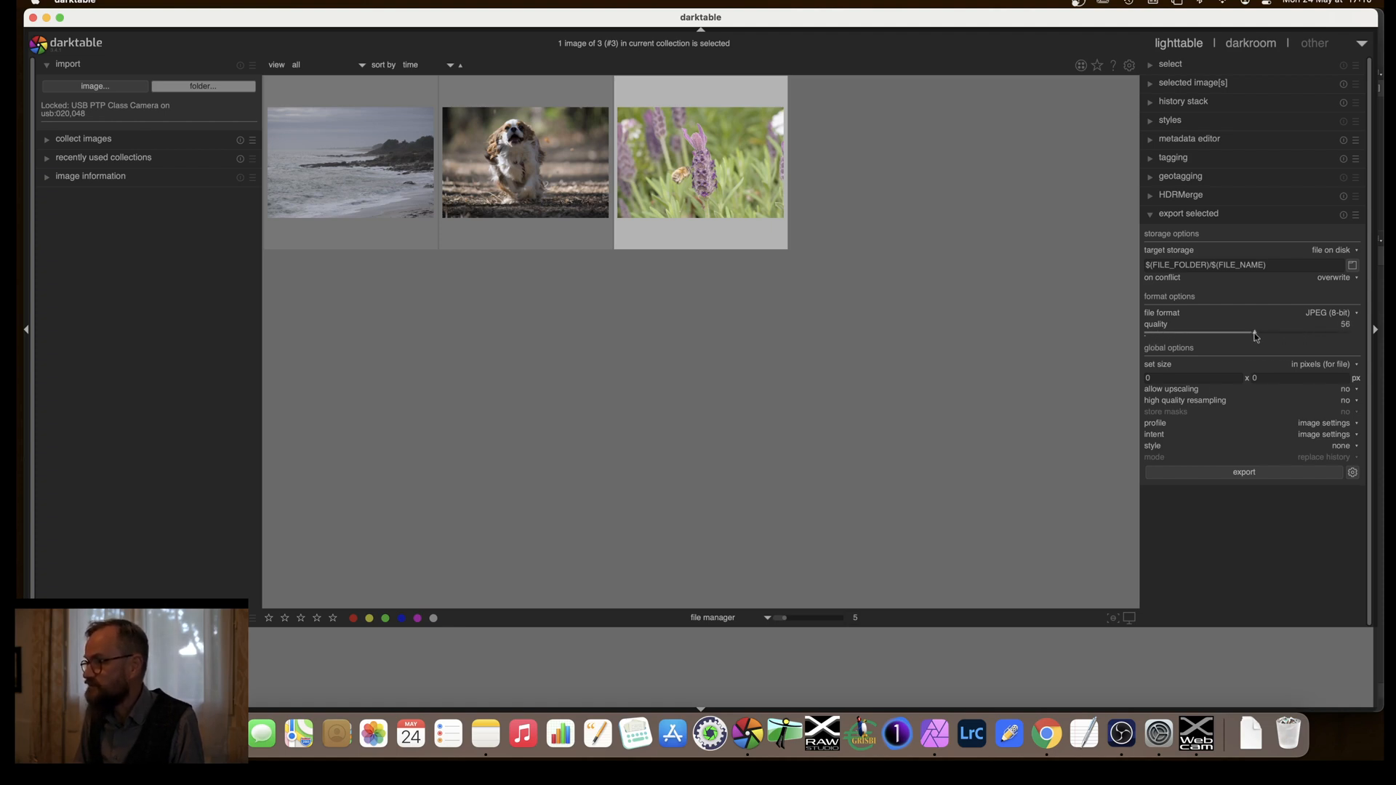
{"action": "left_click_drag", "start_coordinate": [1255, 332], "coordinate": [1304, 333]}
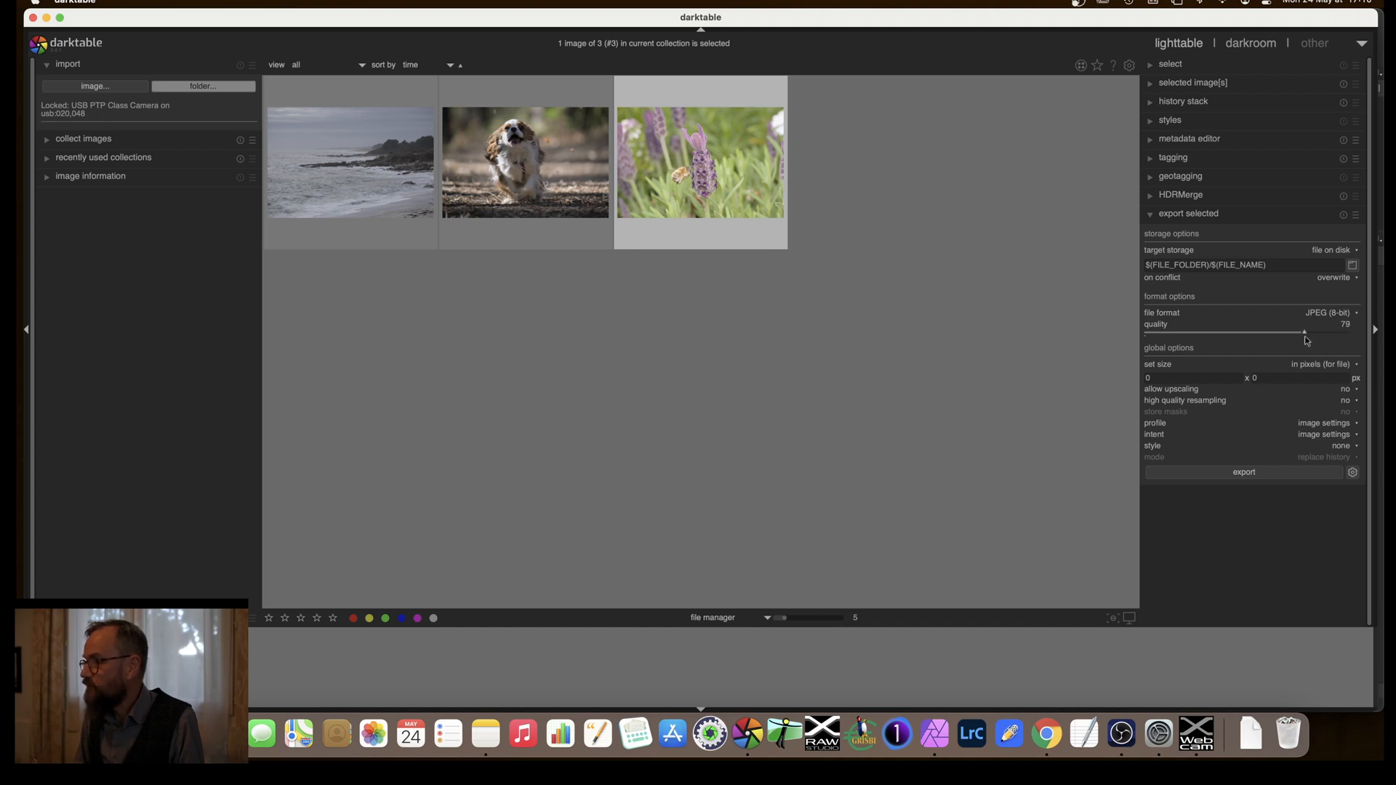
{"action": "left_click_drag", "start_coordinate": [1304, 331], "coordinate": [1316, 332]}
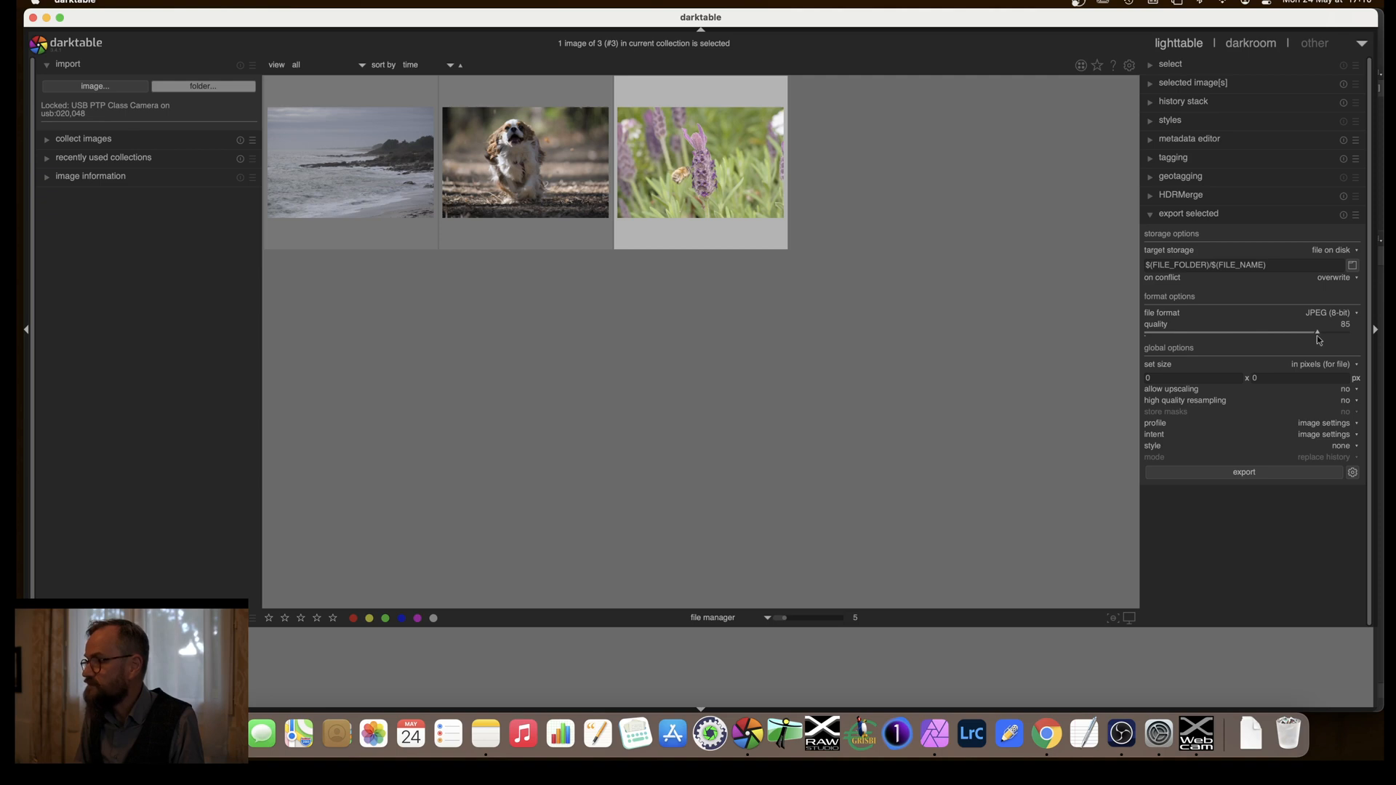
{"action": "mouse_move", "coordinate": [1294, 328]}
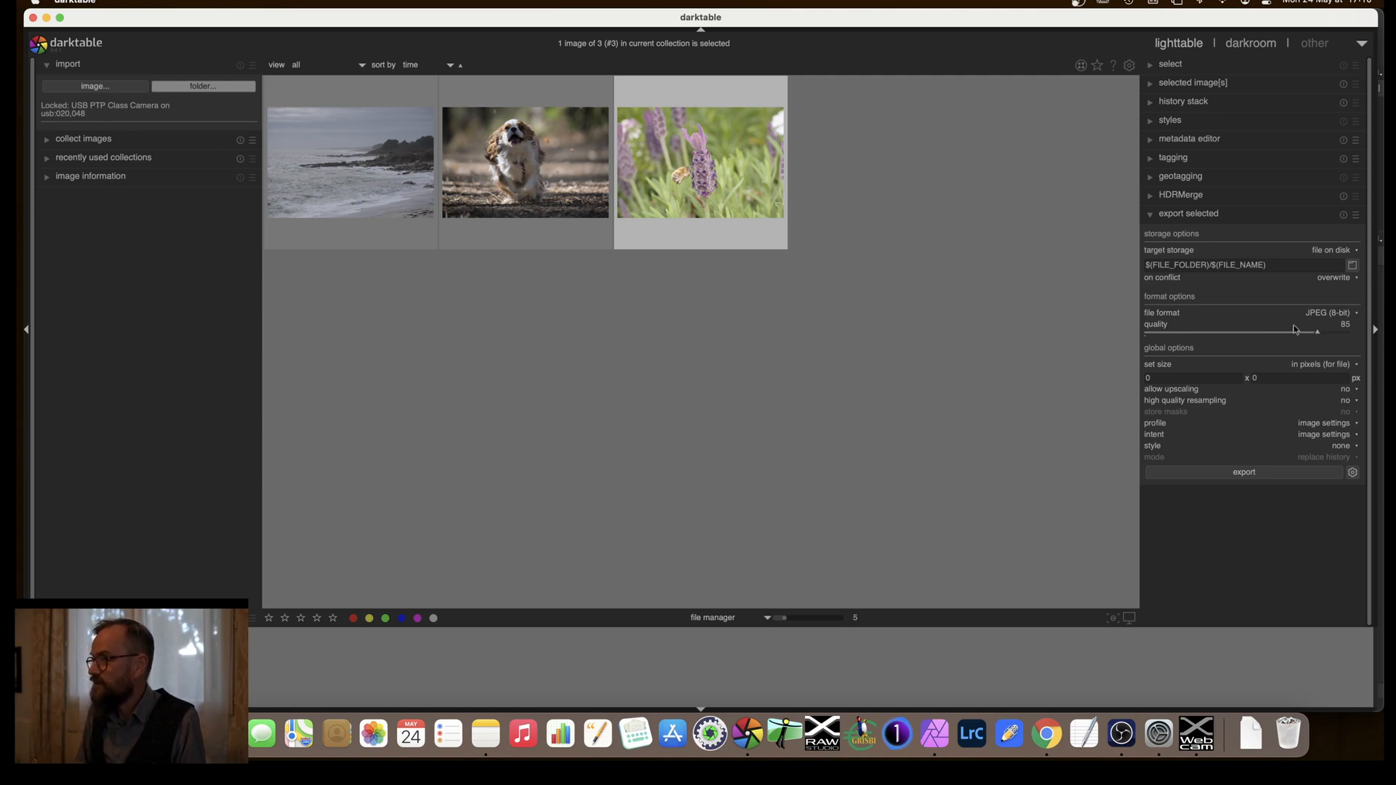
{"action": "mouse_move", "coordinate": [1281, 318]}
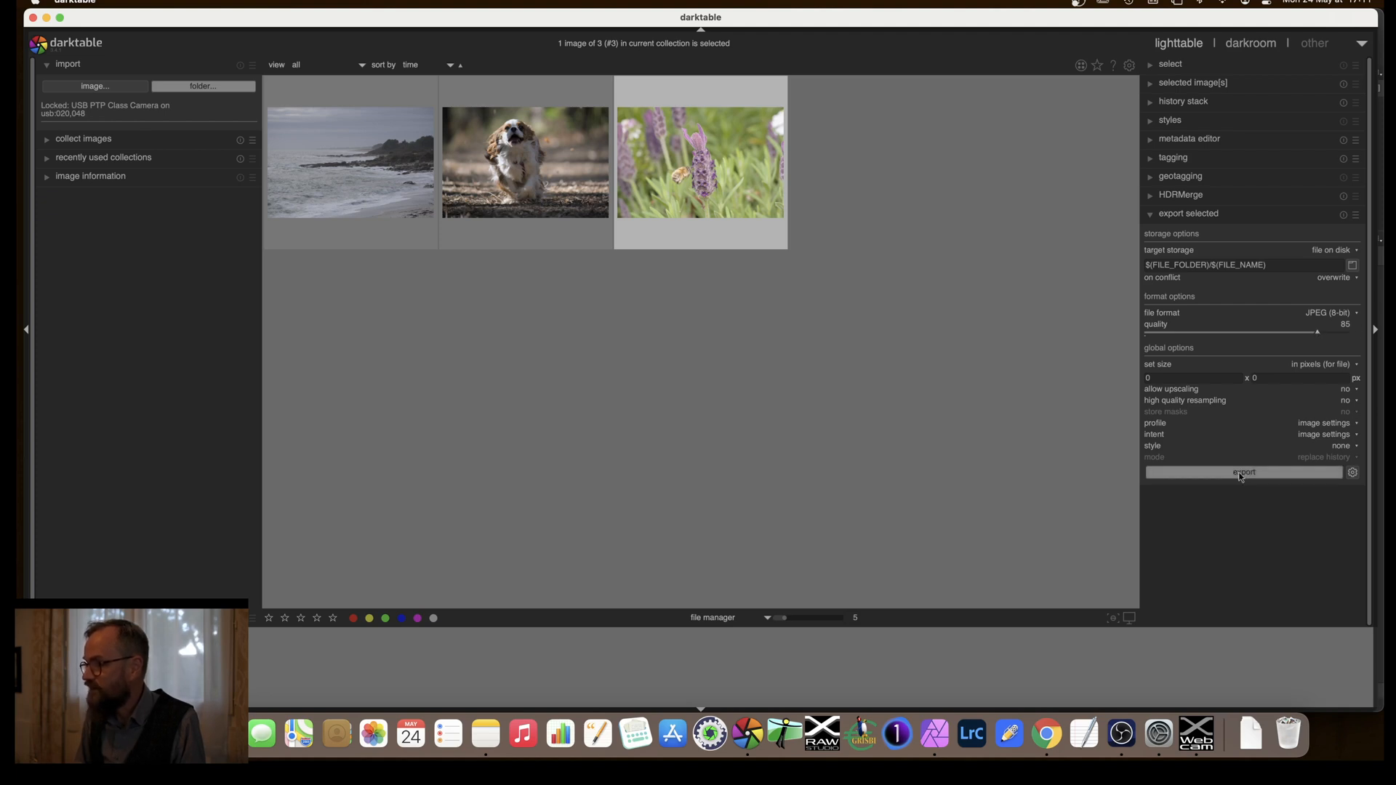
Export the bee photo, confirming Yes to overwrite the existing file
{"action": "left_click", "coordinate": [1243, 472]}
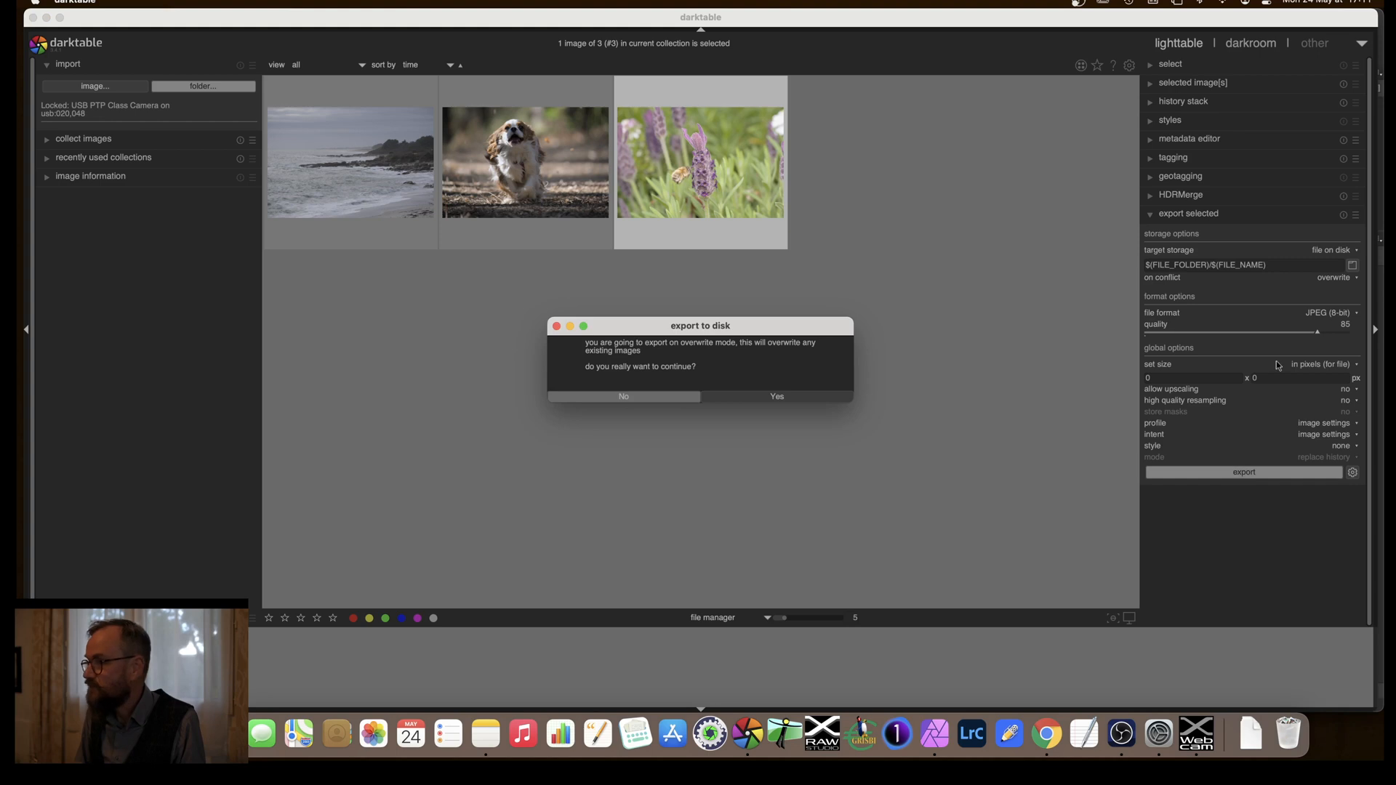
{"action": "mouse_move", "coordinate": [633, 361]}
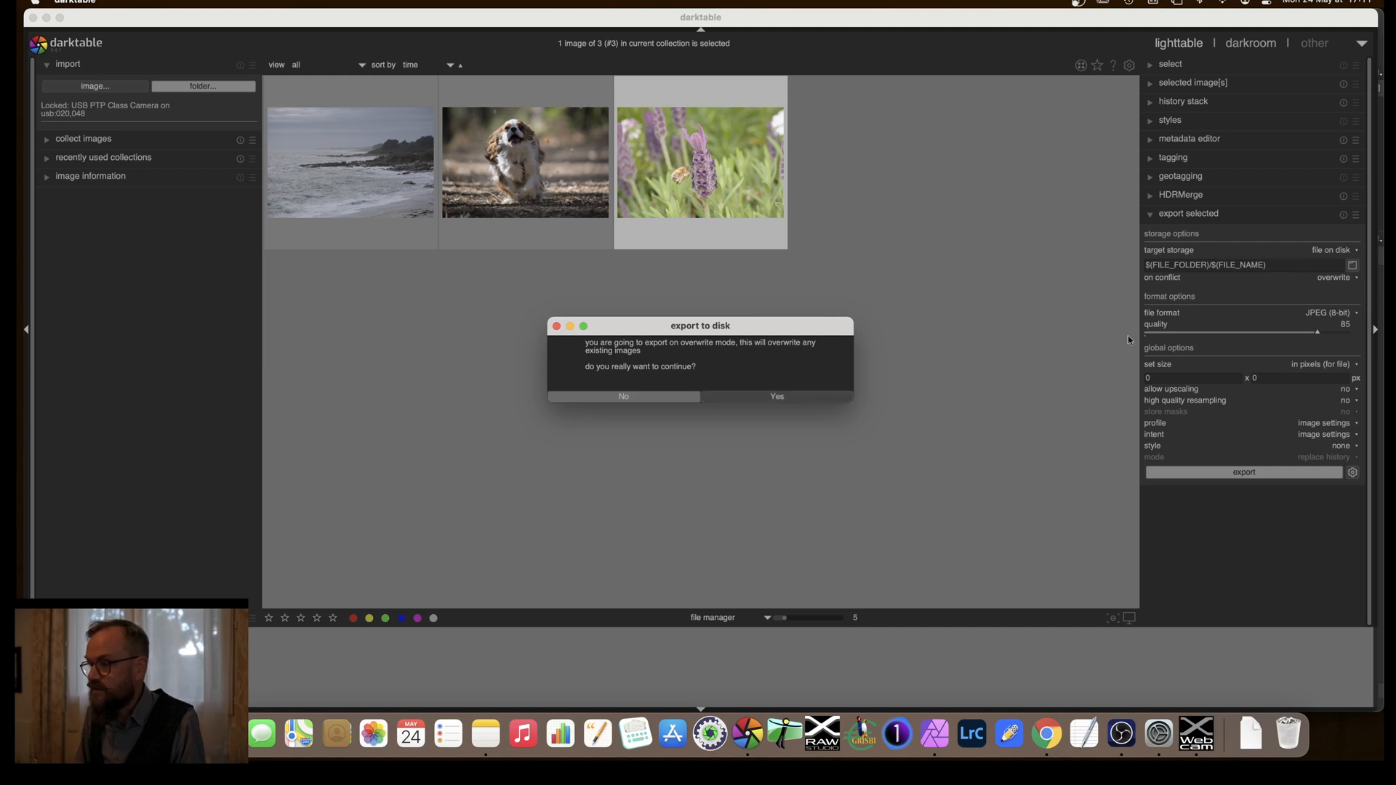
{"action": "mouse_move", "coordinate": [778, 396]}
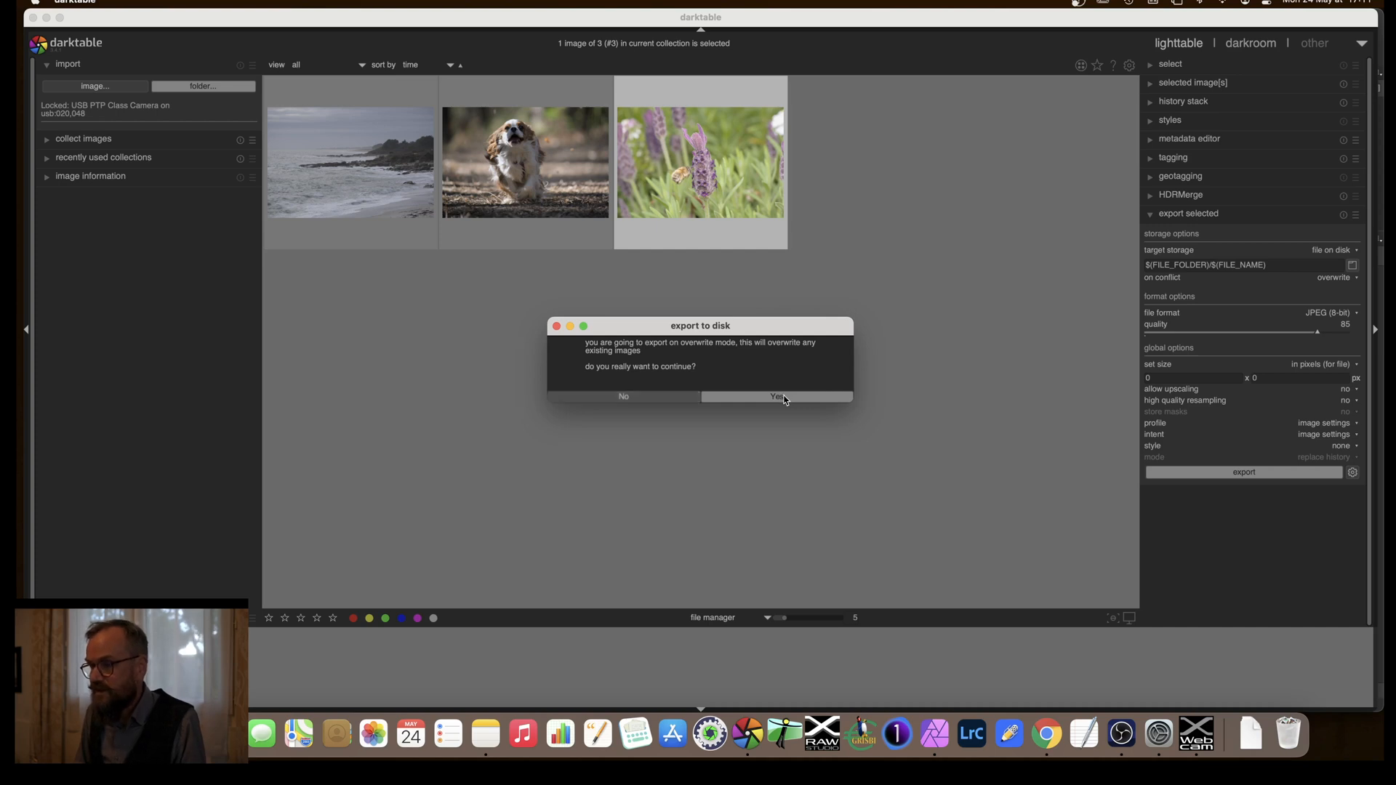
{"action": "left_click", "coordinate": [775, 396]}
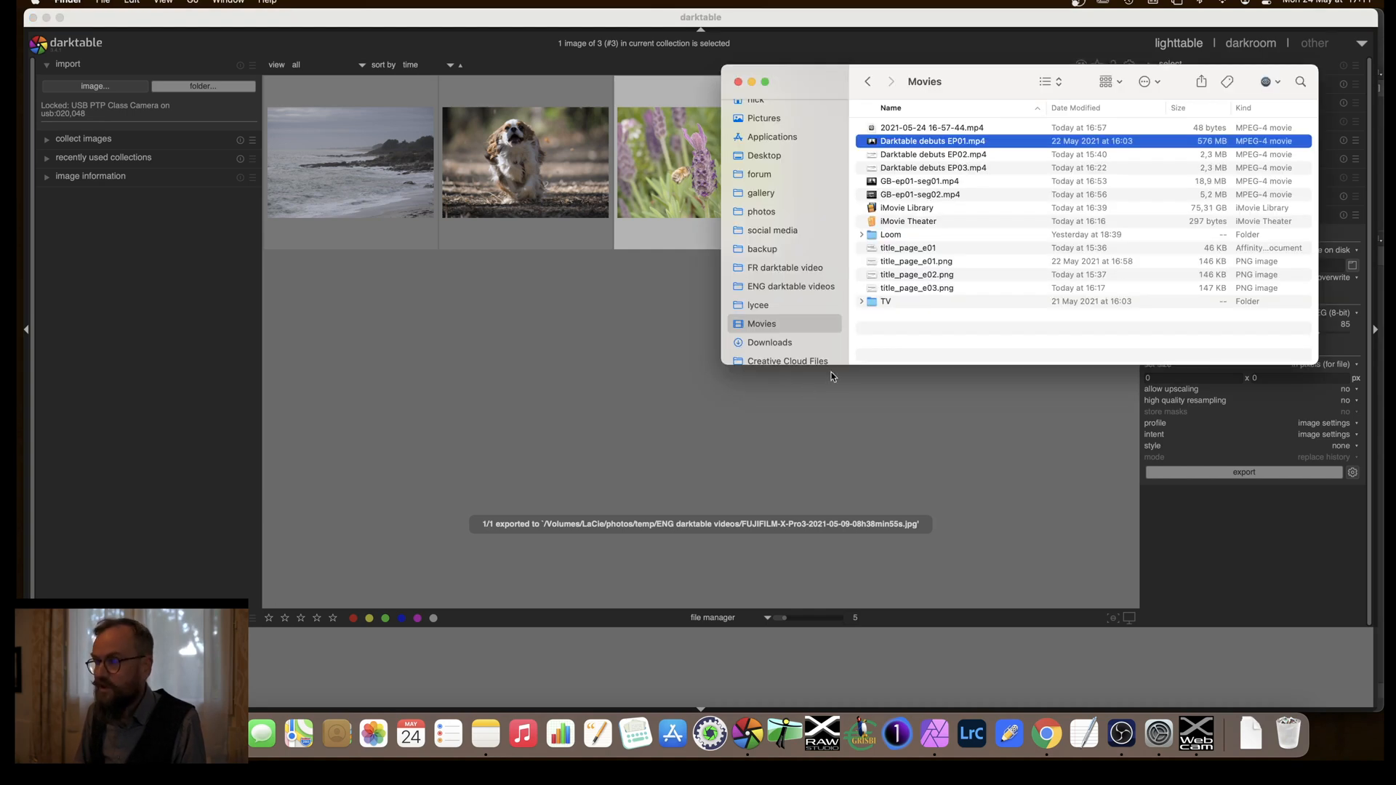
Select the exported bee JPEG in Finder's ENG darktable videos folder
{"action": "left_click", "coordinate": [790, 287]}
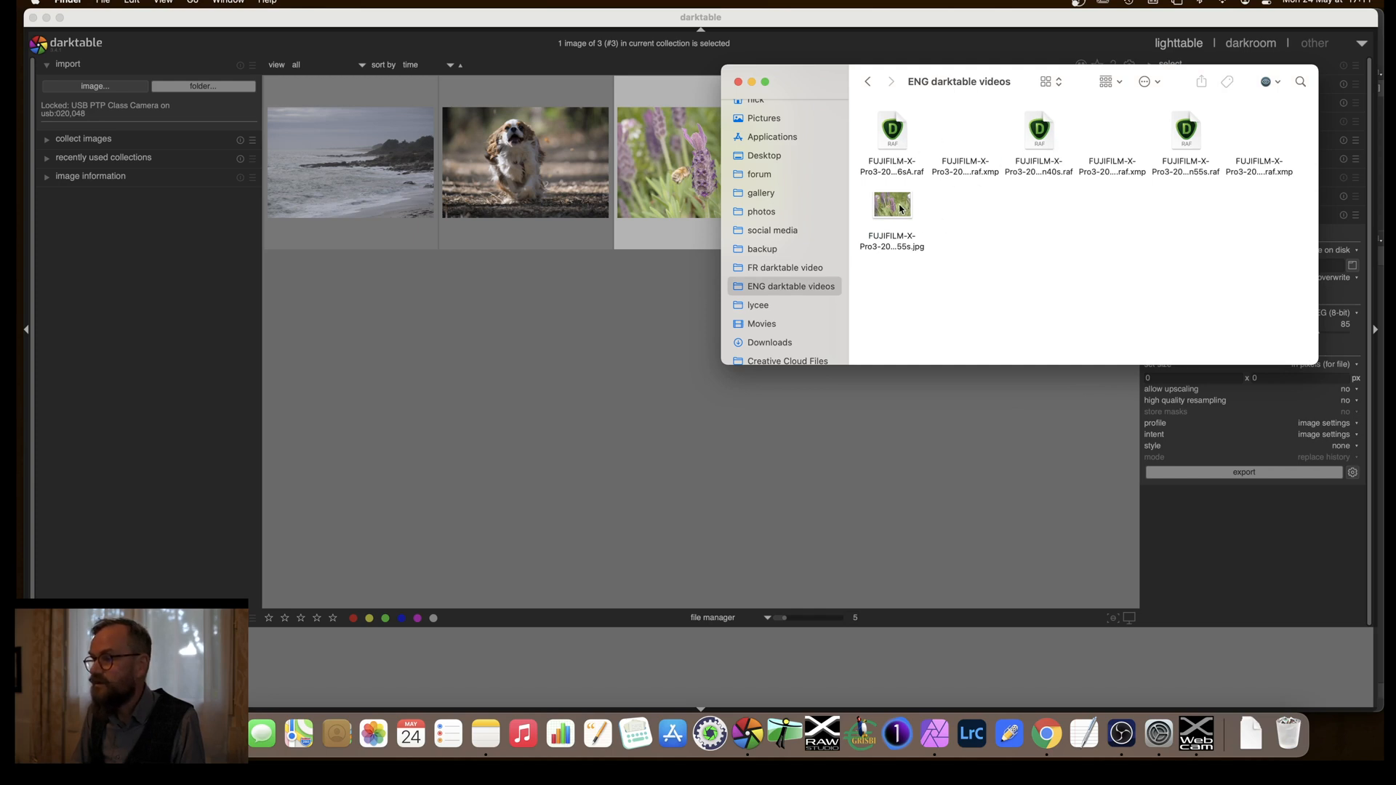
{"action": "left_click", "coordinate": [892, 204]}
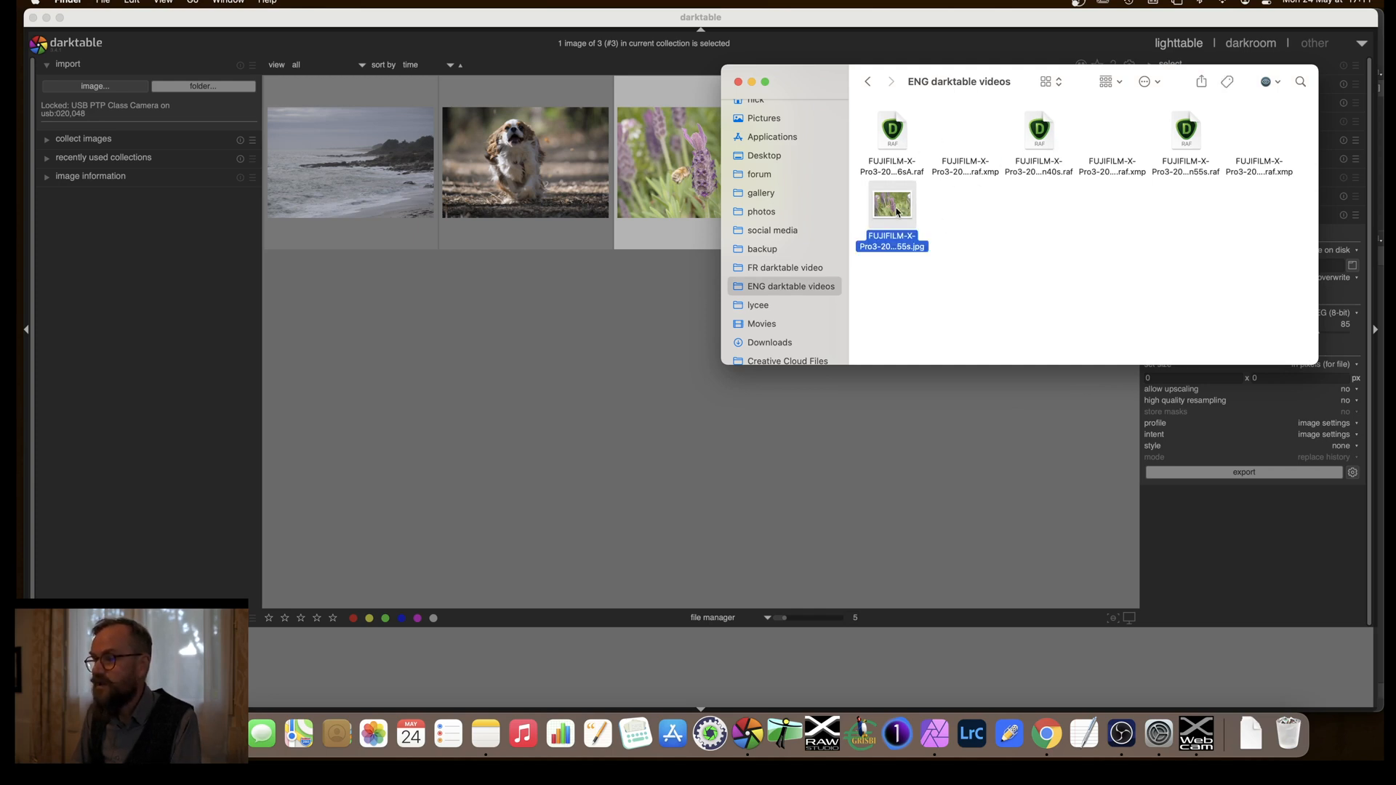
{"action": "left_click_drag", "start_coordinate": [891, 205], "coordinate": [870, 222]}
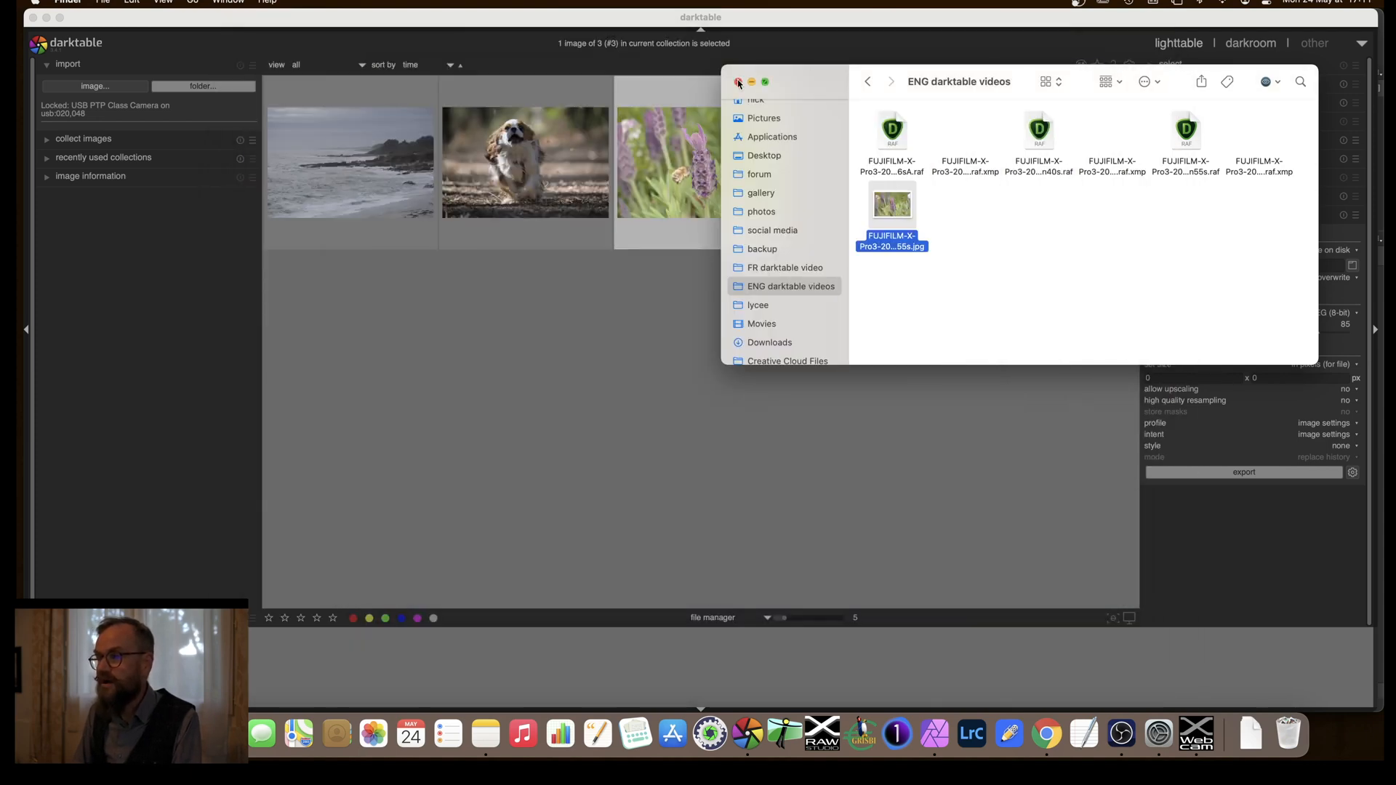
Close the Finder window to return to darktable's lighttable
{"action": "left_click", "coordinate": [738, 81]}
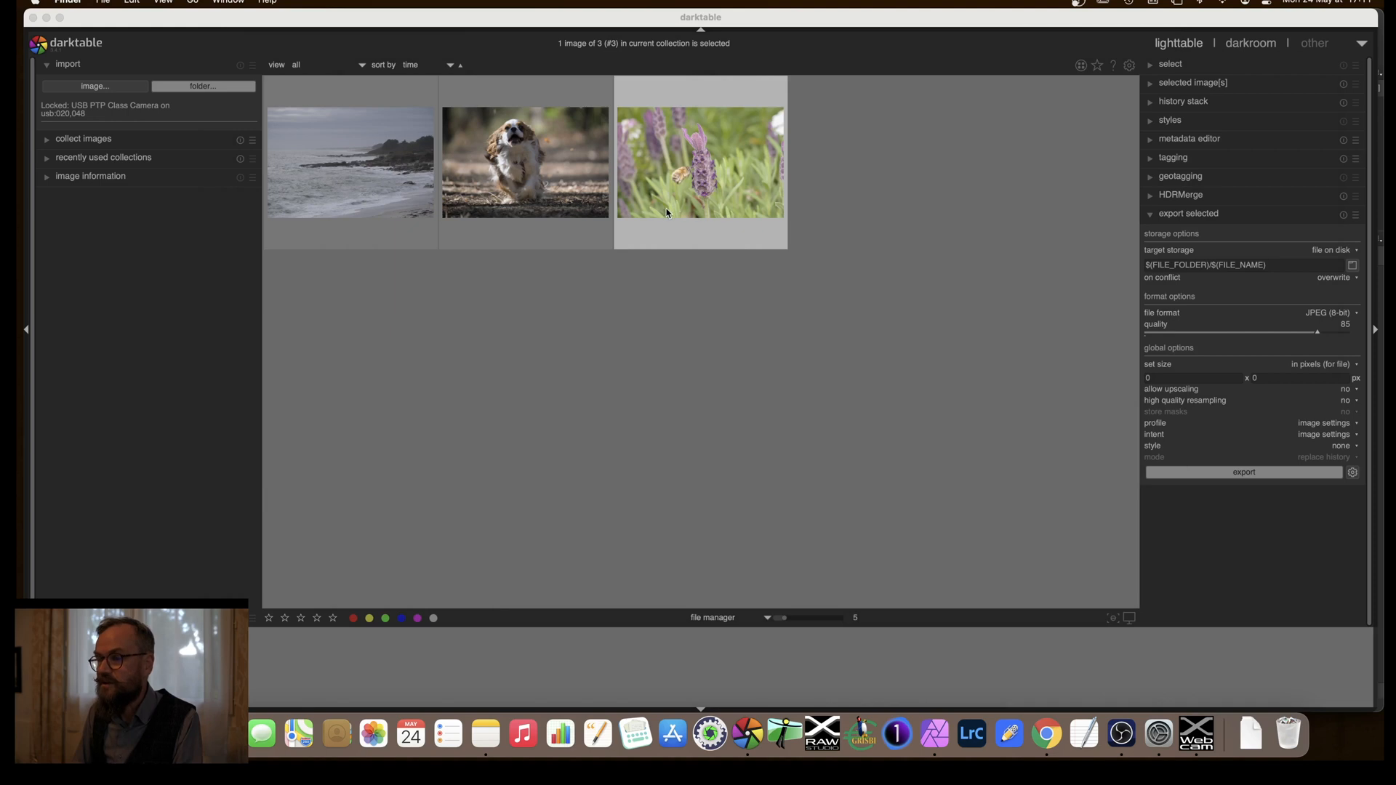
{"action": "mouse_move", "coordinate": [713, 279]}
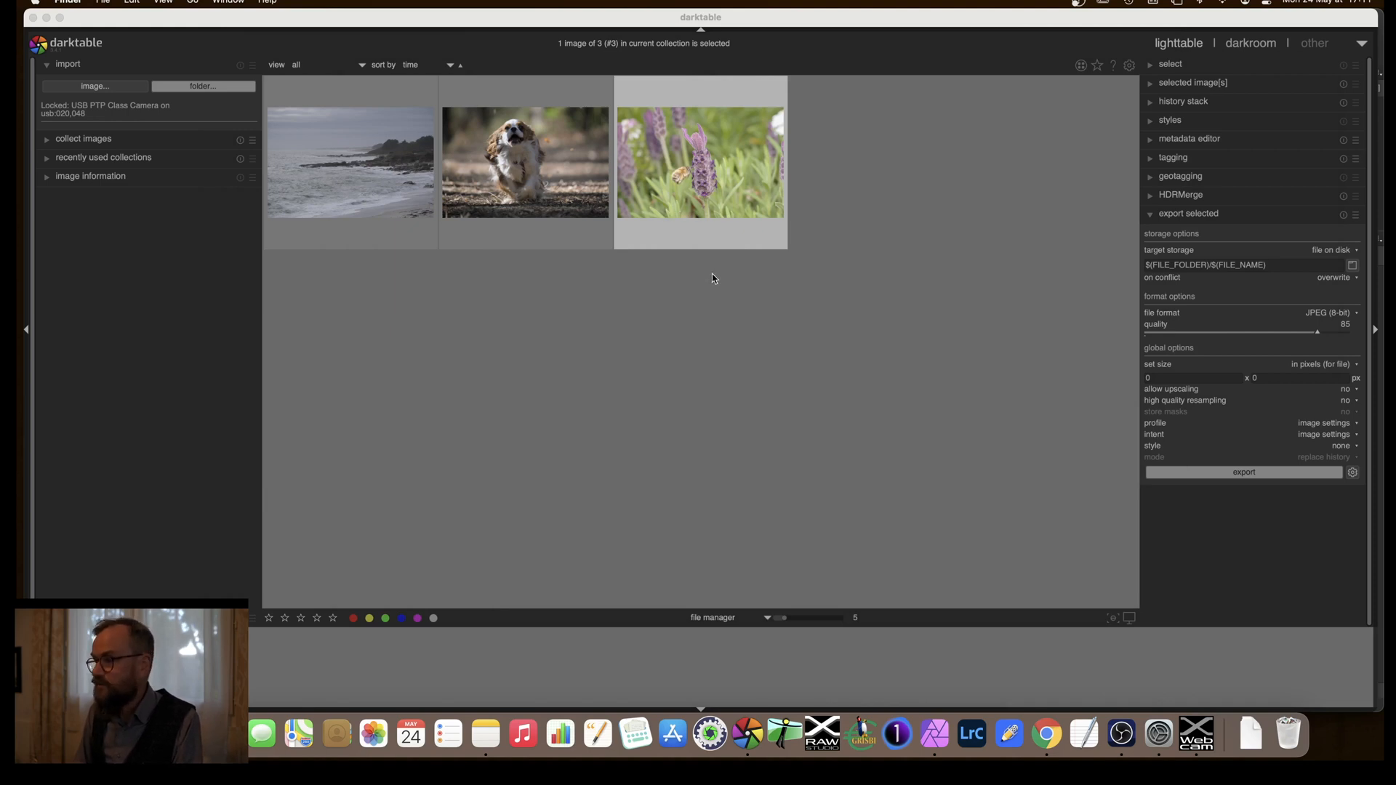
{"action": "mouse_move", "coordinate": [751, 279]}
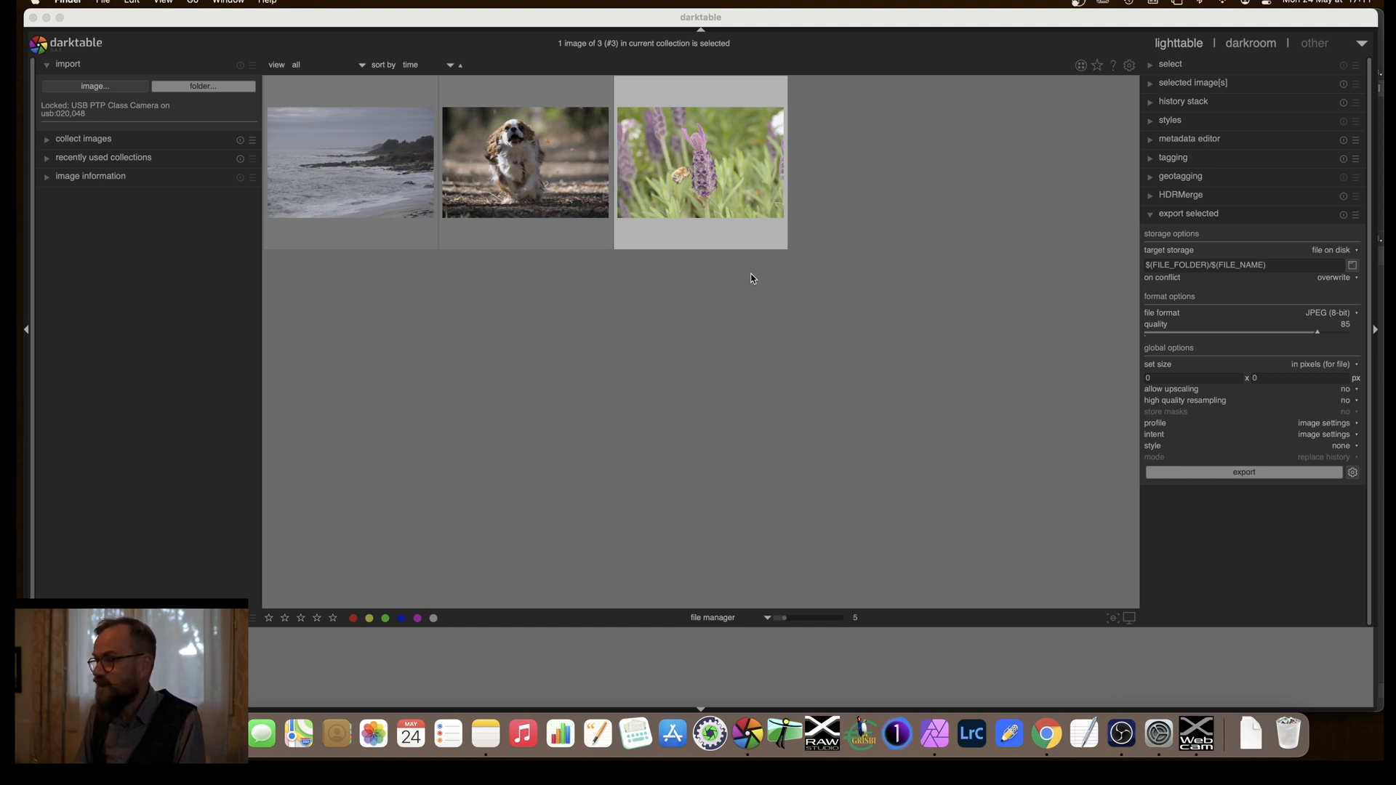
{"action": "mouse_move", "coordinate": [829, 300]}
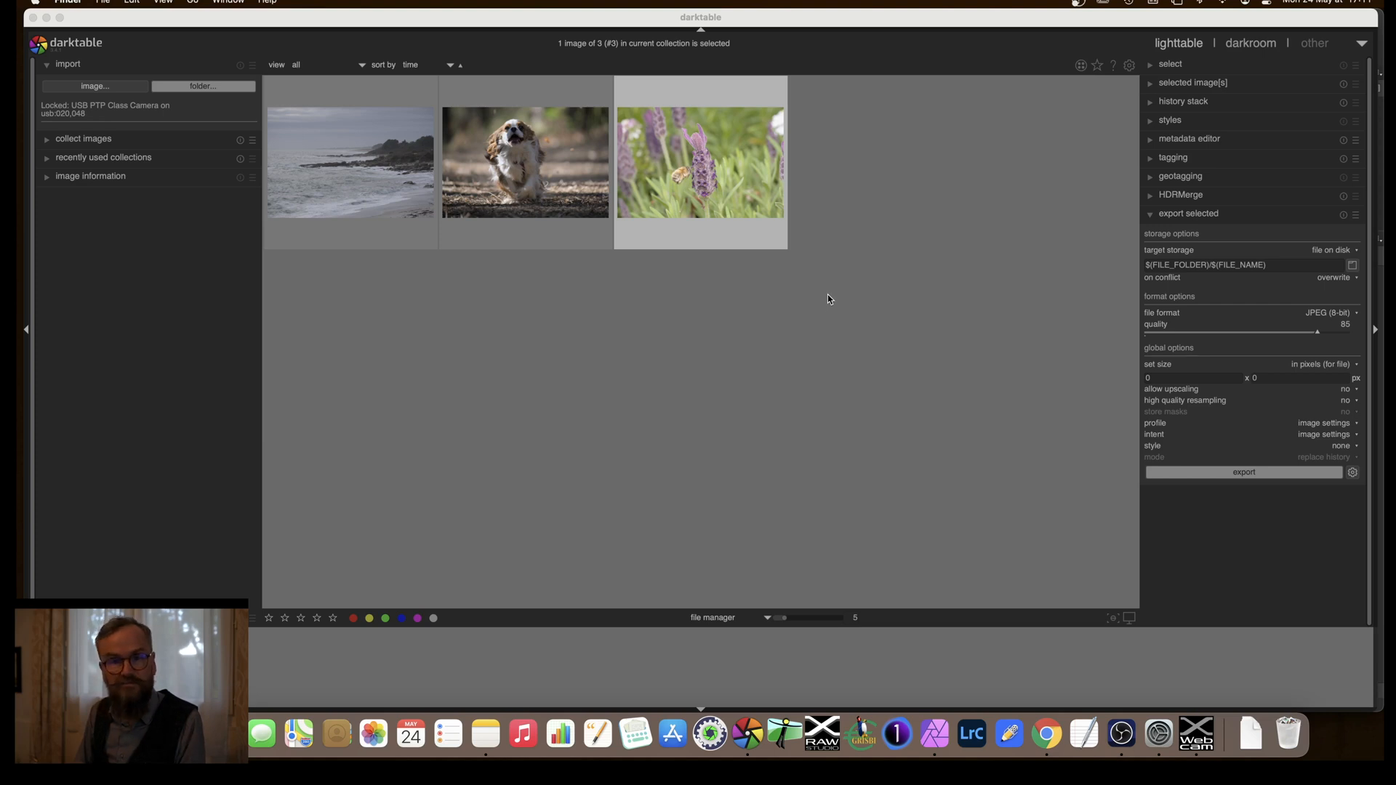
{"action": "mouse_move", "coordinate": [496, 324]}
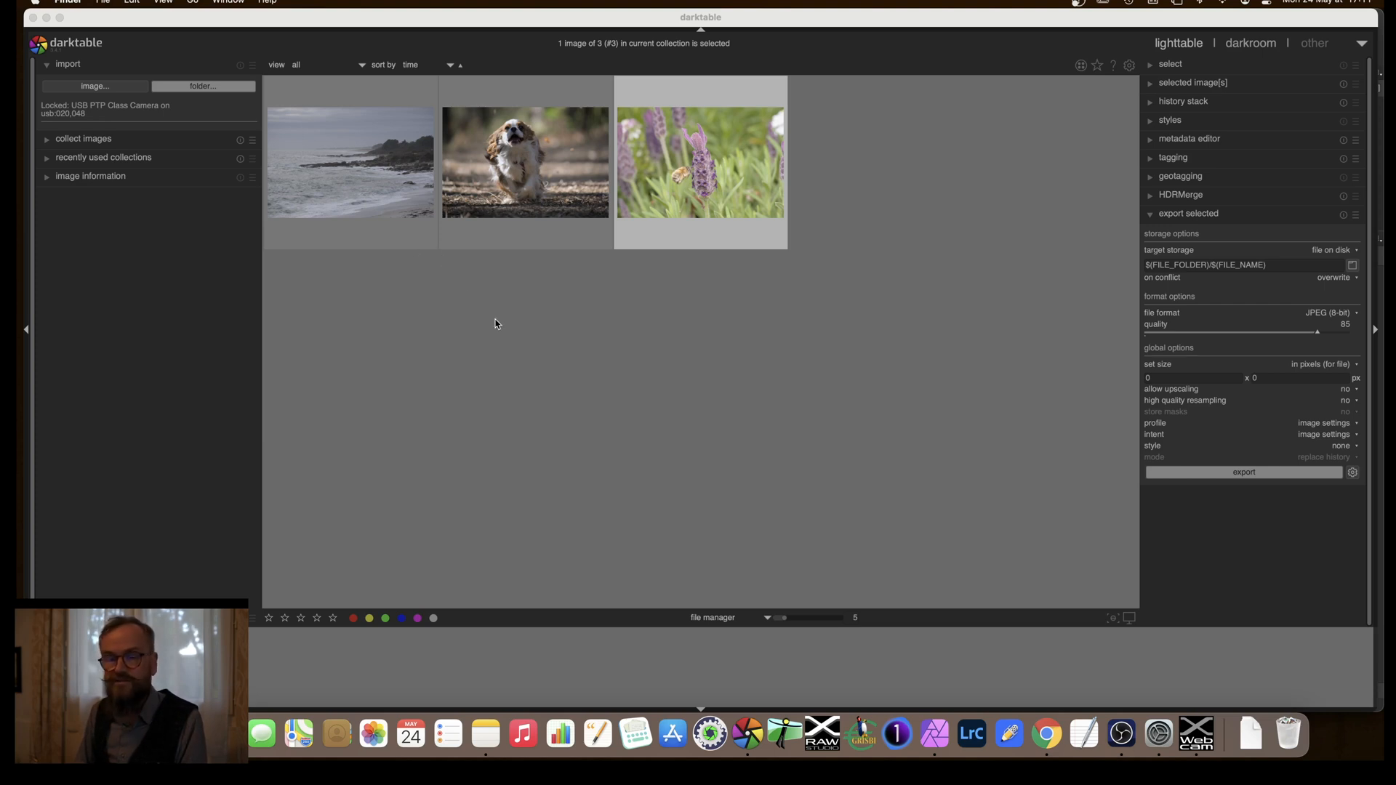